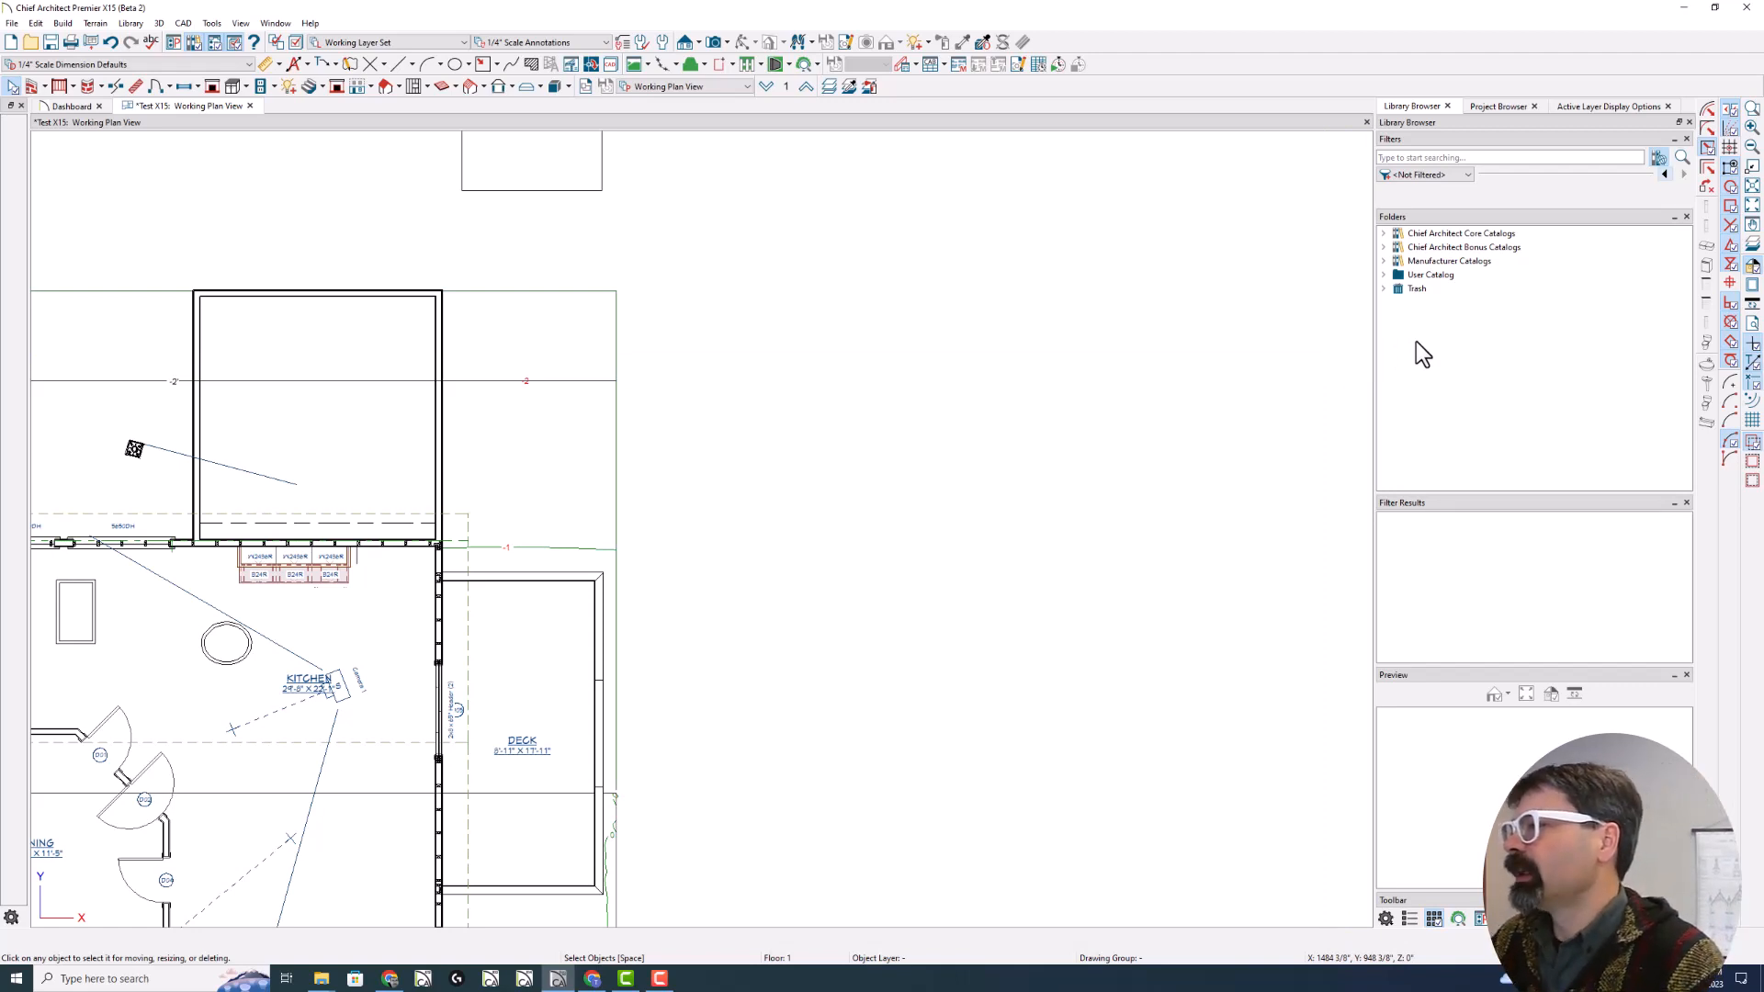
mouse_move(1388, 286)
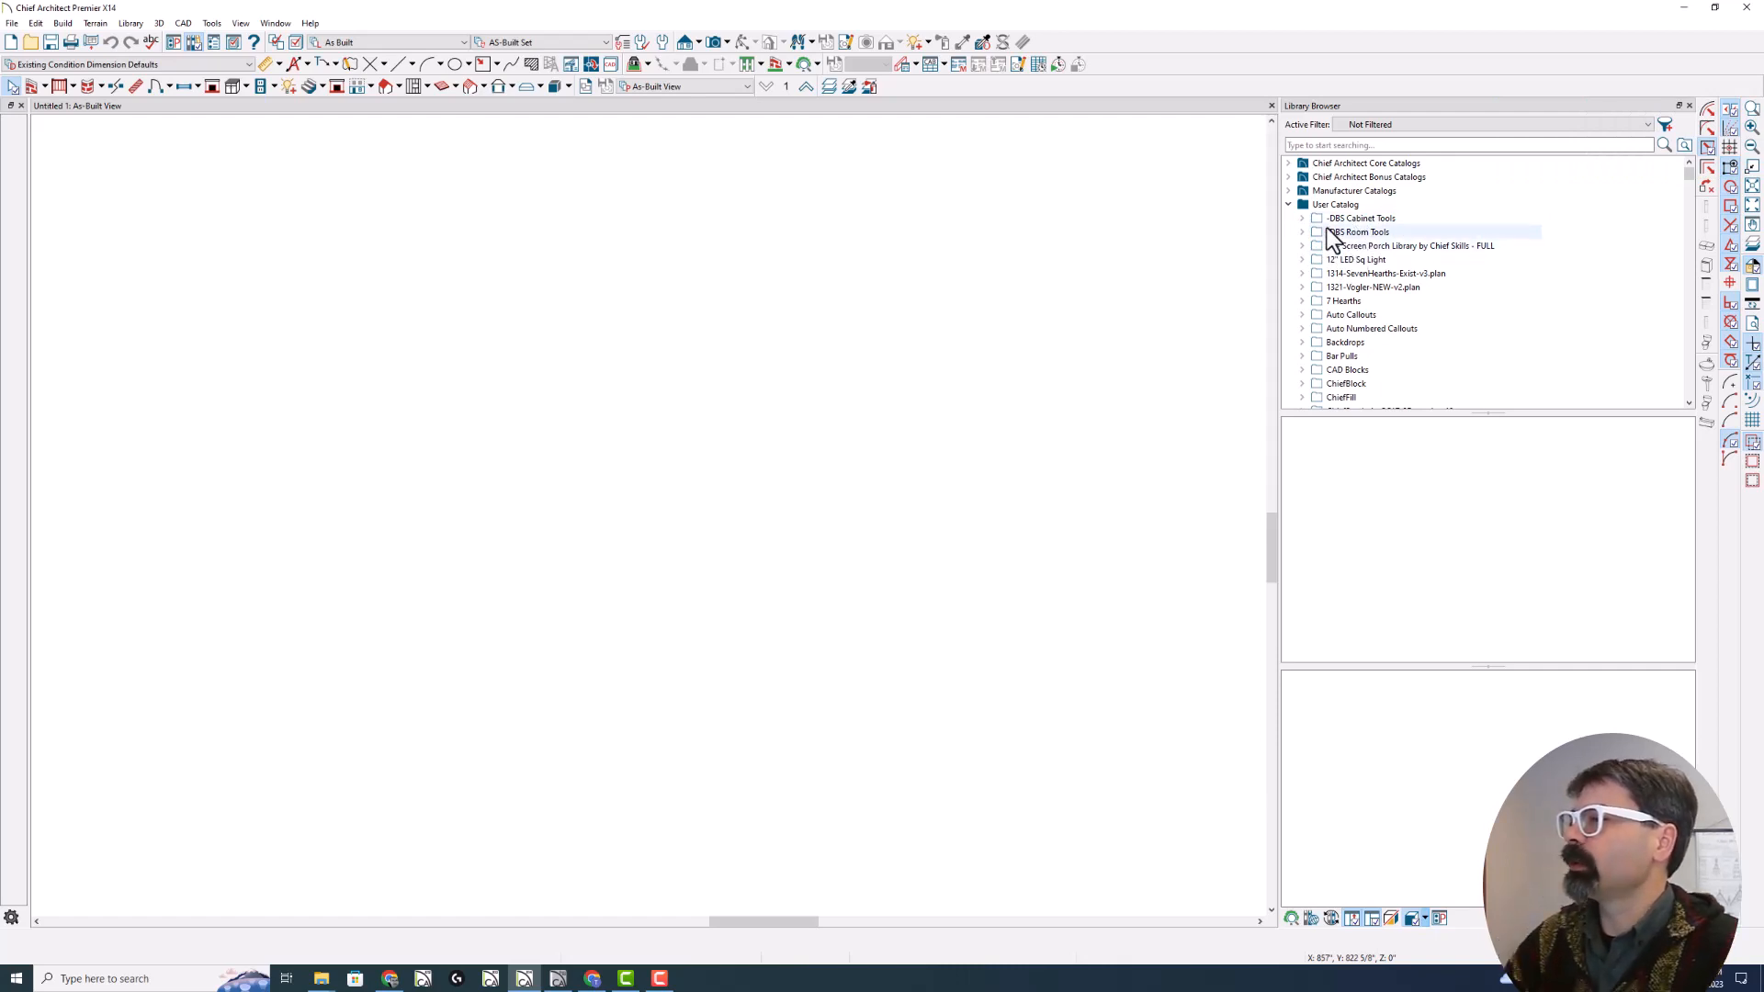
mouse_move(1336, 228)
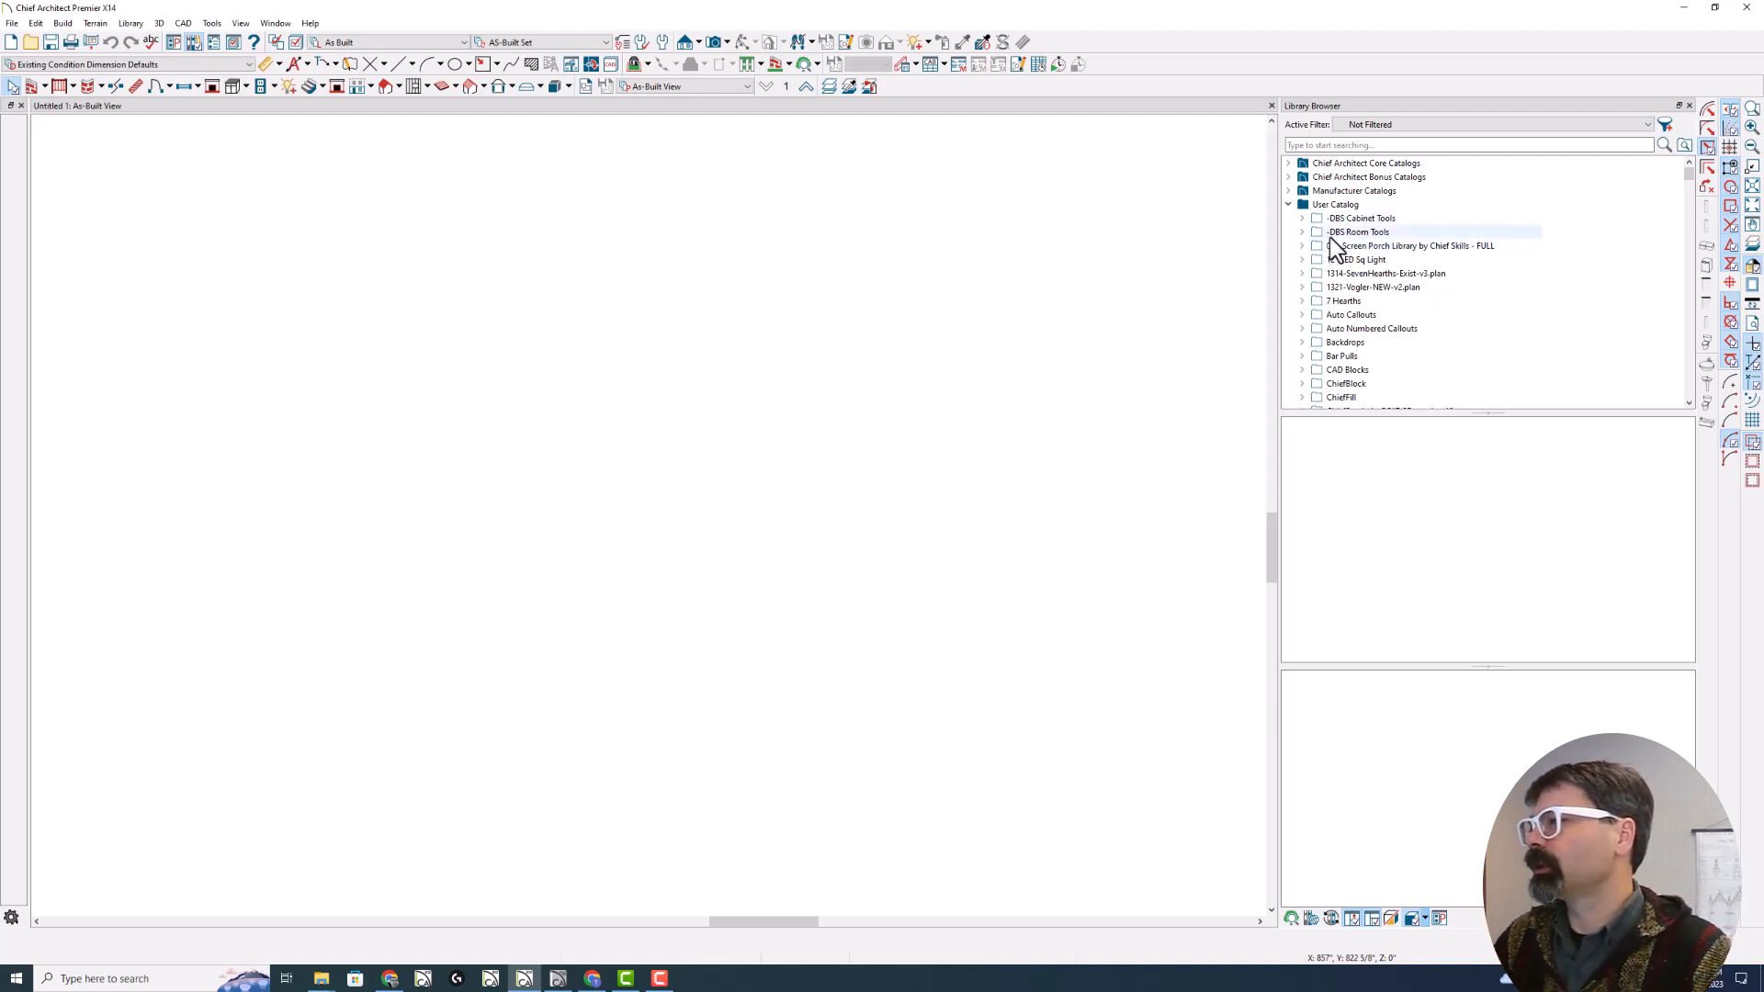
mouse_move(1343, 245)
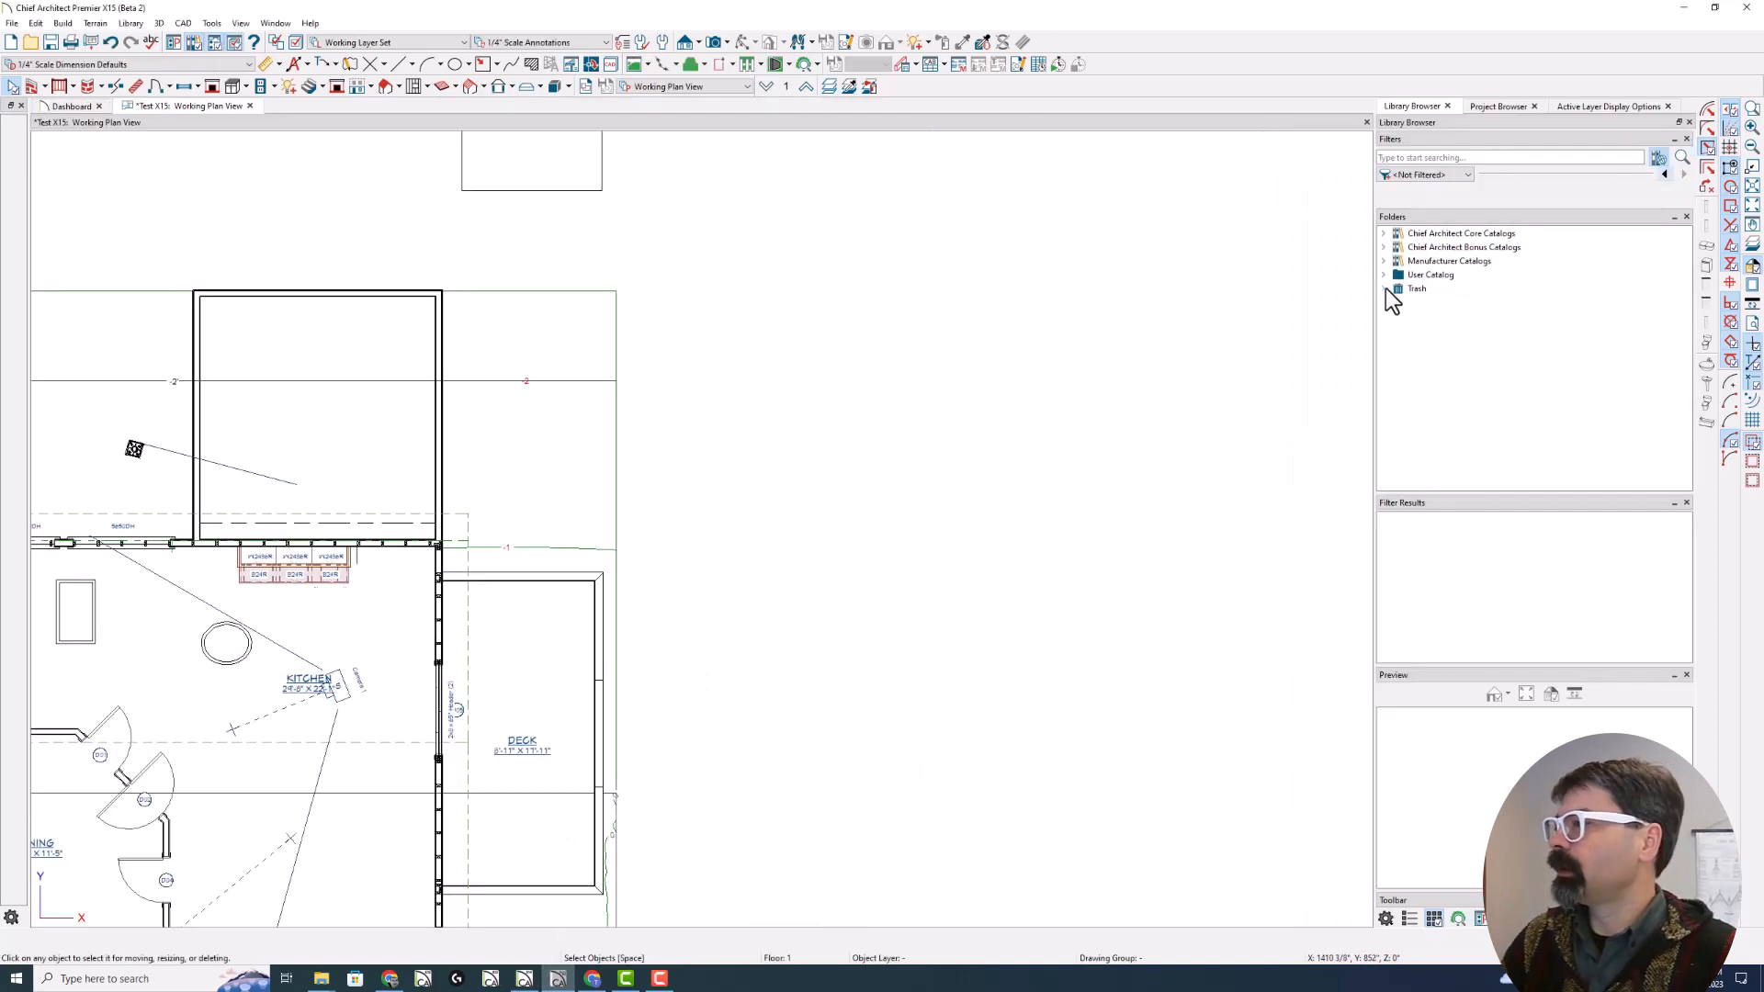
Expand the User Catalog and scroll down to the DBS Cabinet and Room Tools folders
left_click(1383, 274)
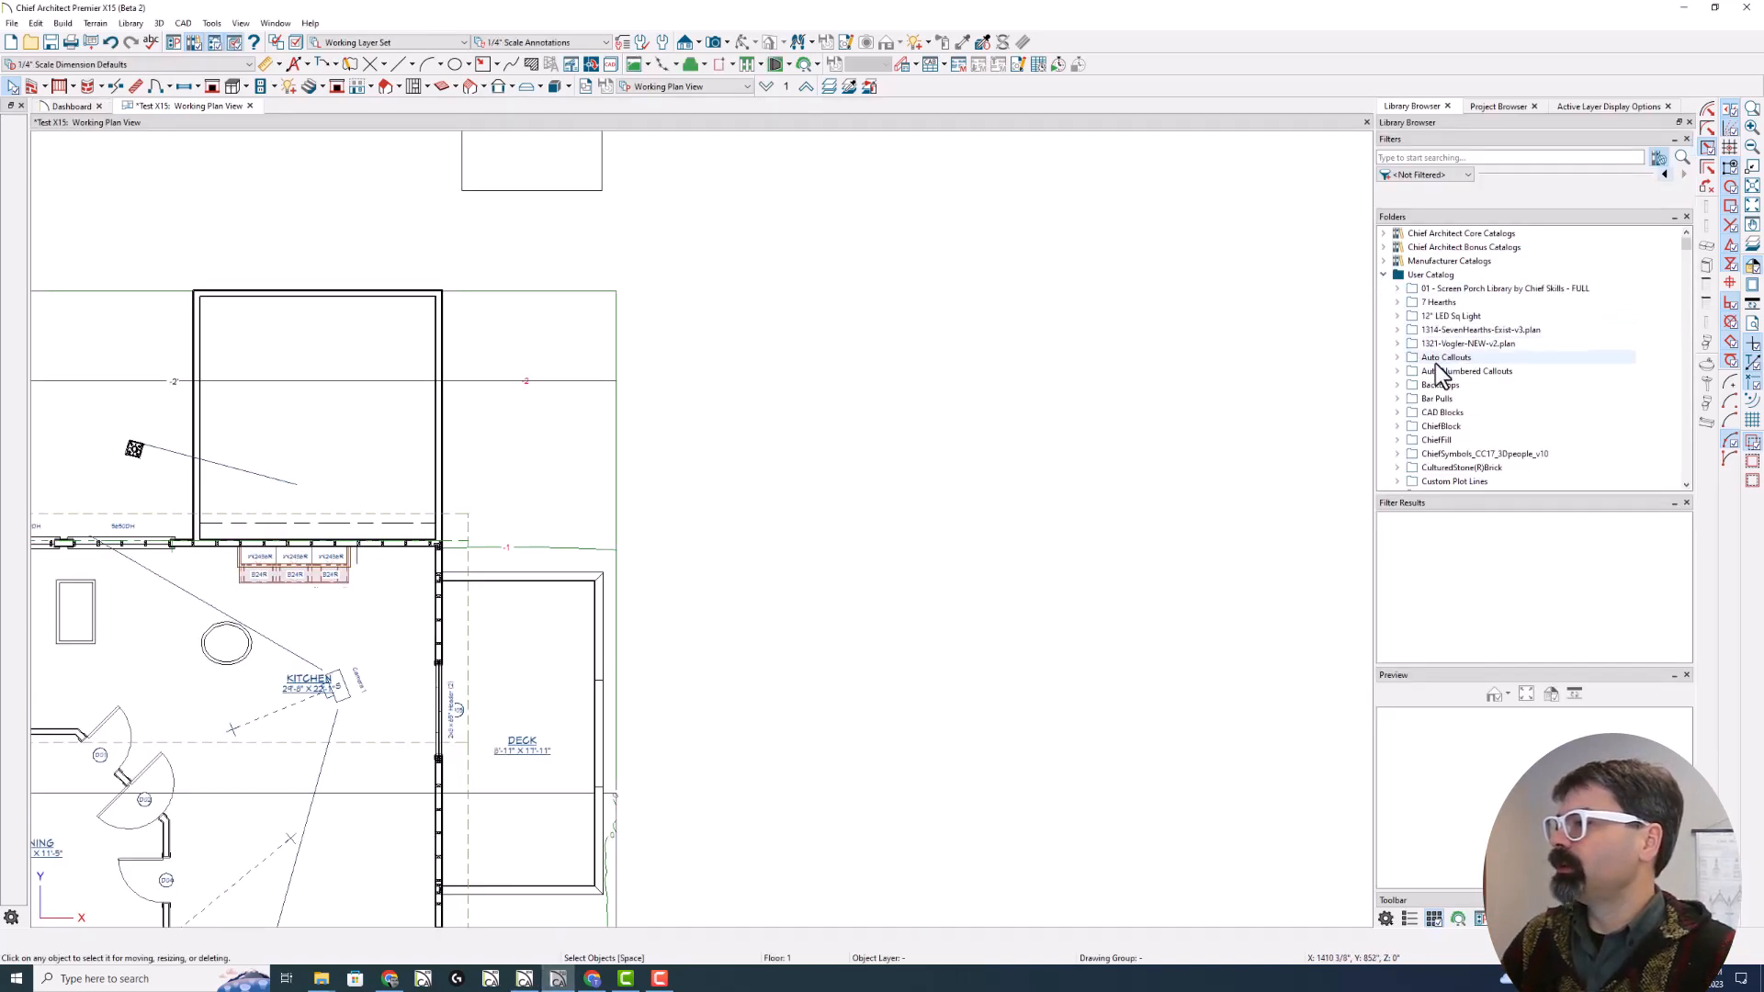
scroll("down", 3)
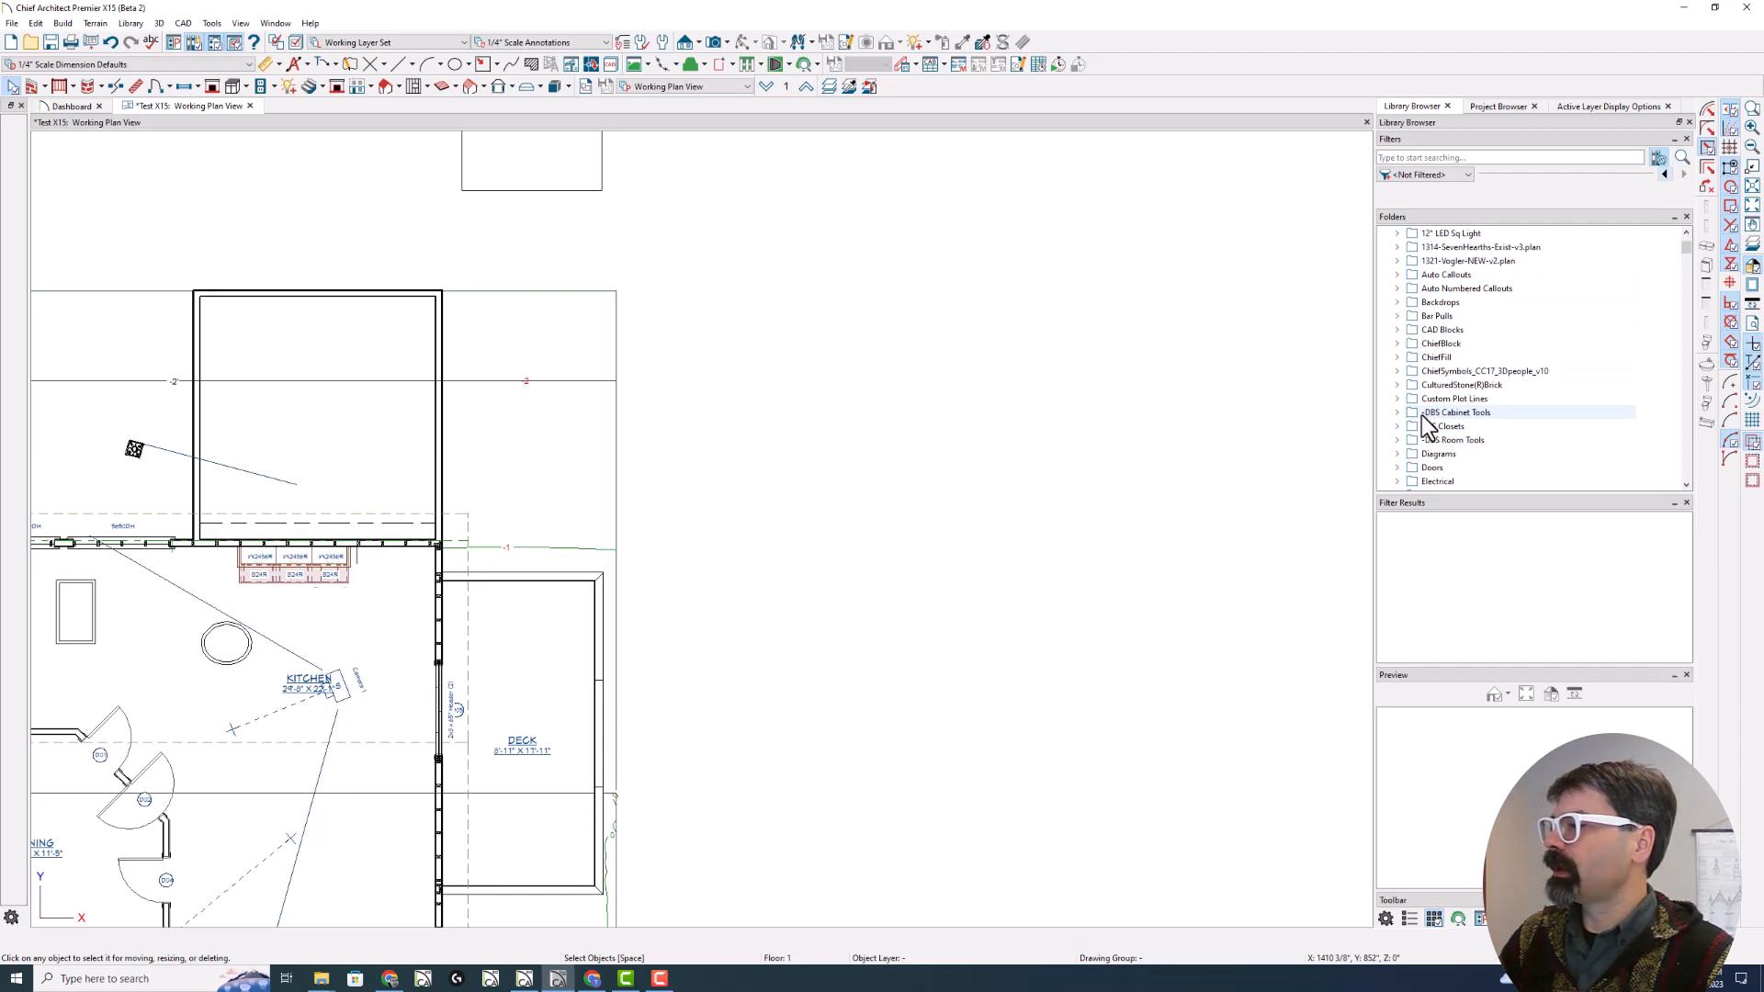
mouse_move(1457, 440)
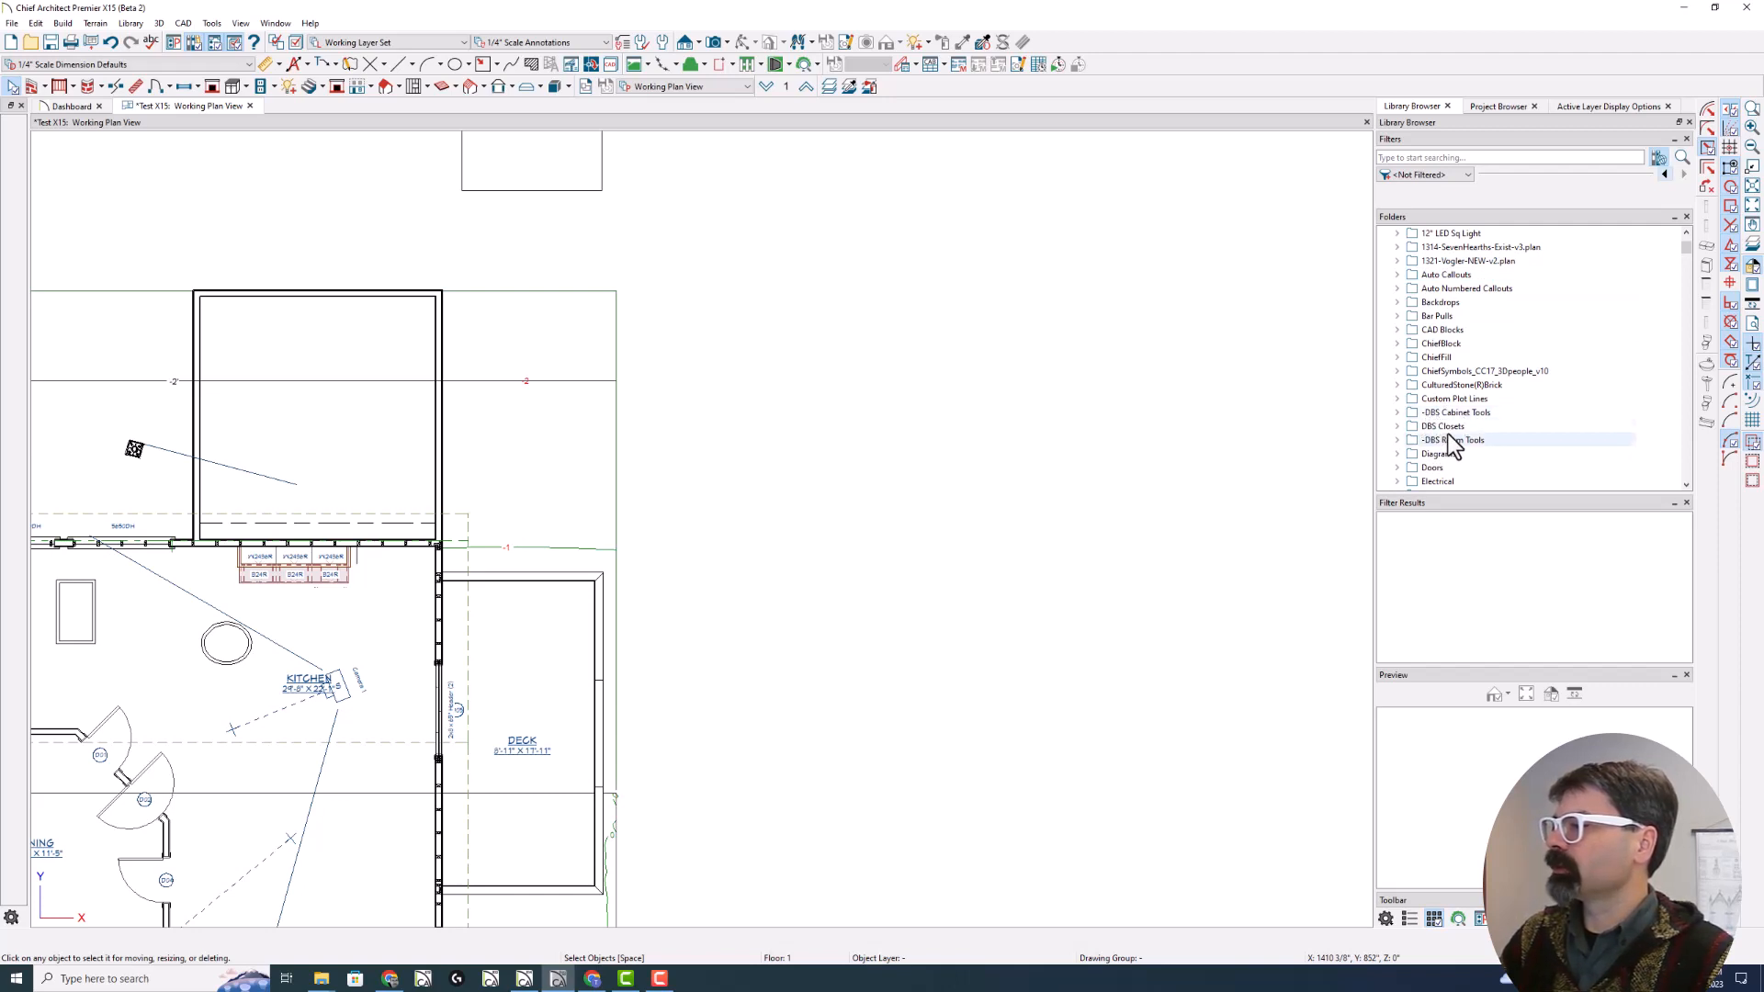
mouse_move(1457, 449)
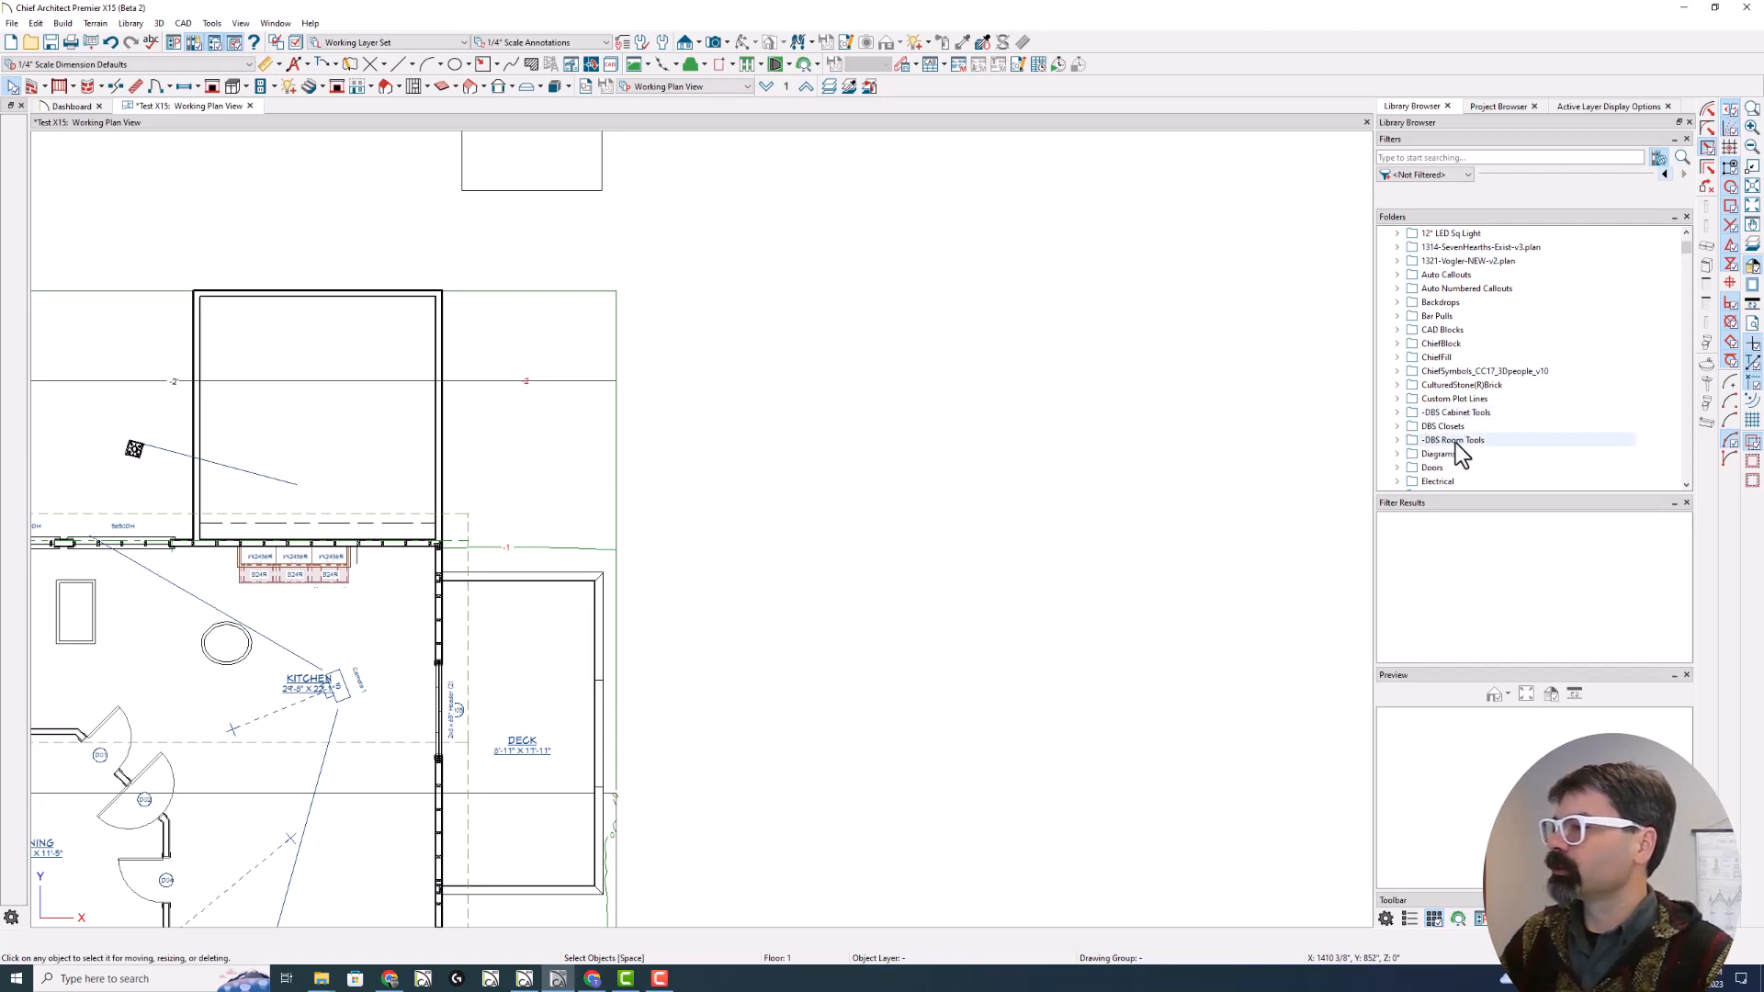
mouse_move(1457, 440)
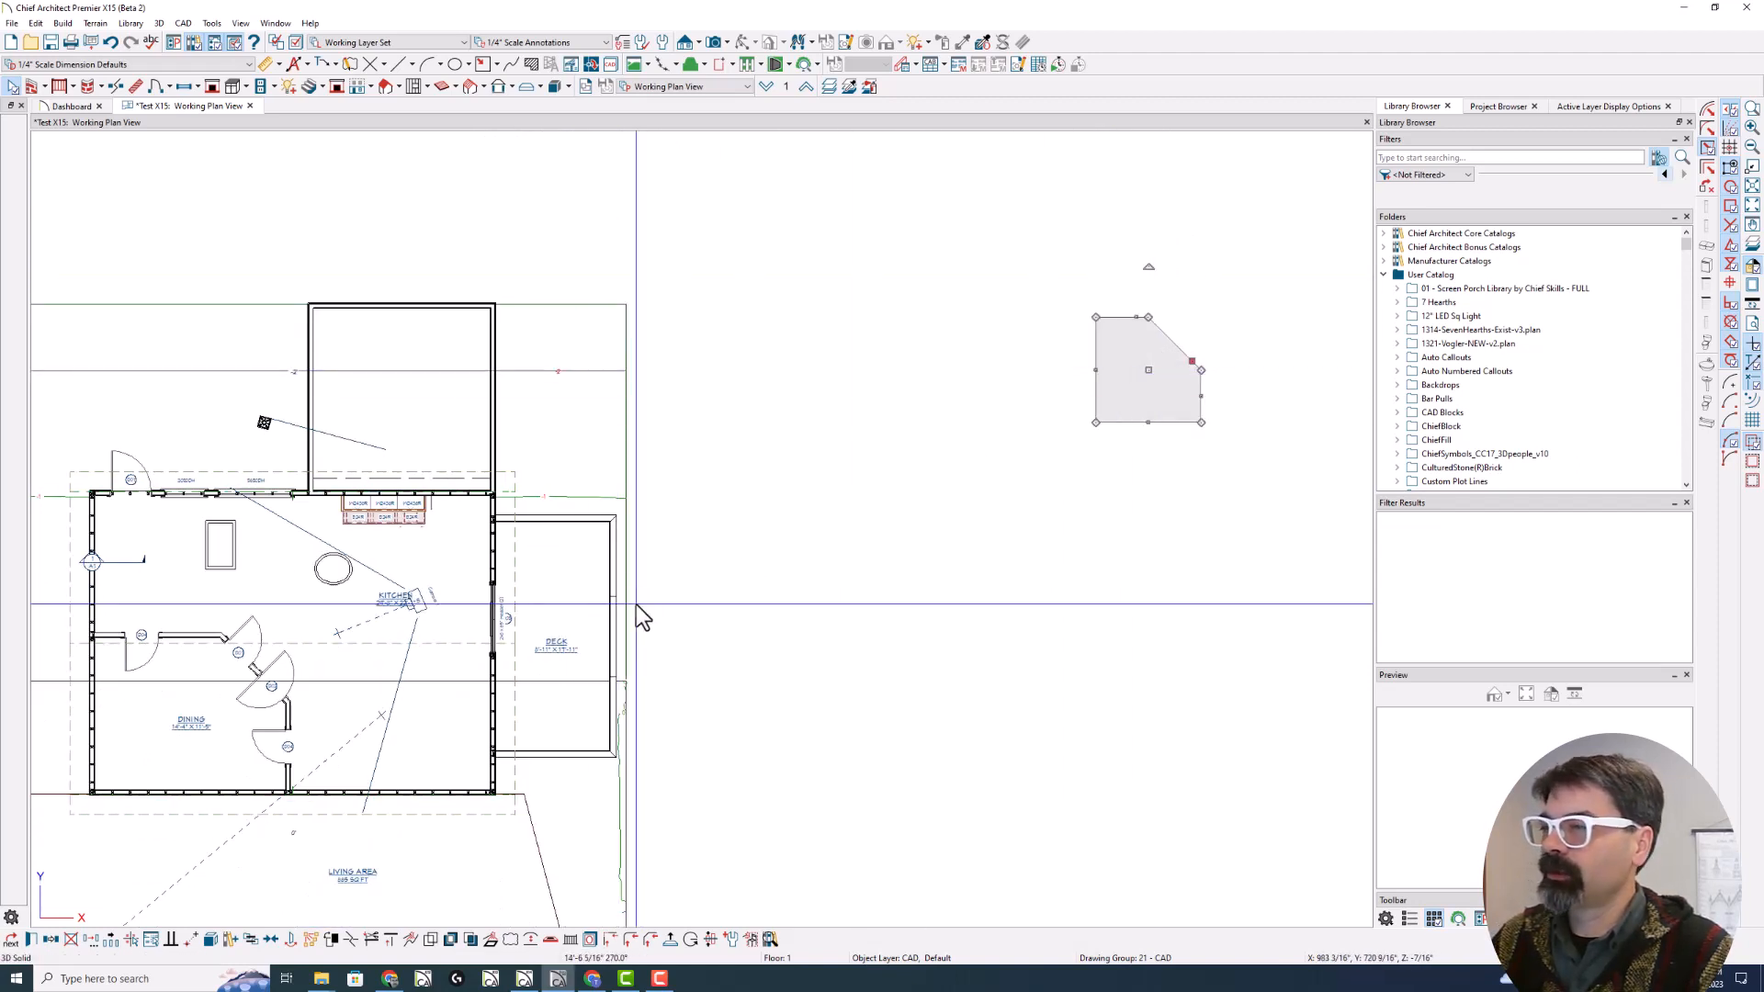
Bring up the 3D Solid specification, then filter the library to the User Catalog
double_click(1148, 369)
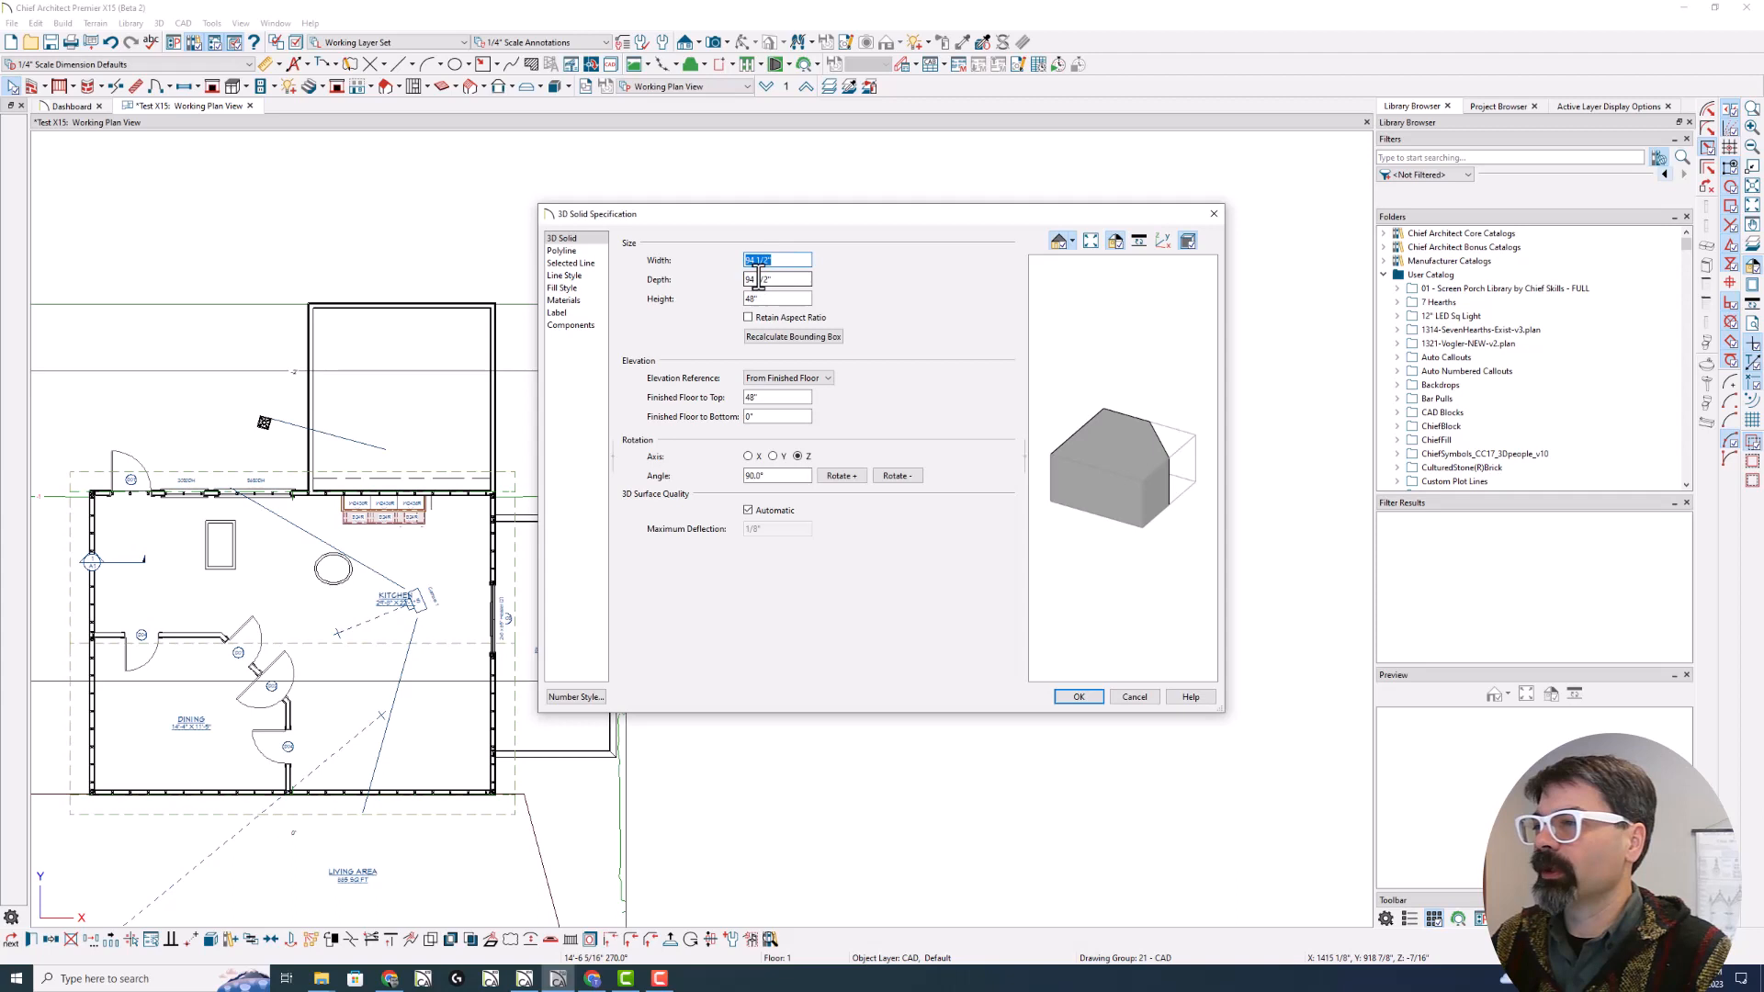
left_click(1079, 696)
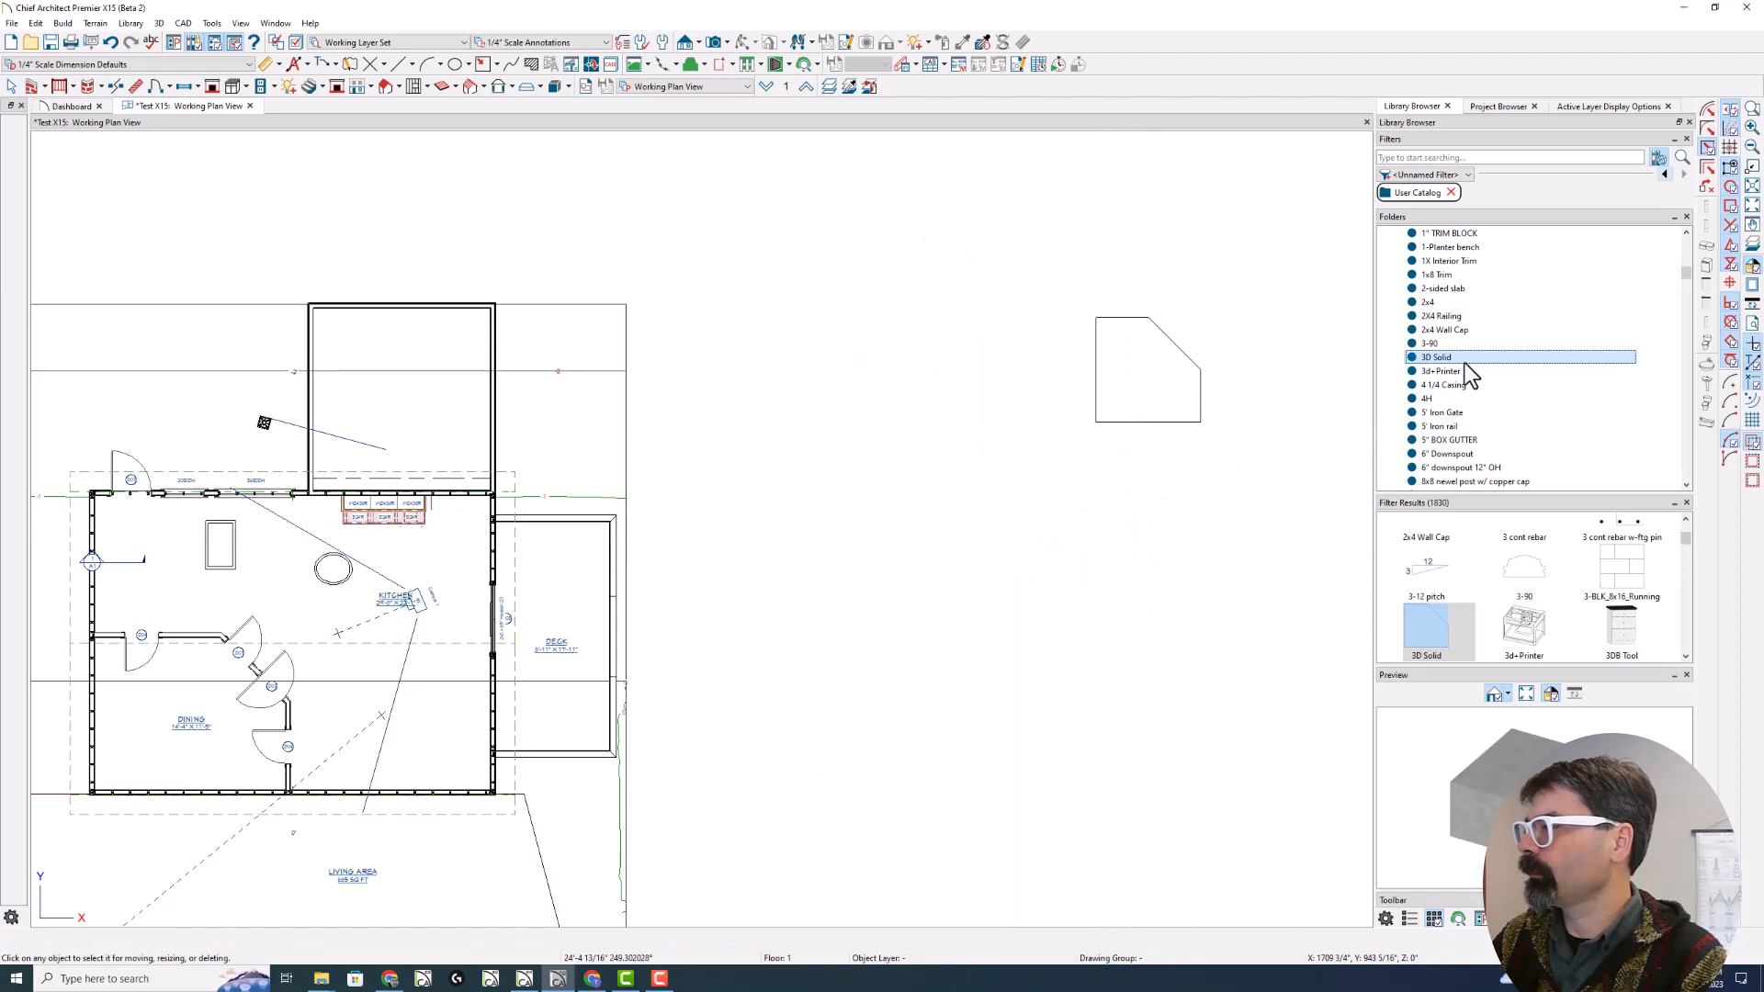
mouse_move(1470, 370)
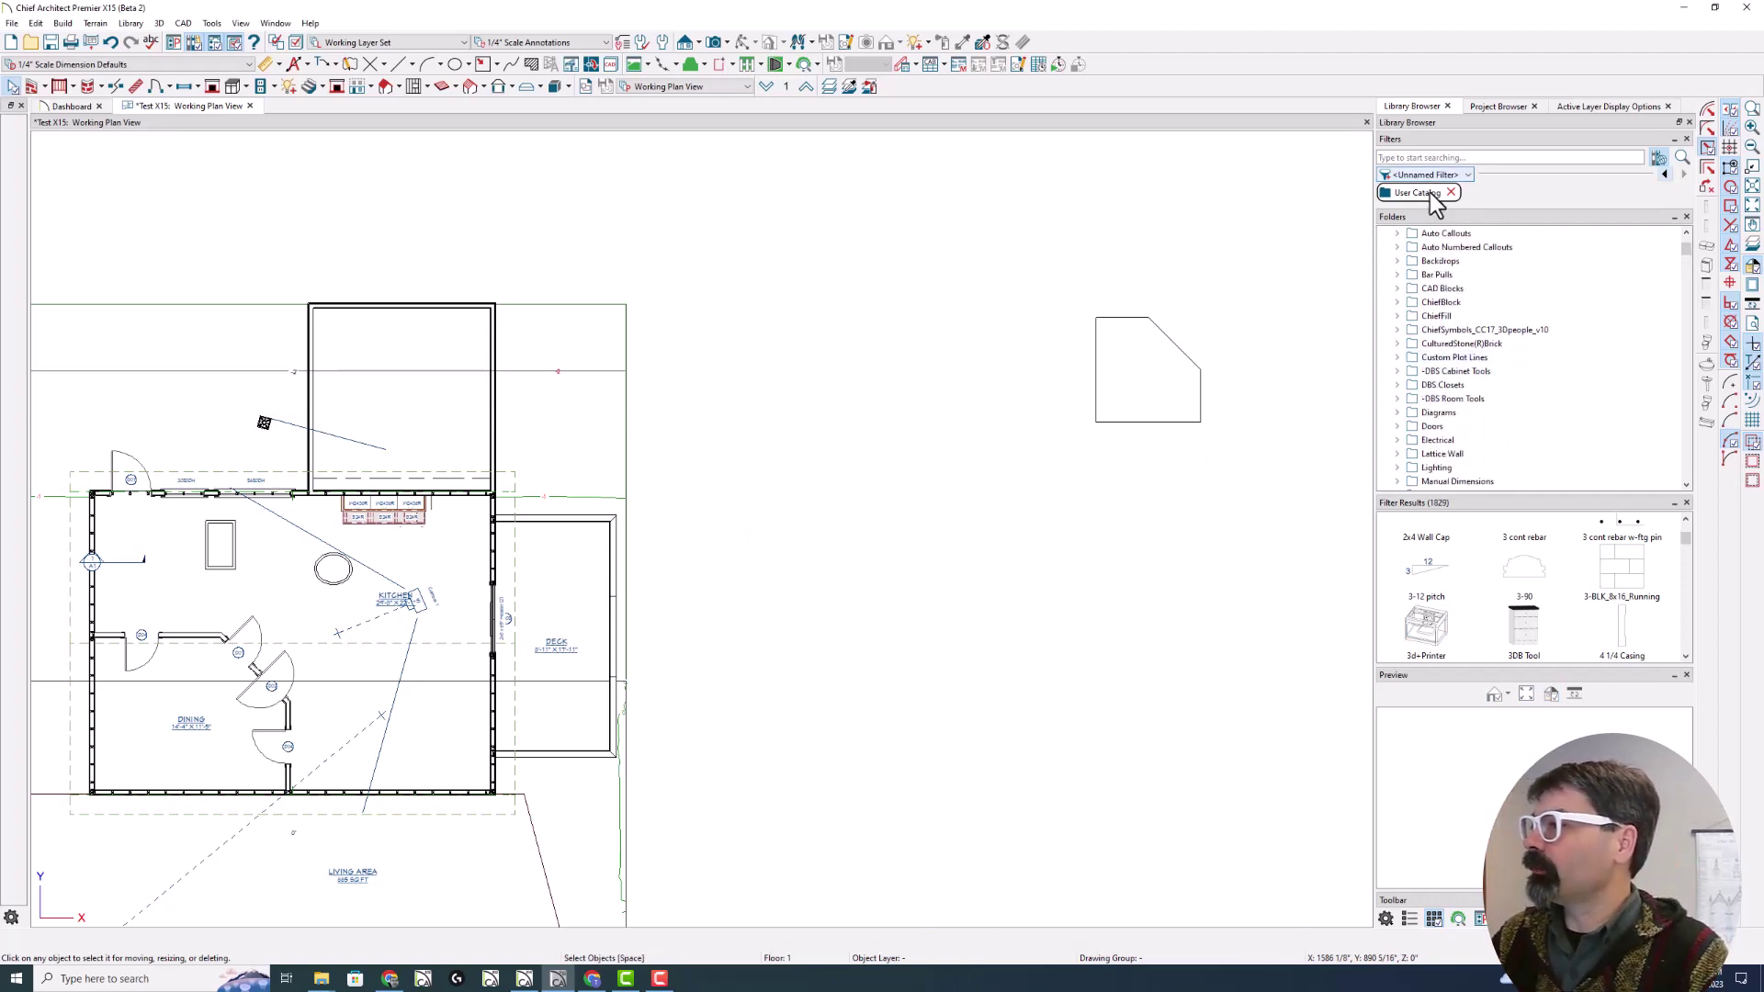
Clear the User Catalog filter and preview 3DB Tool under DBS Cabinet Tools › Kitchen › 1-Base
left_click(1451, 192)
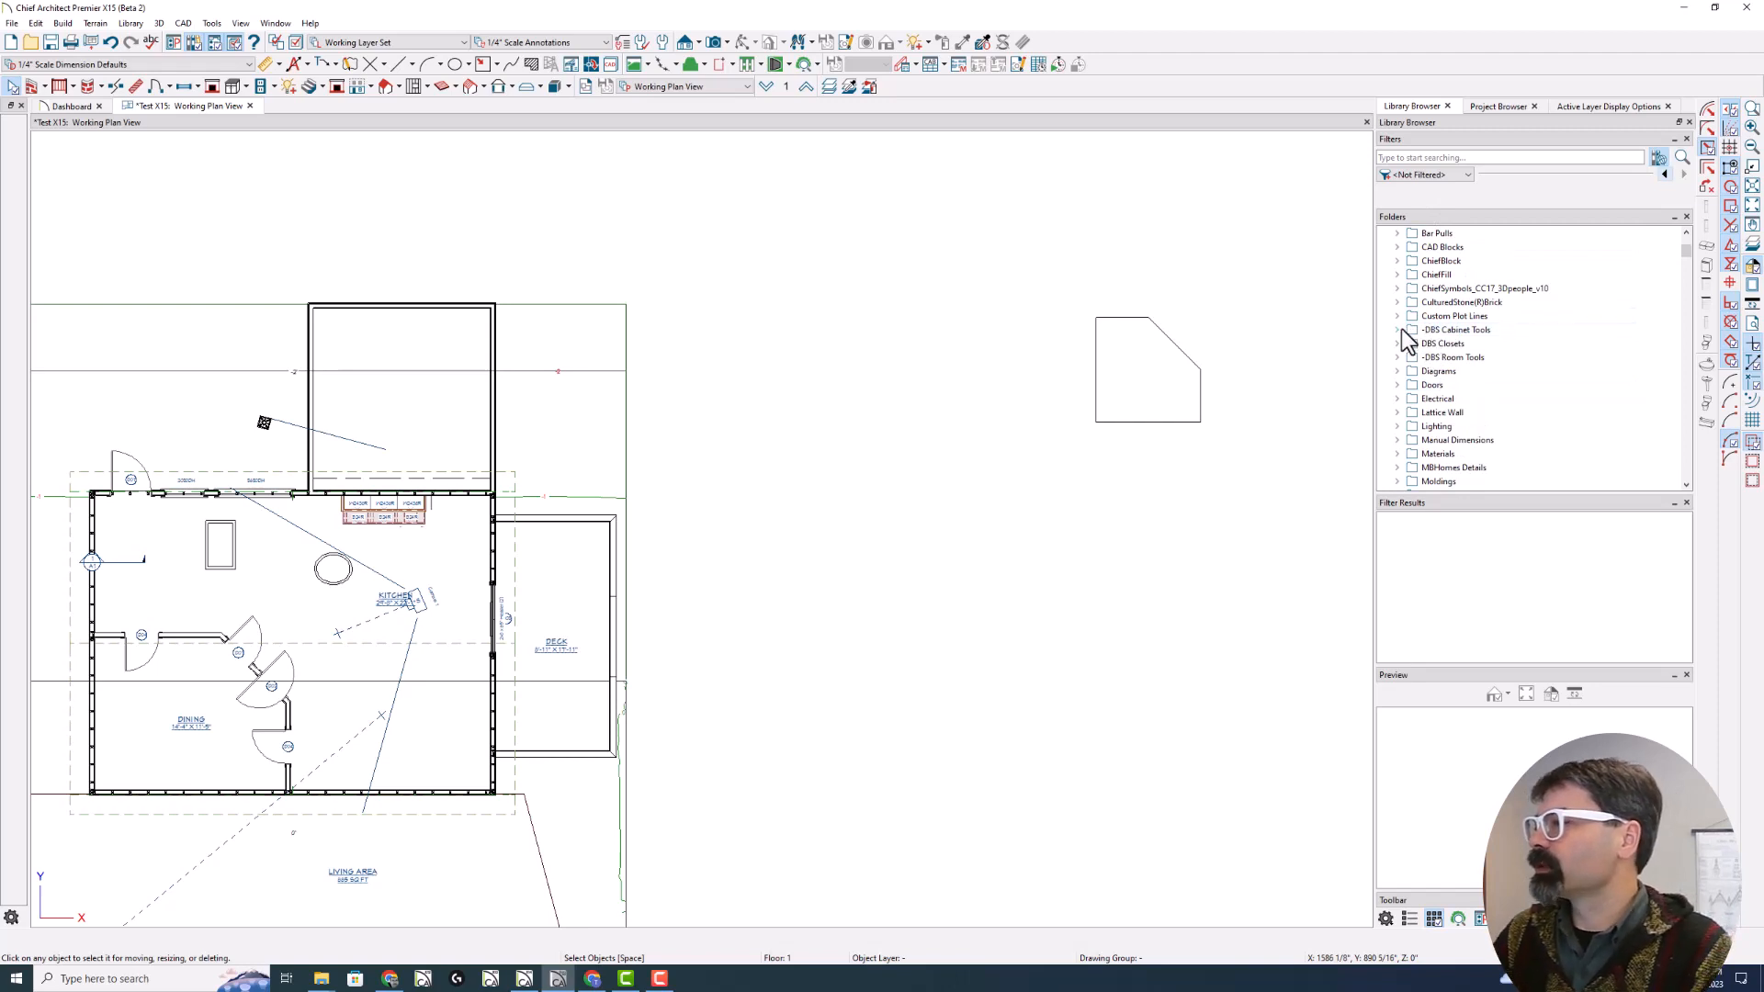
left_click(1398, 329)
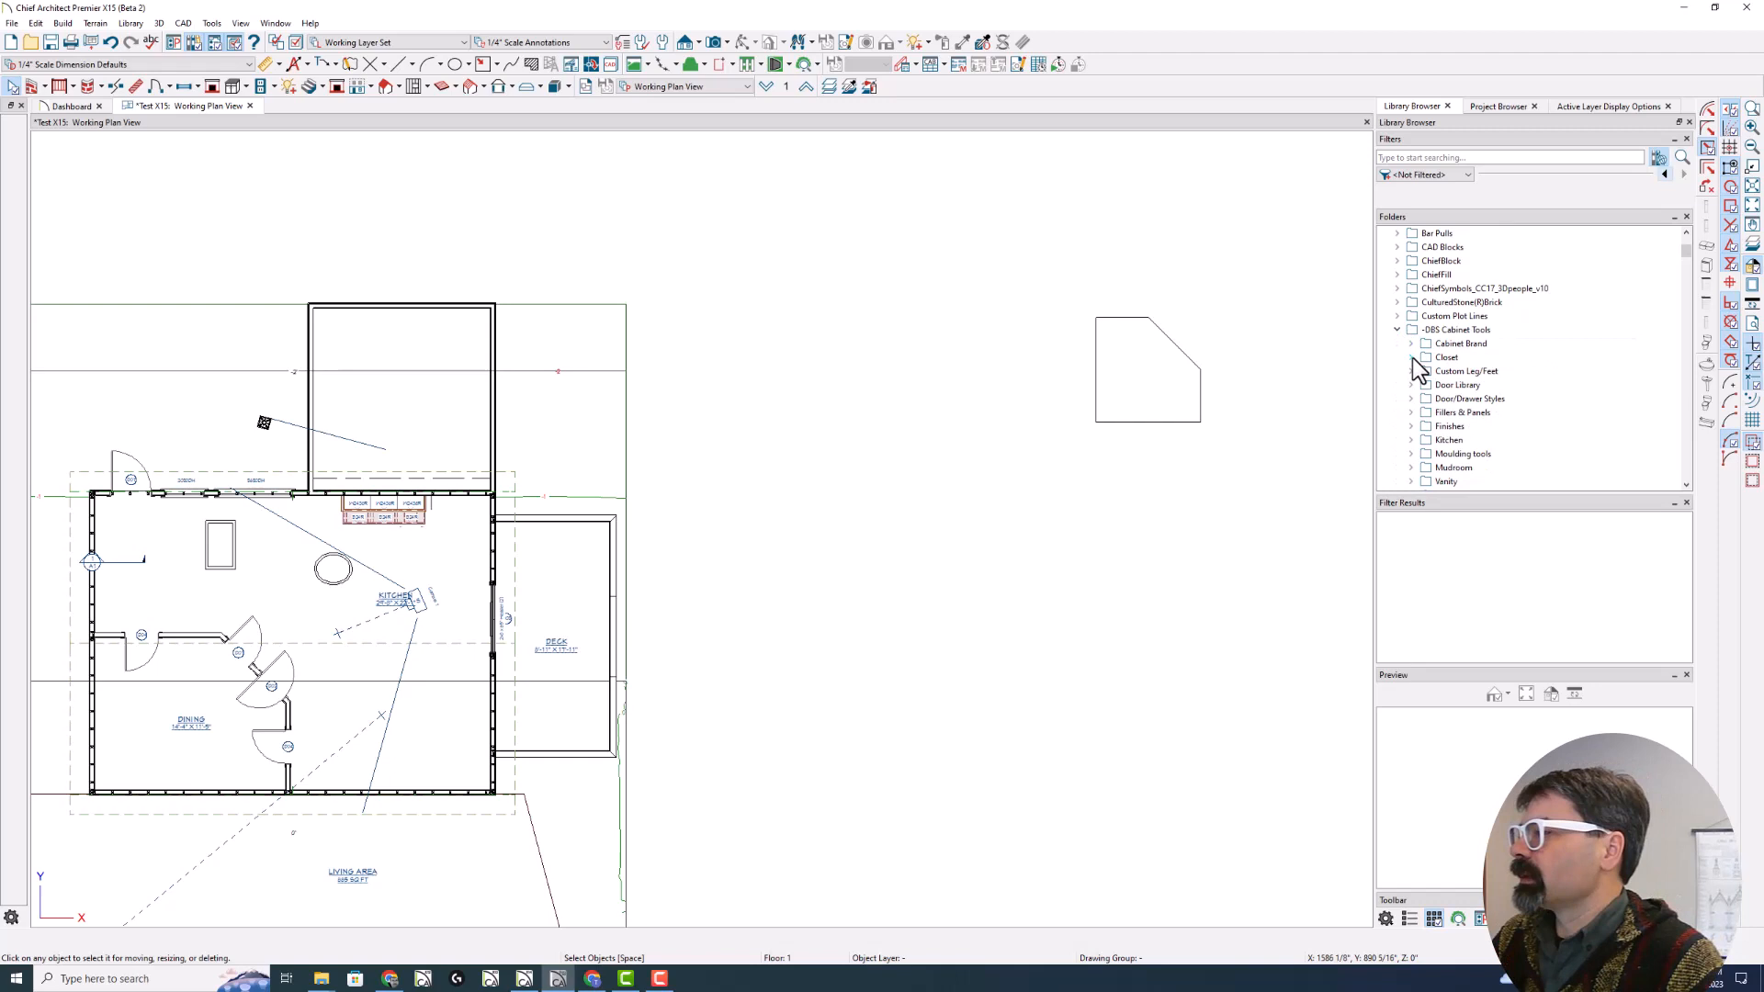
left_click(1412, 440)
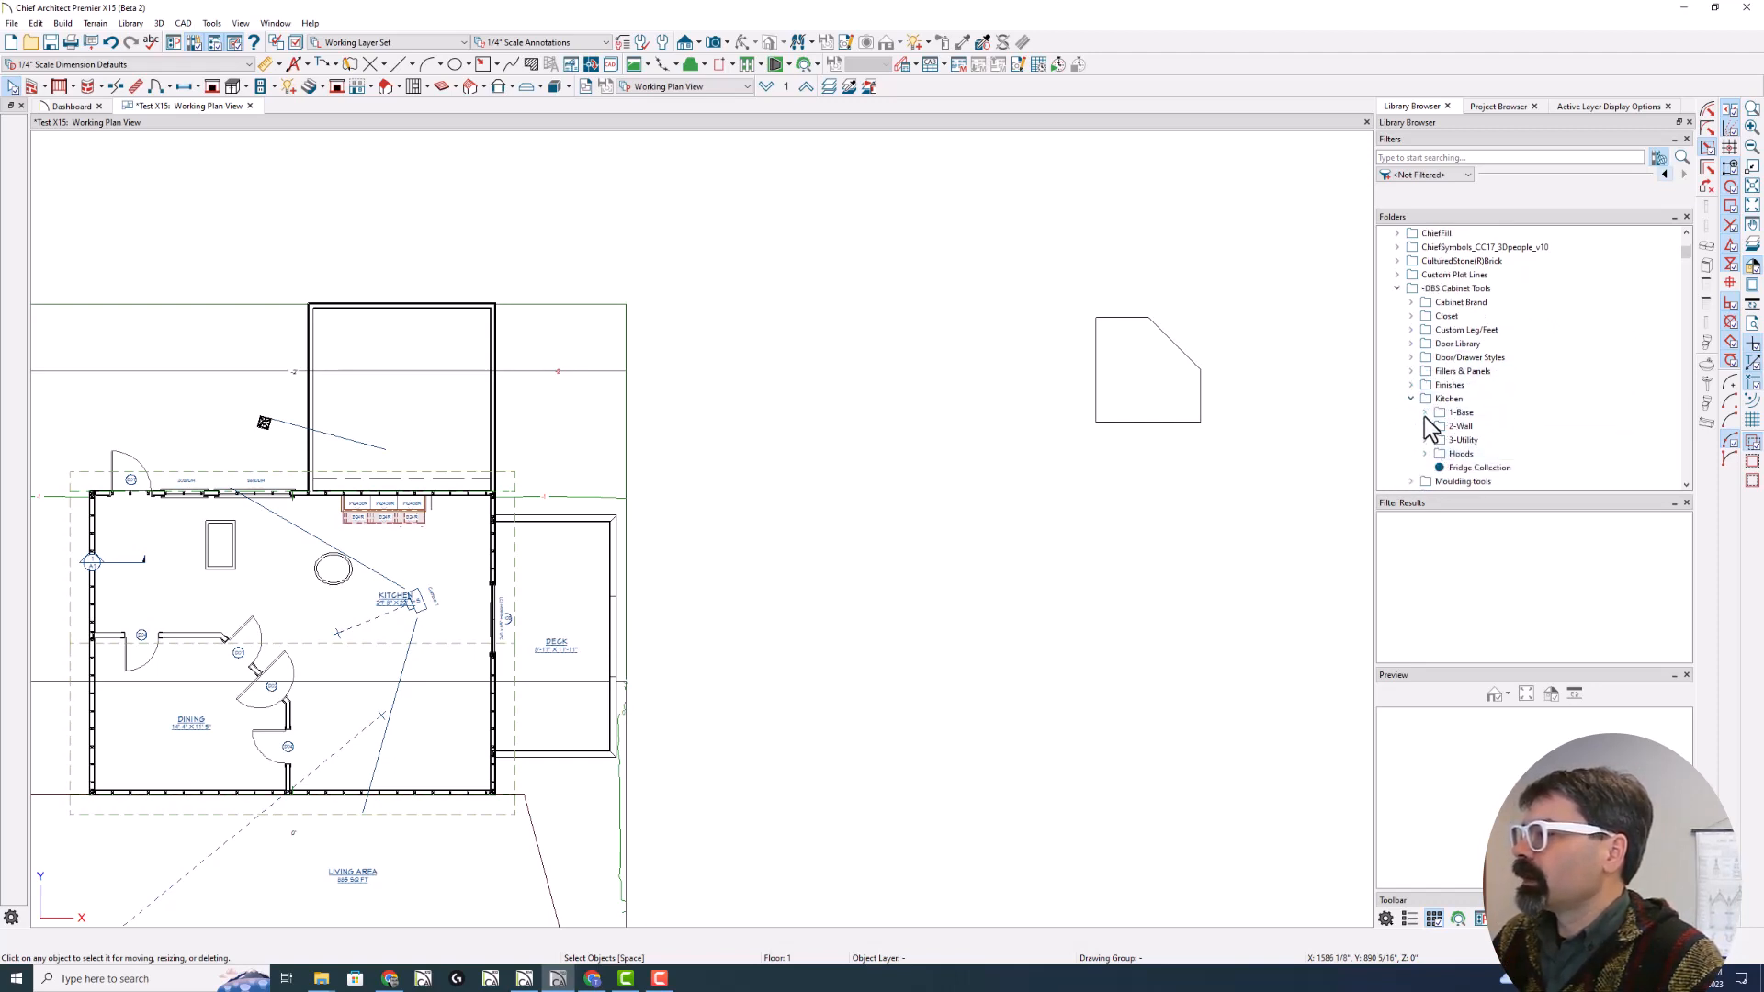
left_click(1426, 413)
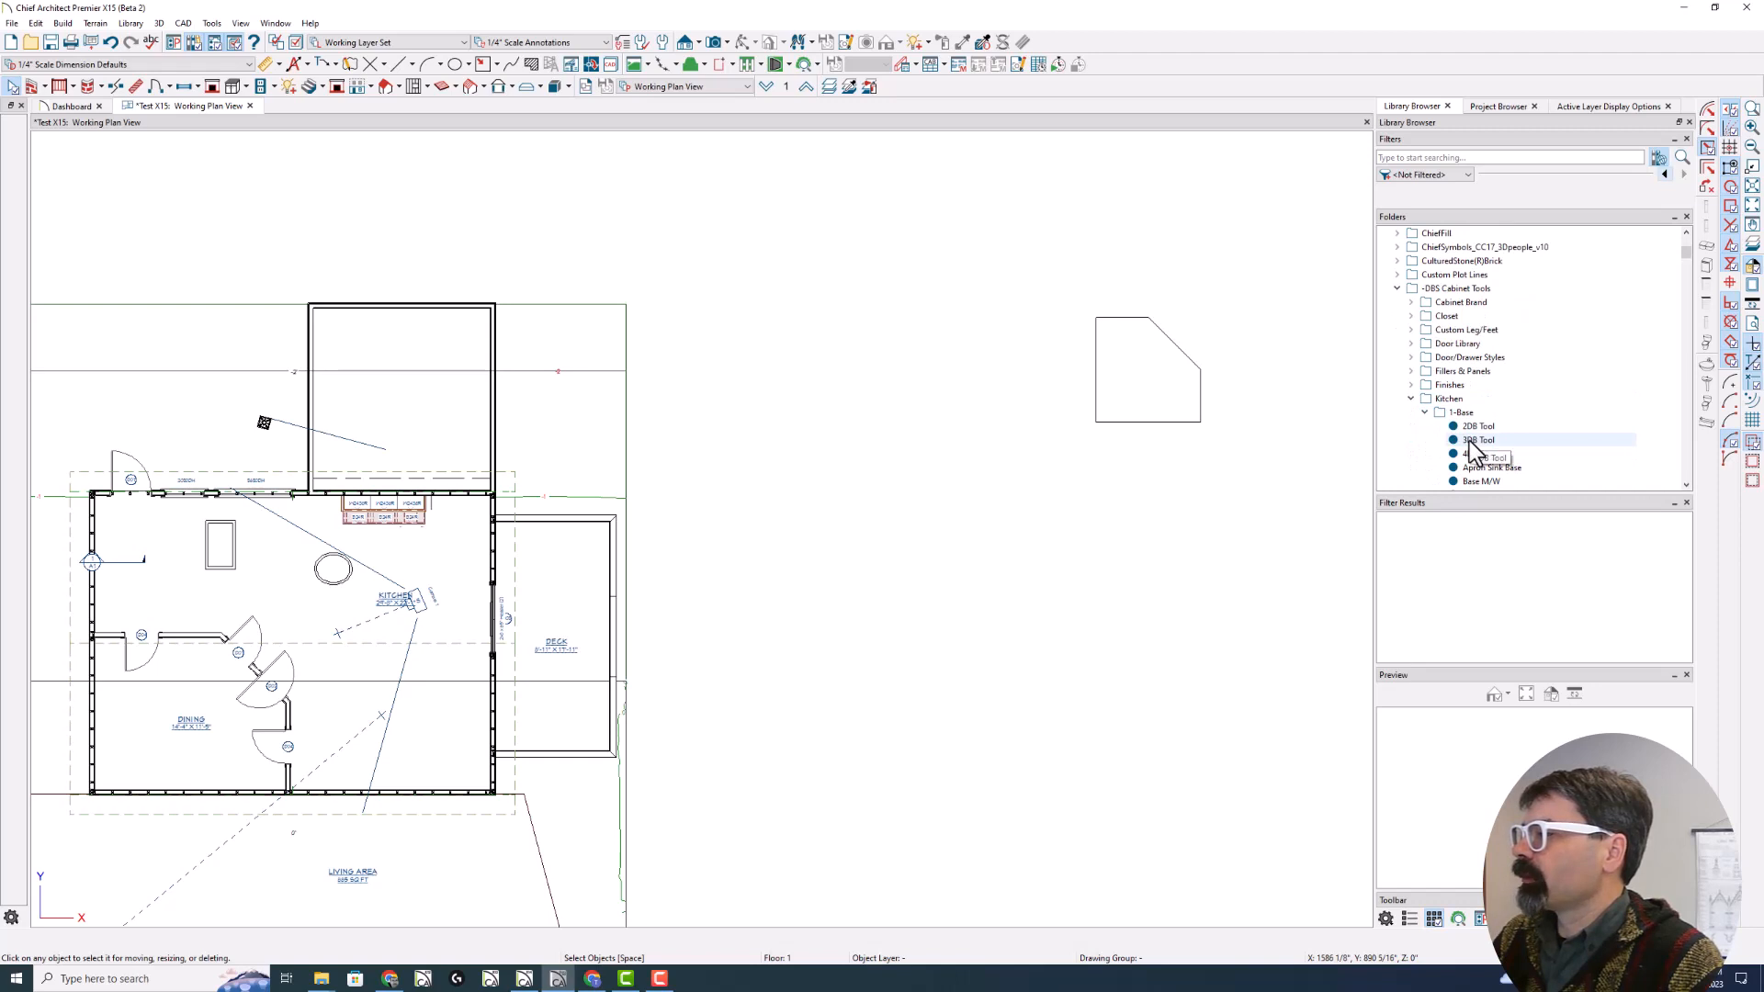
left_click(1477, 439)
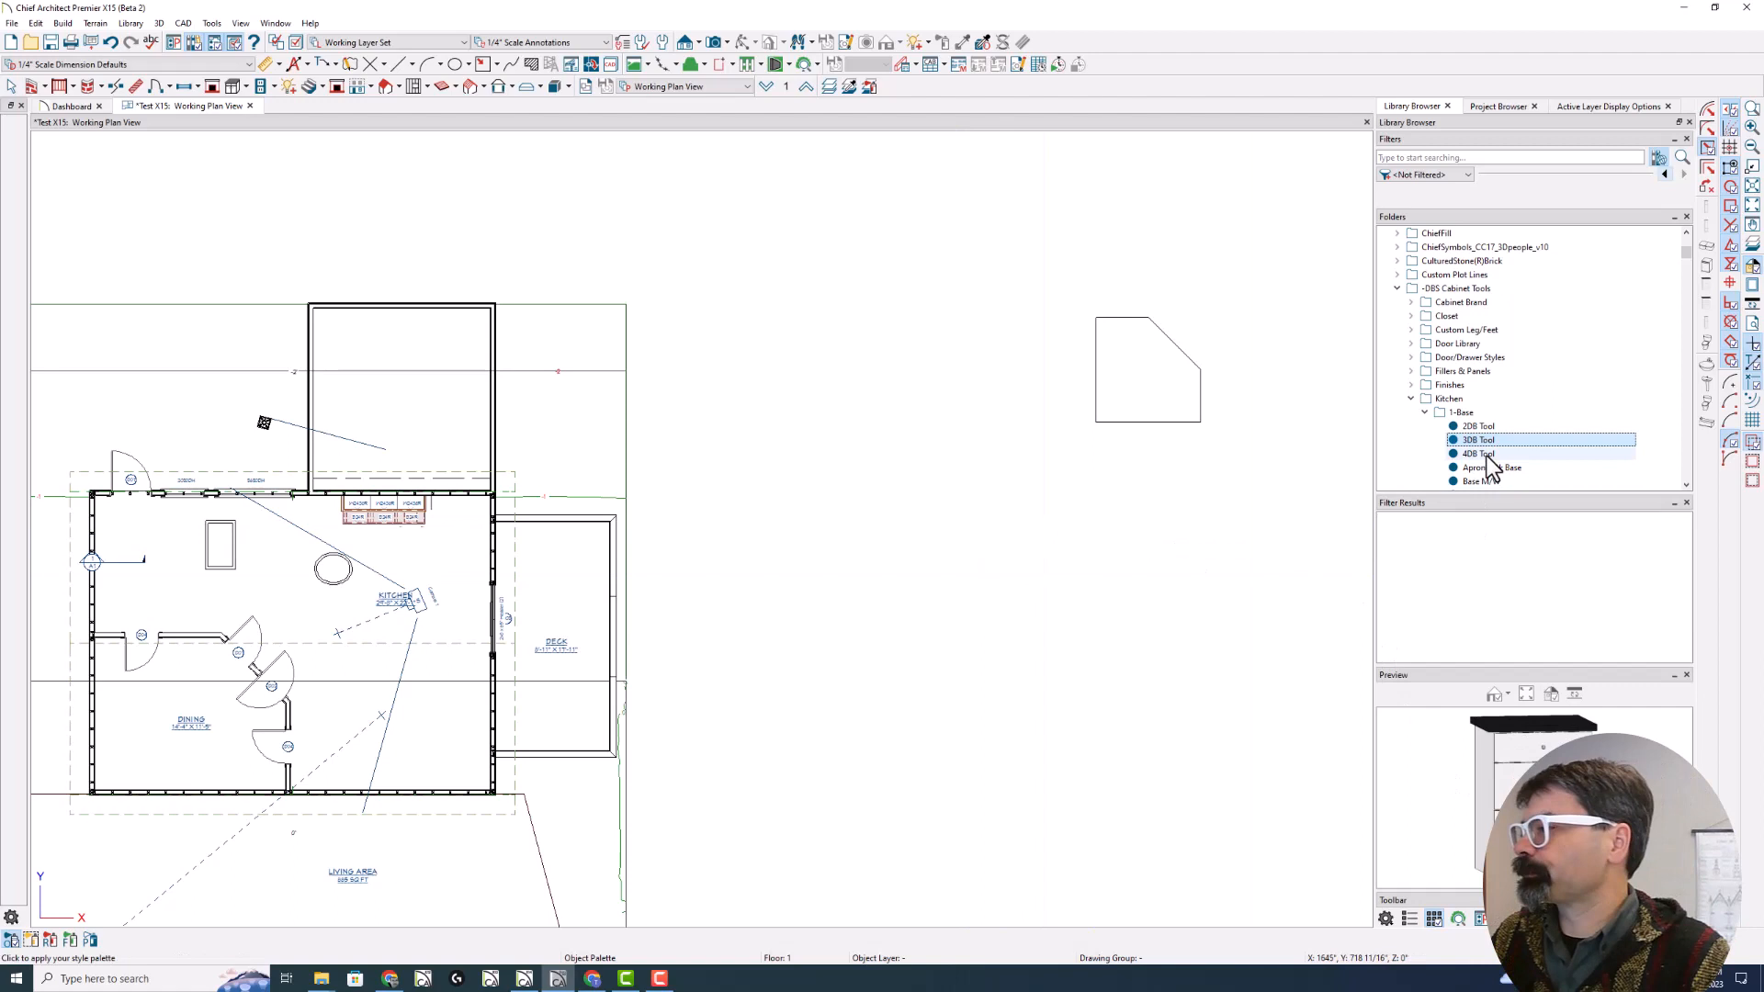
Choose Manage Tags from the 3DB Tool's context menu to show its Favorites tag
right_click(1476, 439)
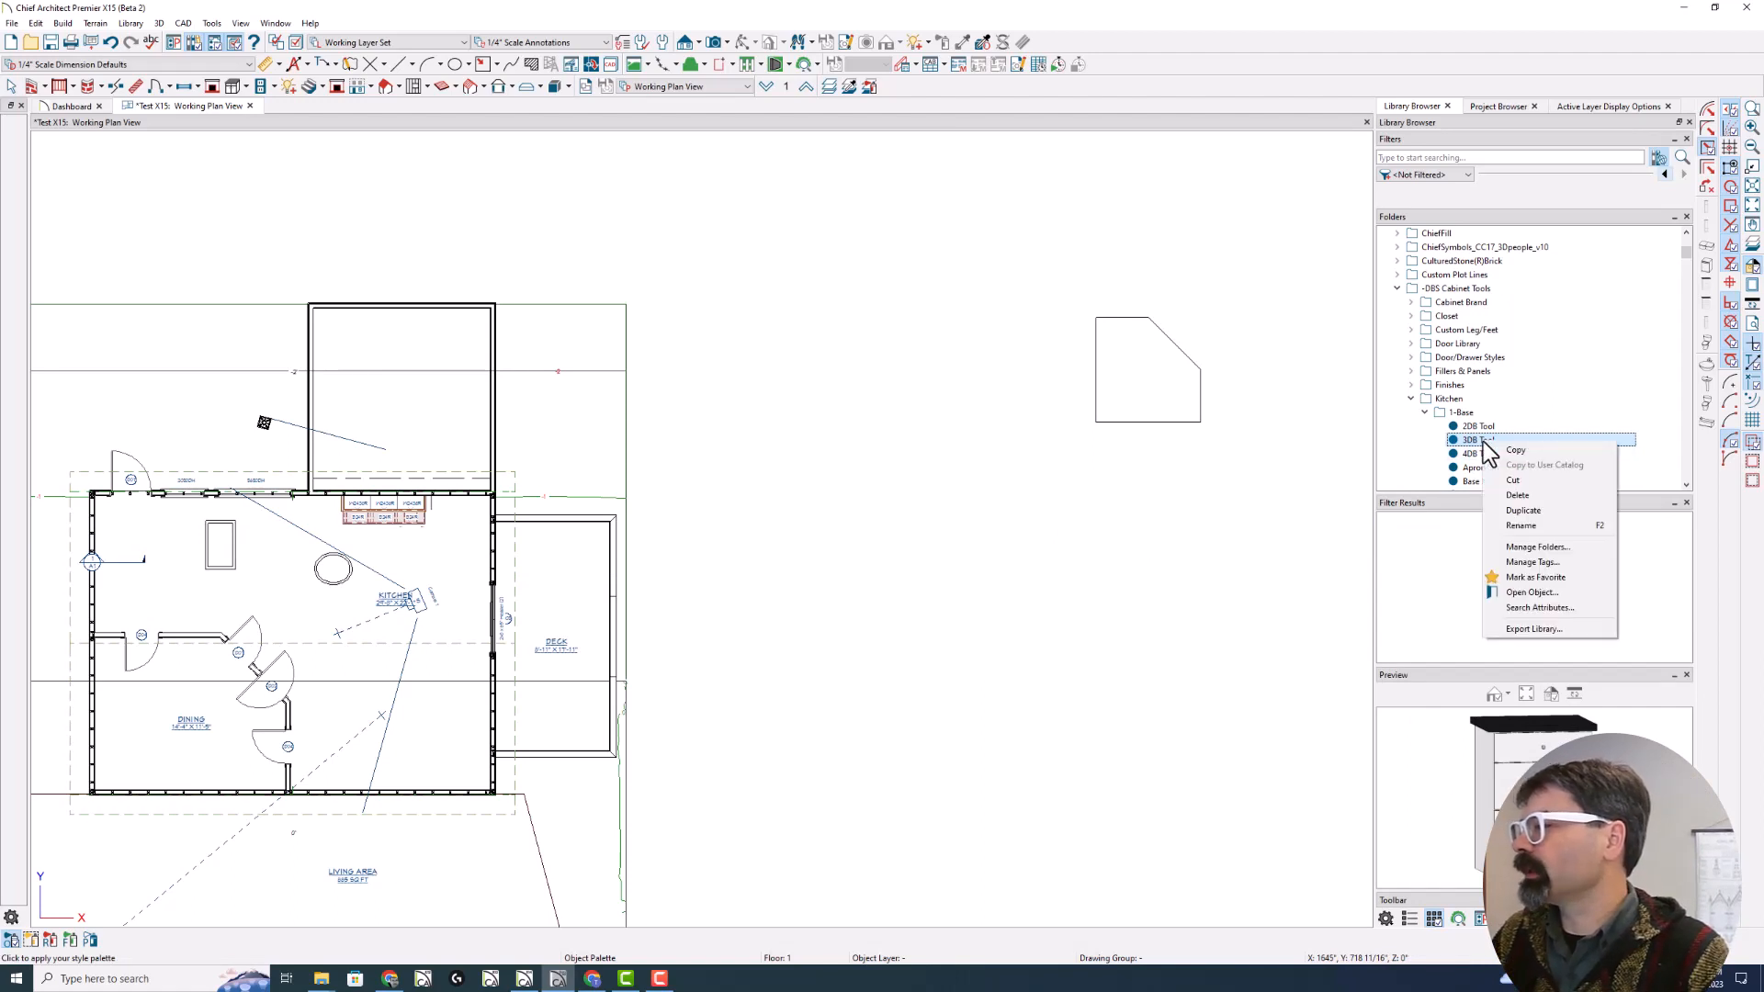
mouse_move(1533, 562)
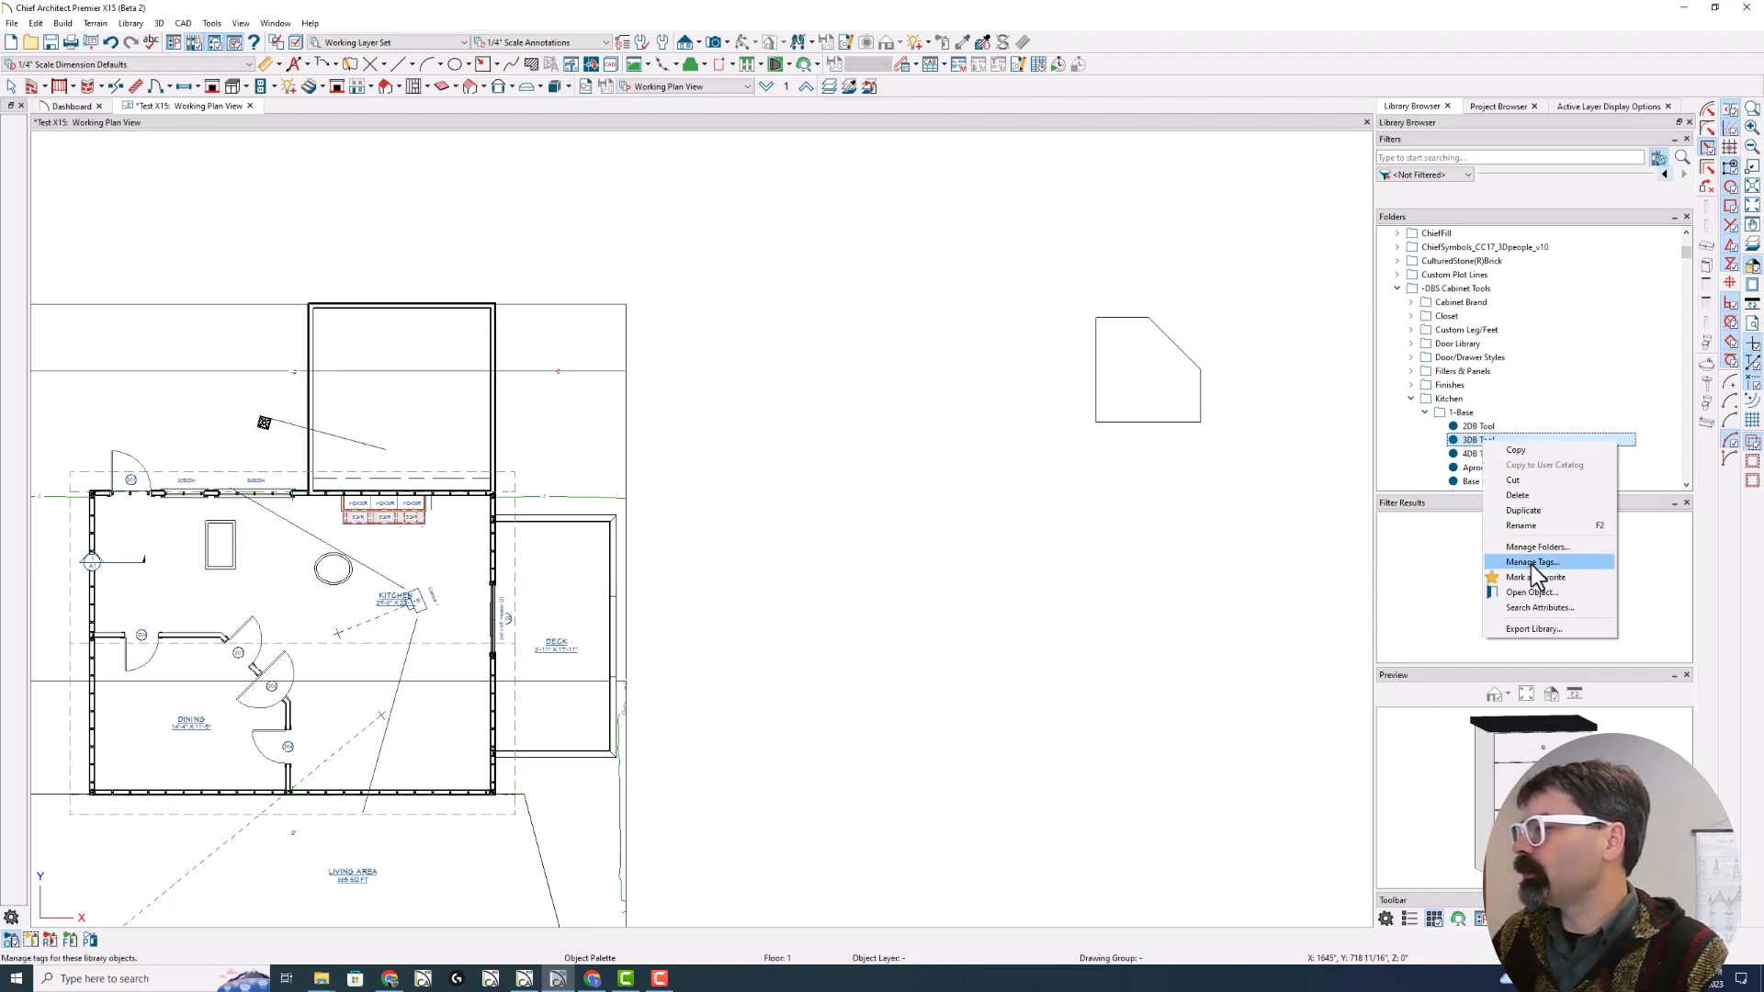
mouse_move(1535, 546)
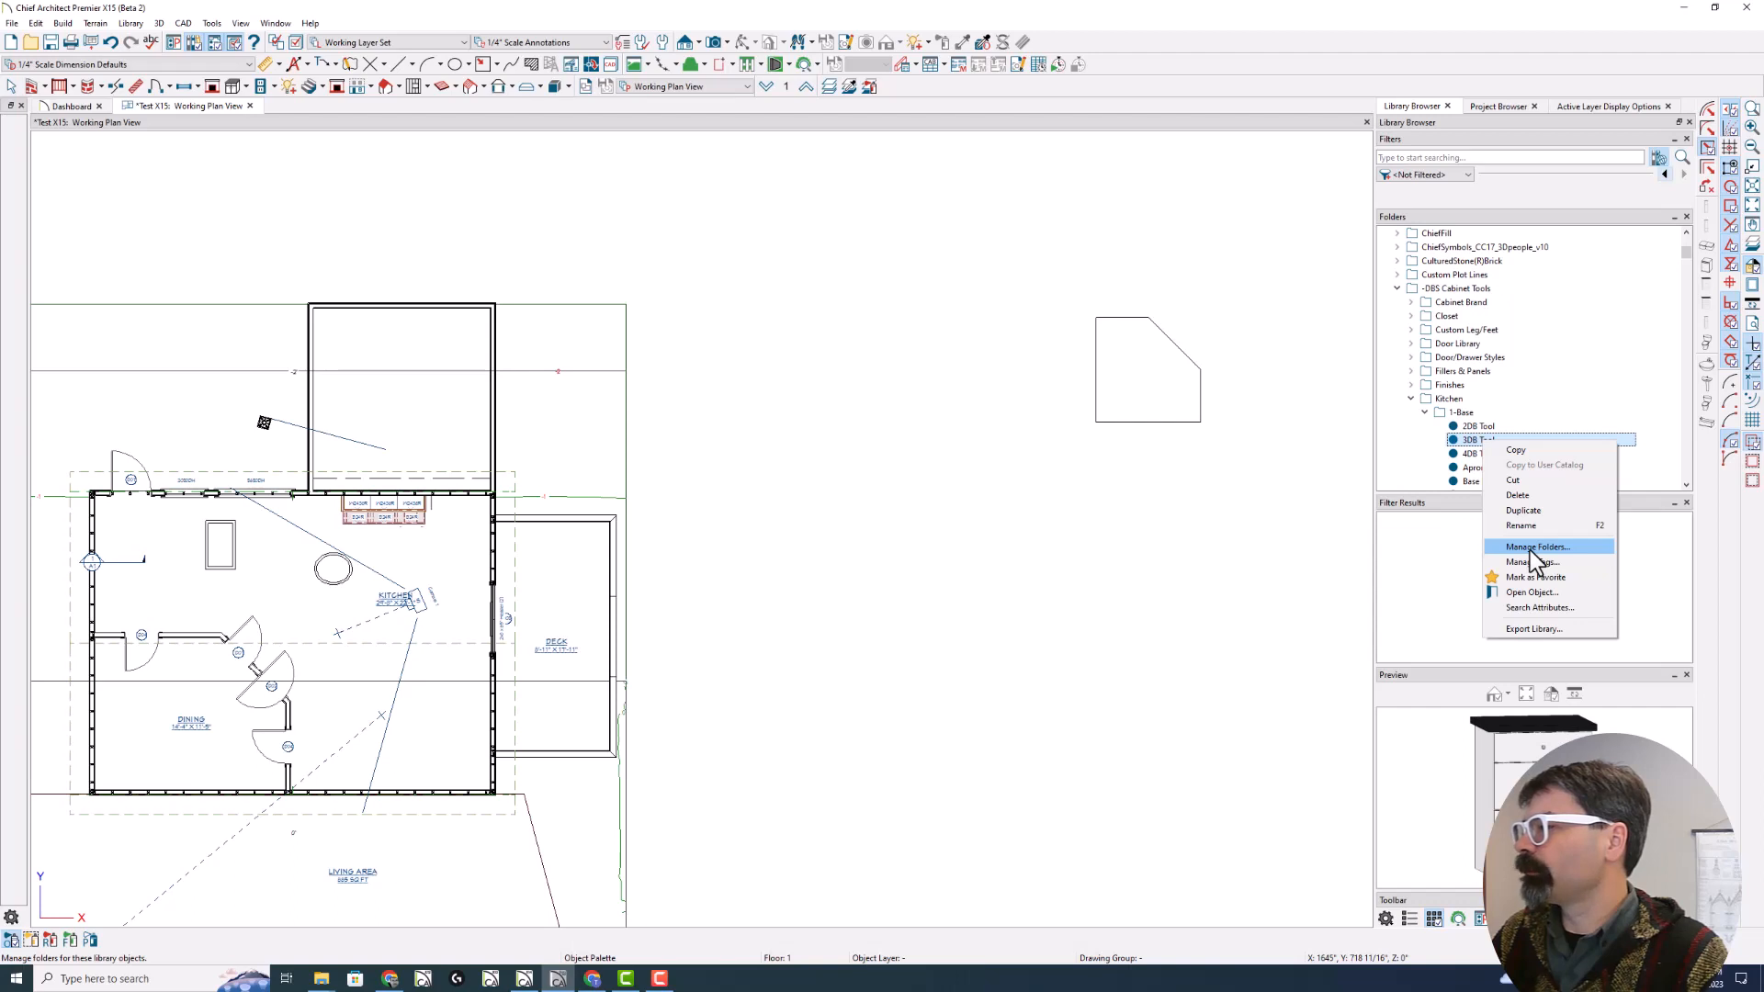
left_click(1537, 547)
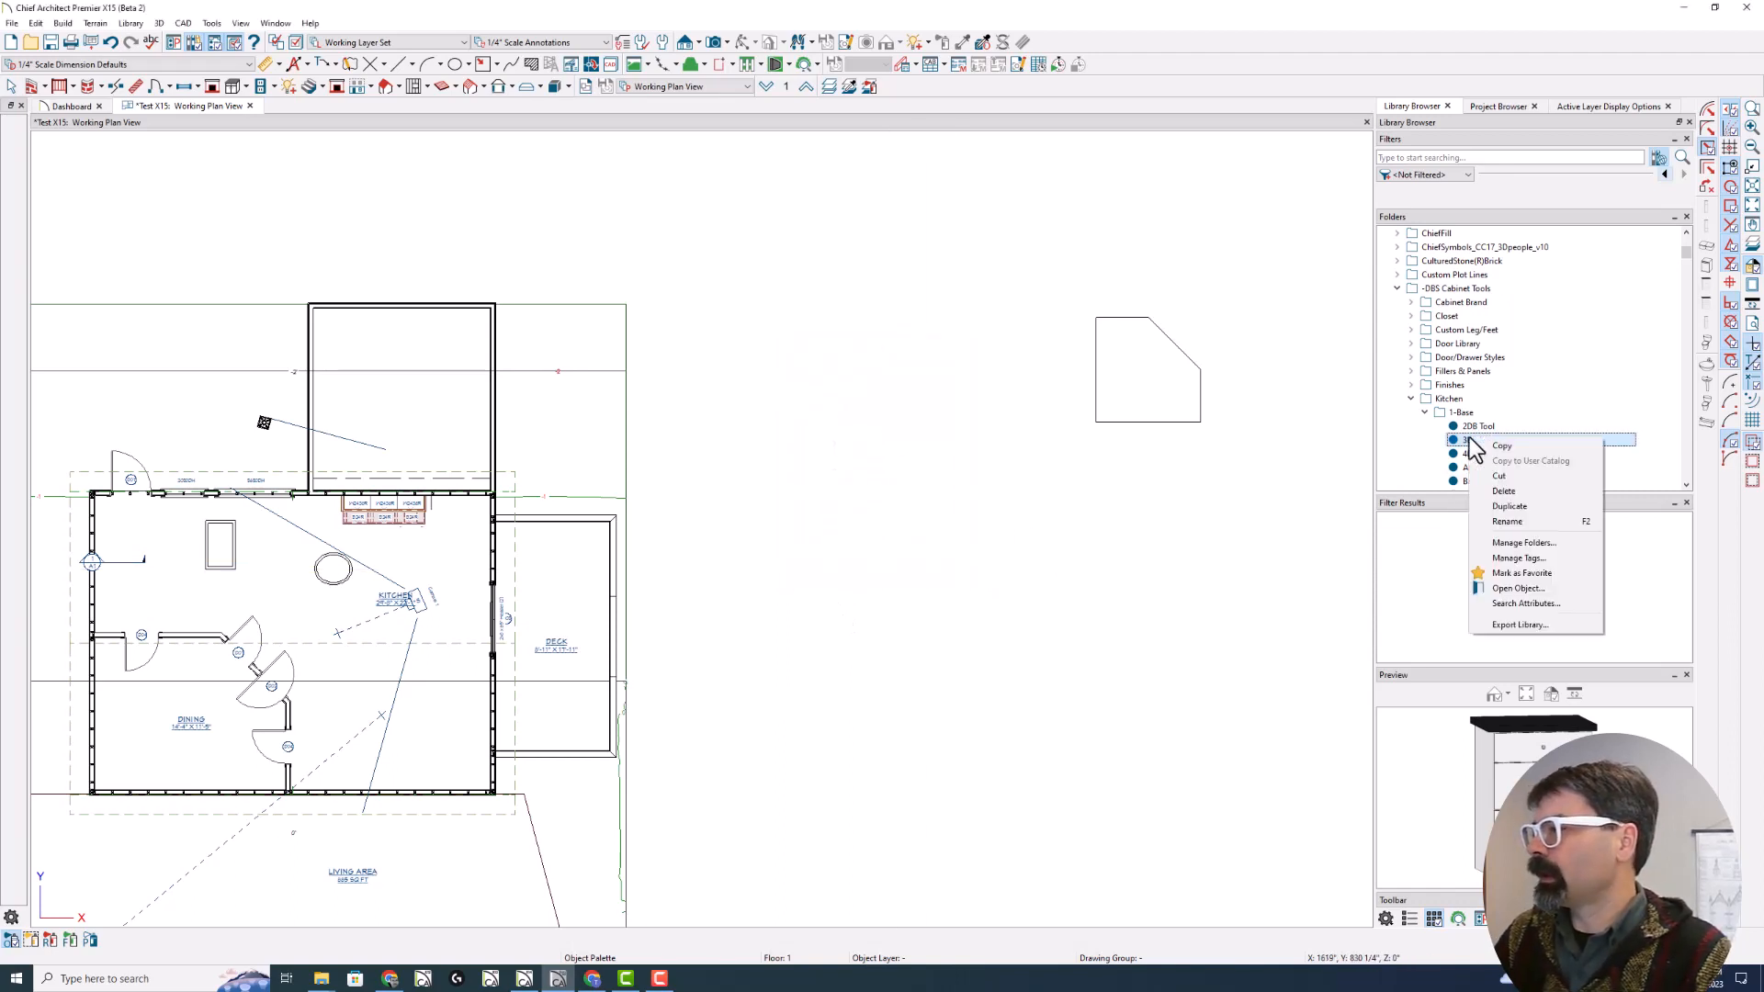
left_click(1519, 558)
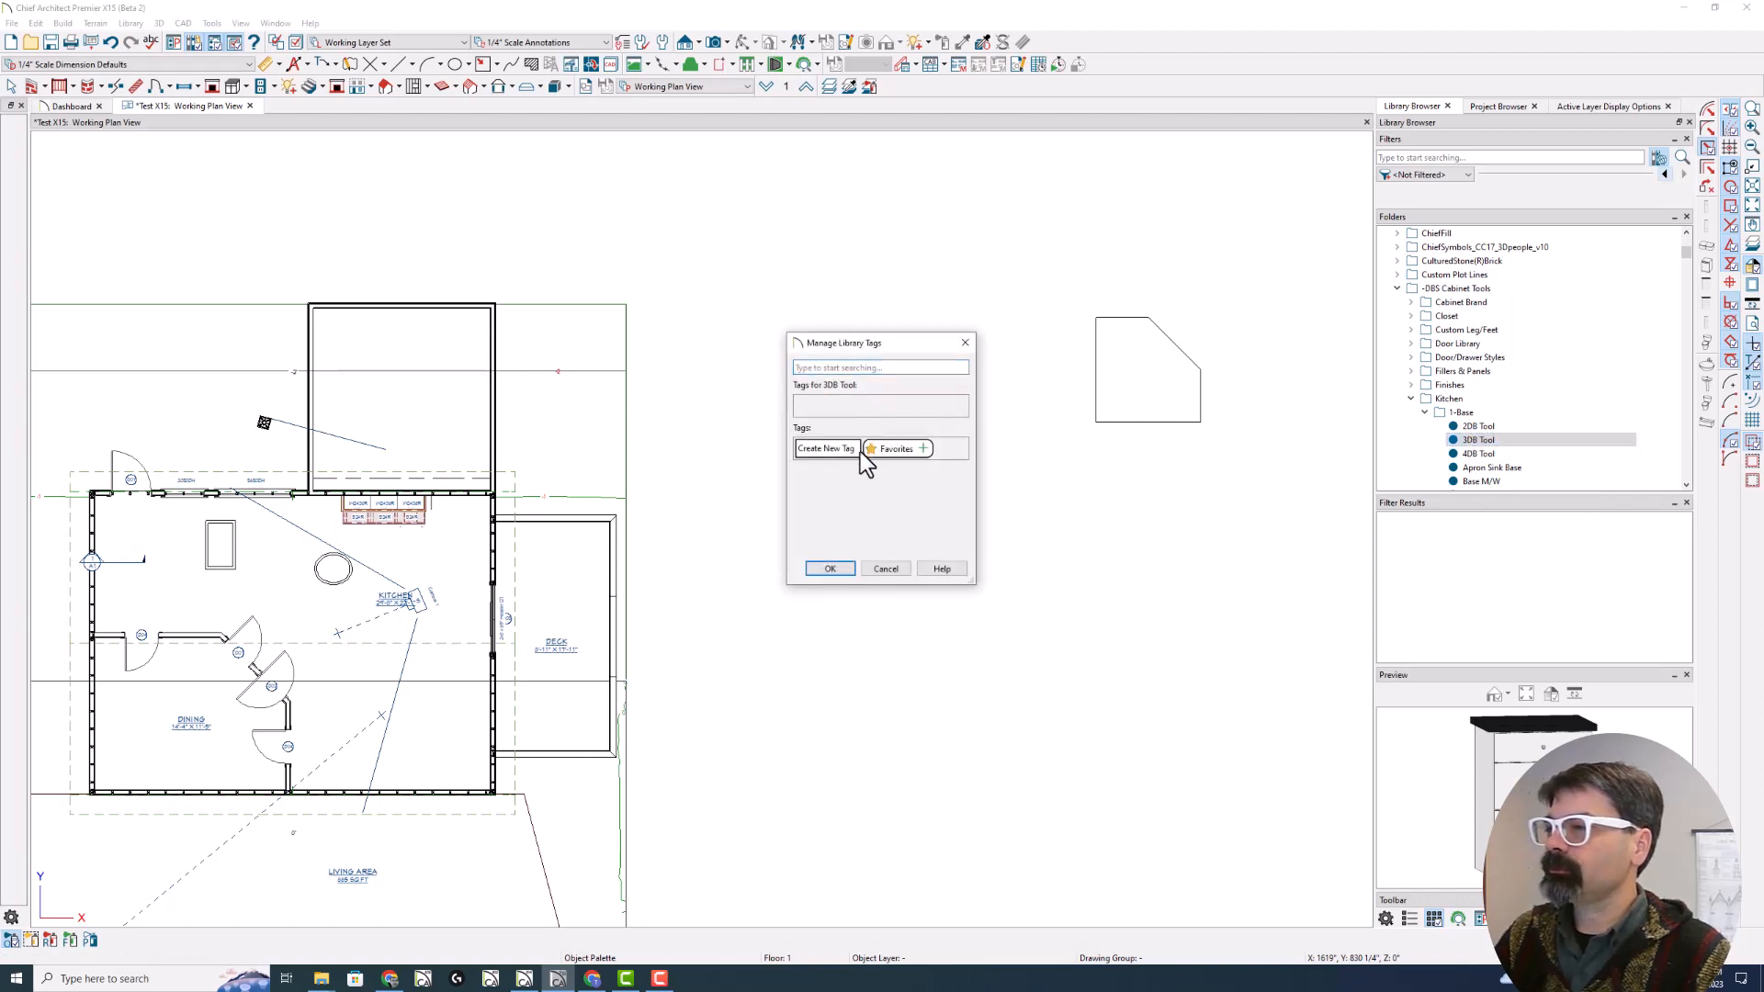
mouse_move(830, 461)
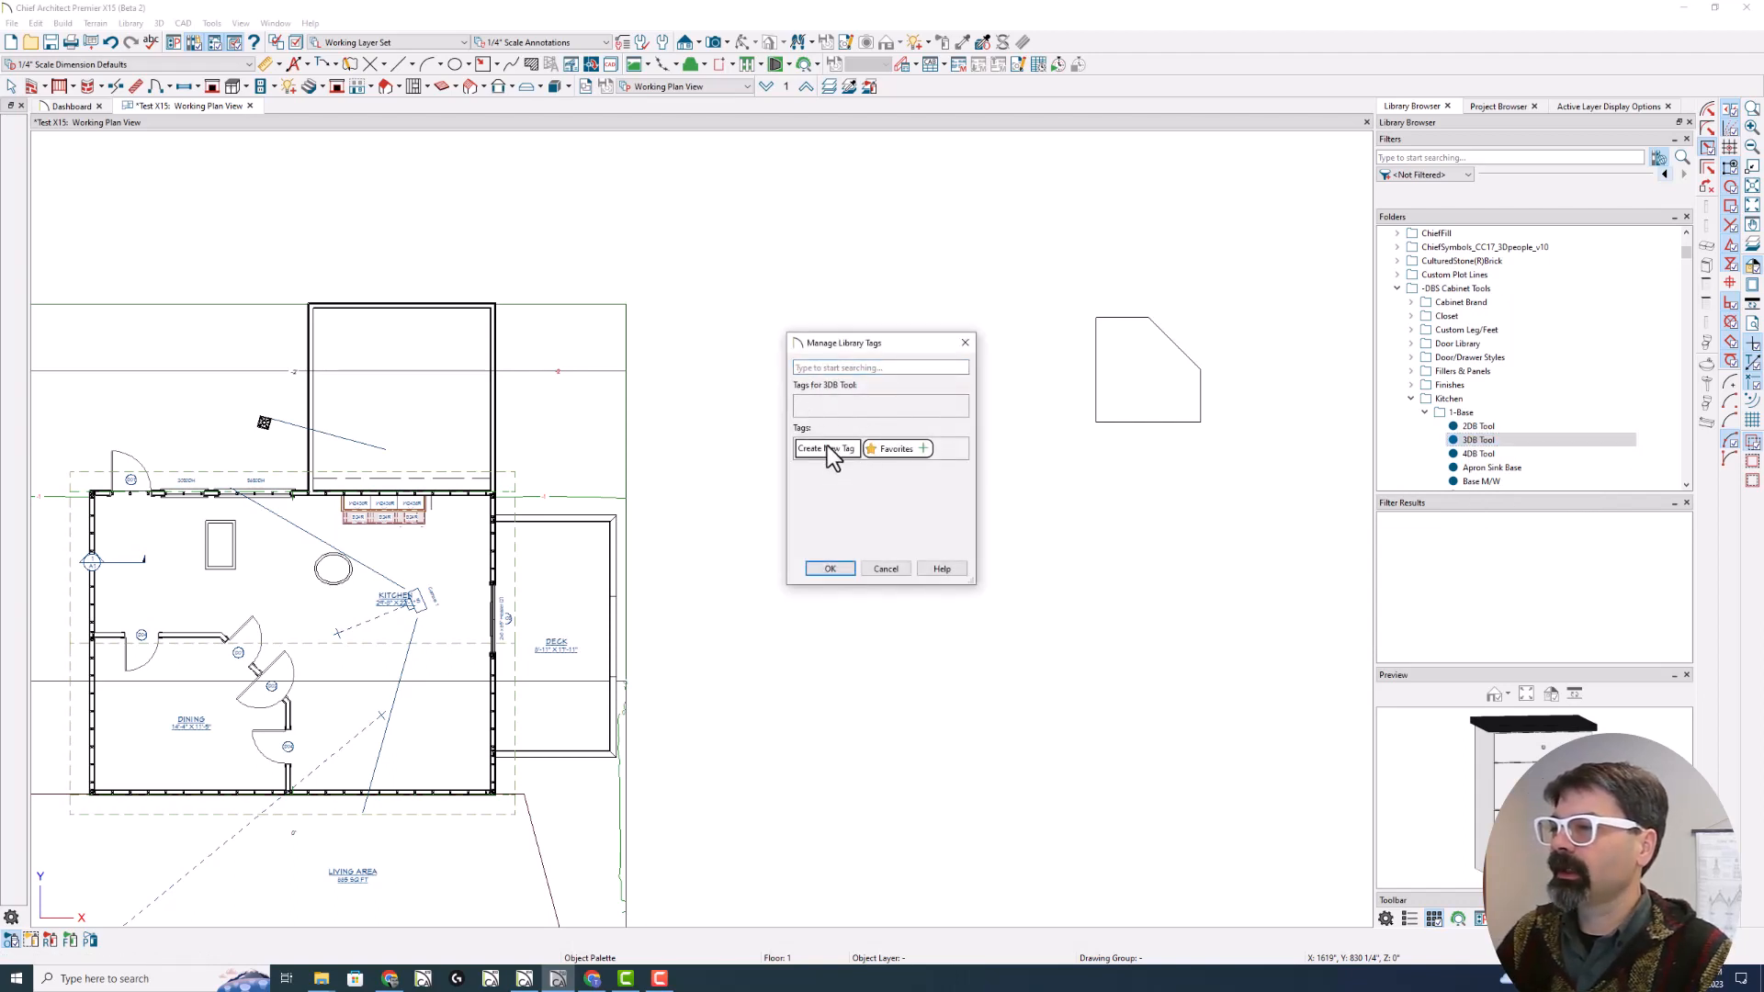
Create a new library tag named 'DBS Base Cab Tools' alongside Favorites
left_click(826, 448)
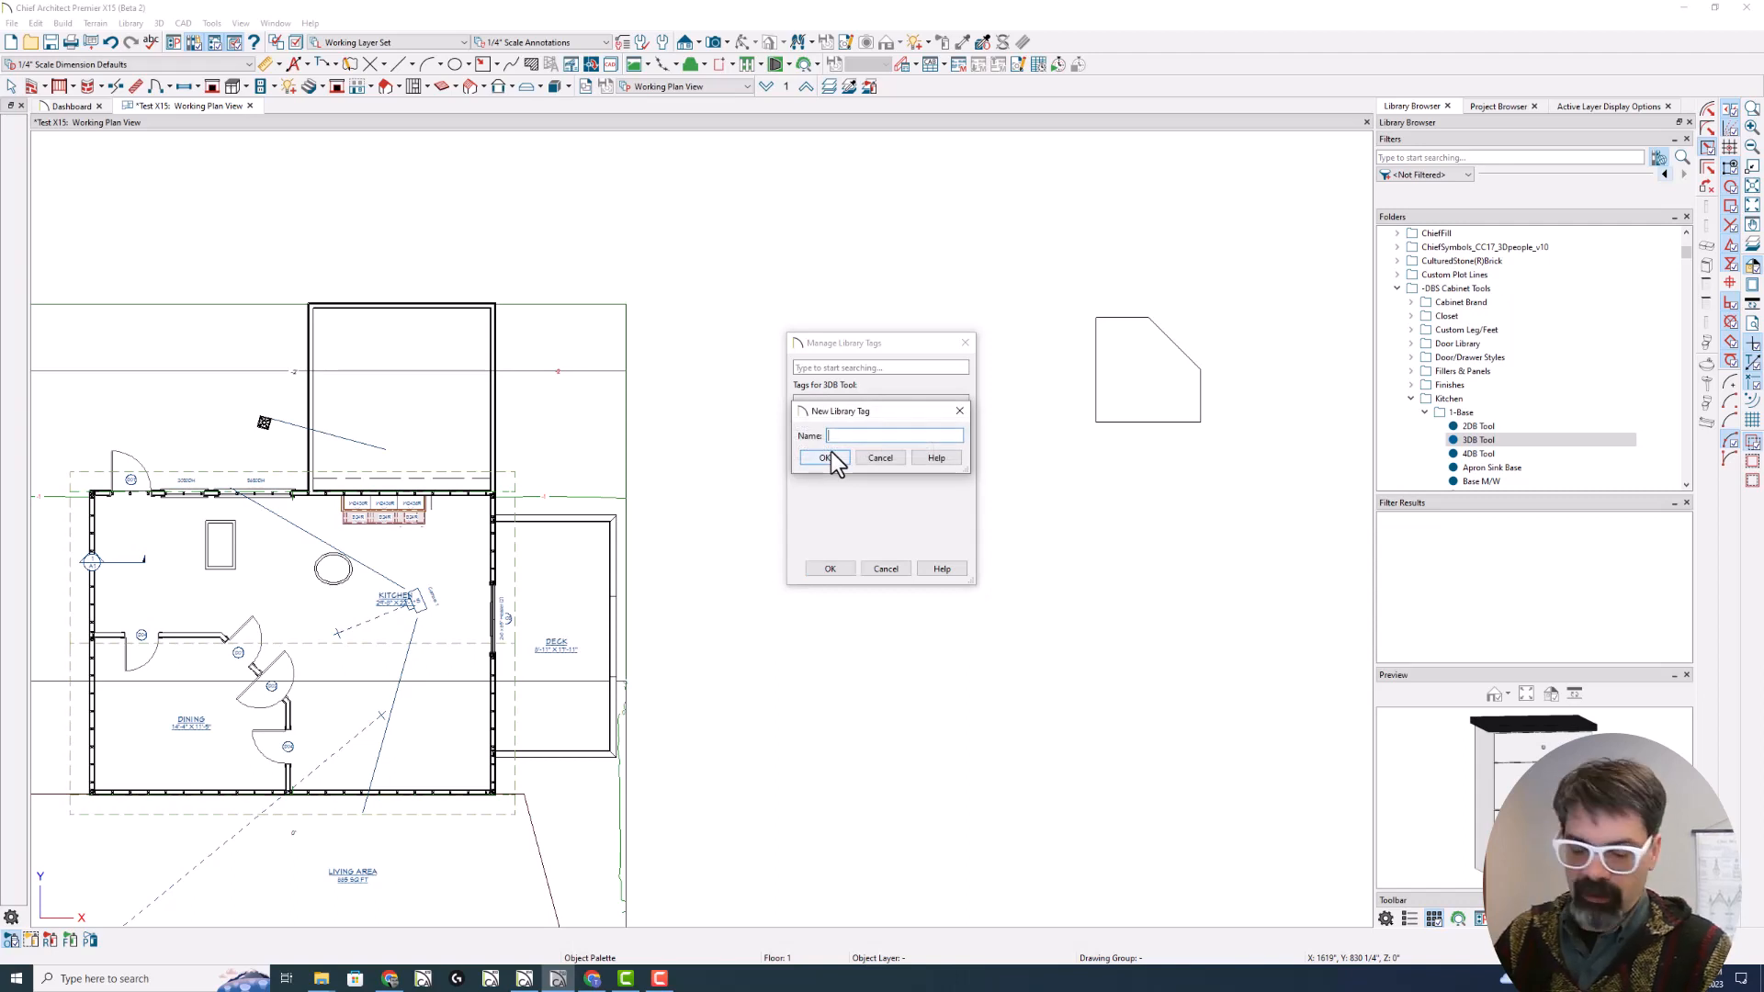
type("B")
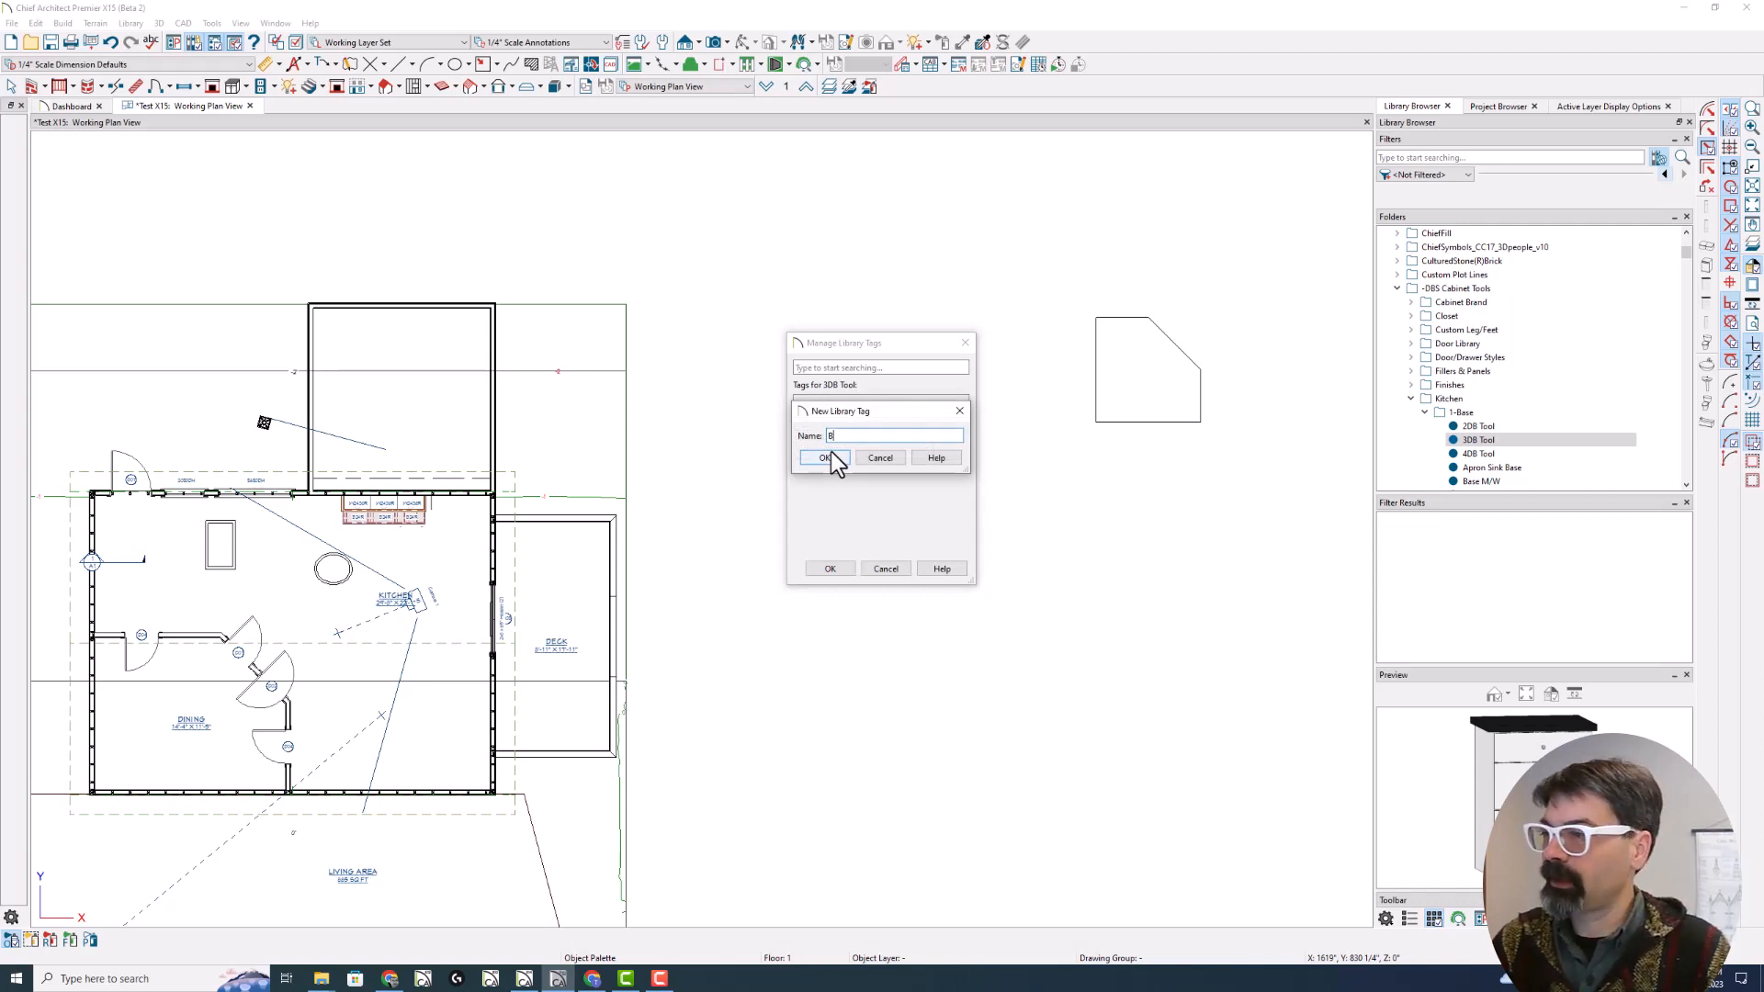
type("DBS Base")
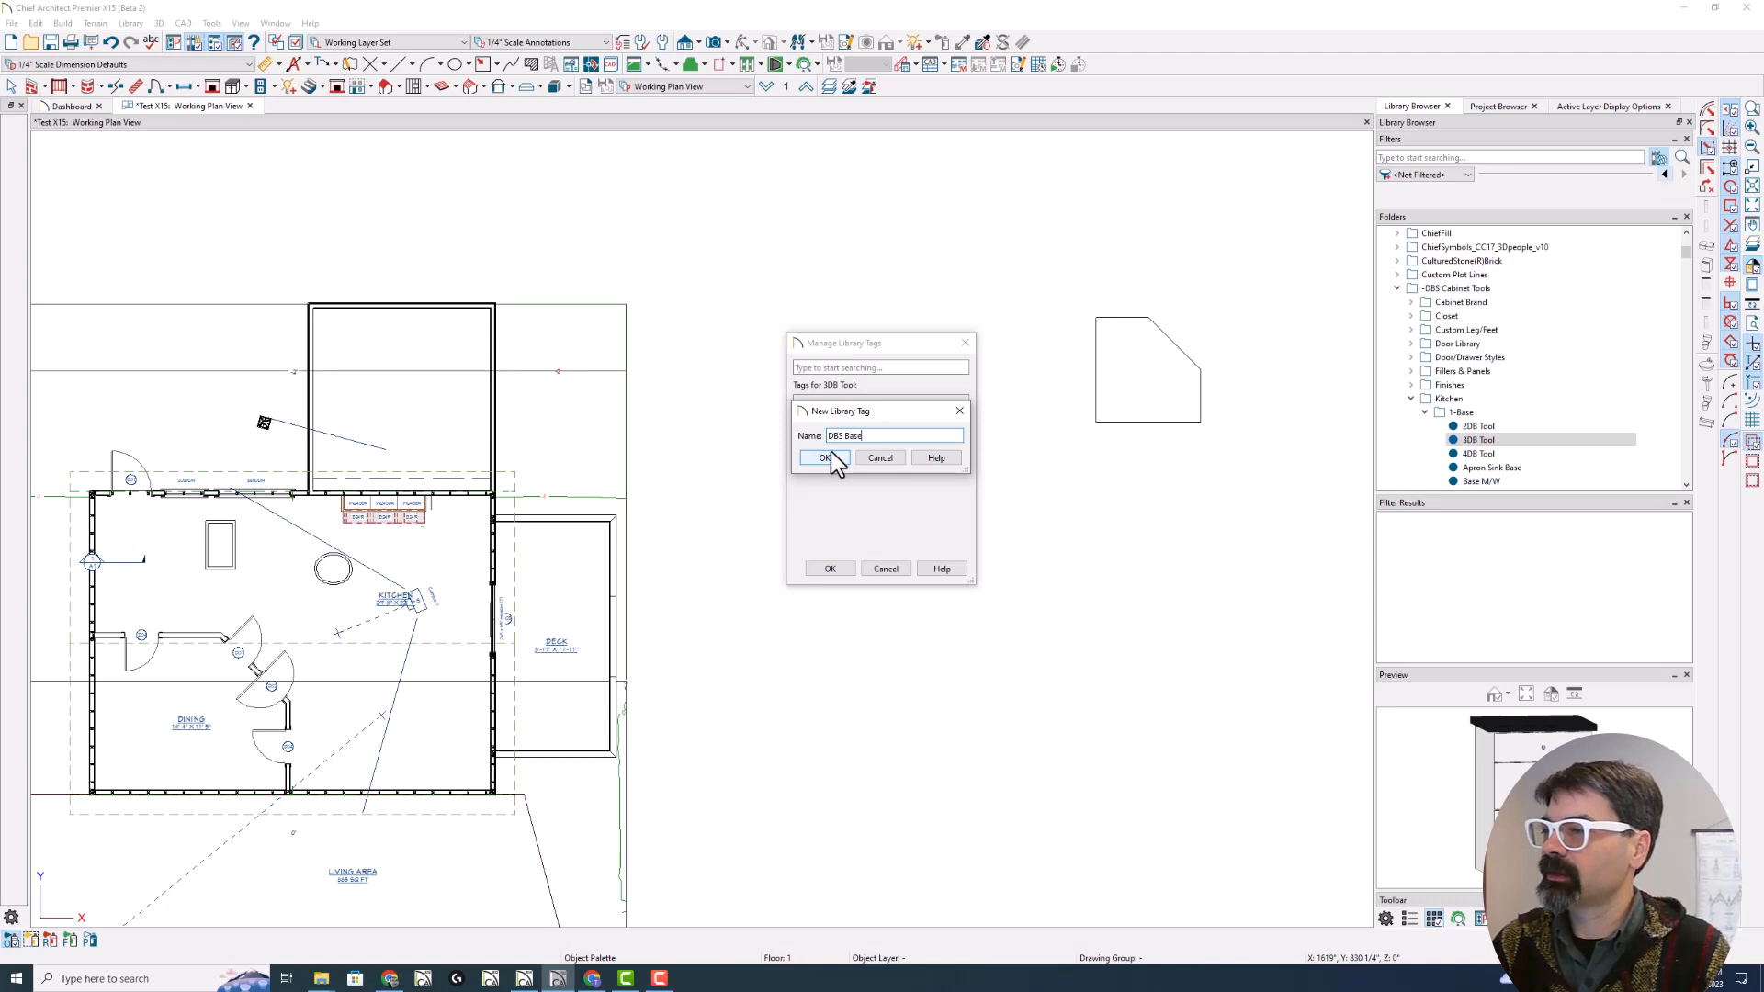
type("Cab Tools")
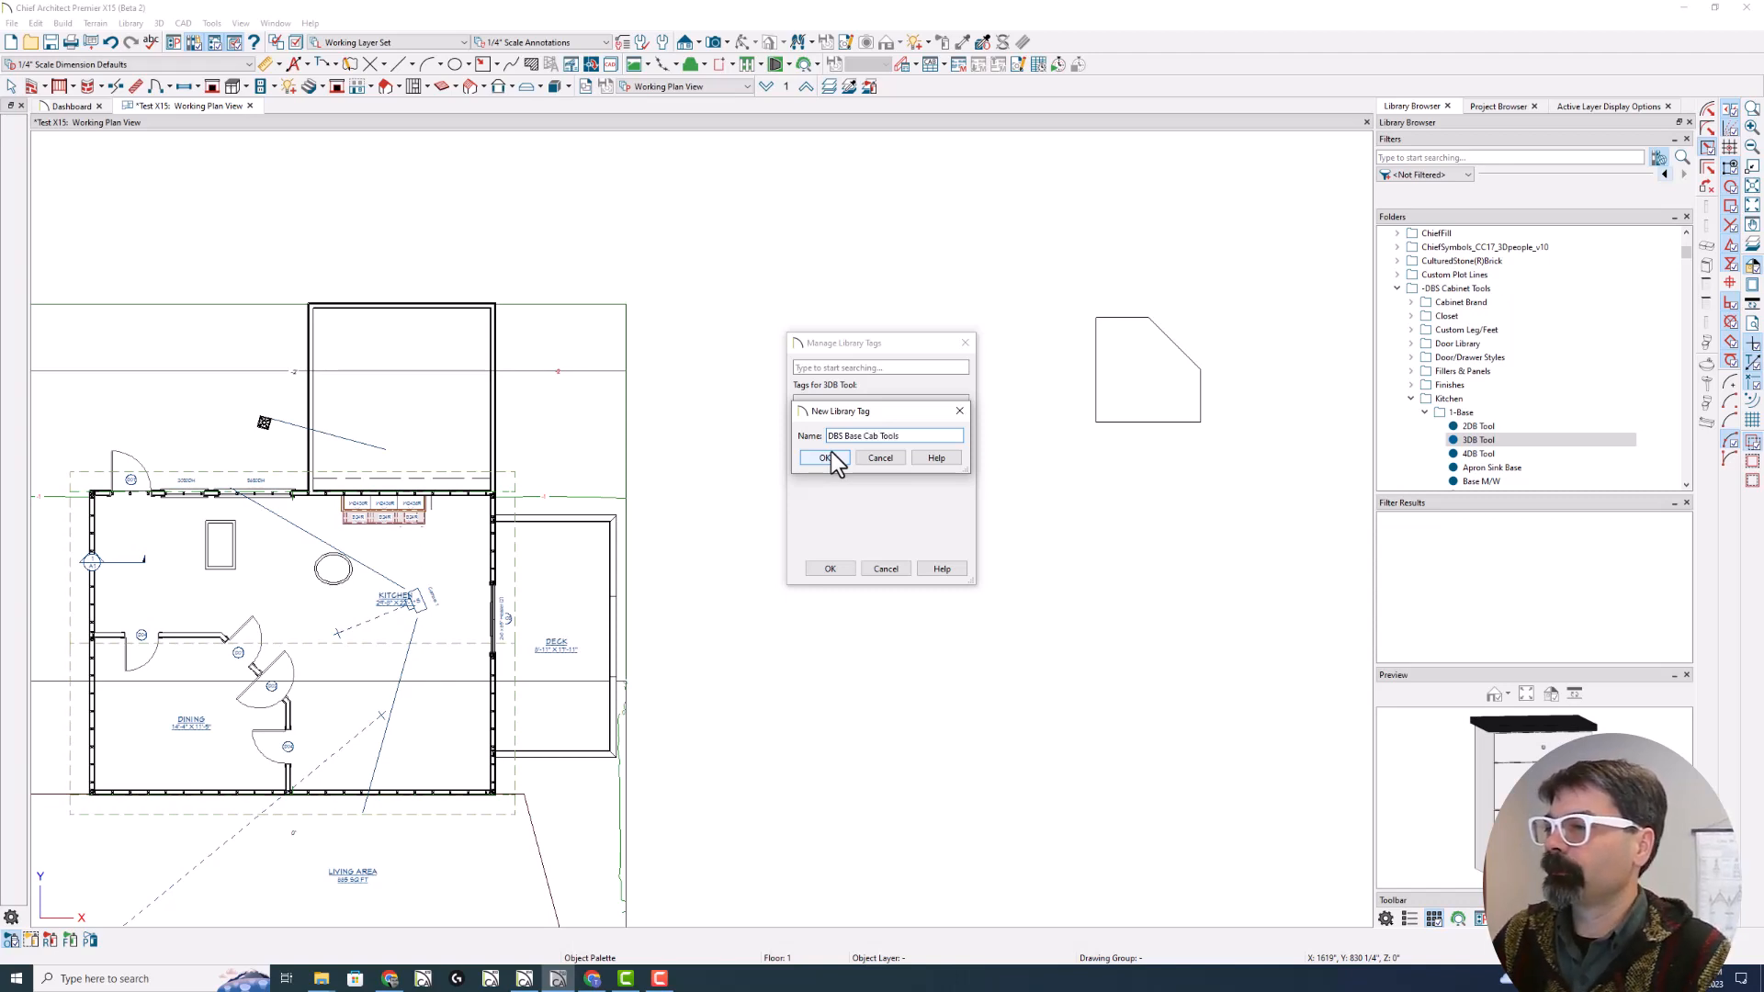
left_click(826, 457)
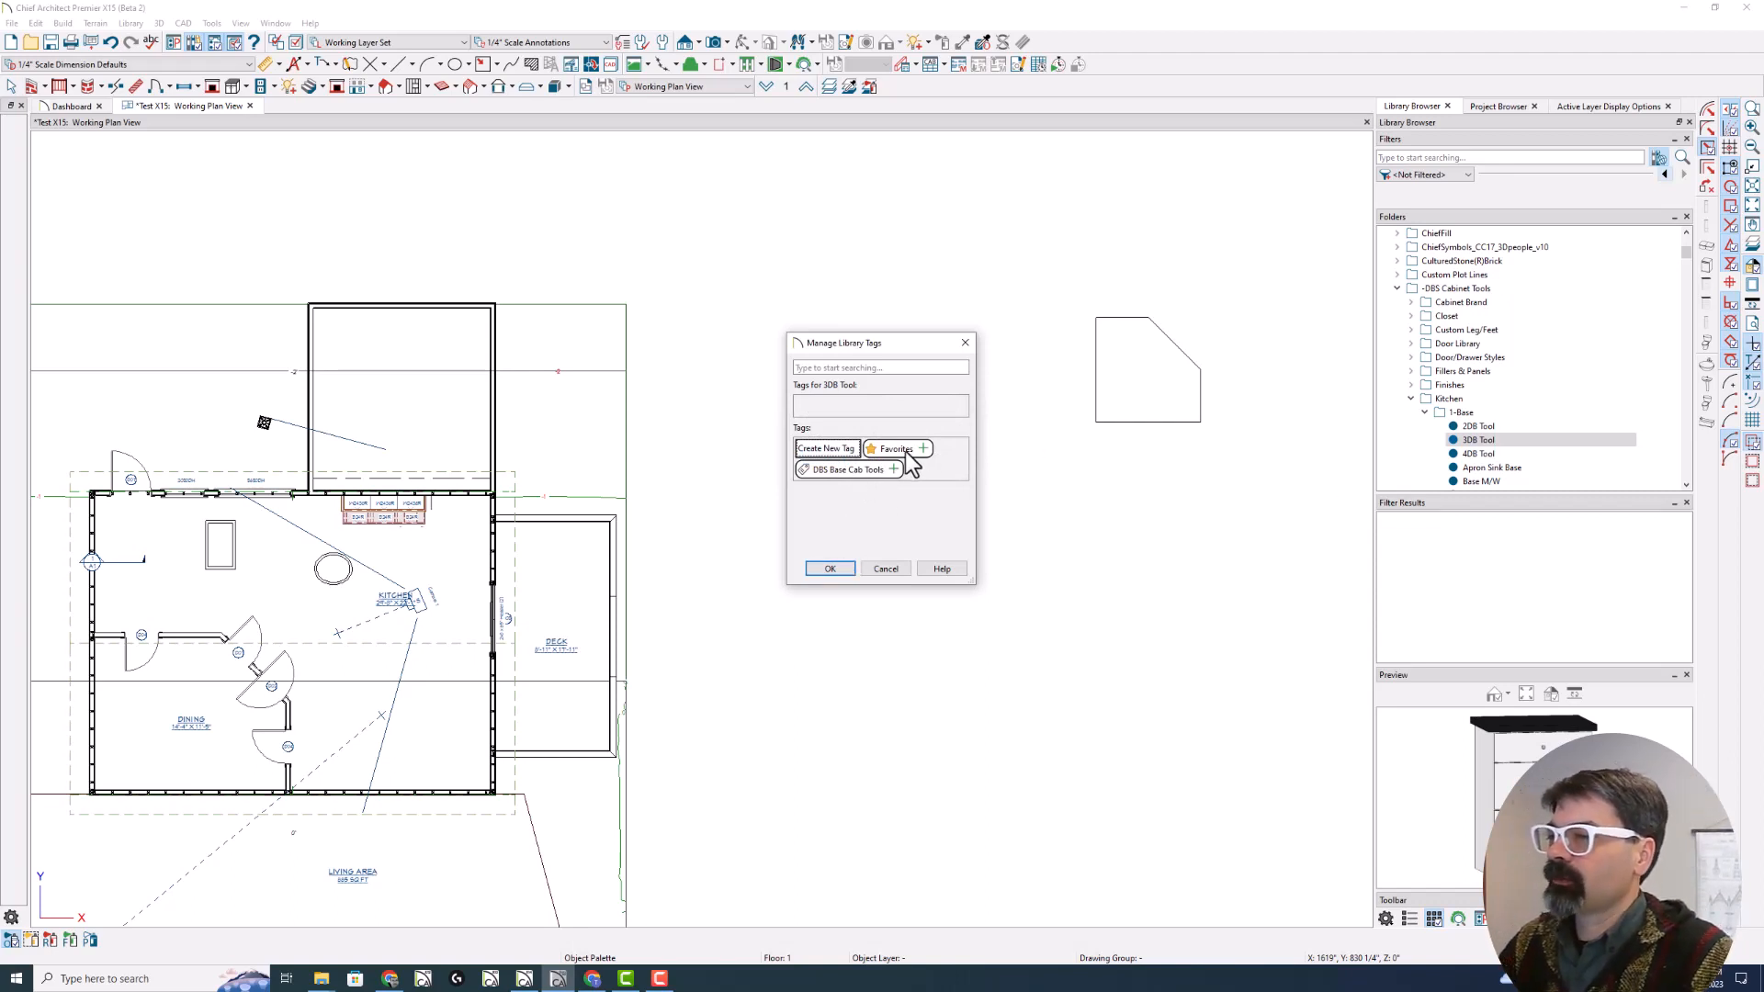
mouse_move(862, 491)
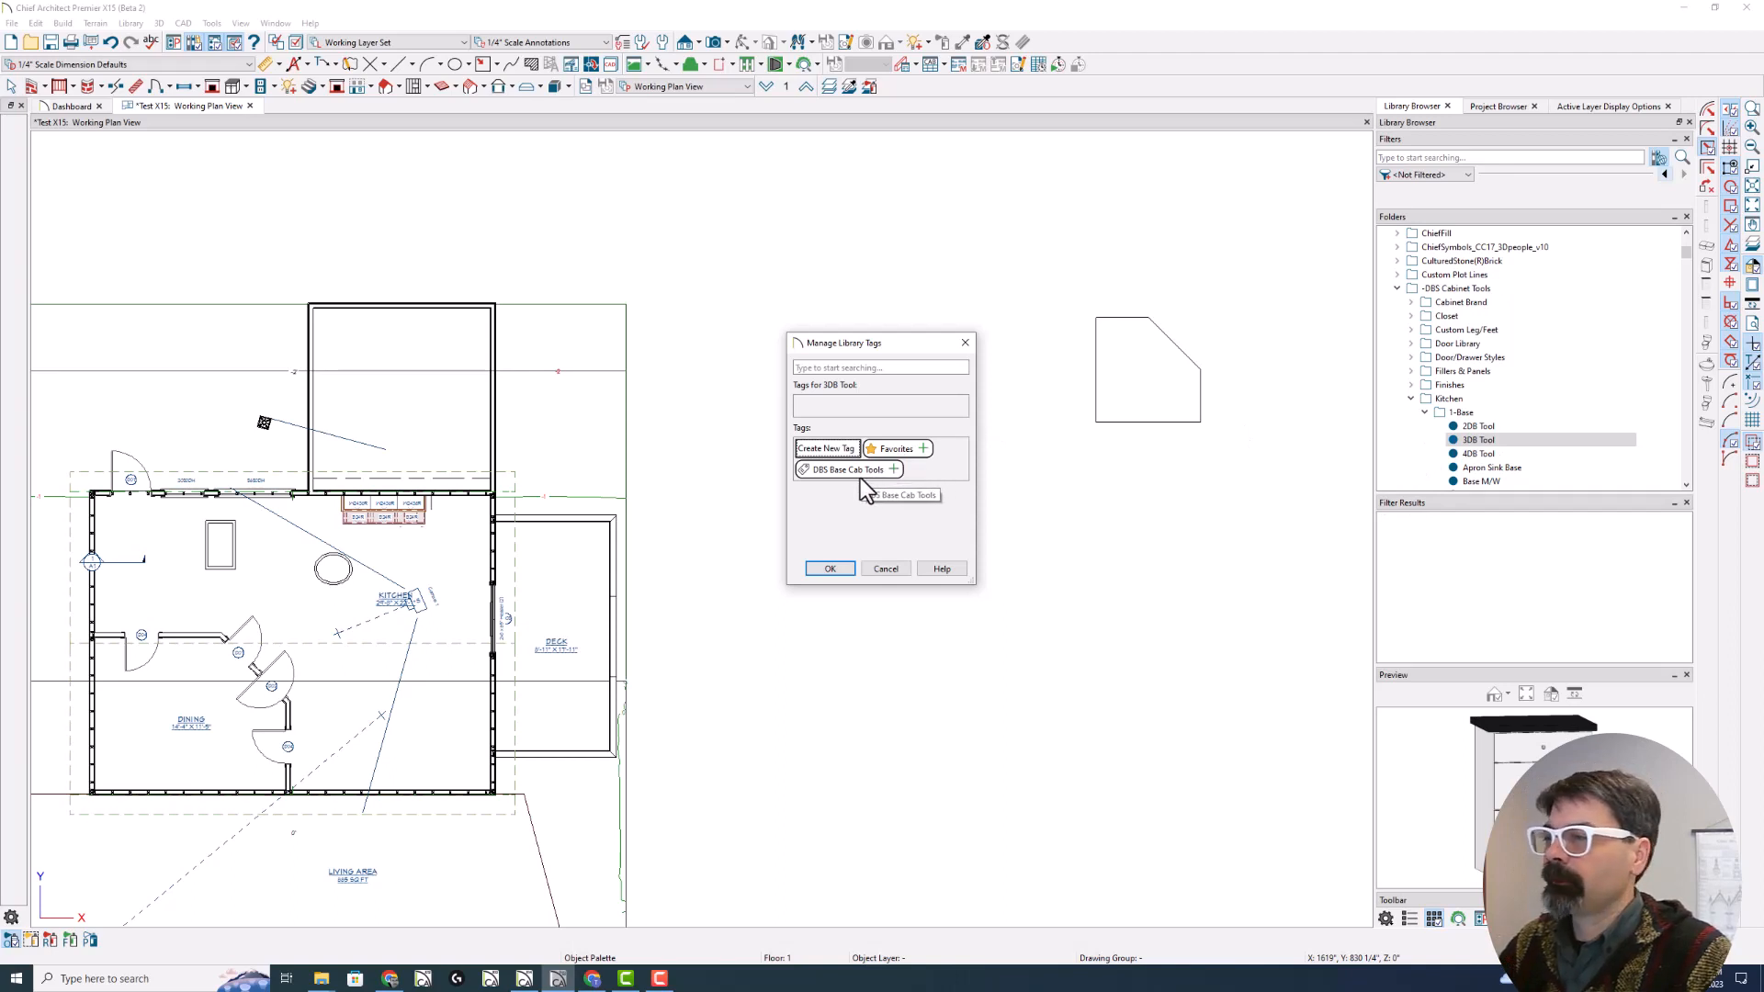
mouse_move(916, 454)
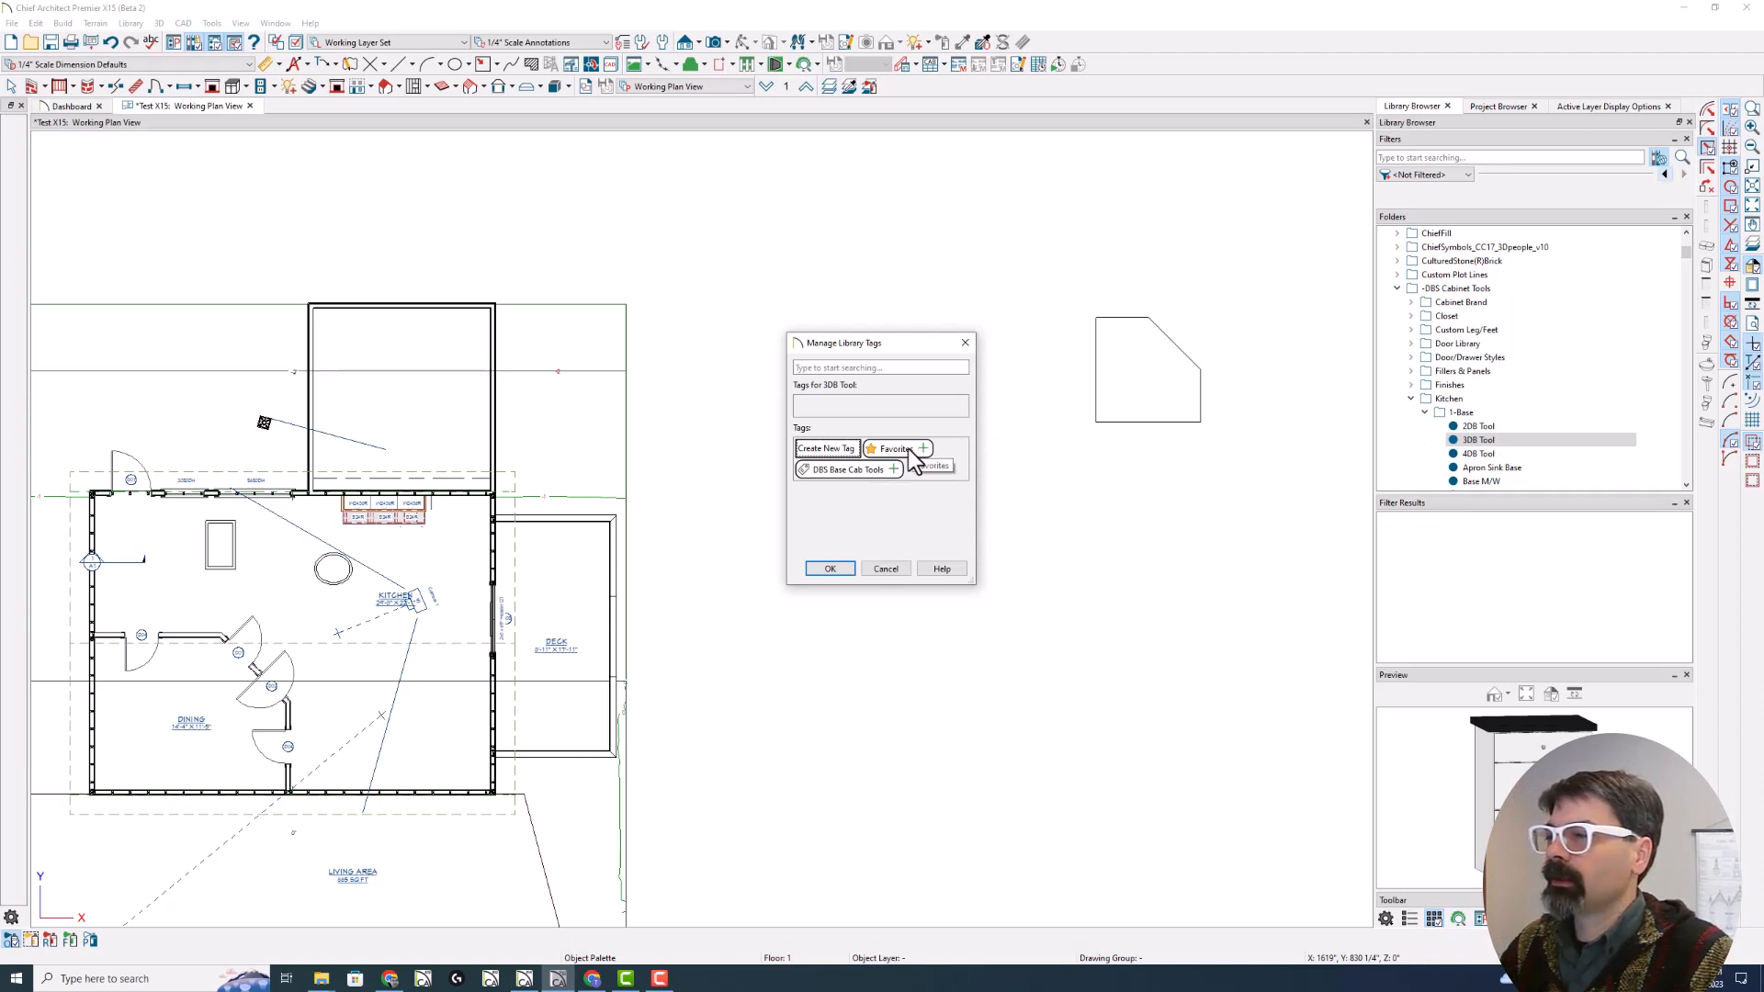
mouse_move(862, 492)
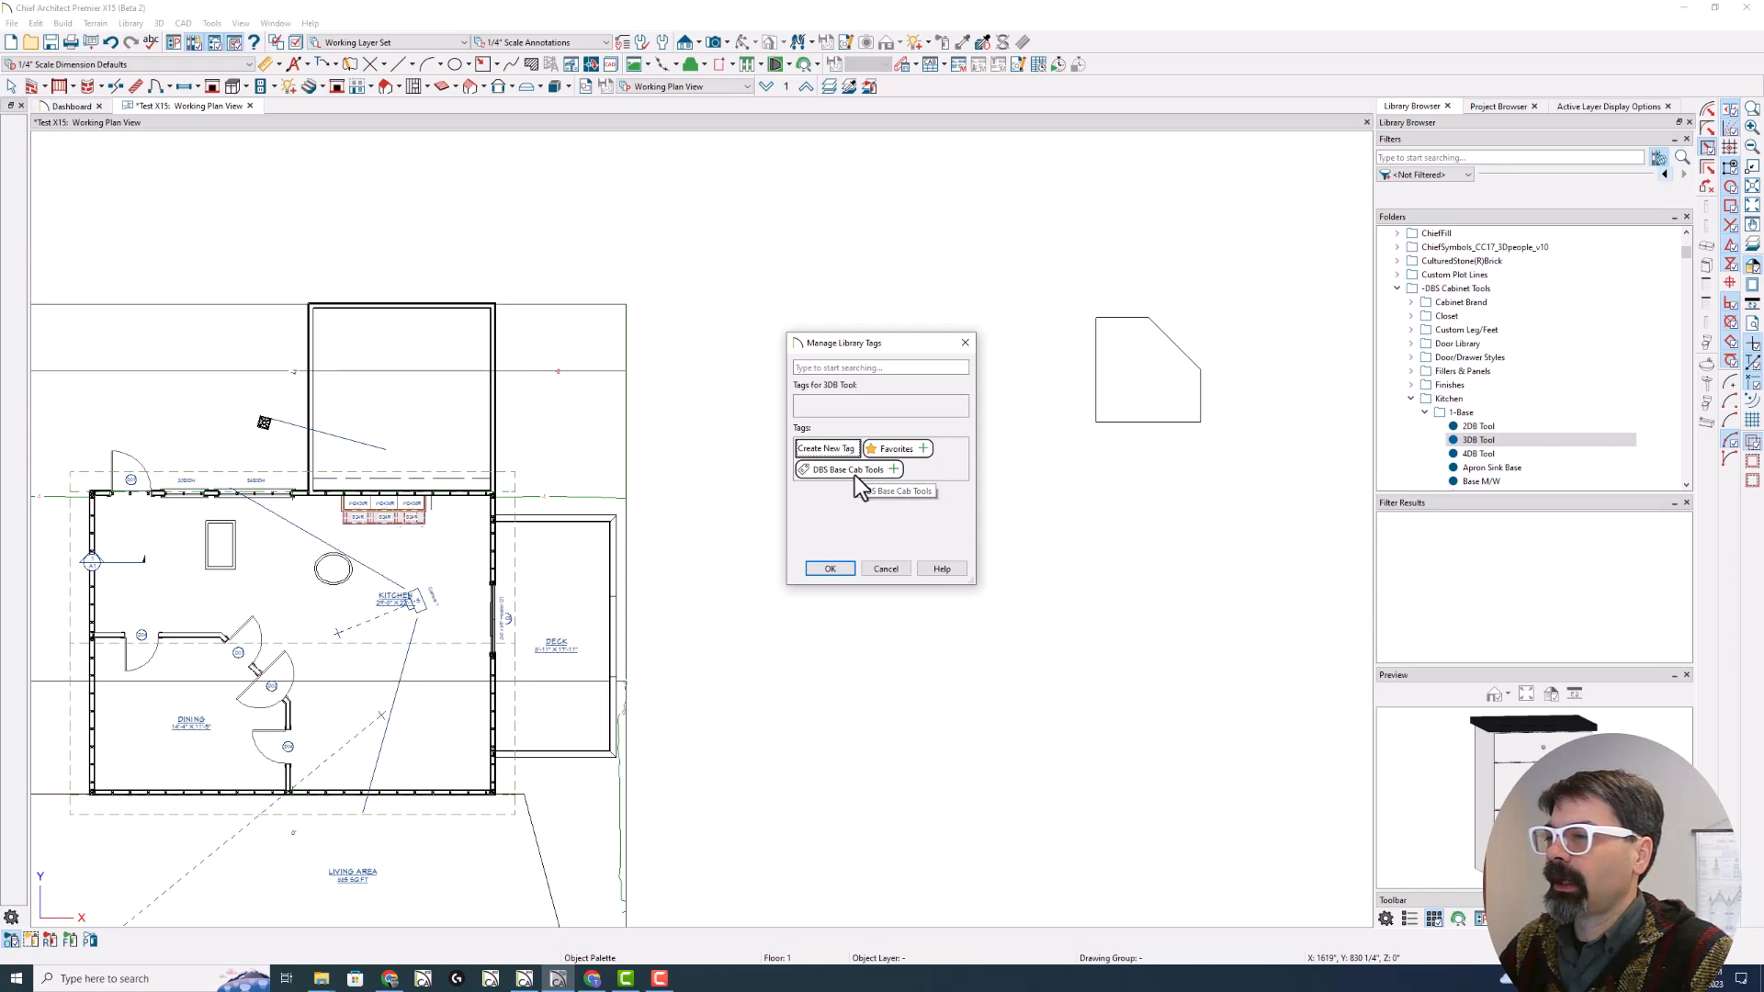
mouse_move(860, 524)
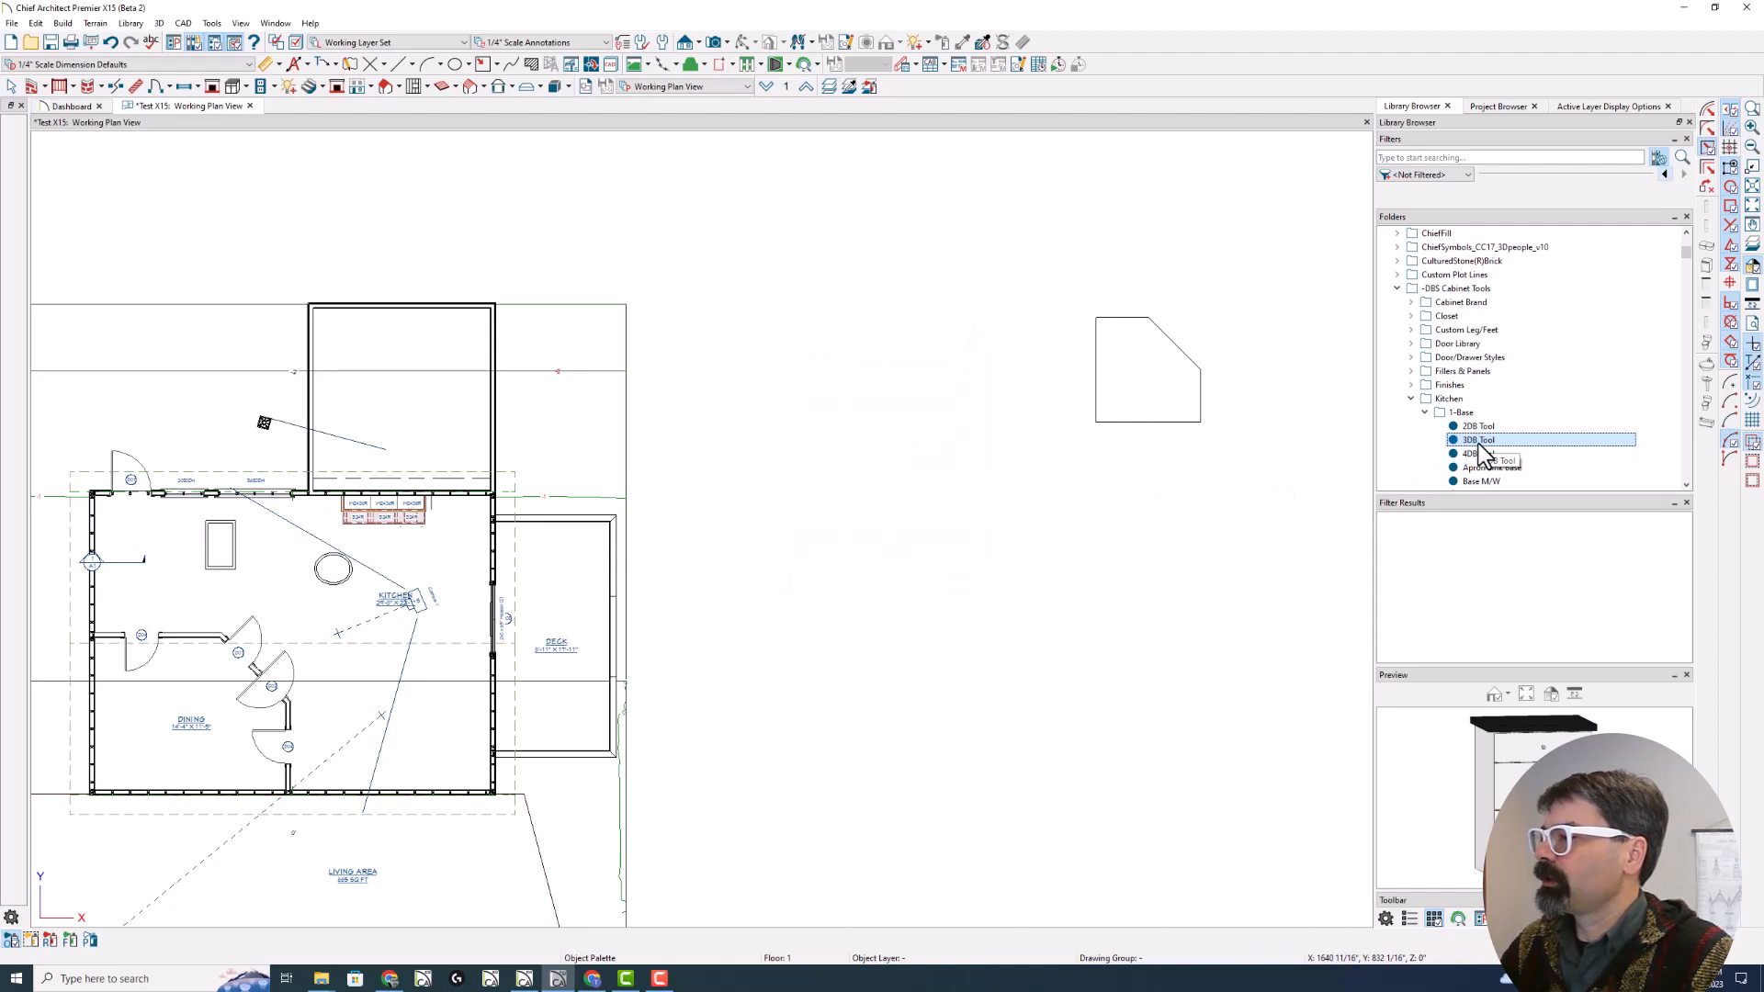
Add the DBS Base Cab Tools tag to 3DB Tool via Manage Tags and confirm with OK
right_click(1479, 440)
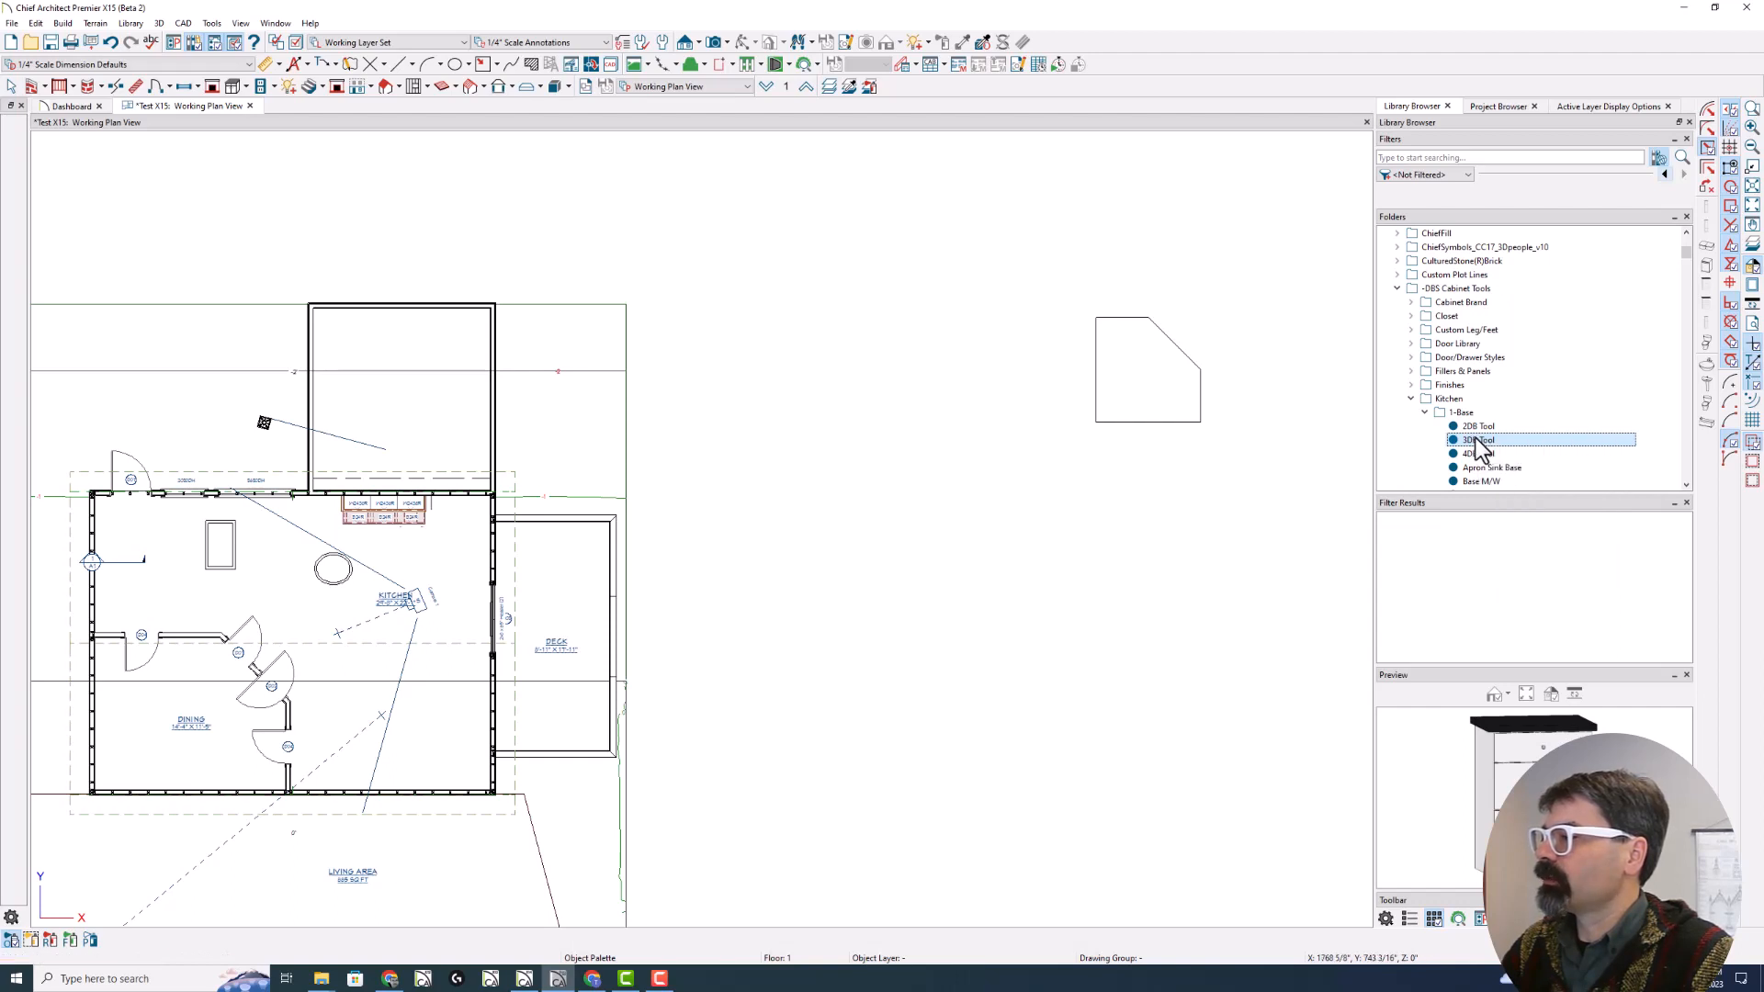
right_click(1479, 439)
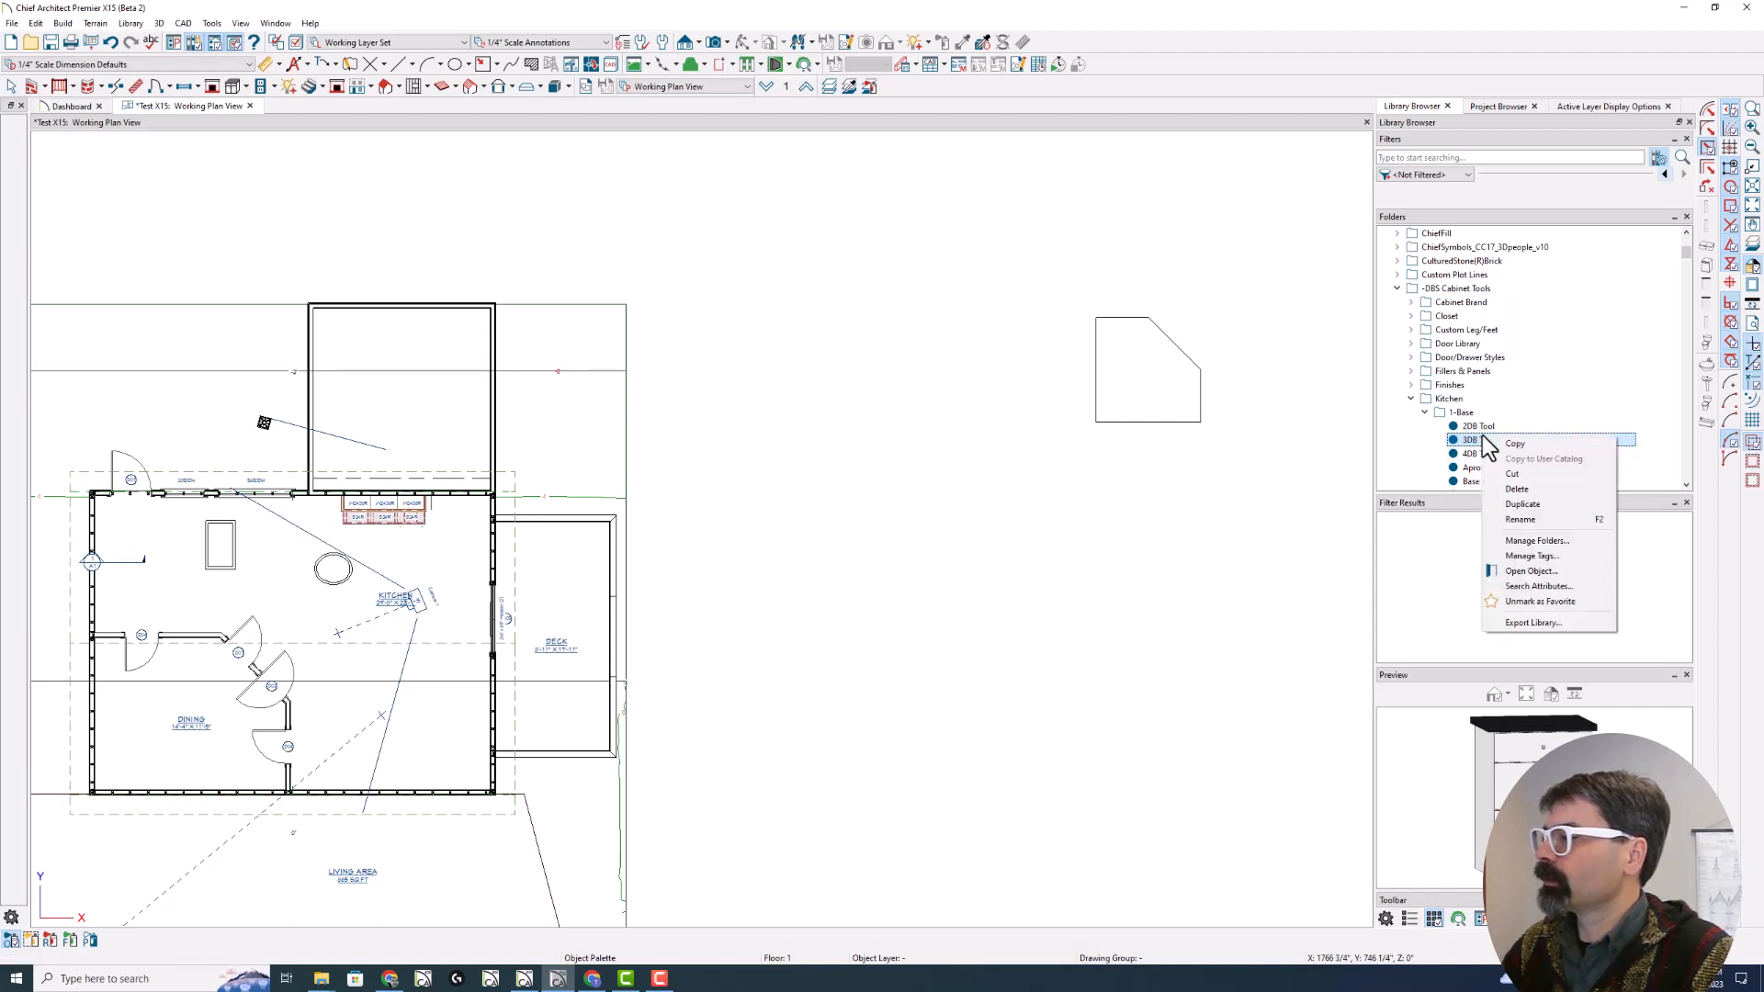
left_click(1531, 556)
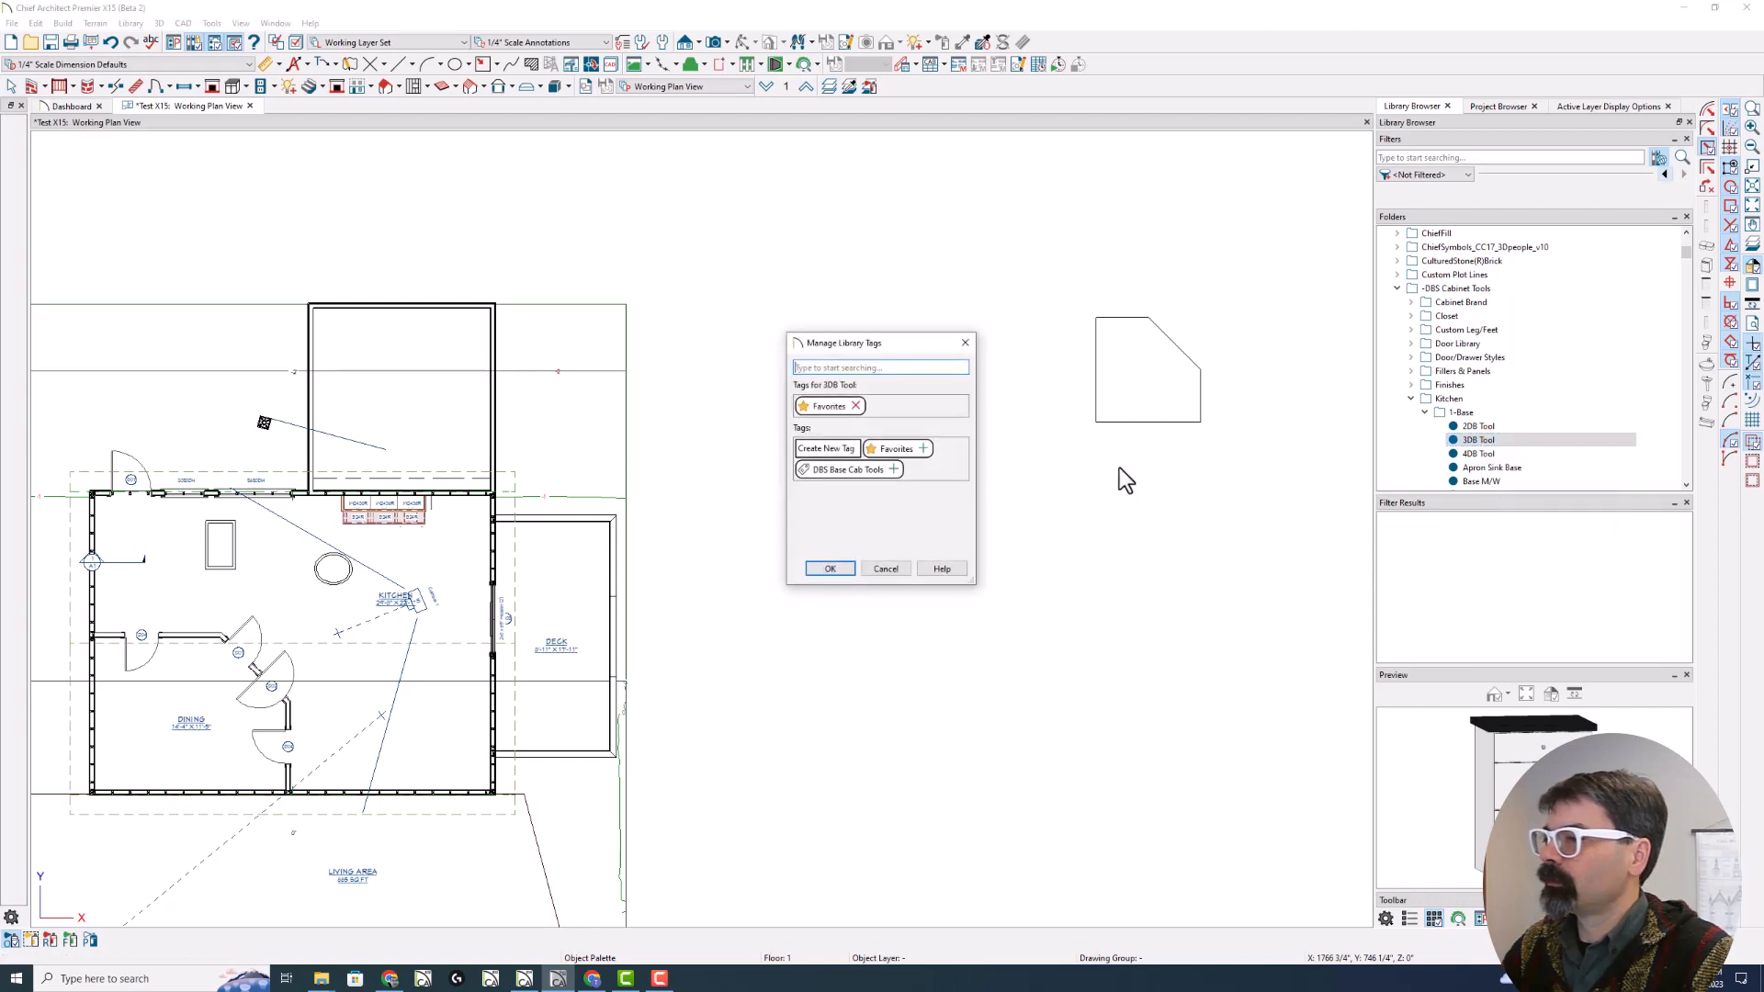
mouse_move(845, 416)
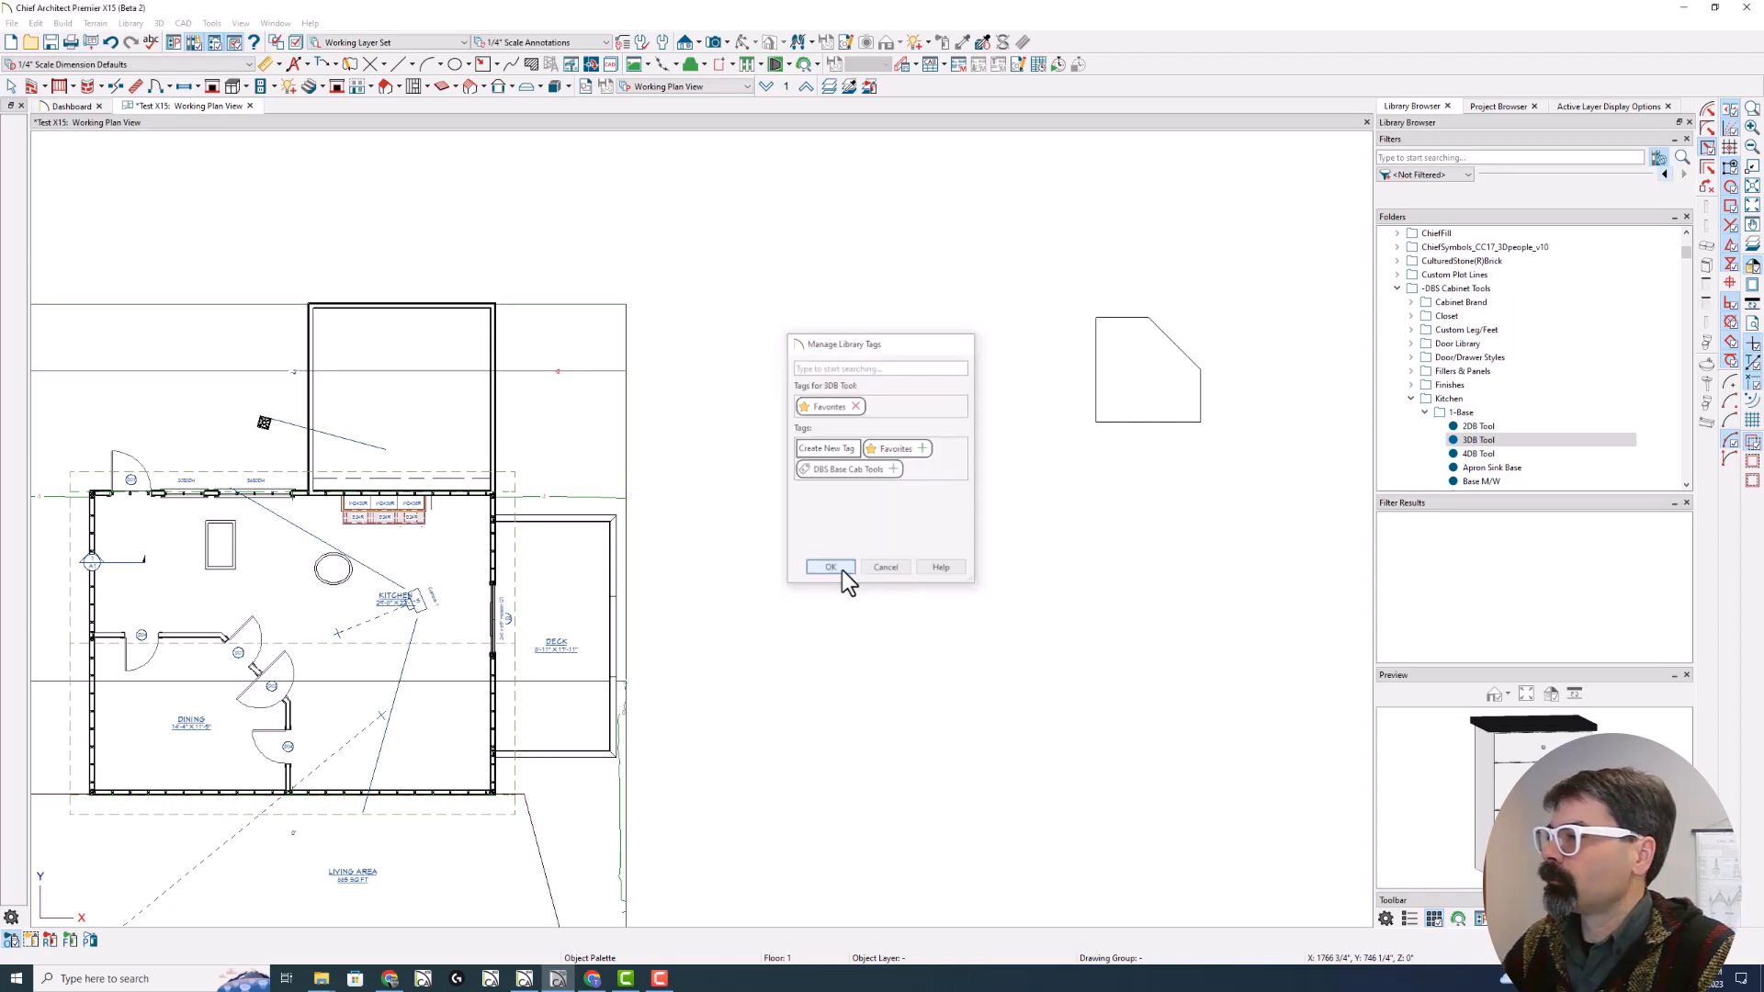
left_click(830, 566)
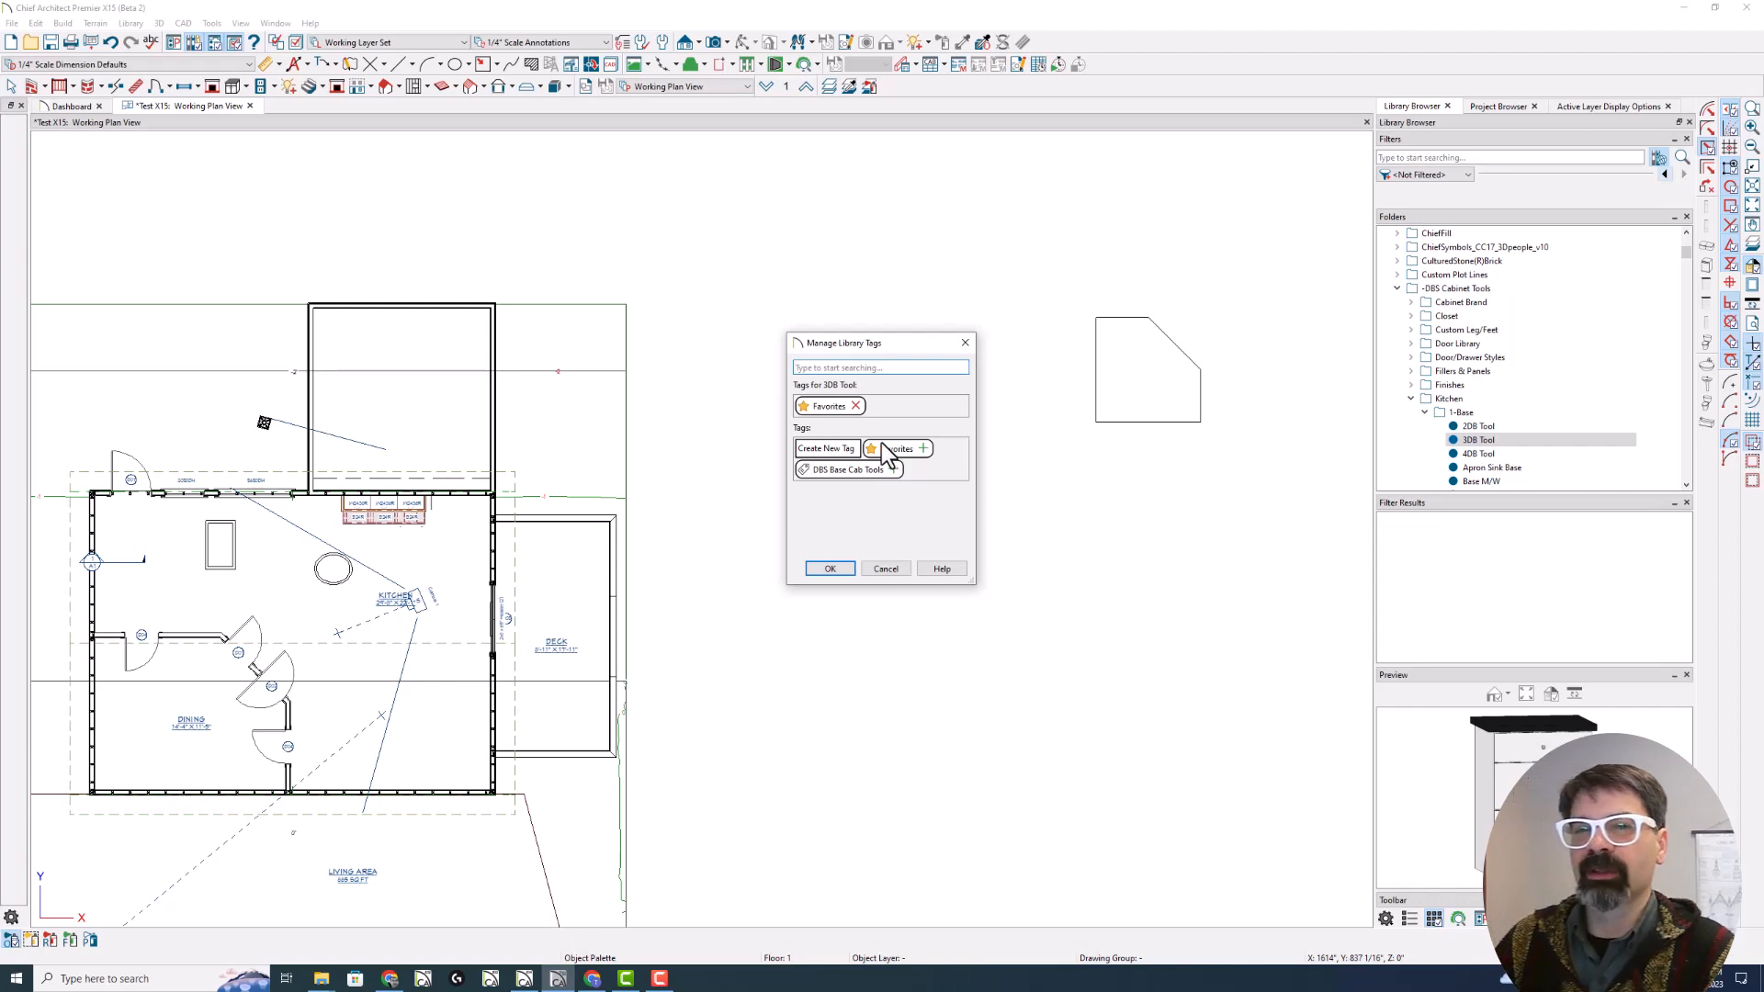
mouse_move(890, 479)
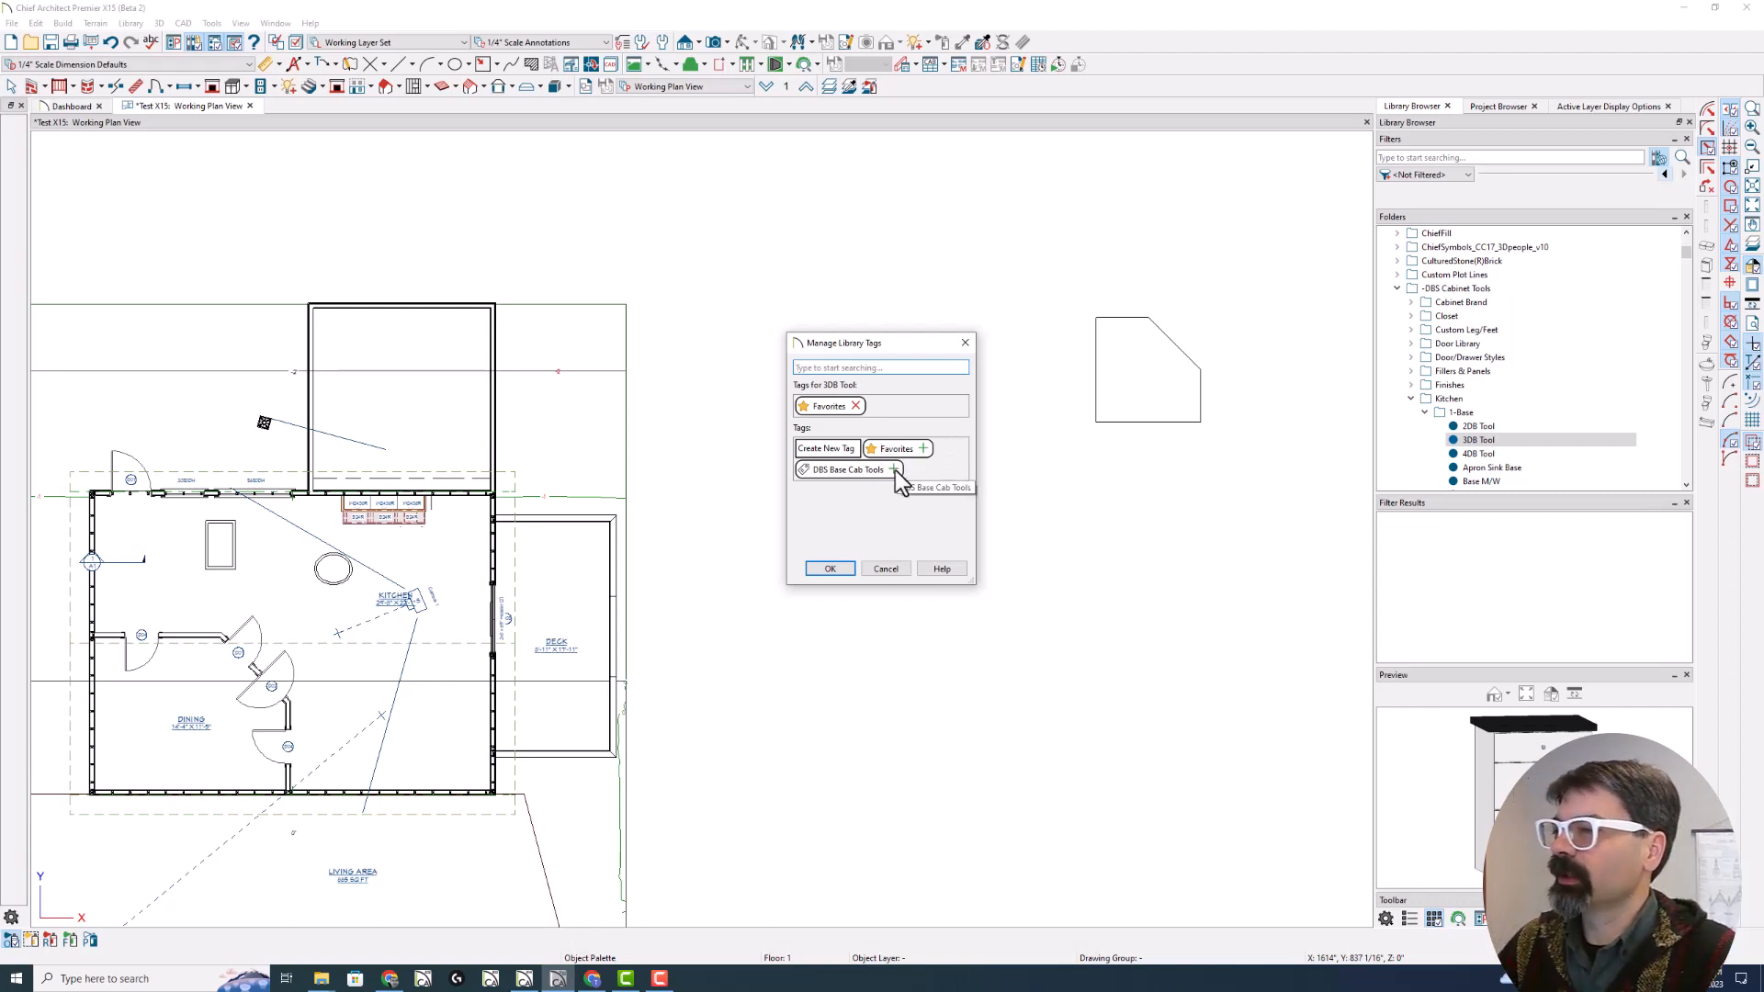
mouse_move(827, 483)
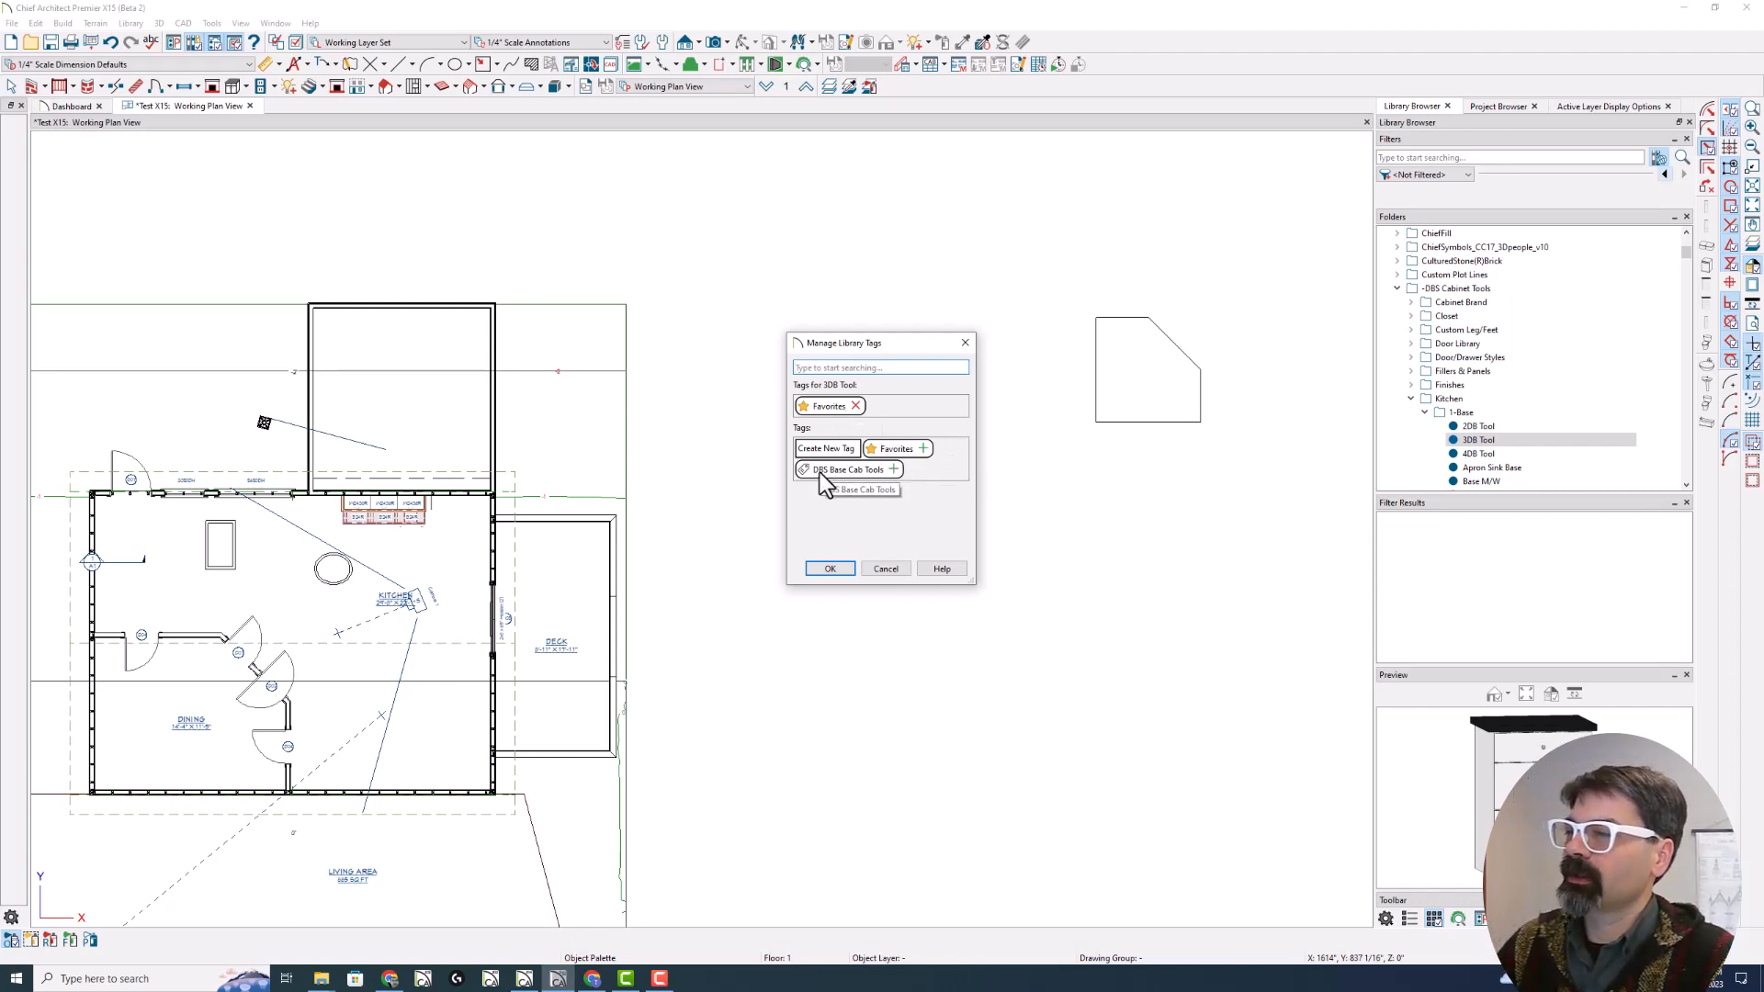
mouse_move(926, 457)
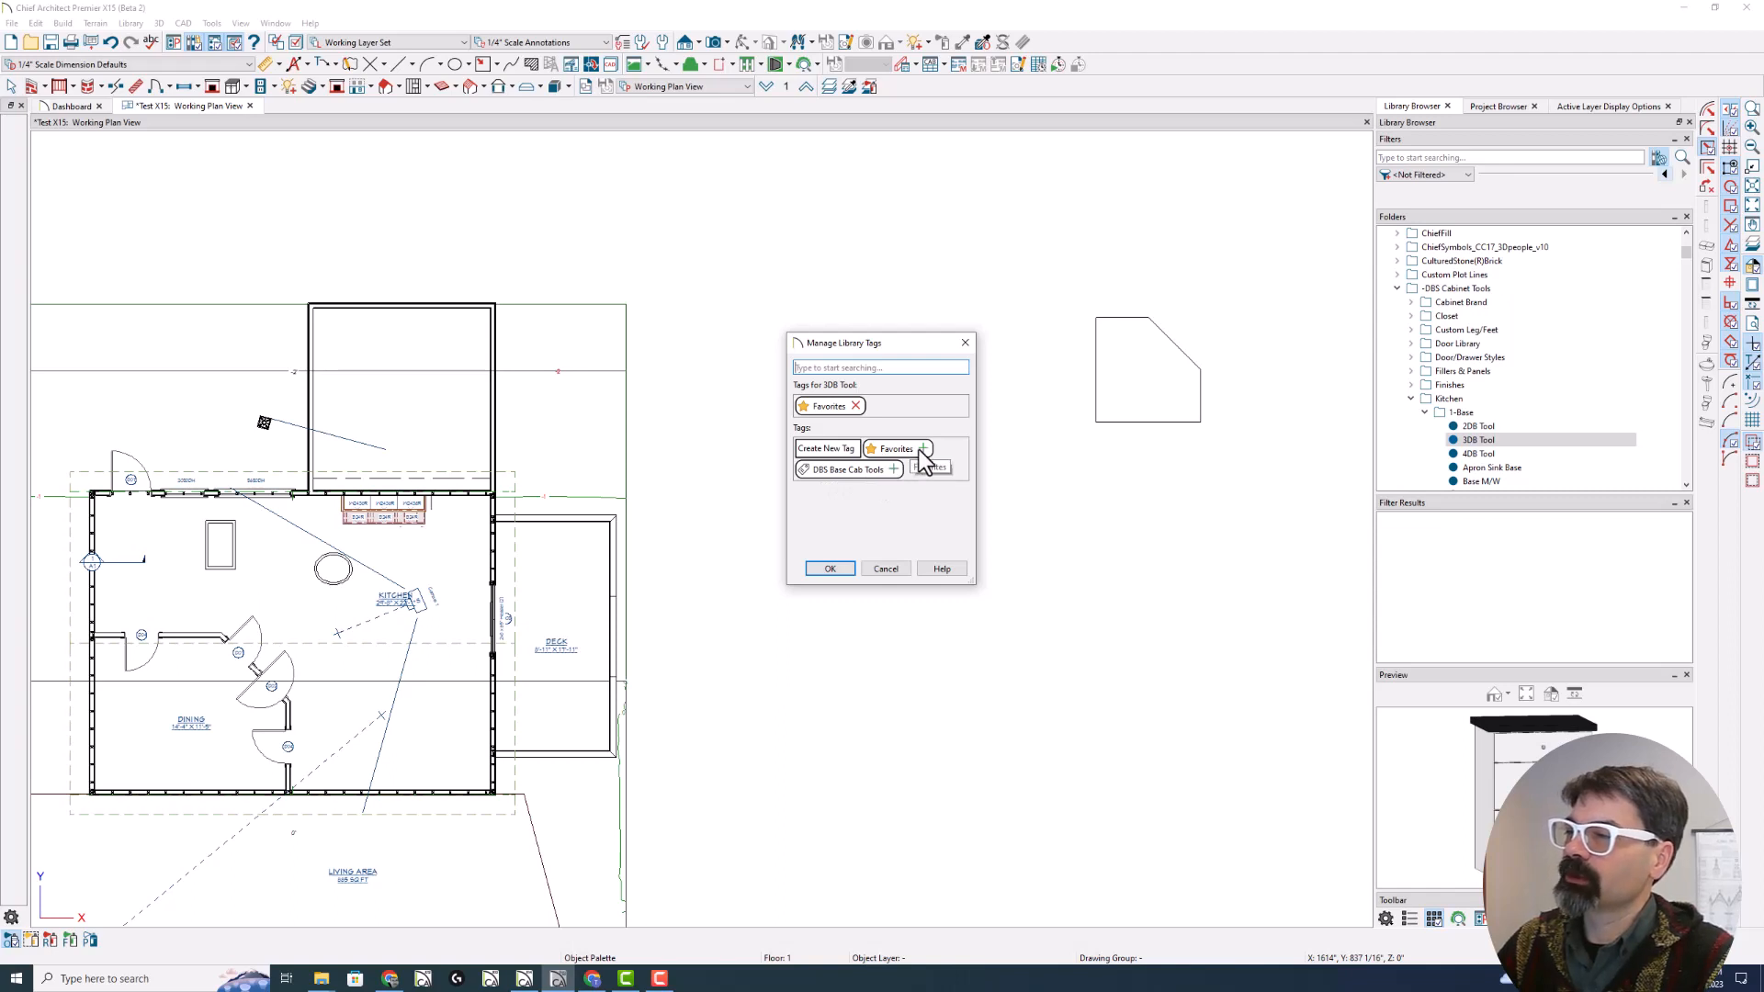
mouse_move(894, 469)
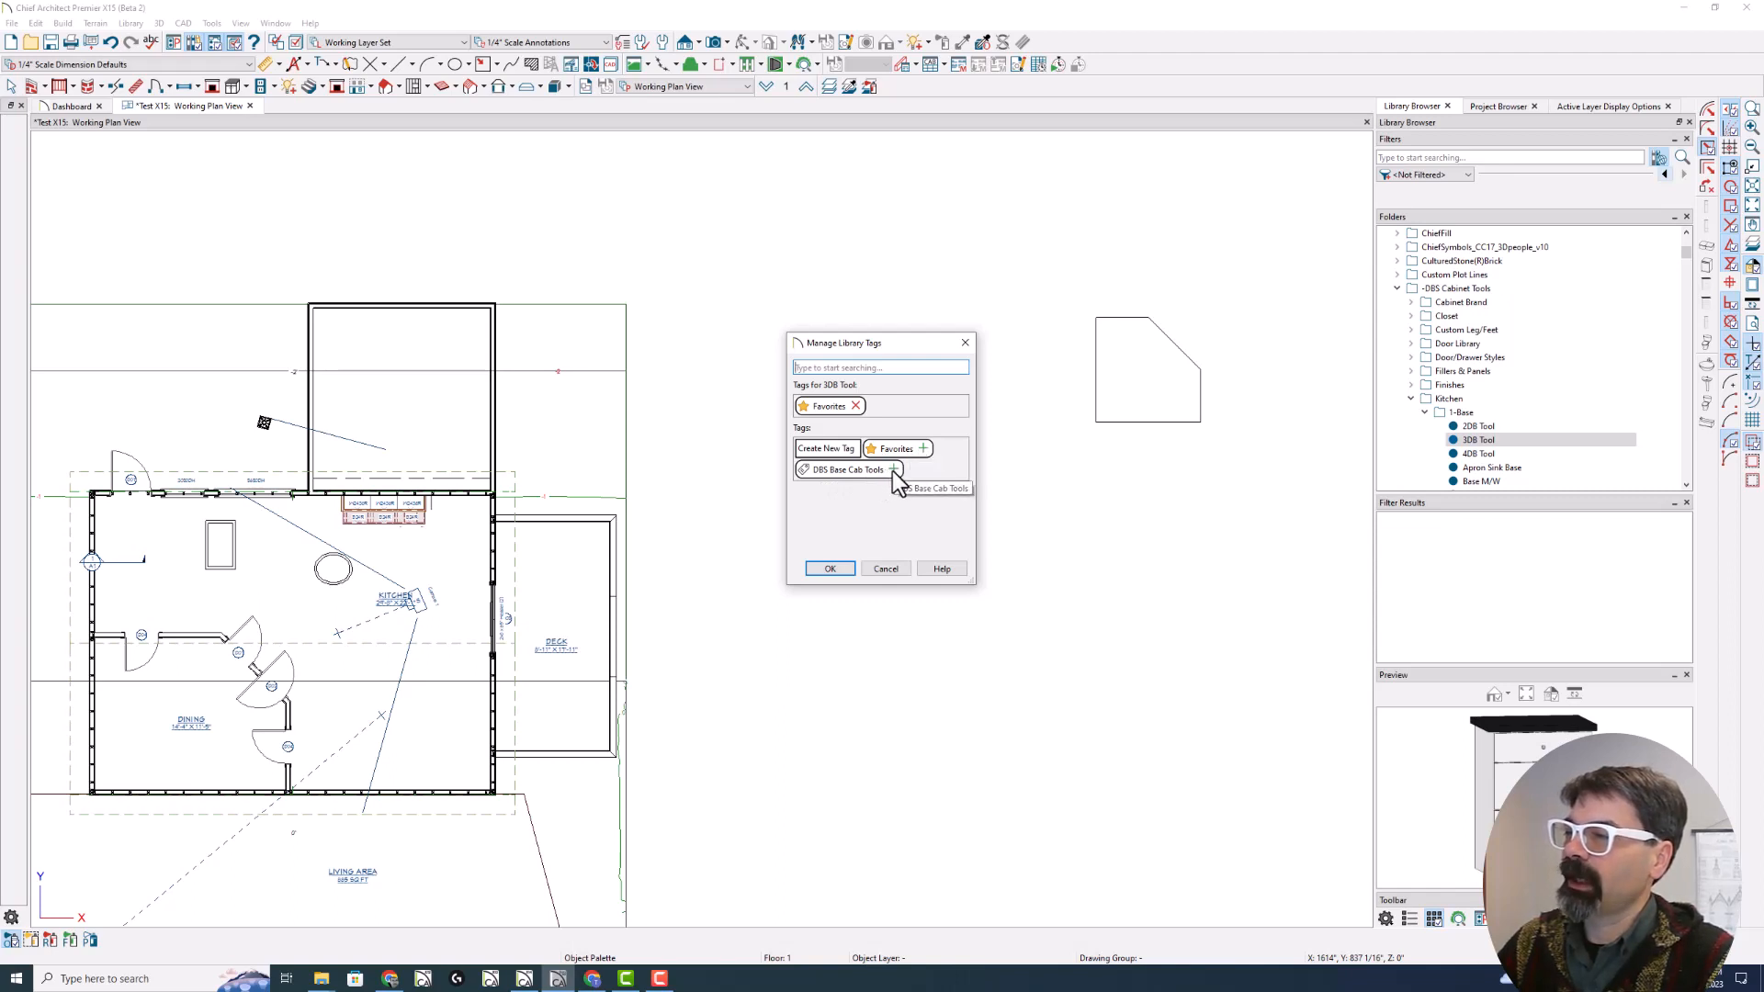
left_click(892, 471)
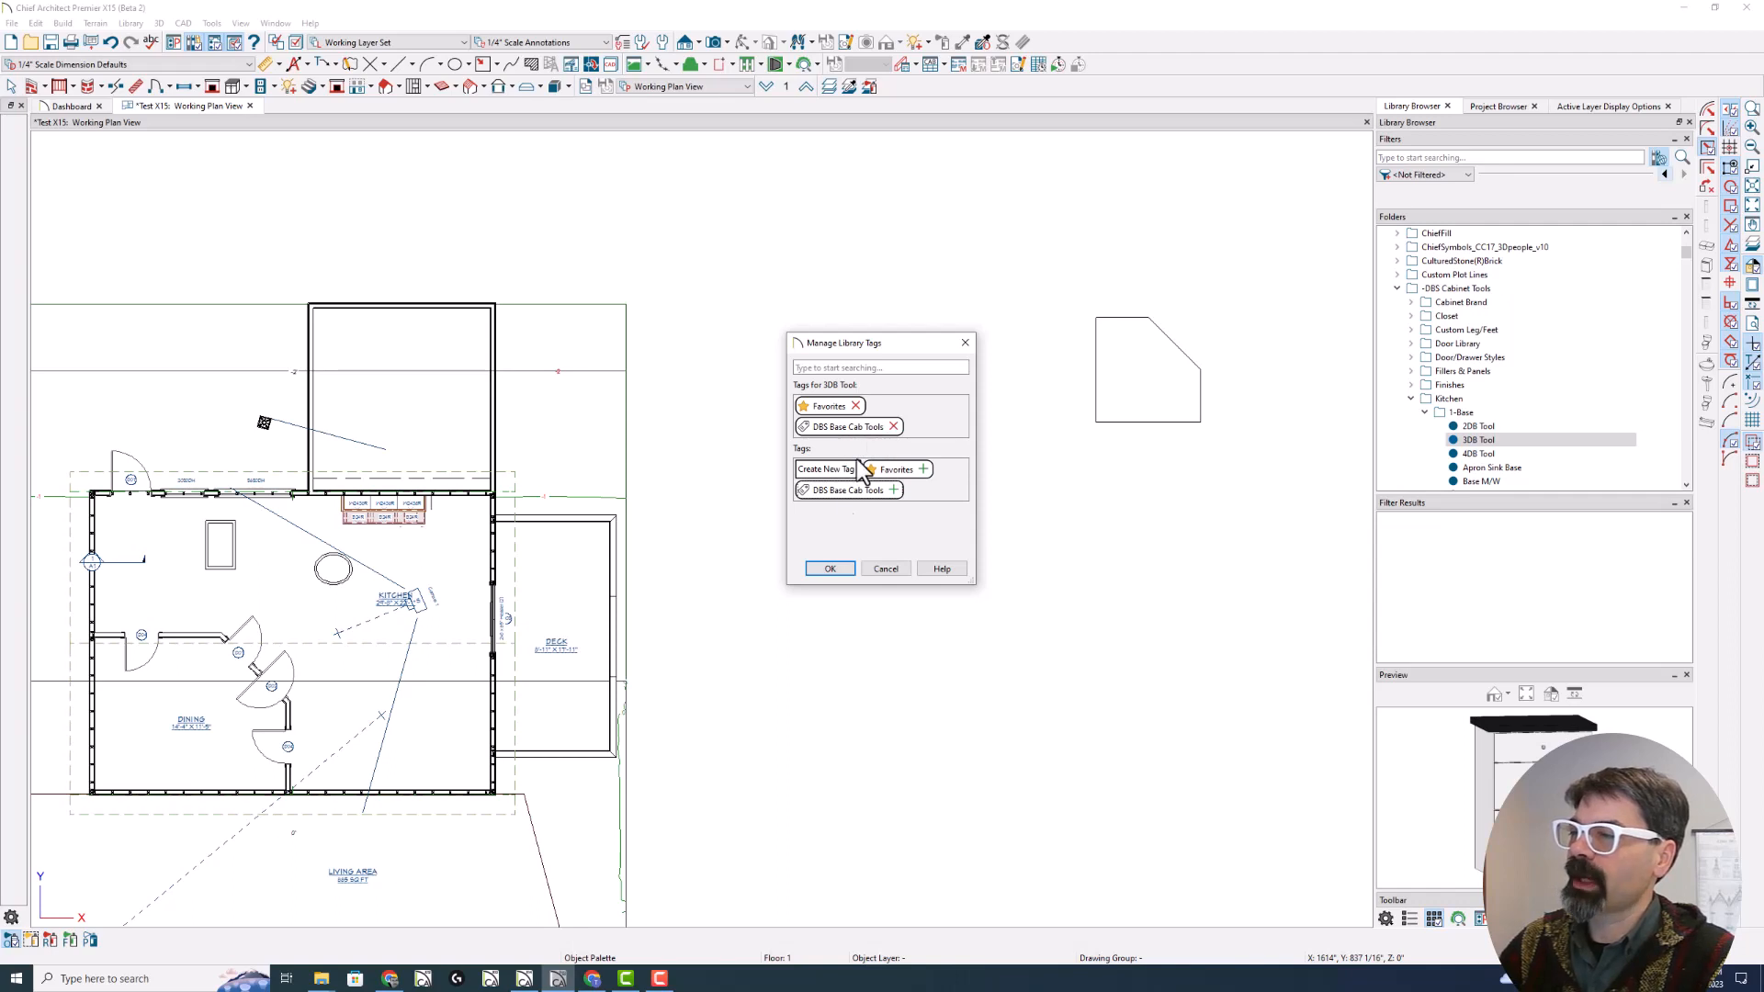
left_click(829, 569)
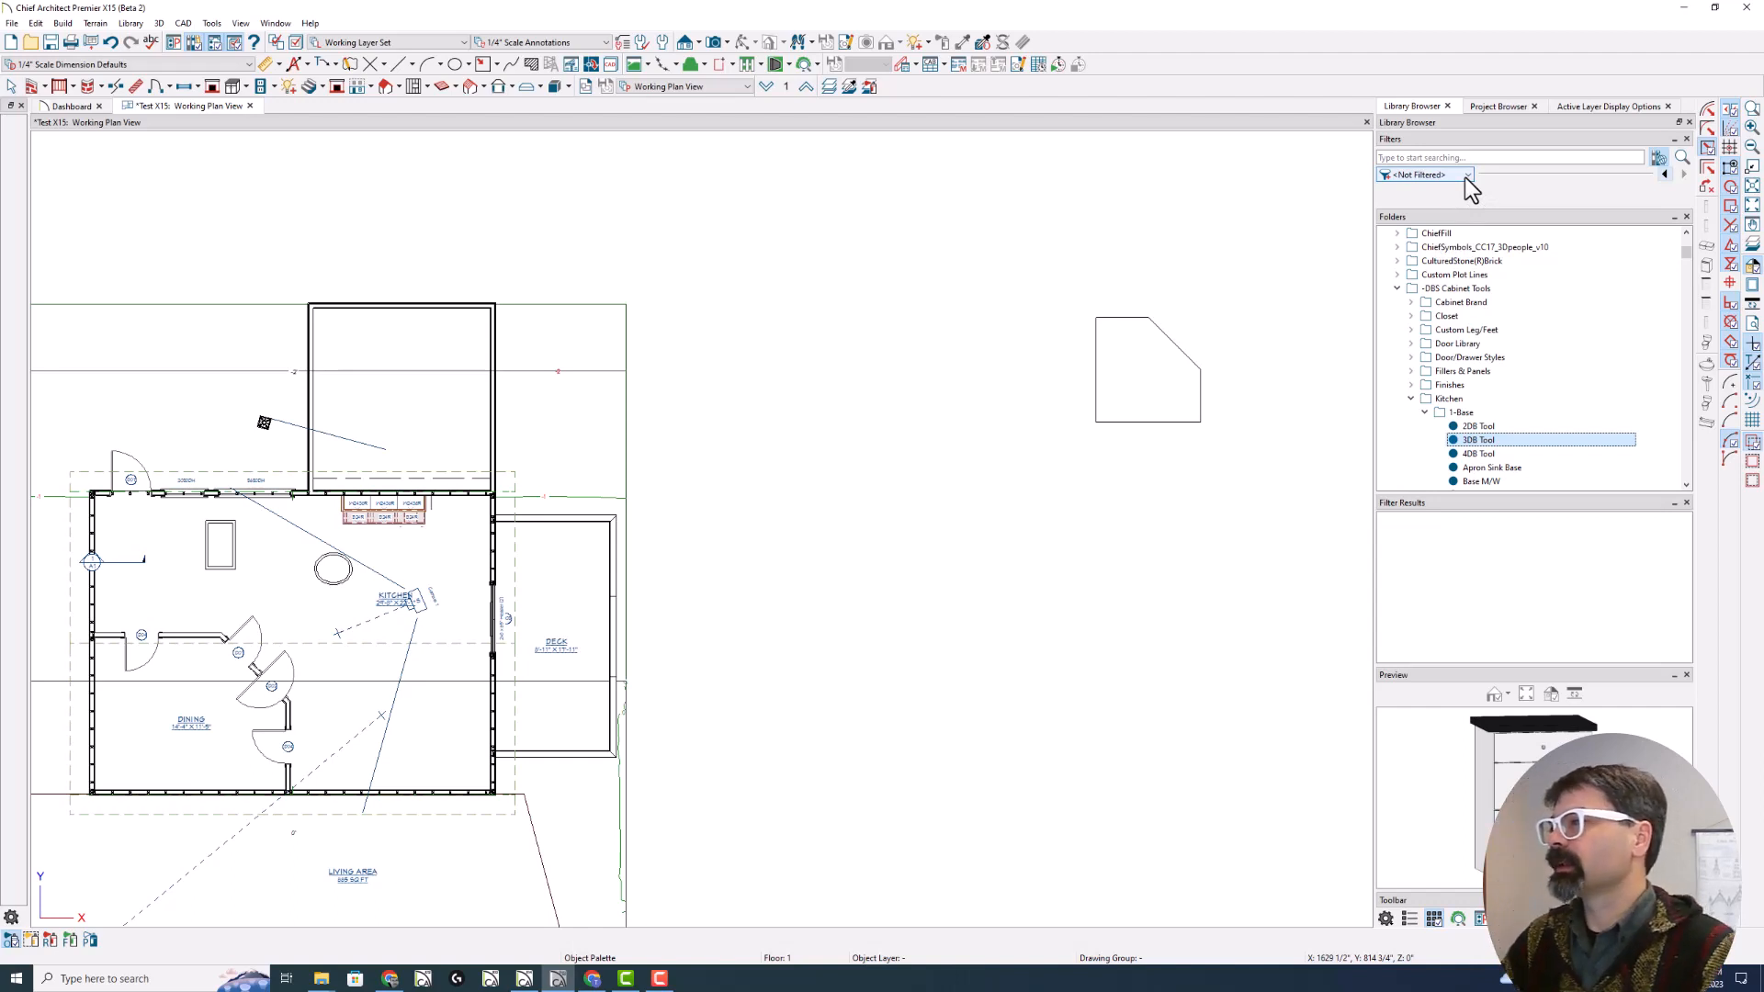
Apply the saved Favorites filter, clear it, and bring up Advanced Search
left_click(1510, 157)
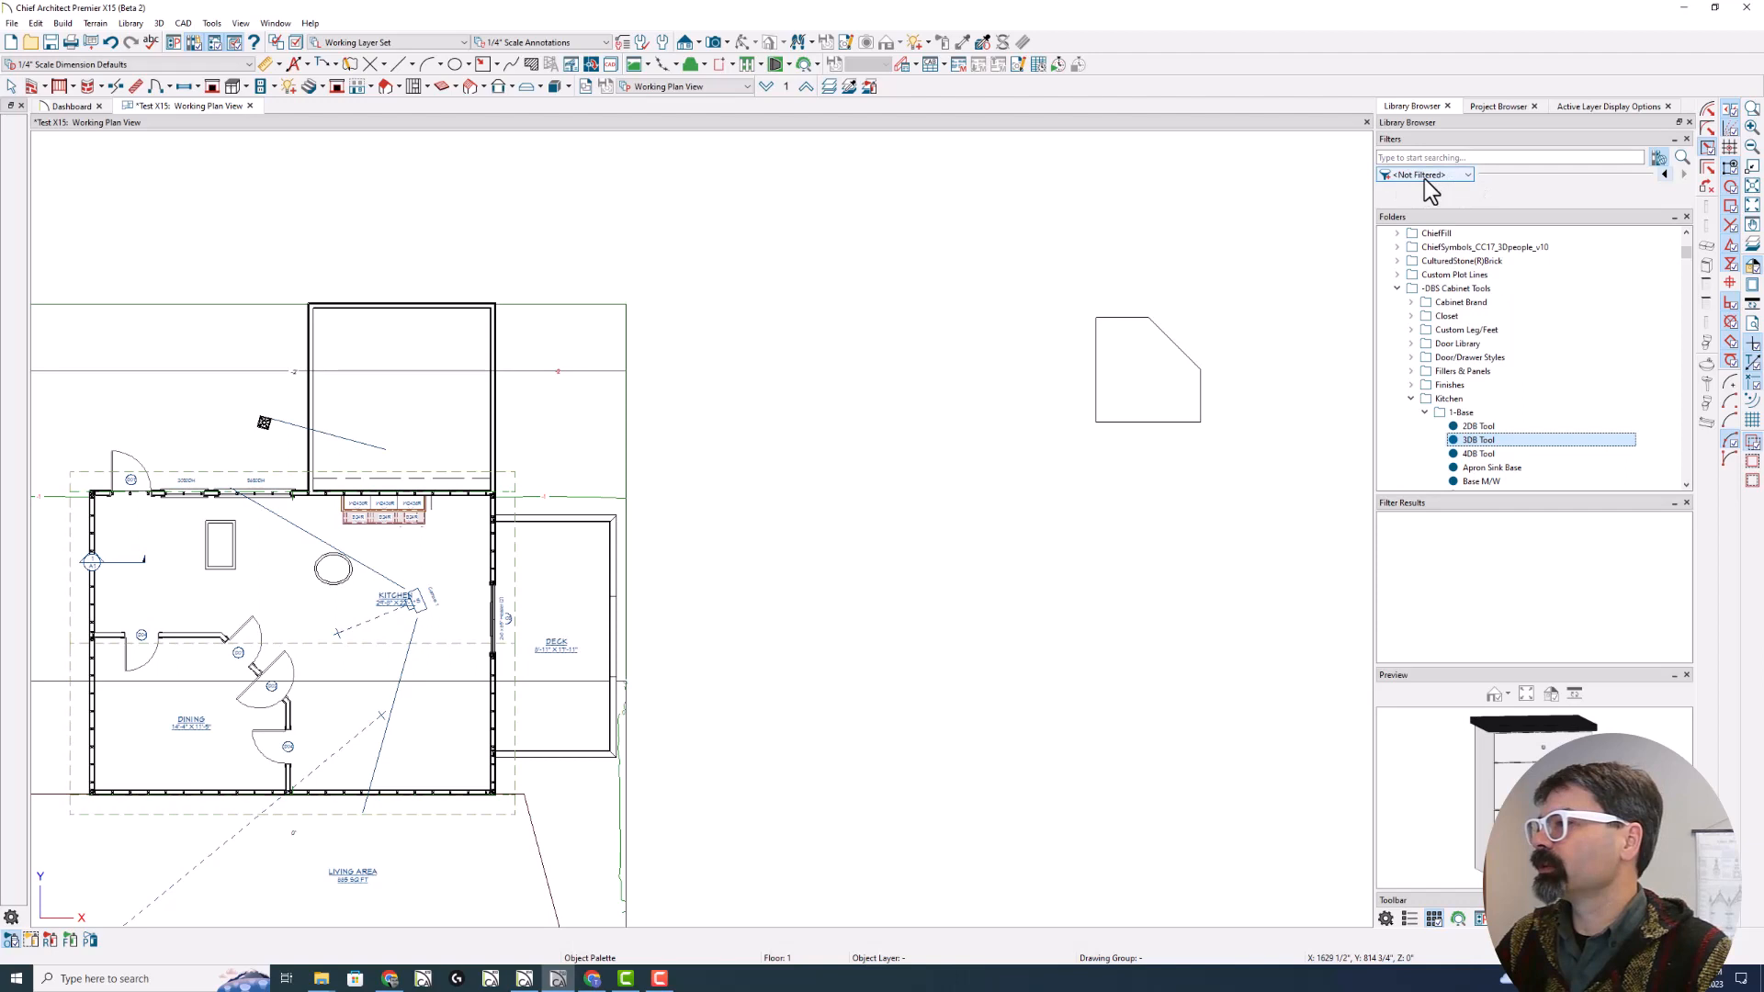
left_click(1462, 175)
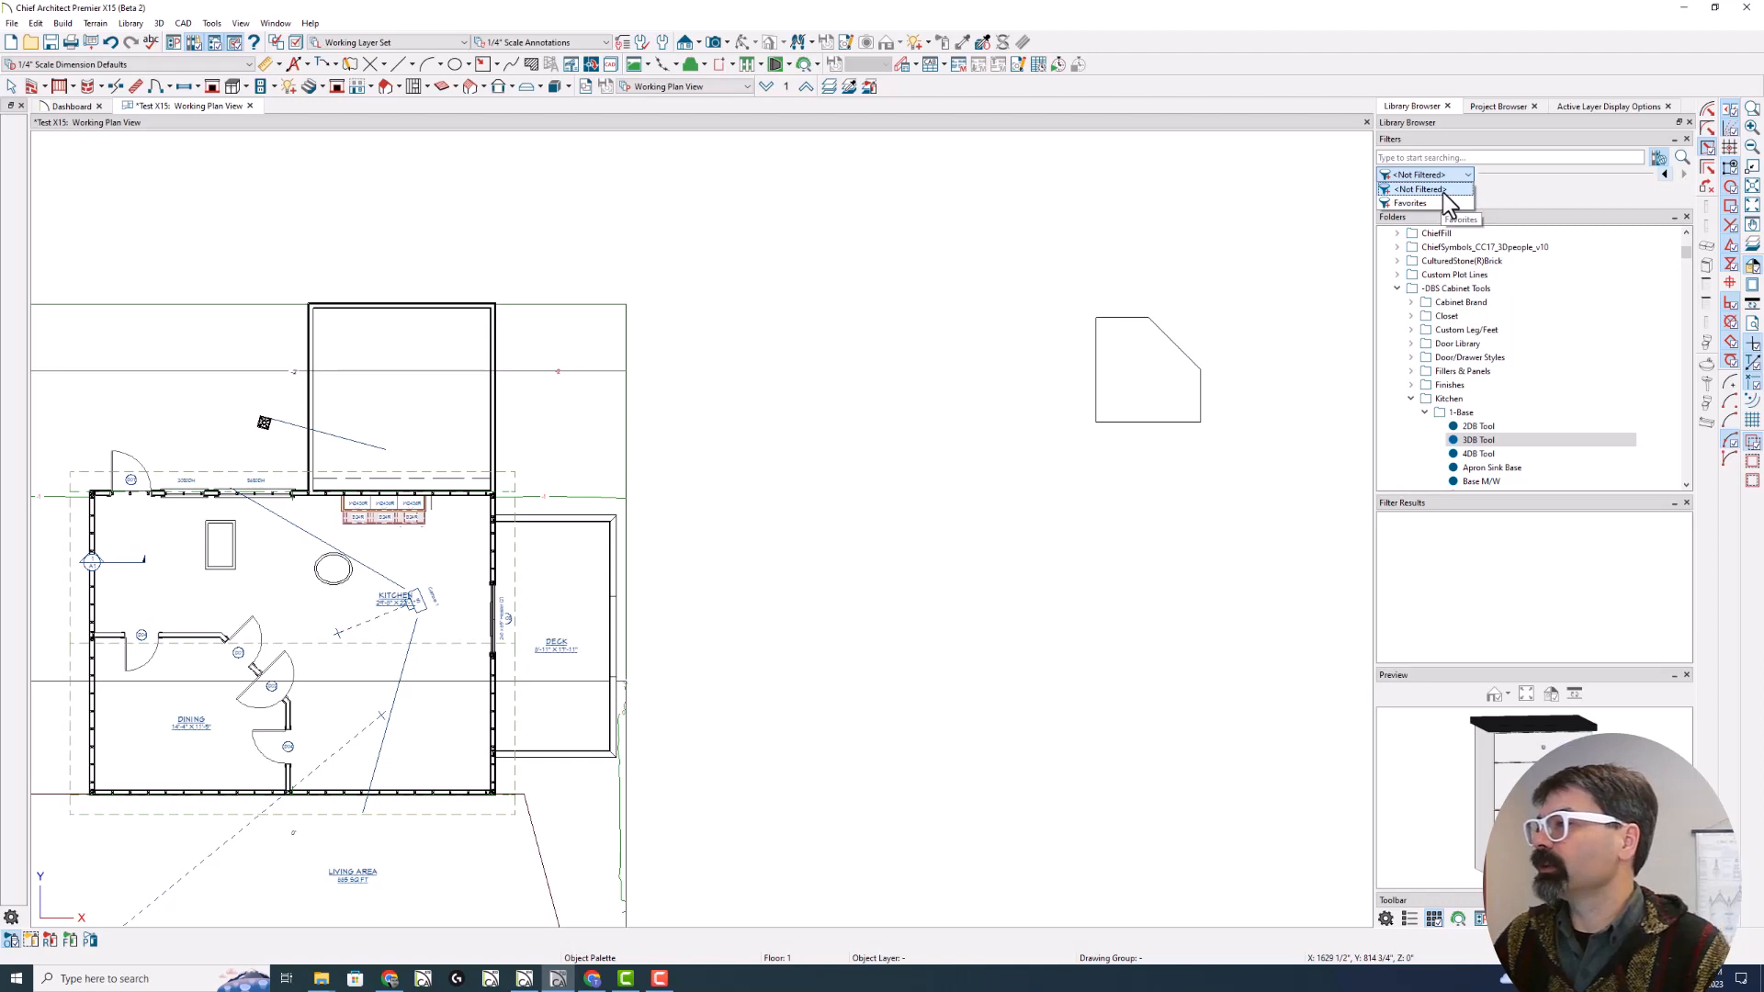
left_click(1415, 188)
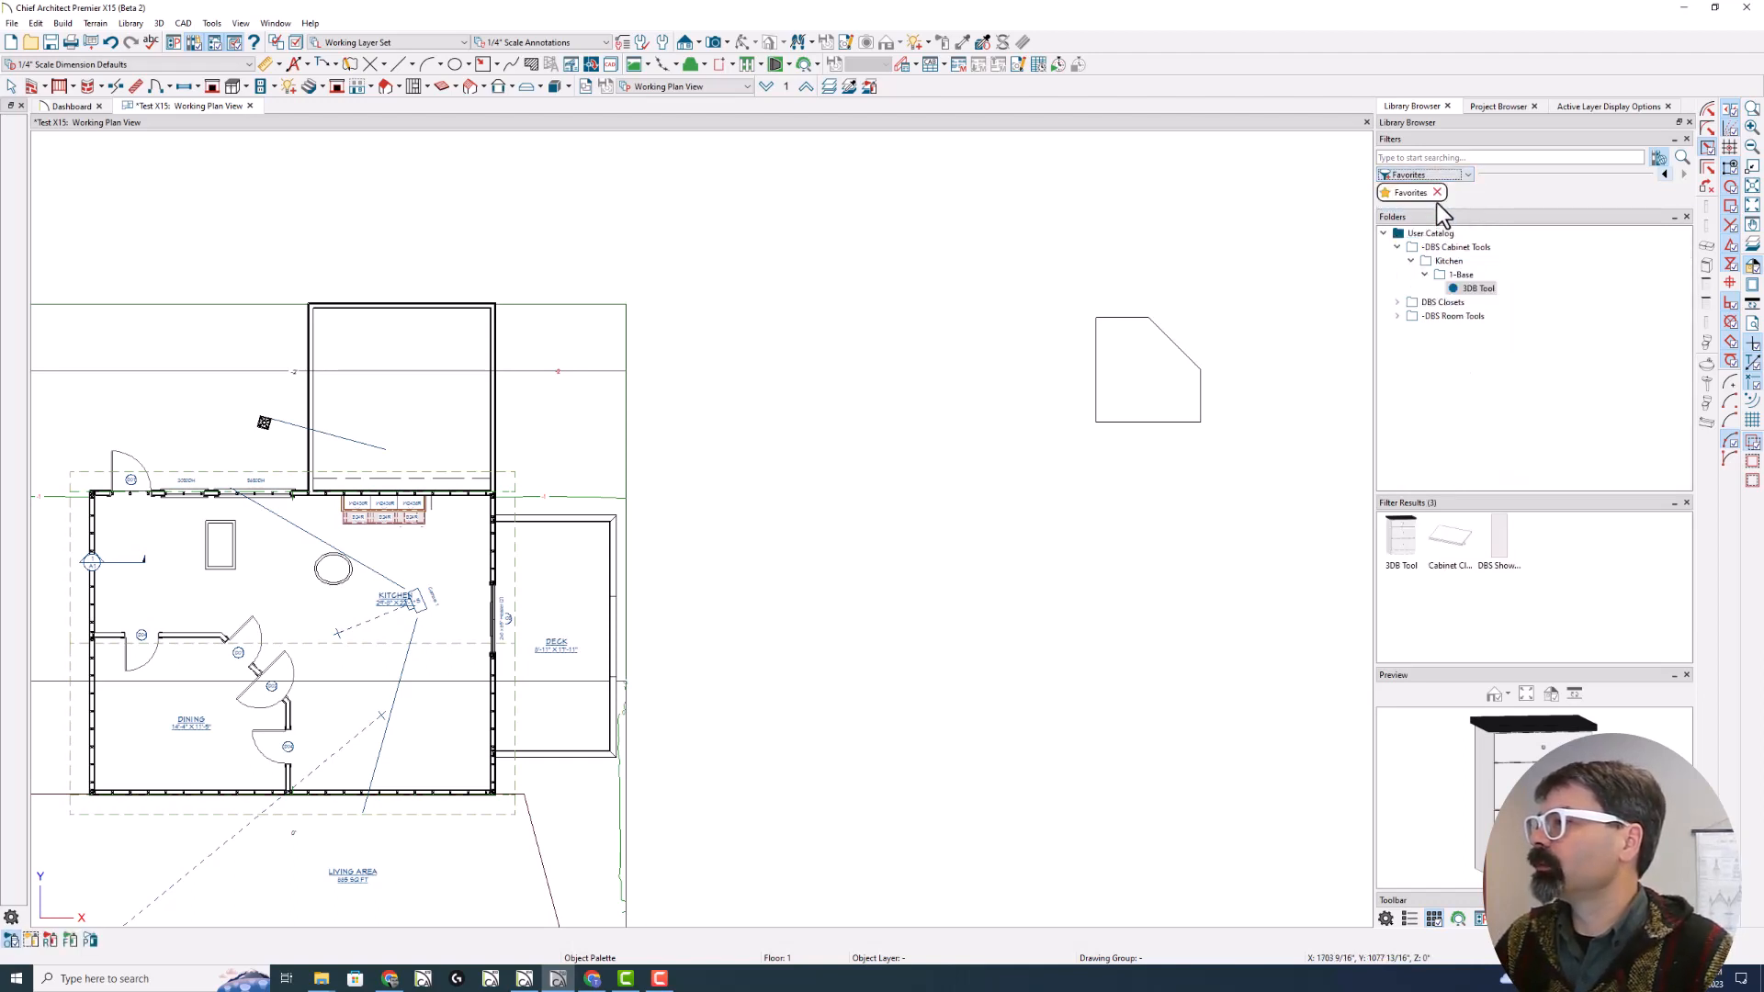
mouse_move(1610, 208)
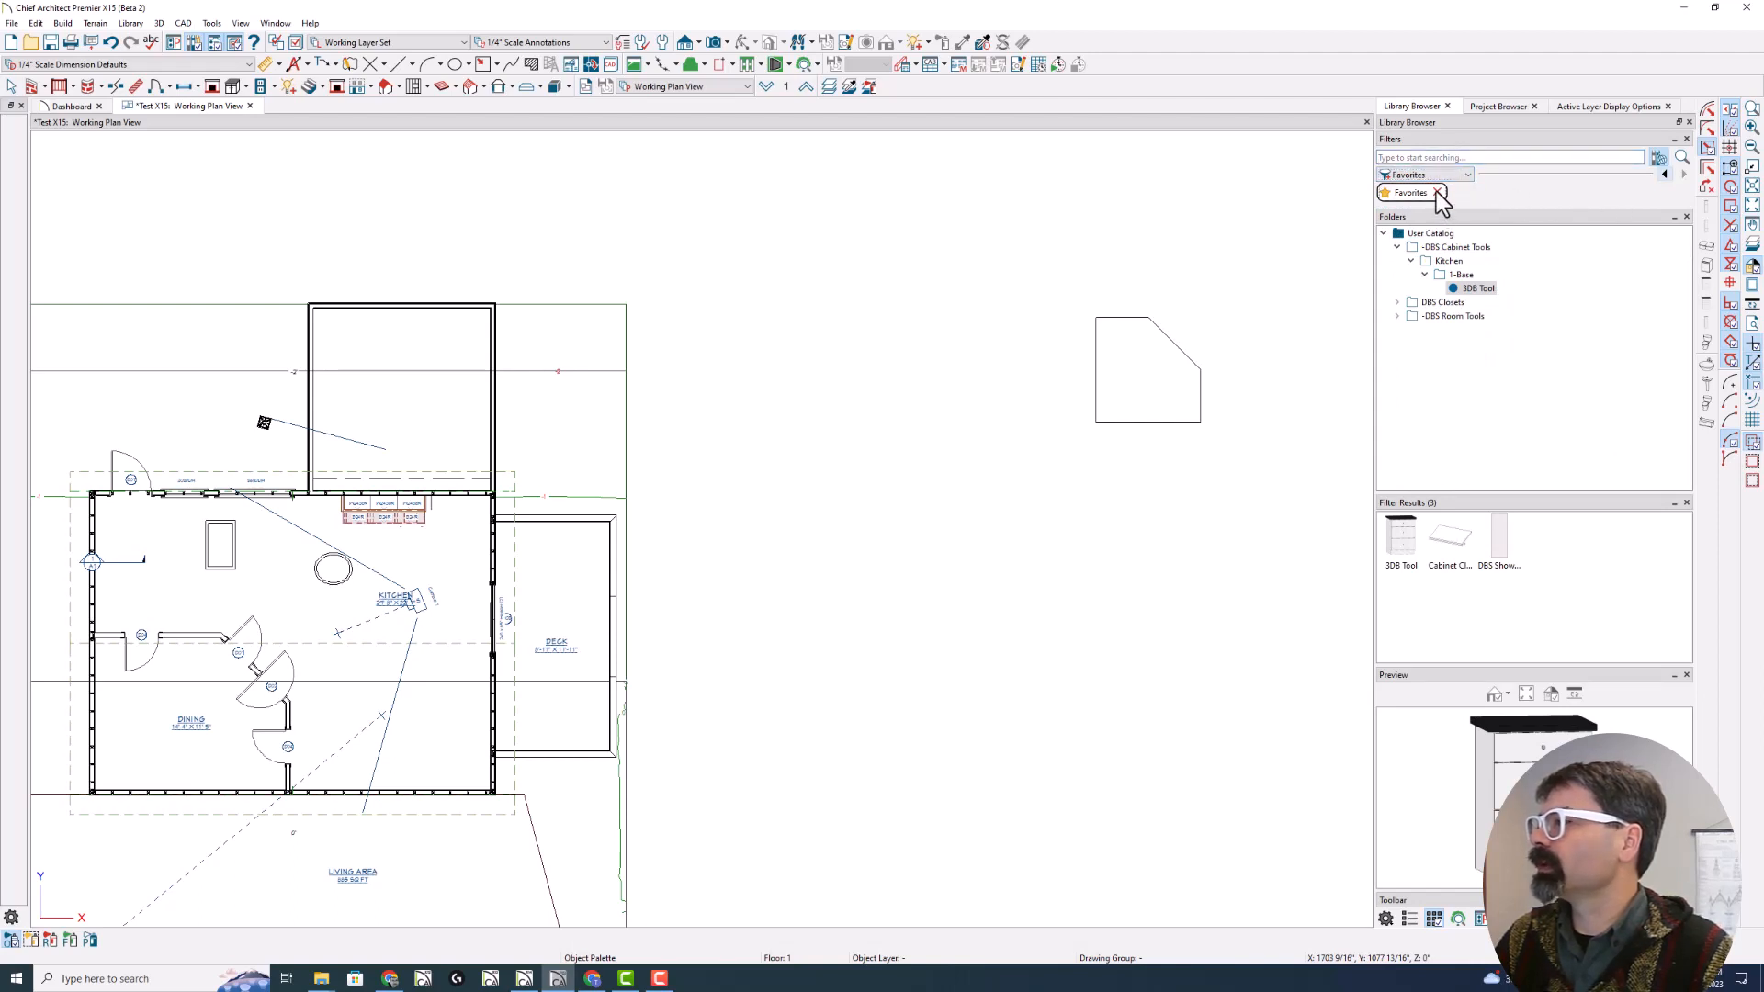
left_click(1684, 158)
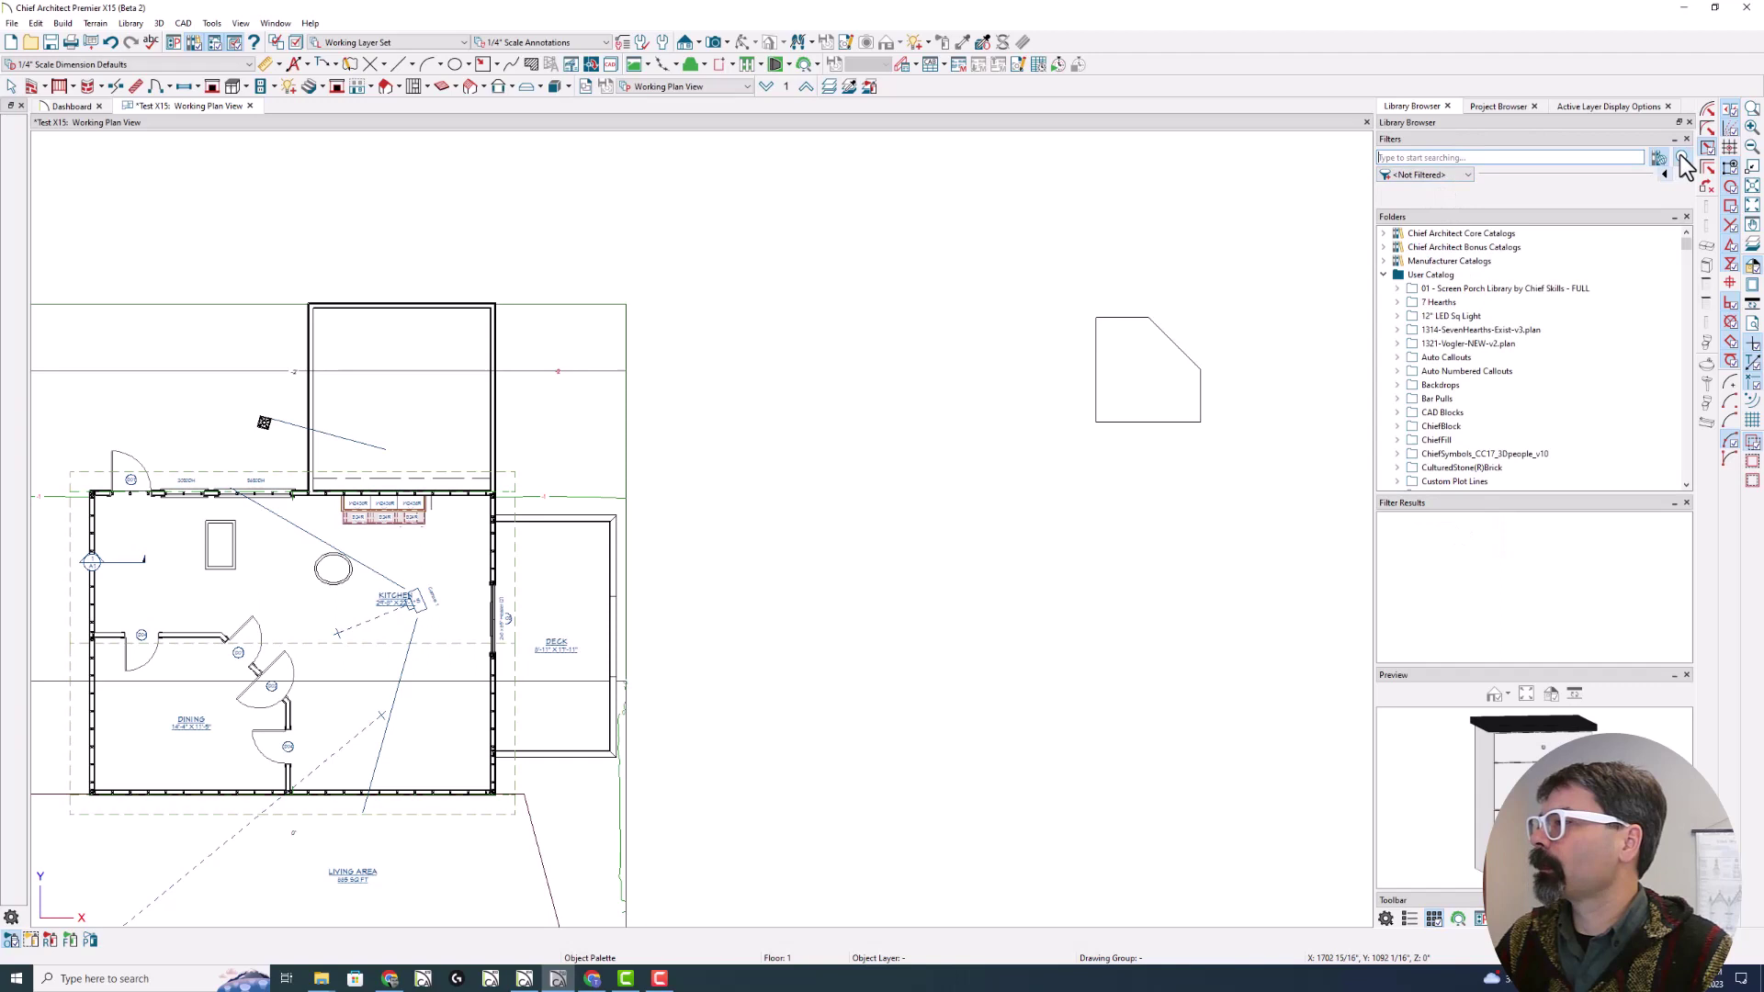
left_click(1660, 156)
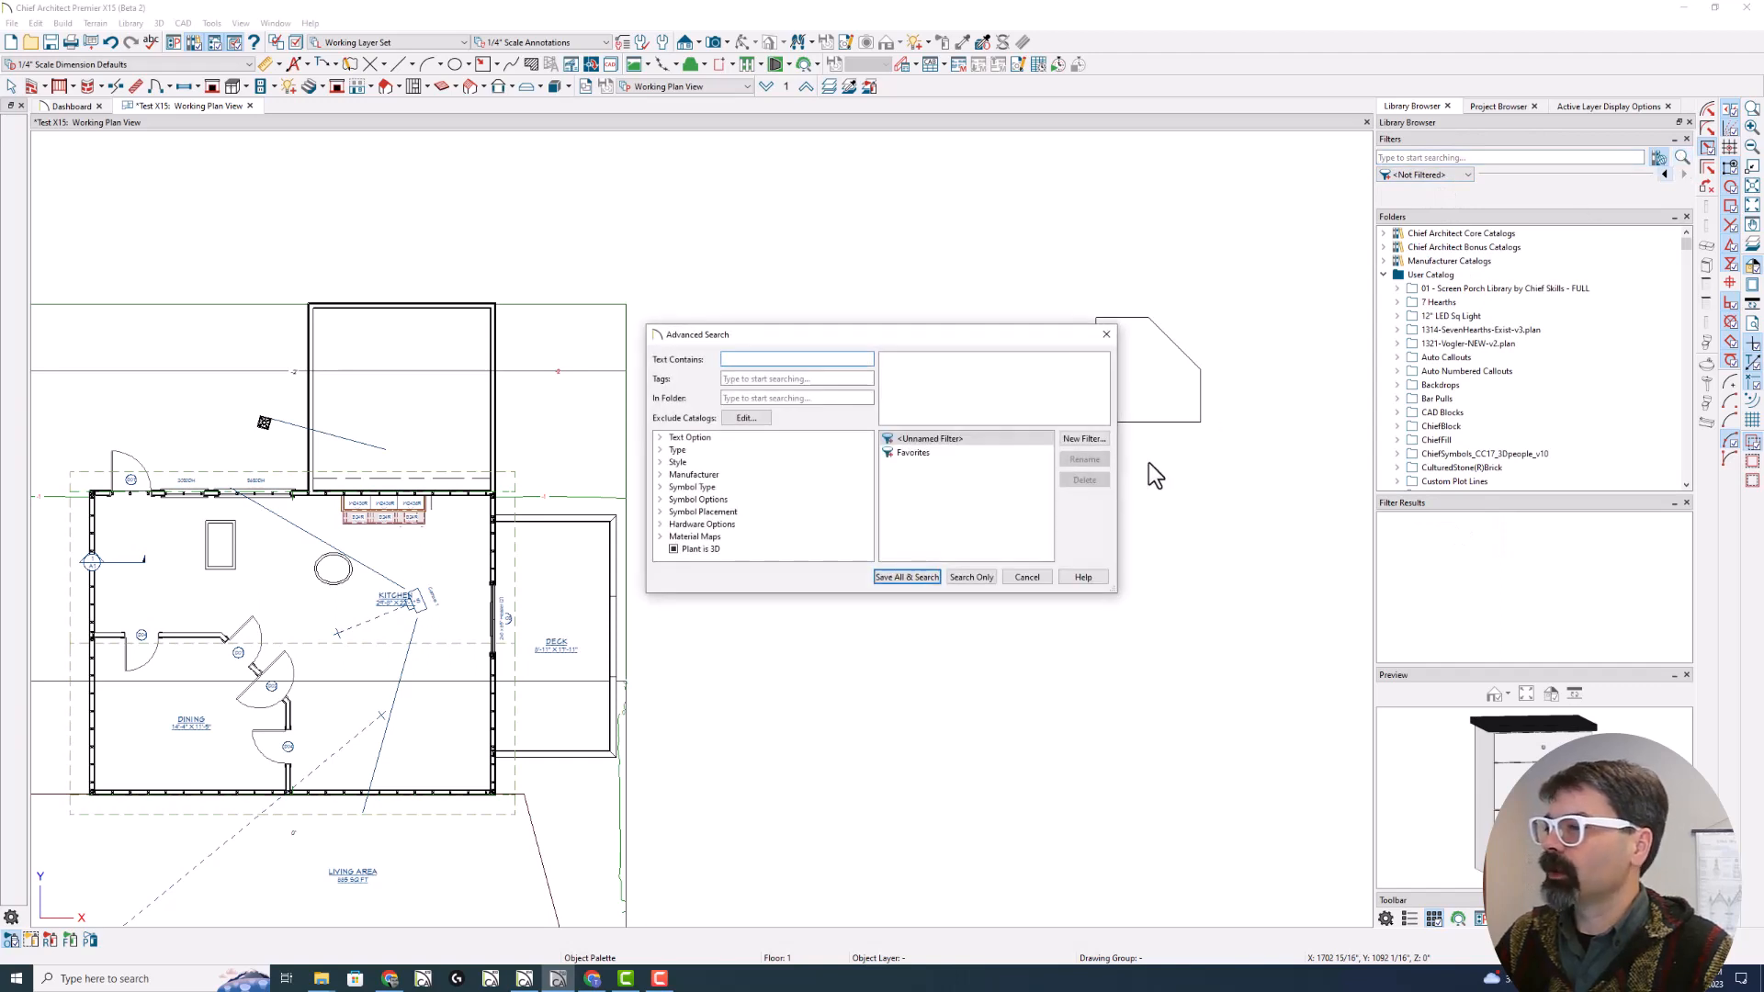
Delete the saved Favorites filter in Advanced Search and cancel, leaving the library unfiltered
left_click(1027, 577)
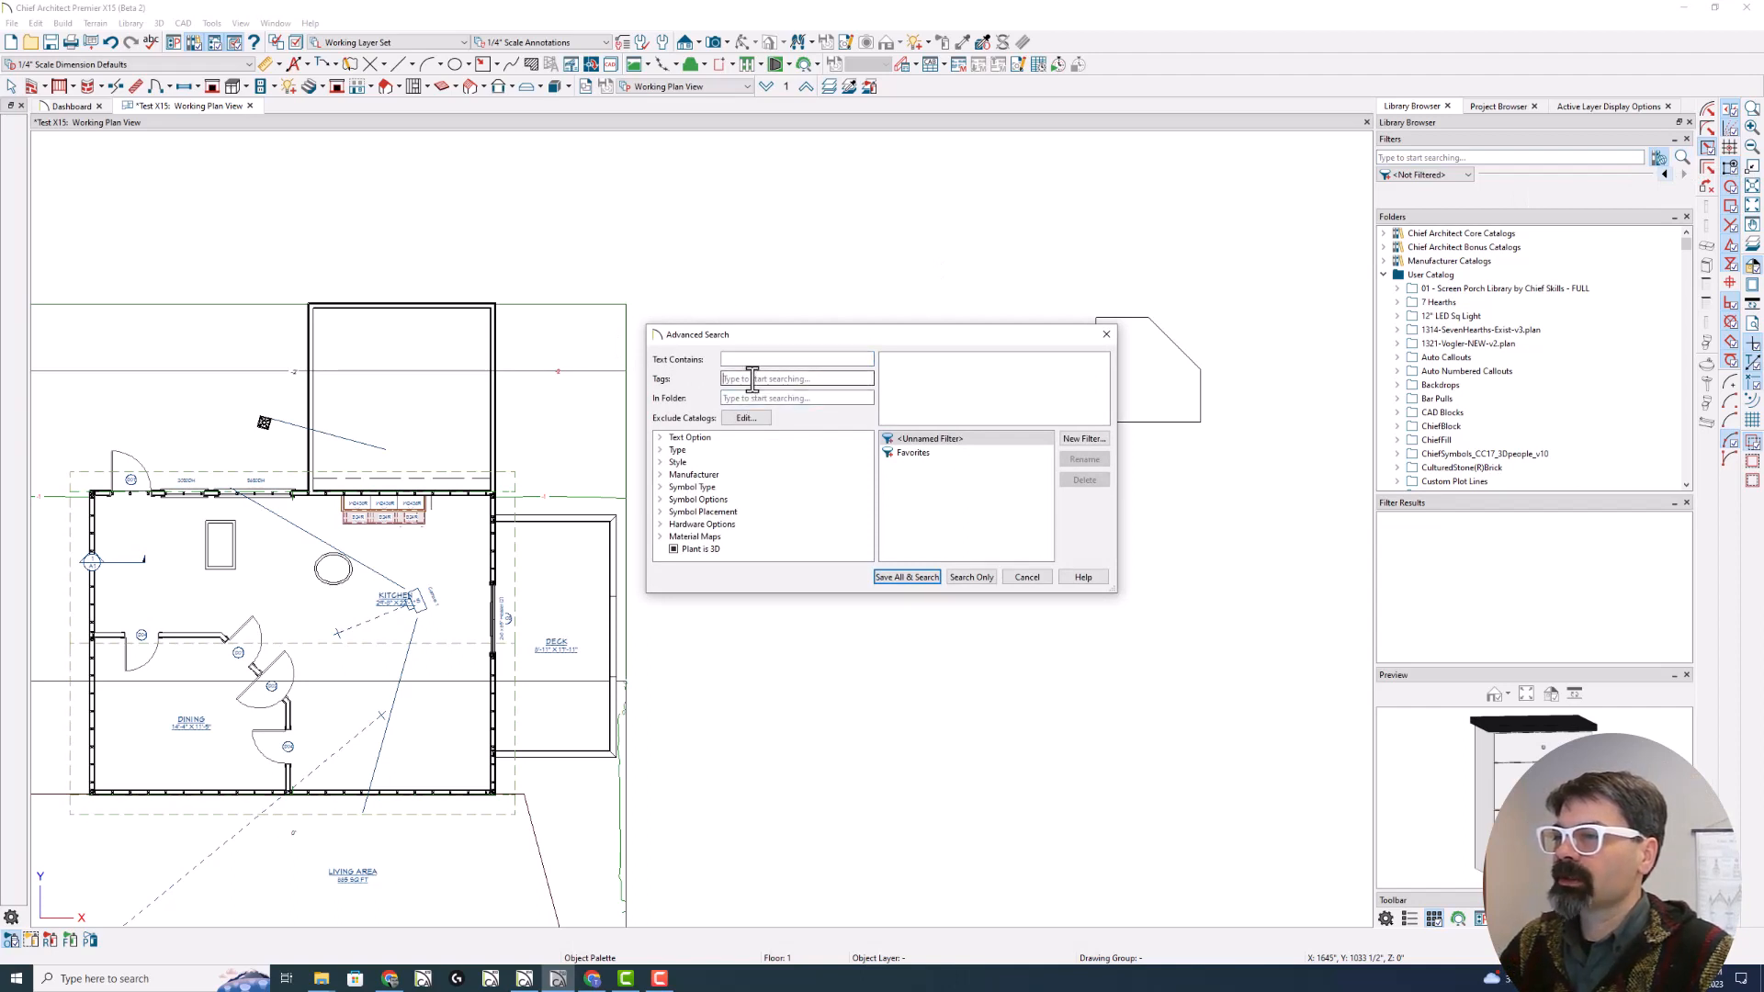
left_click(796, 360)
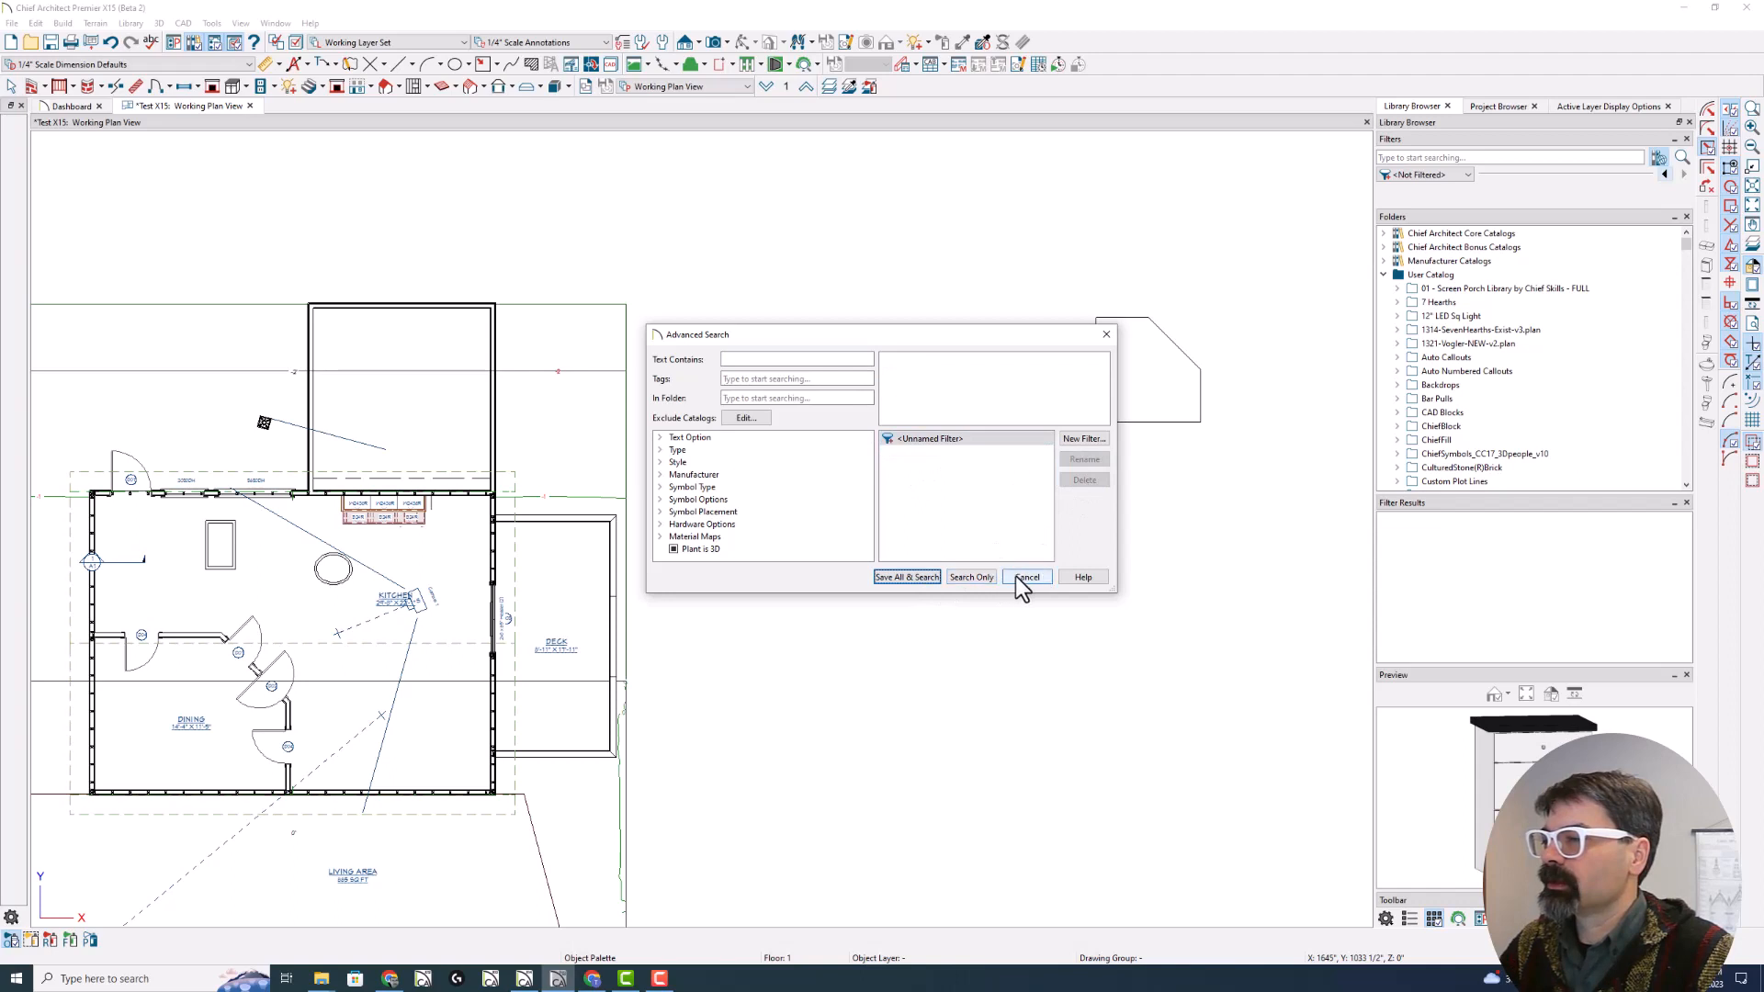
left_click(1027, 576)
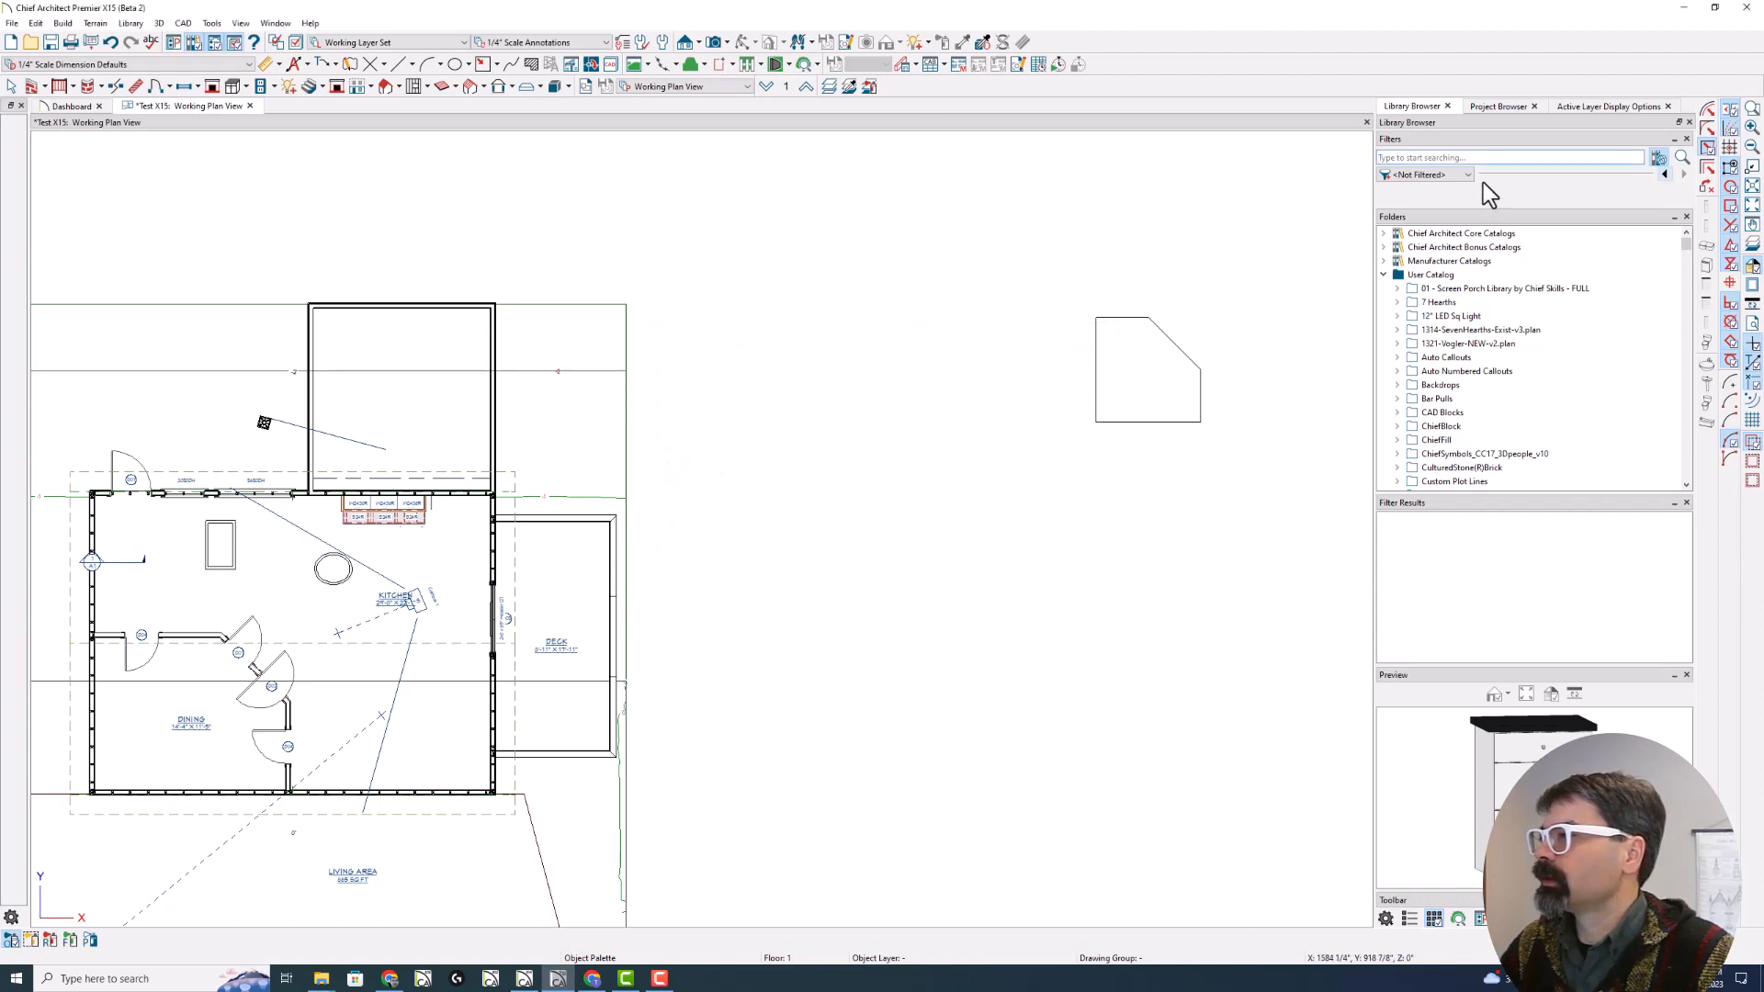
left_click(1466, 173)
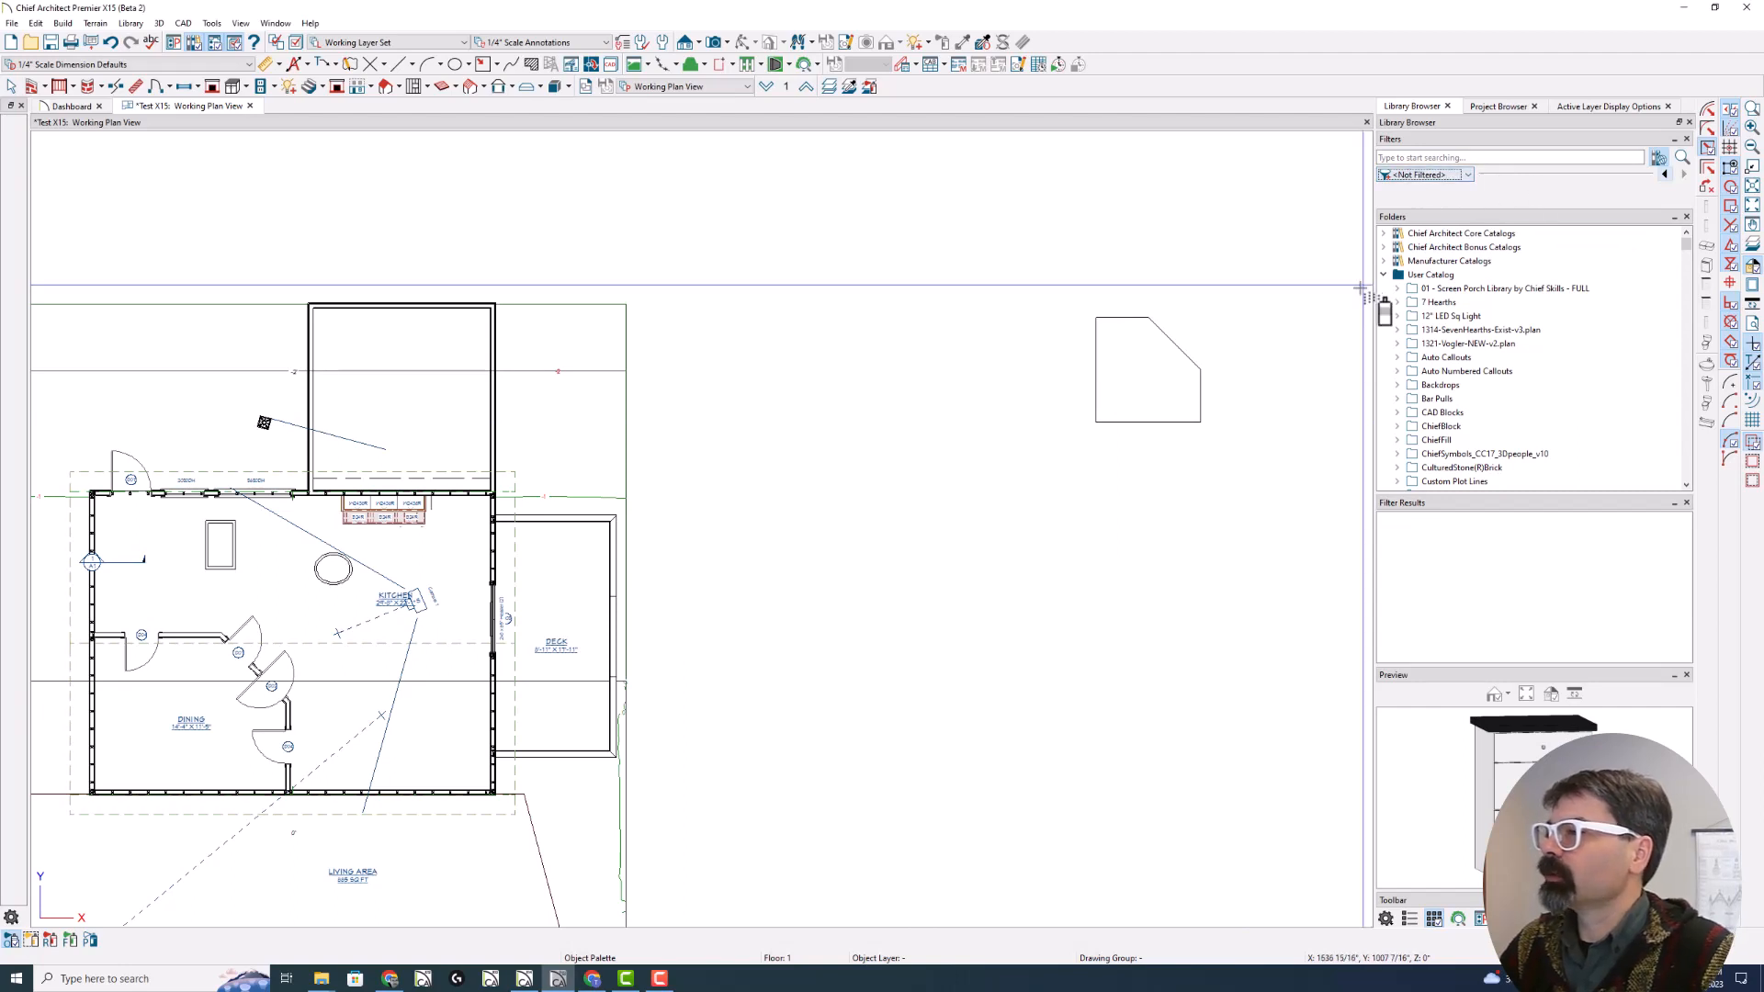
mouse_move(1681, 164)
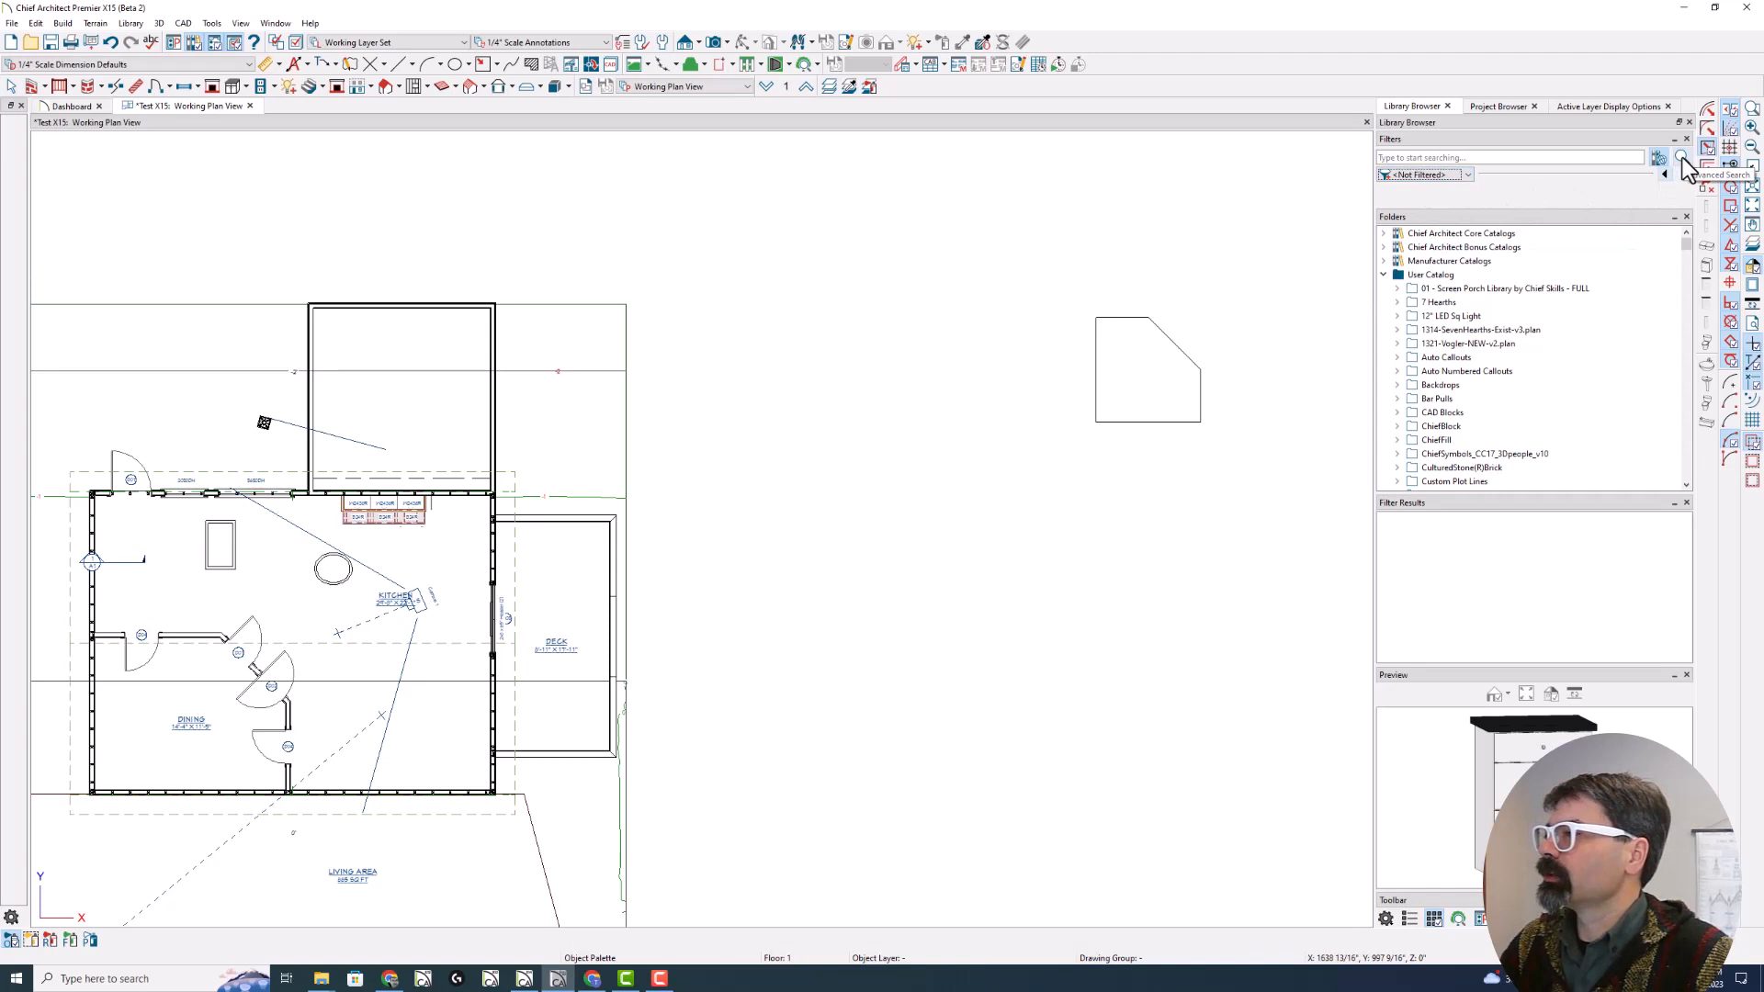
Save a new 'Favorites' filter using the Favorites tag criterion, returning three items
left_click(1676, 157)
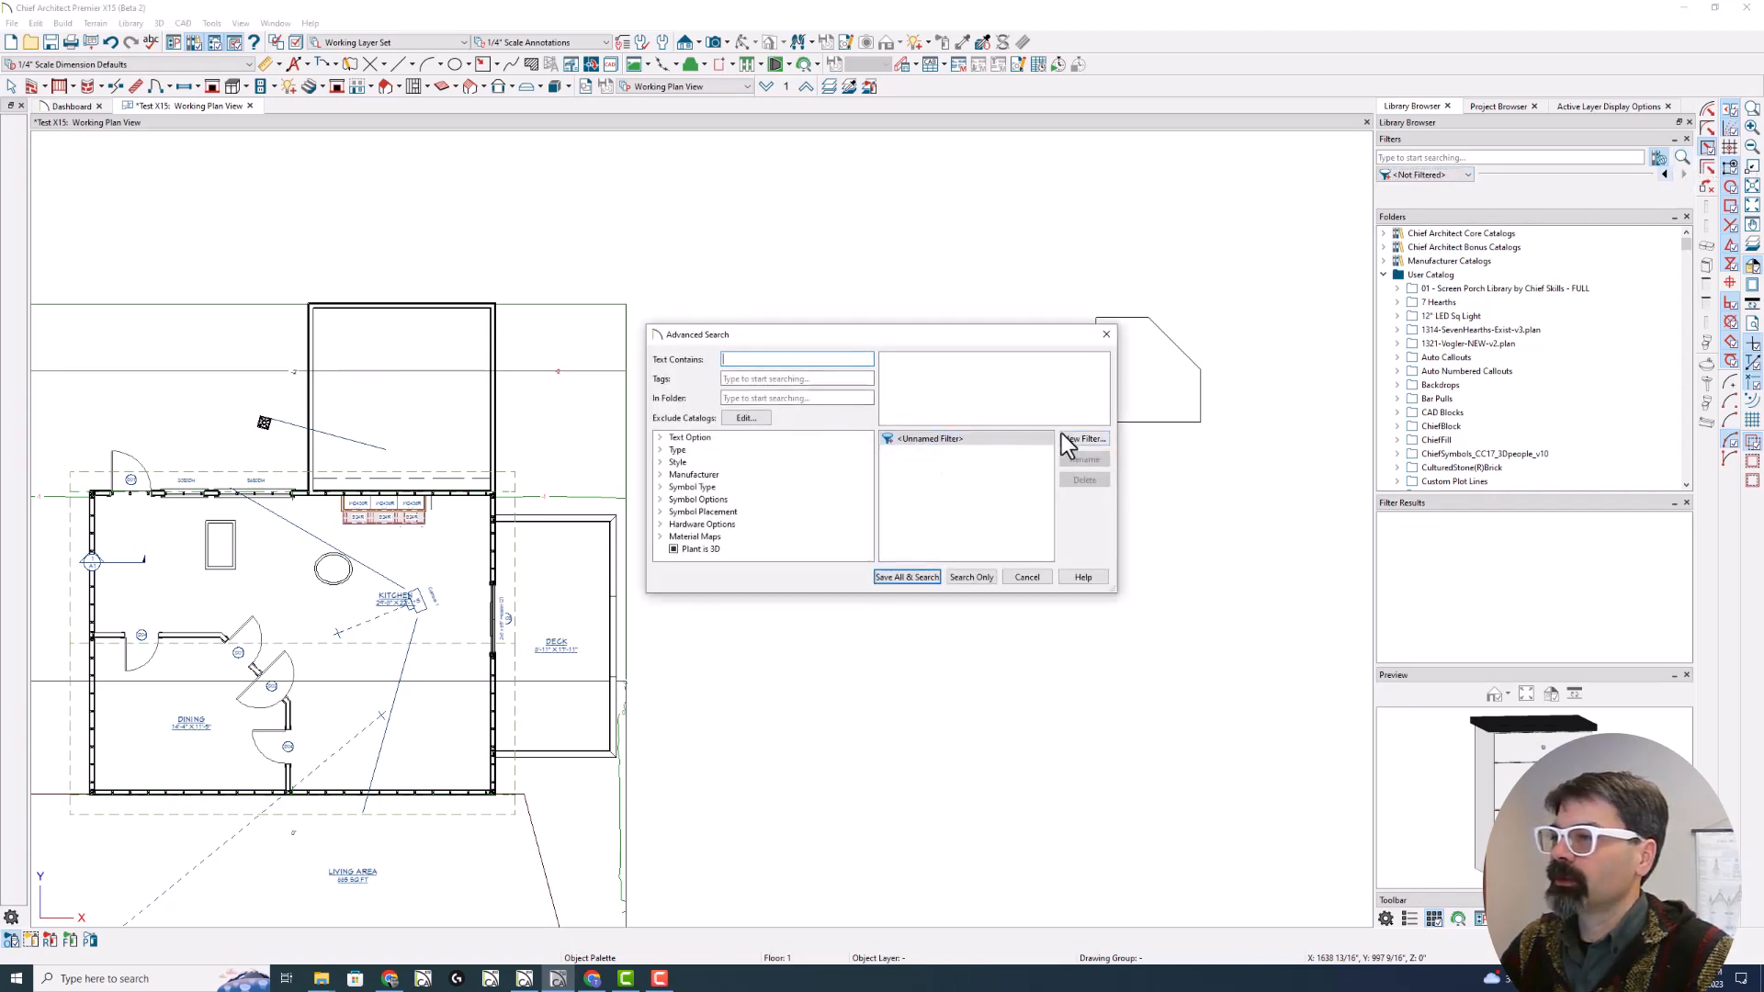
left_click(1084, 438)
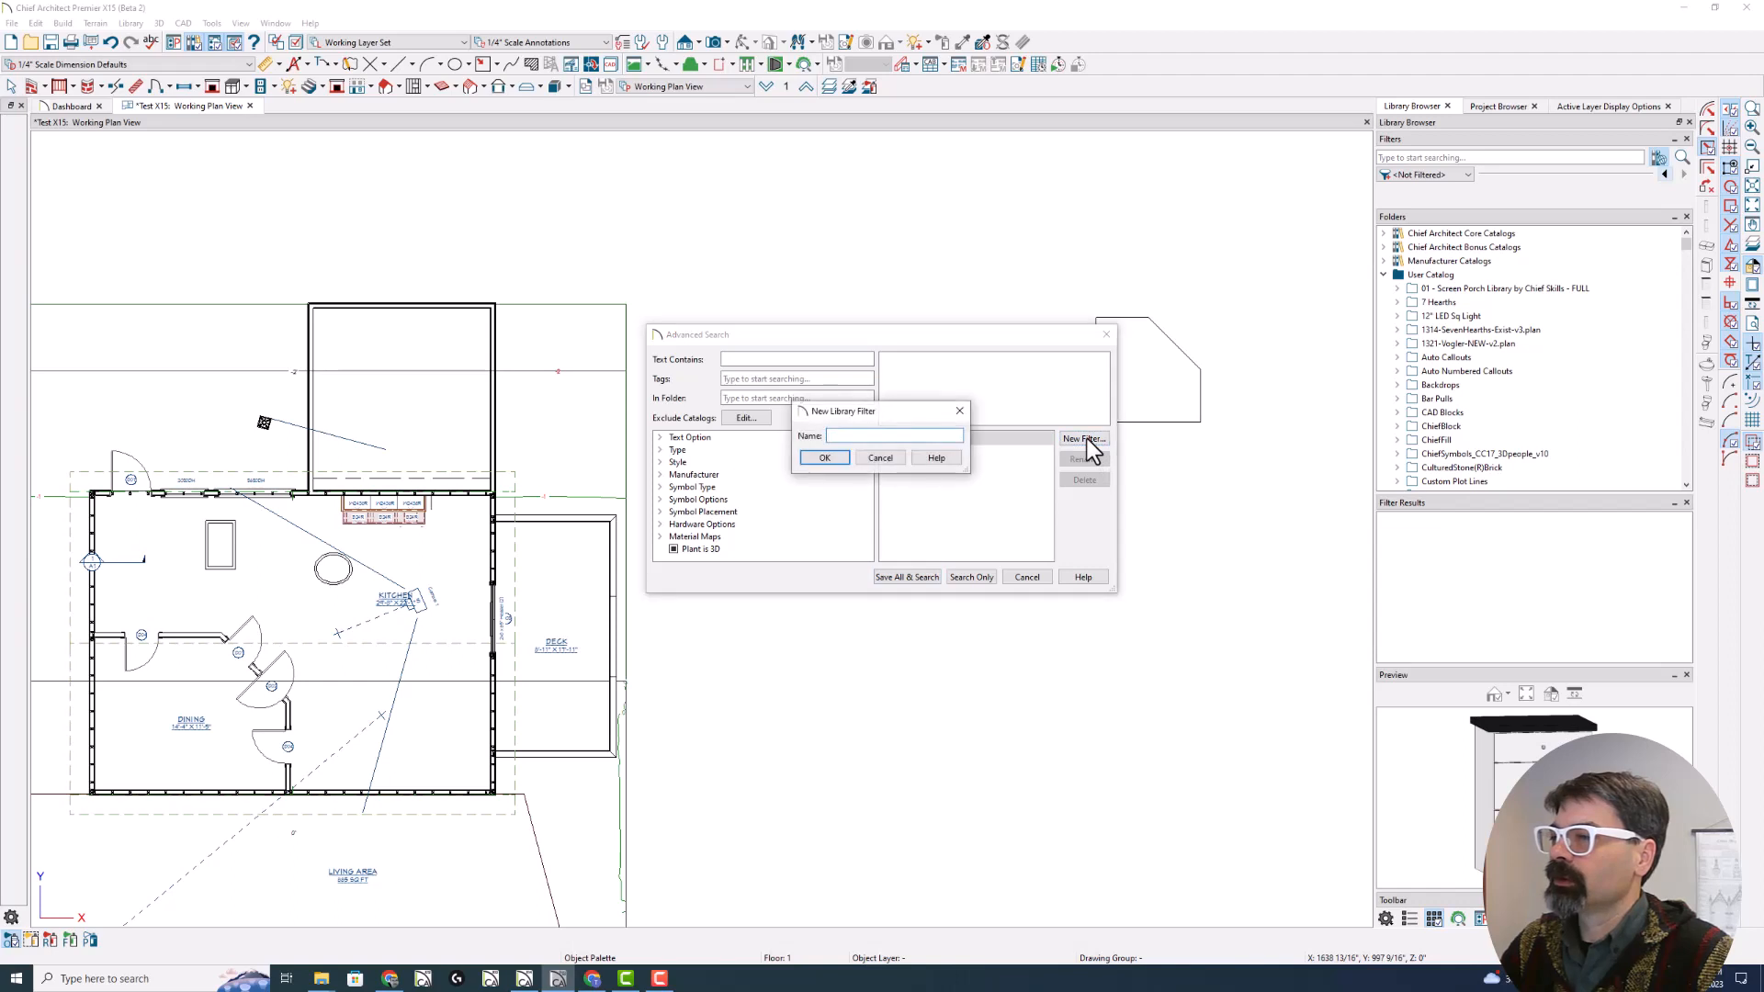
type("Favorites")
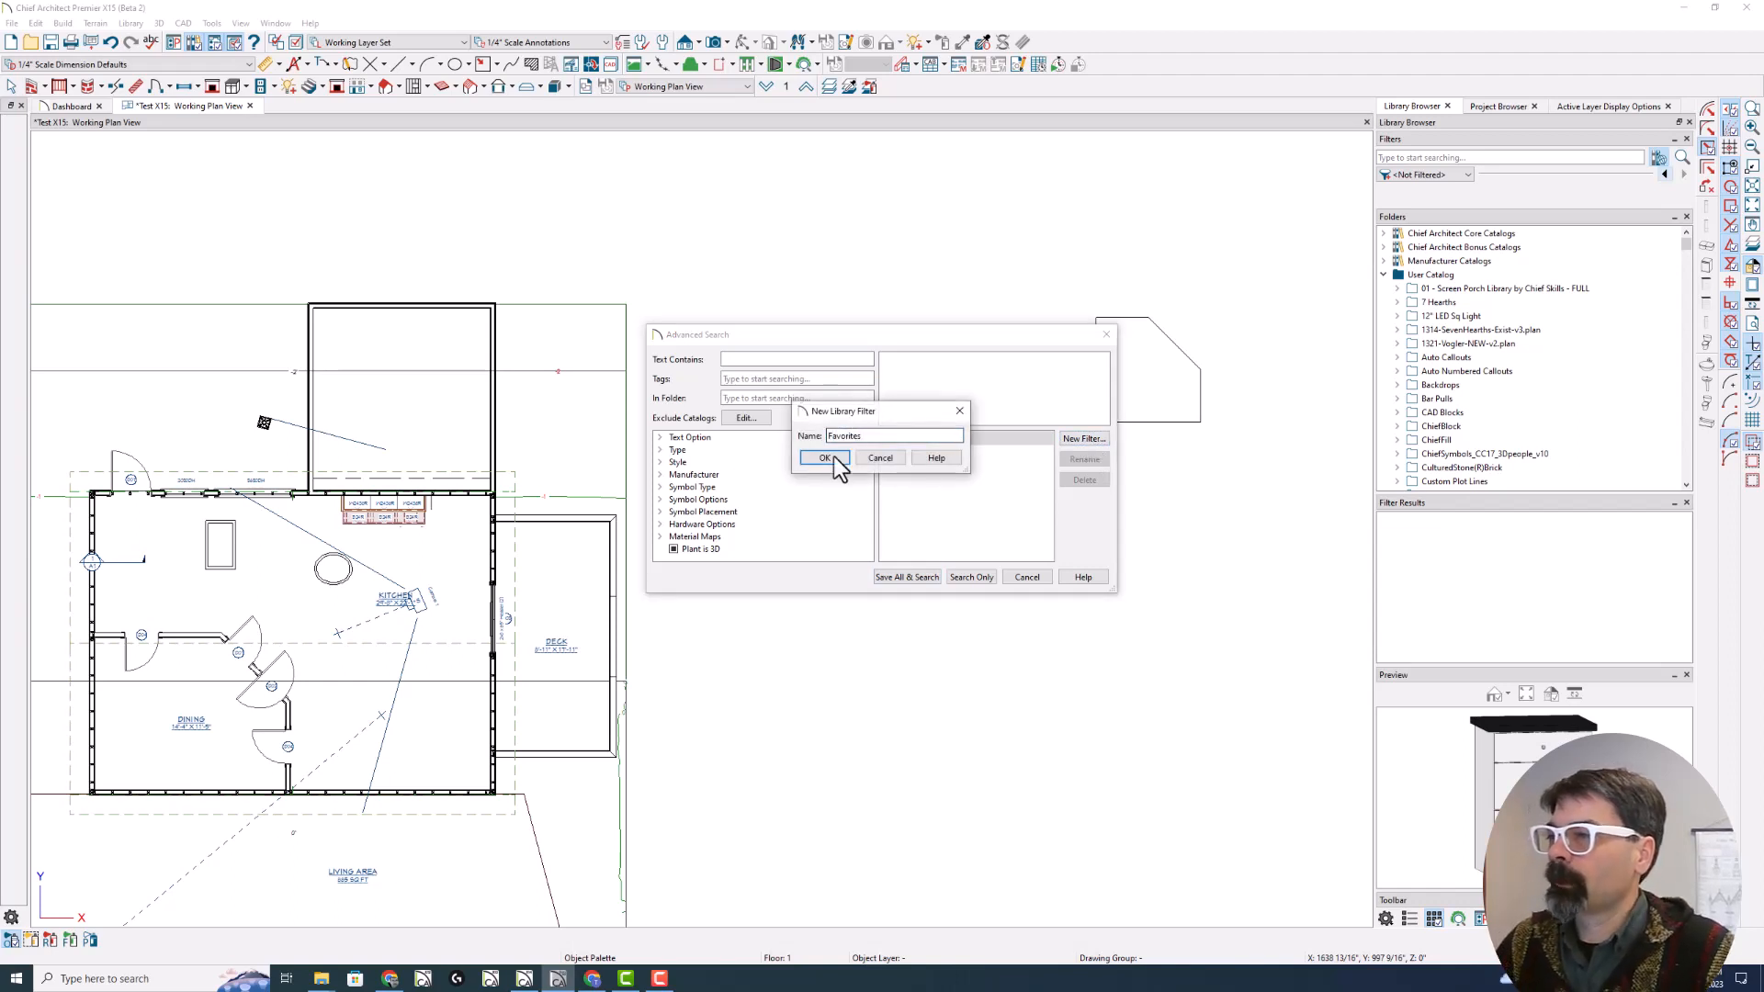
left_click(826, 458)
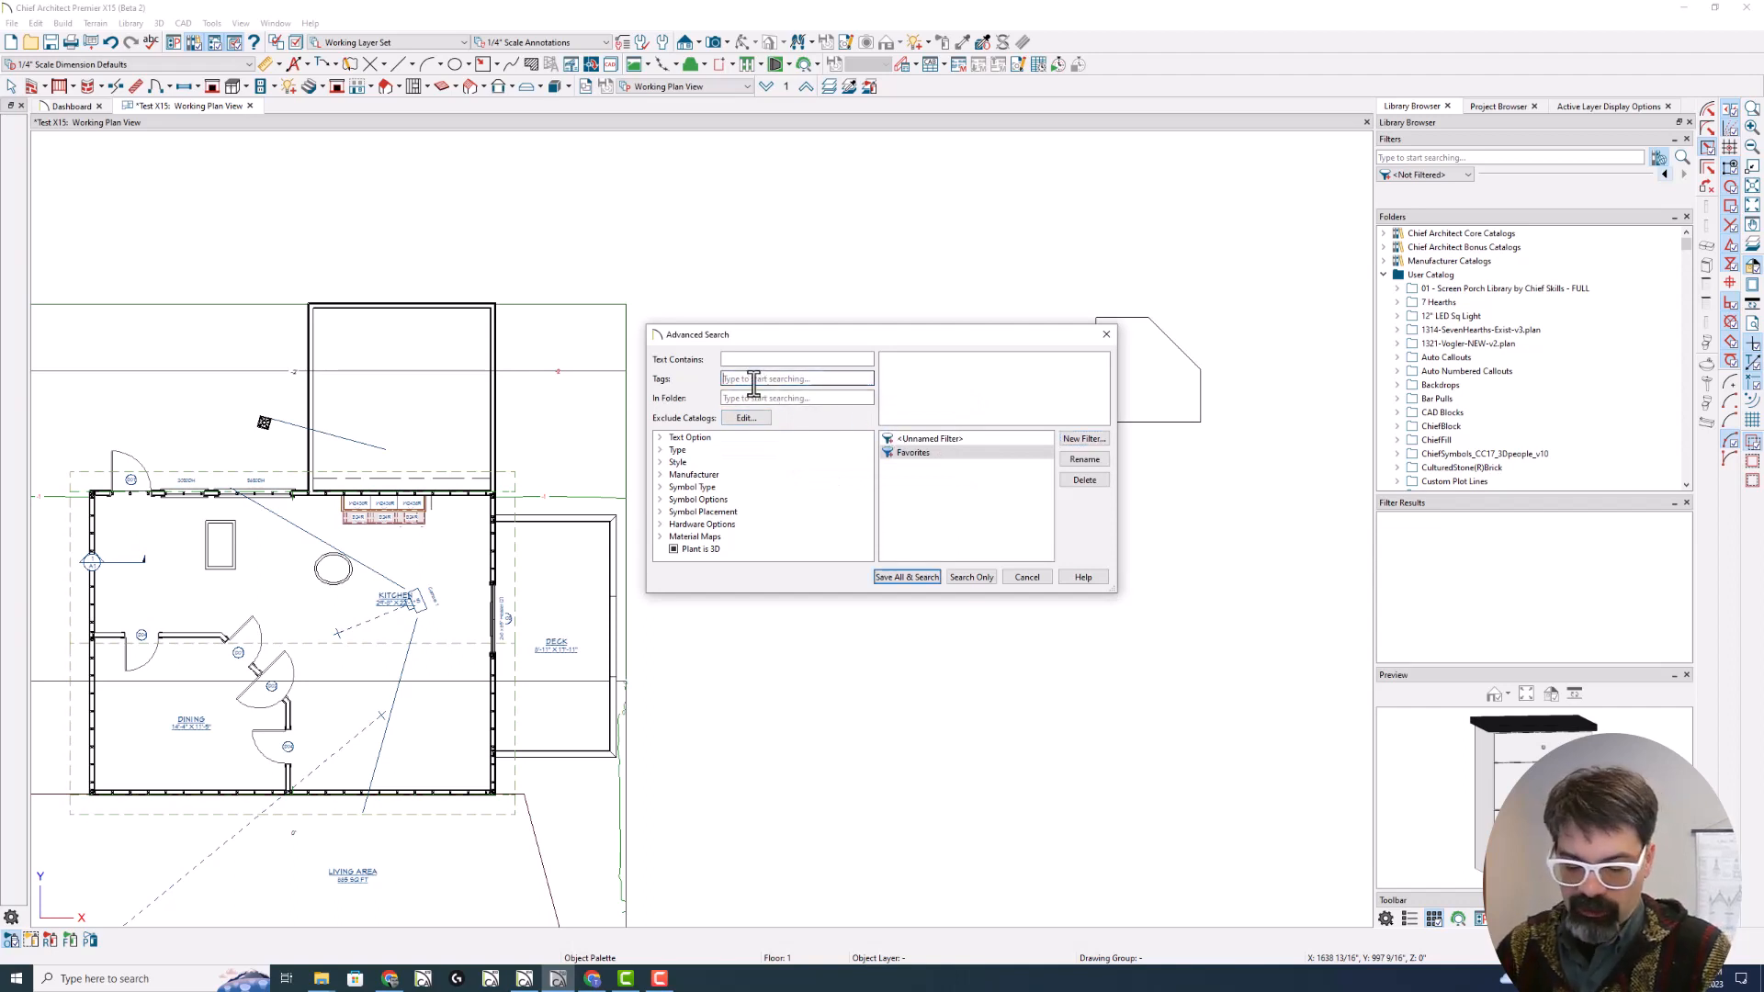
type("Fa")
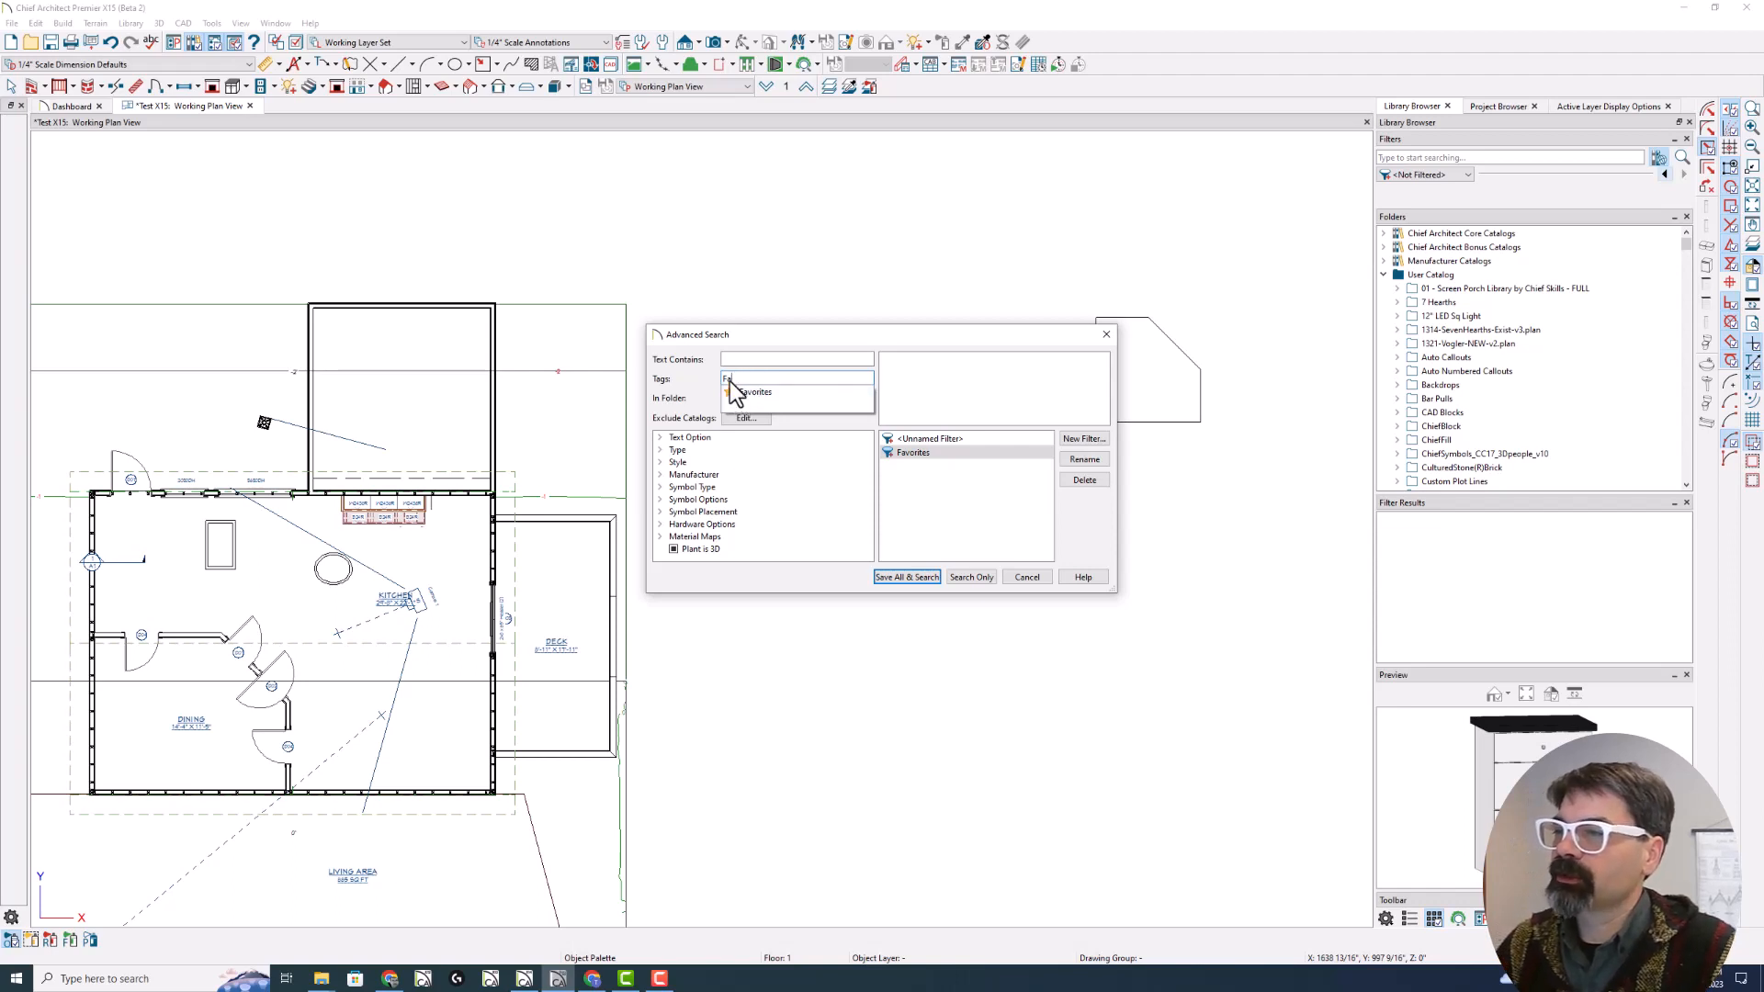
left_click(754, 392)
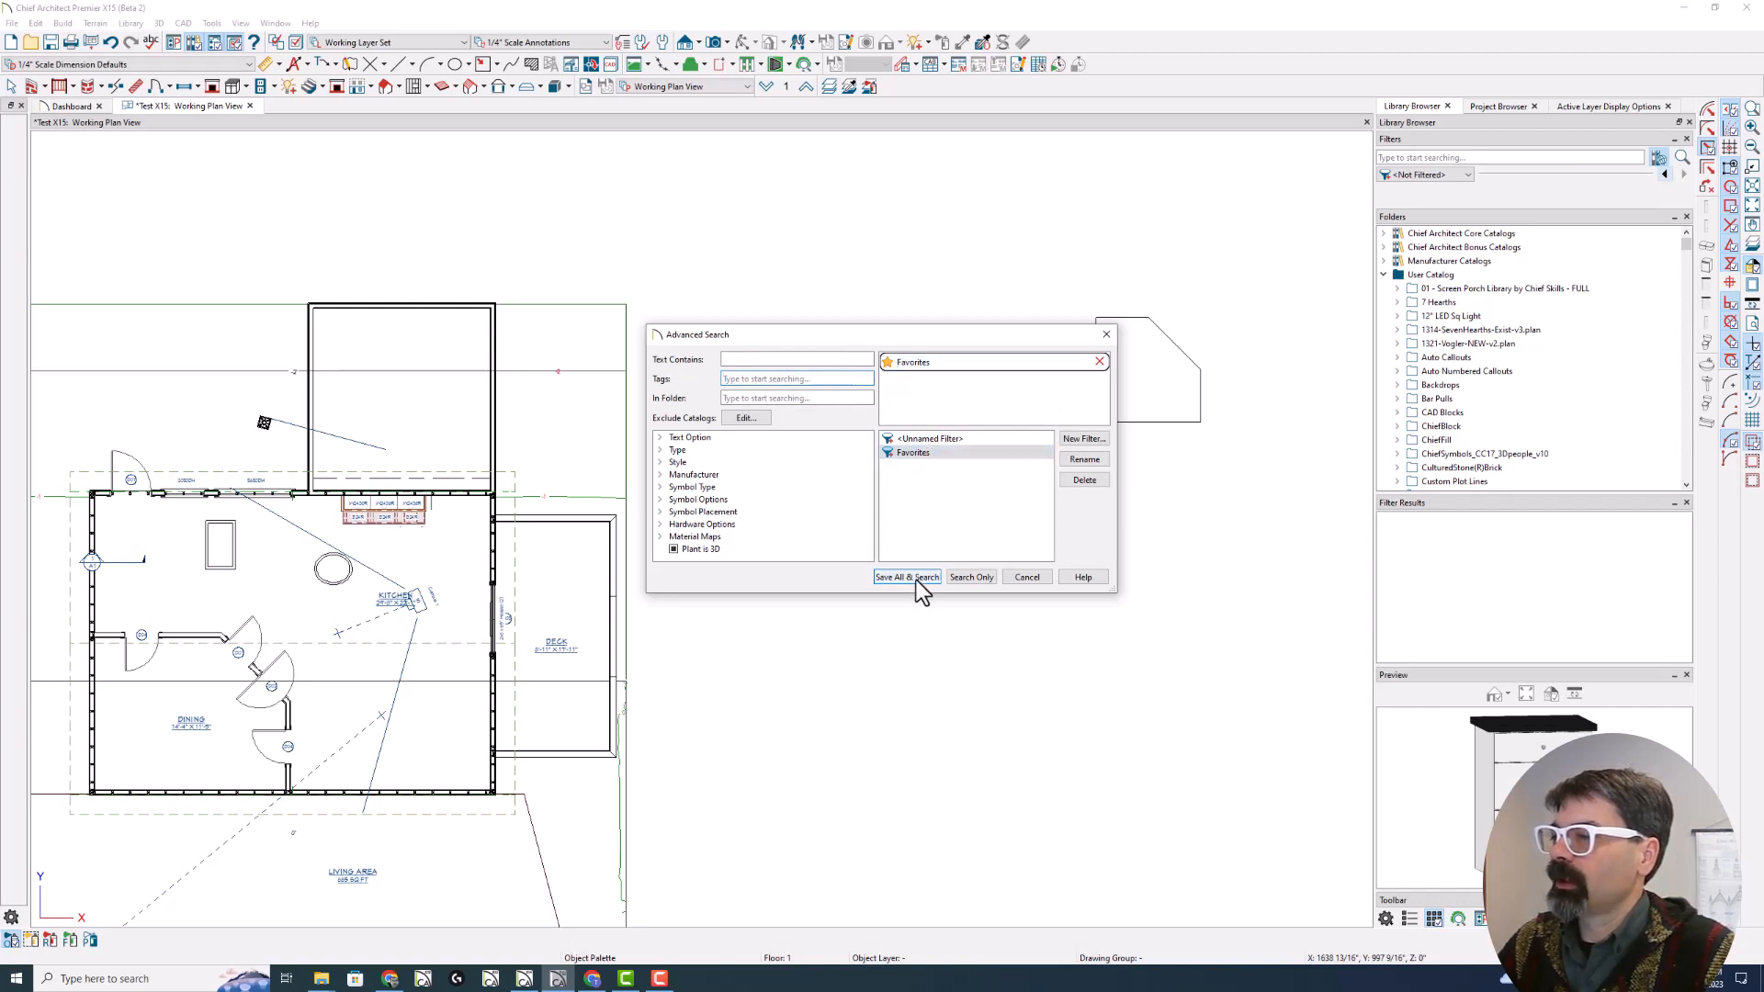
left_click(906, 577)
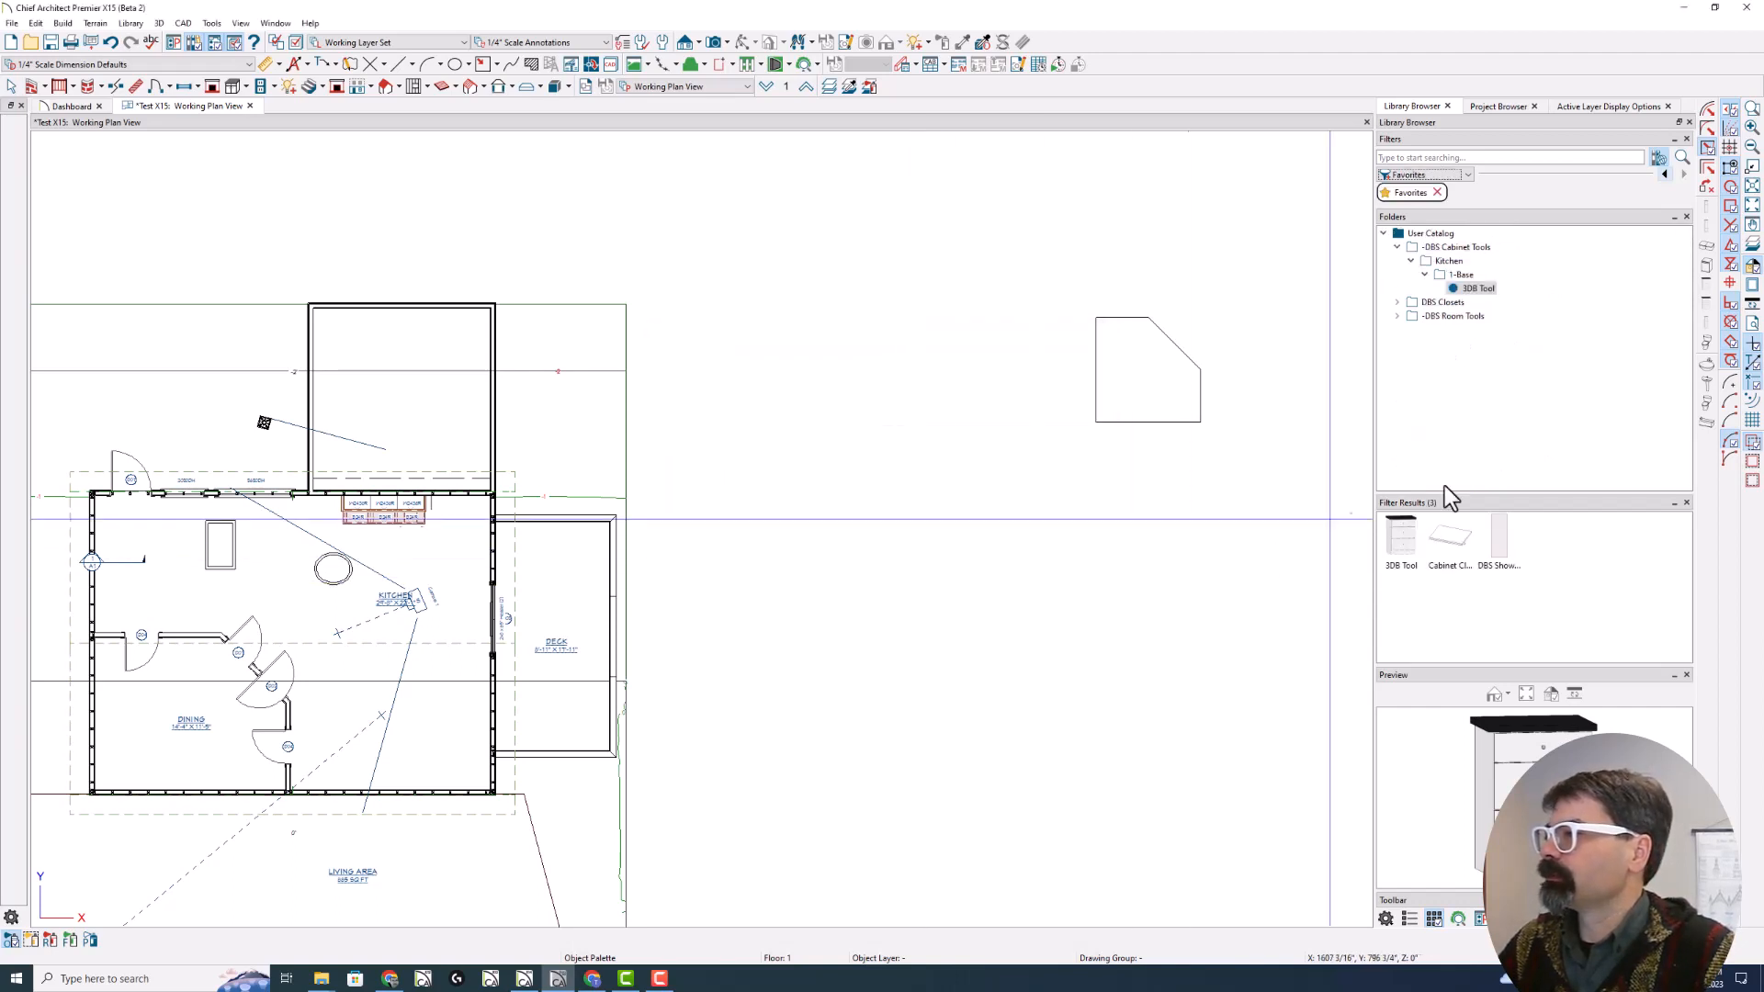
left_click(1431, 232)
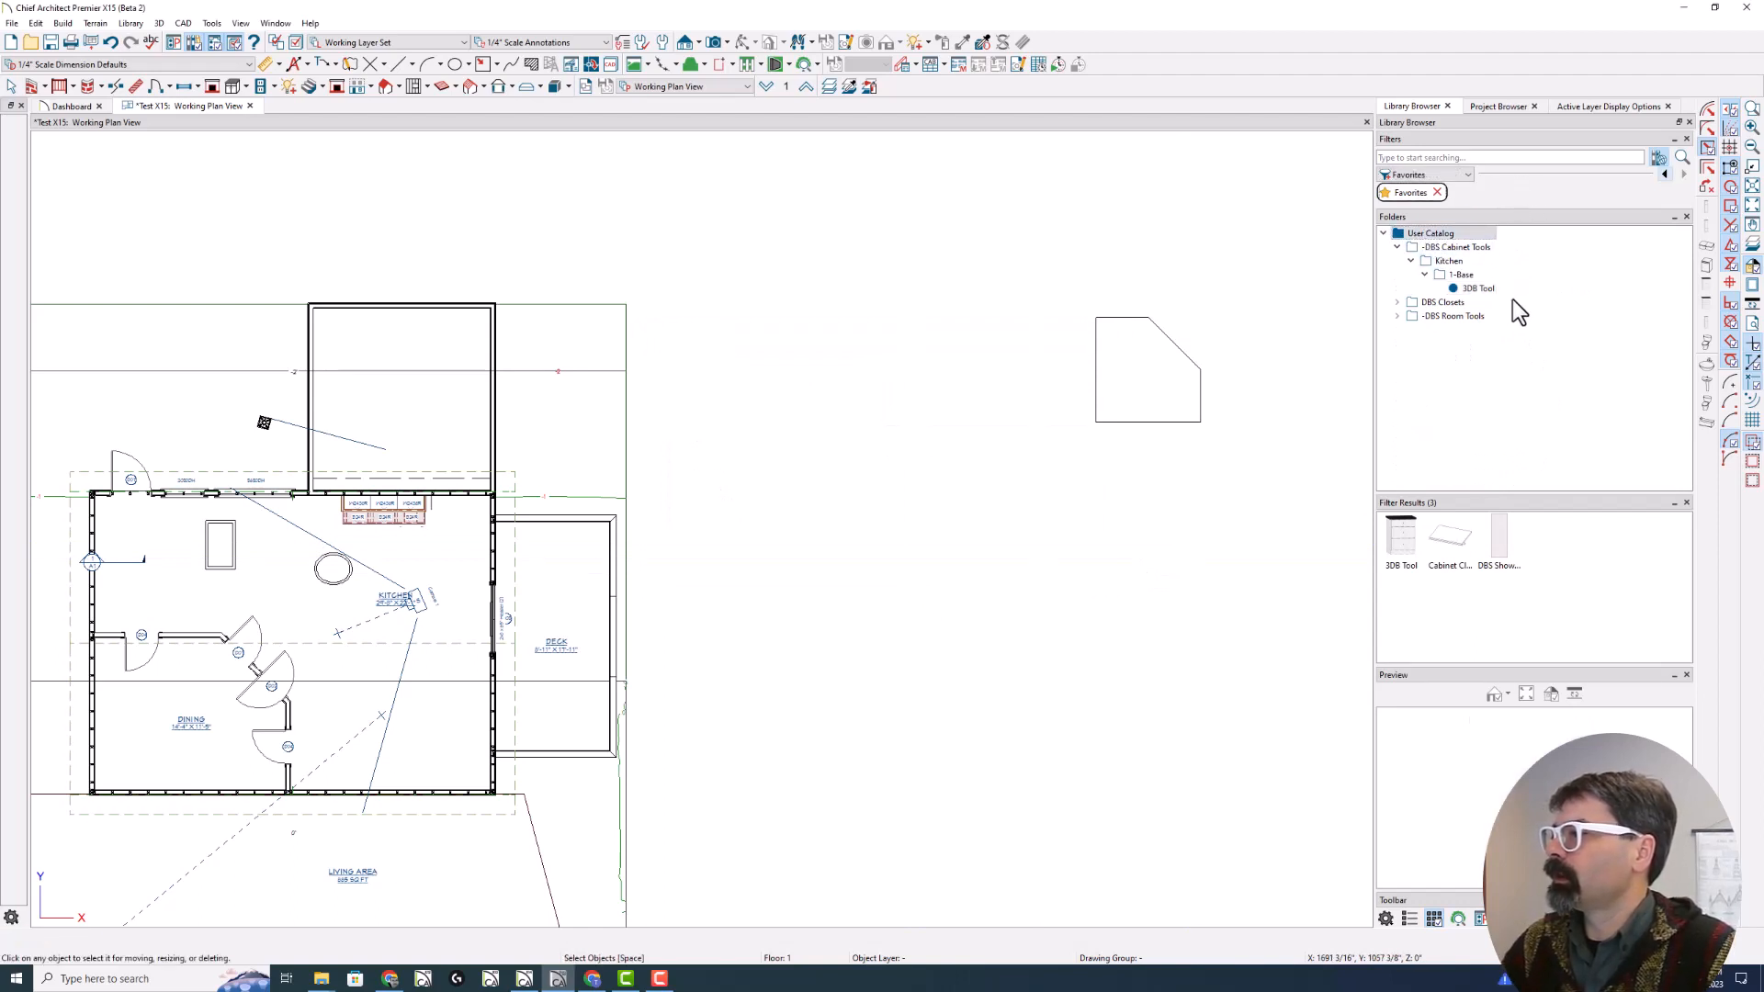
mouse_move(1562, 572)
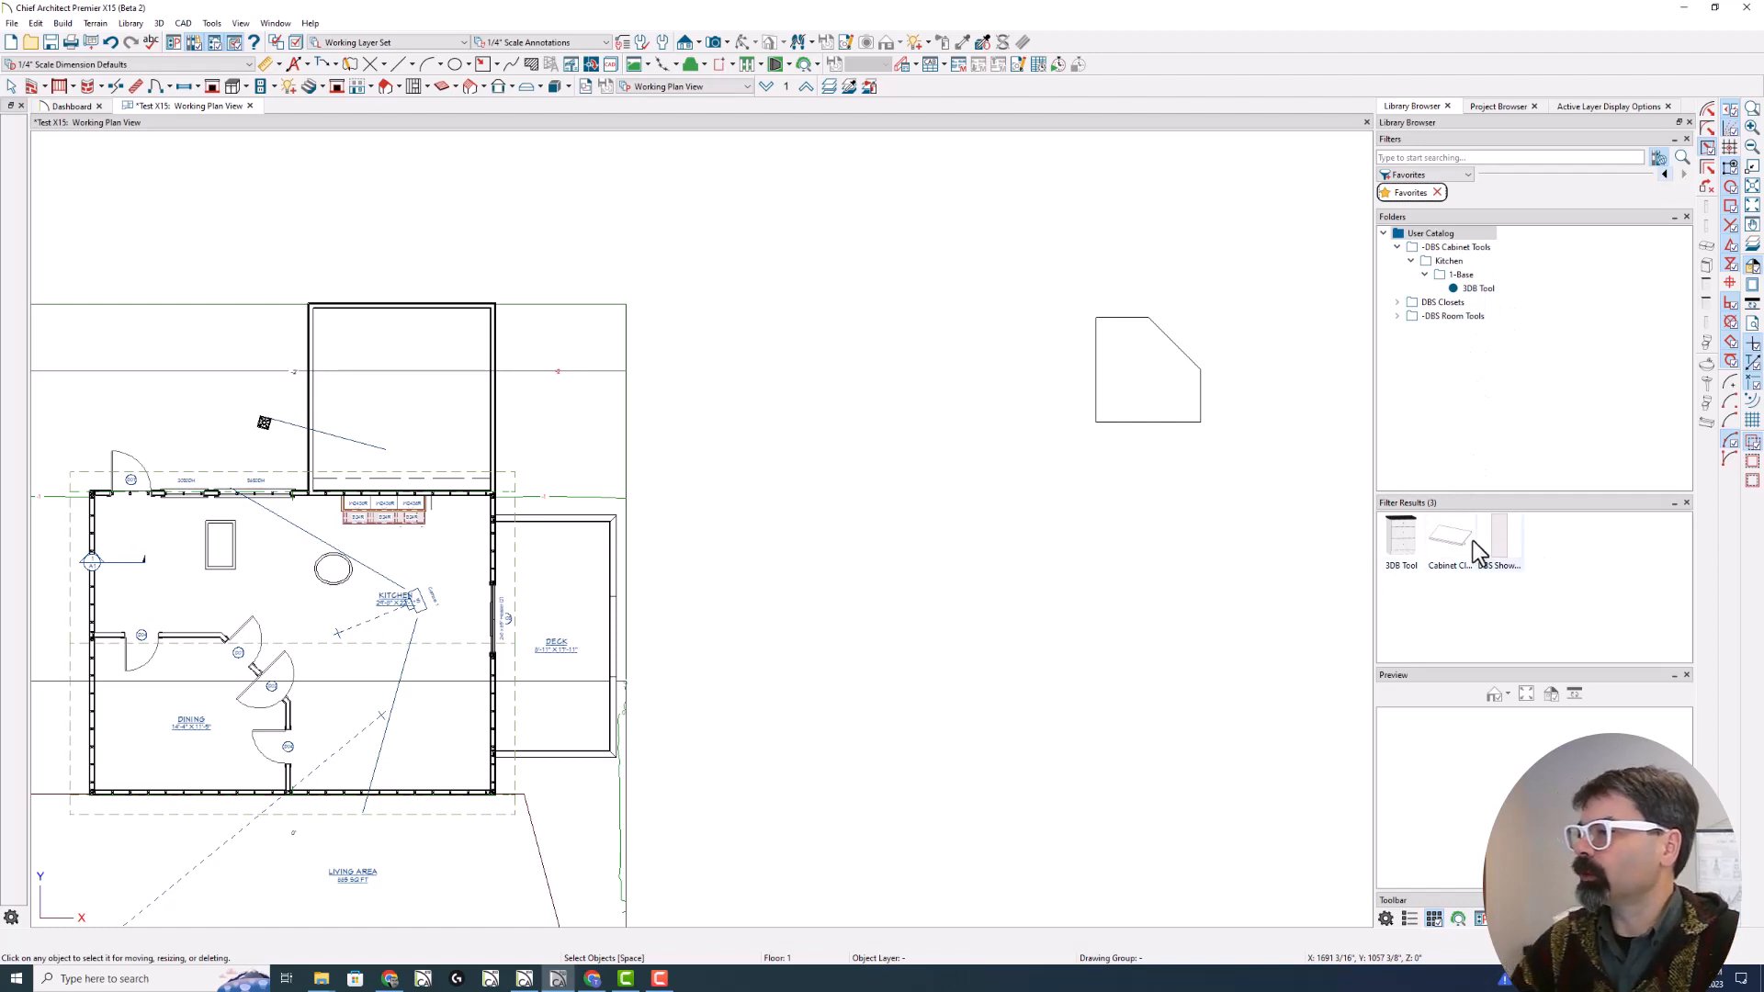
mouse_move(1447, 559)
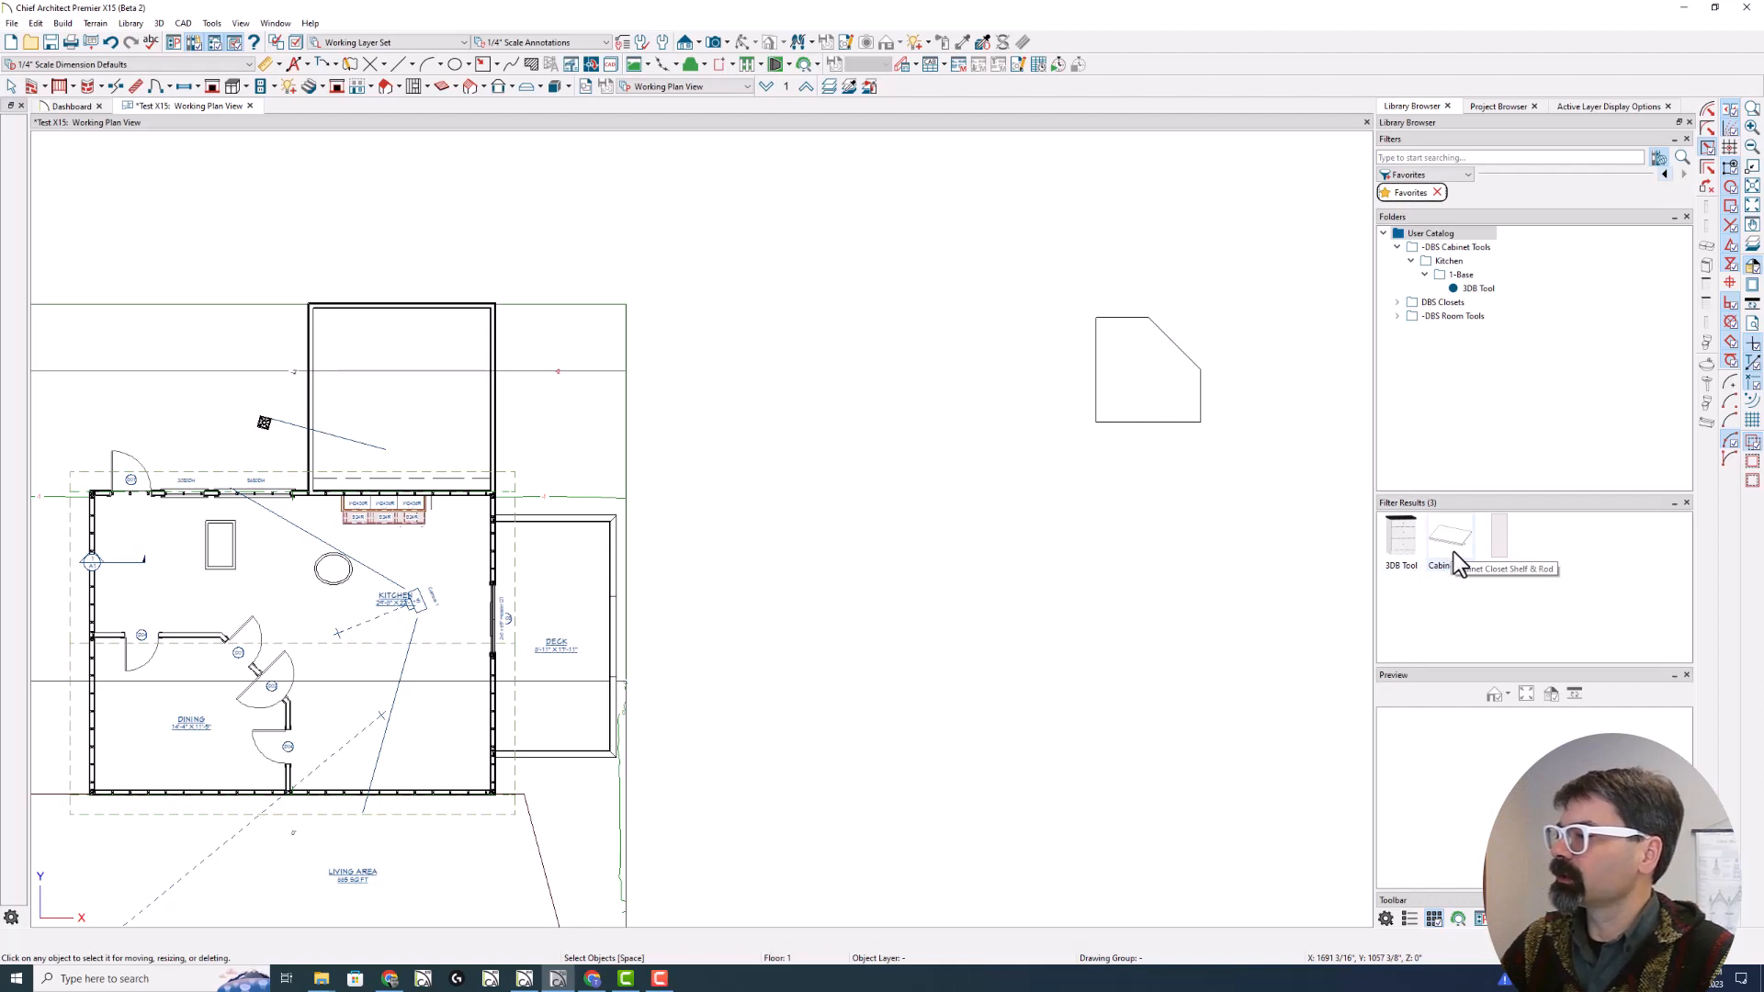
mouse_move(1502, 545)
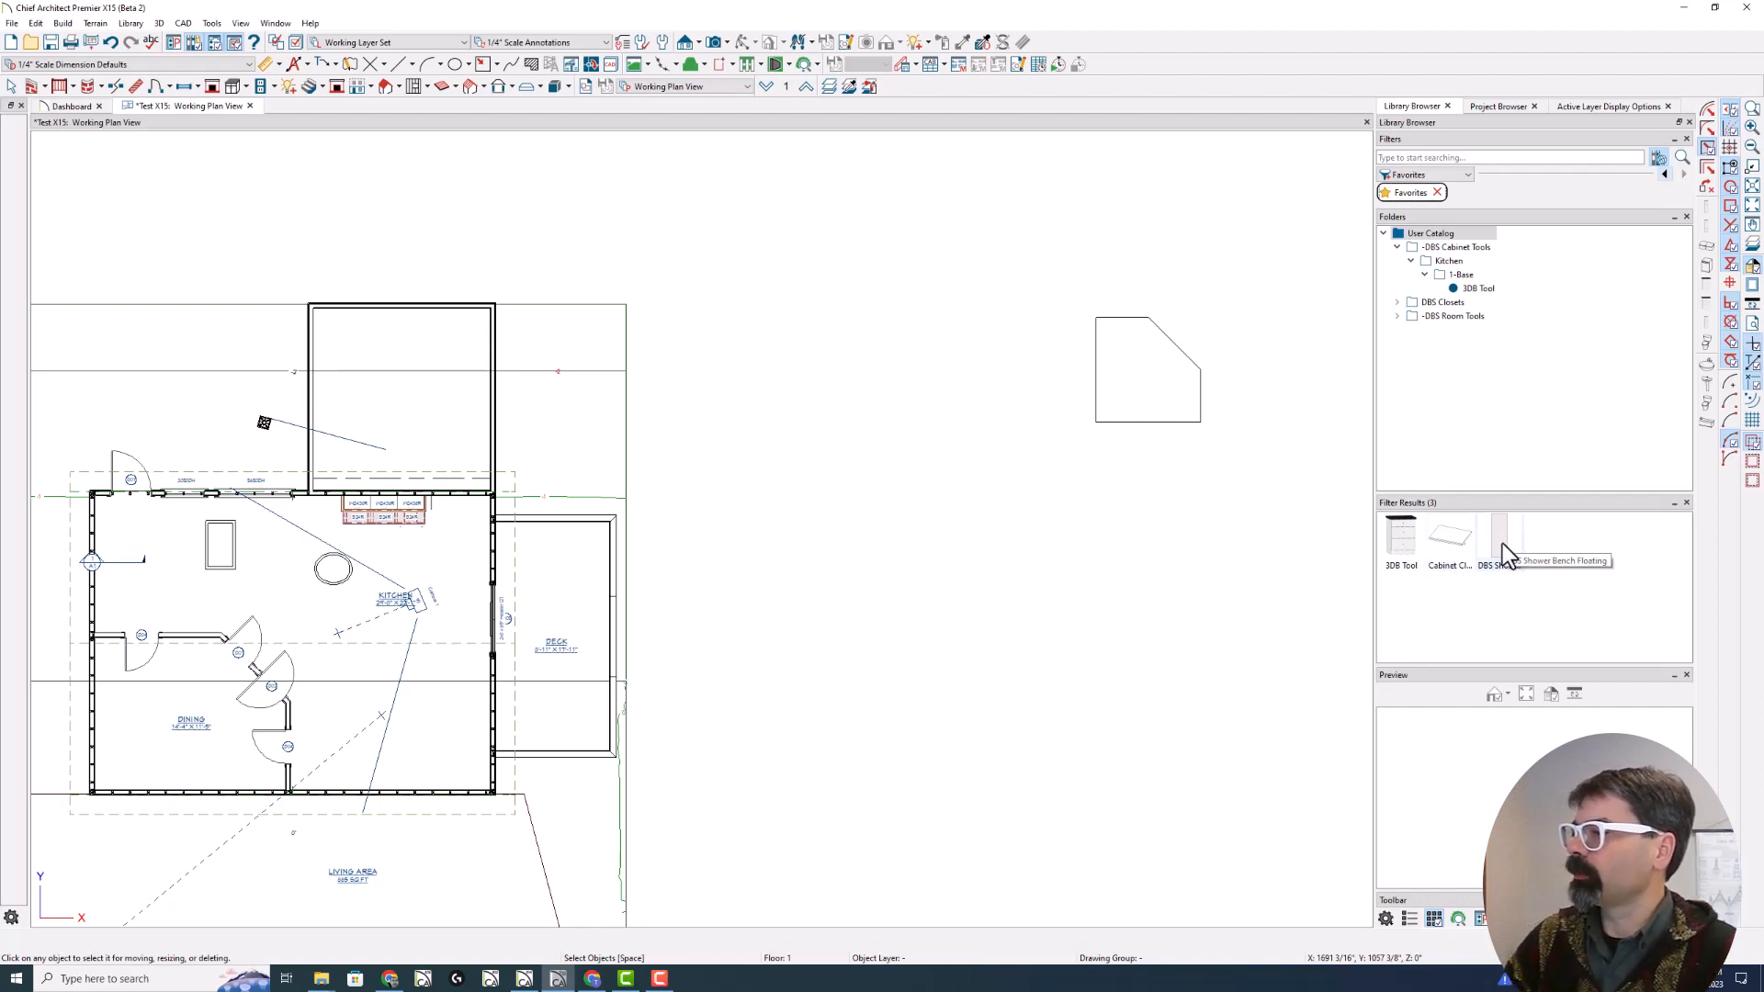
mouse_move(1502, 554)
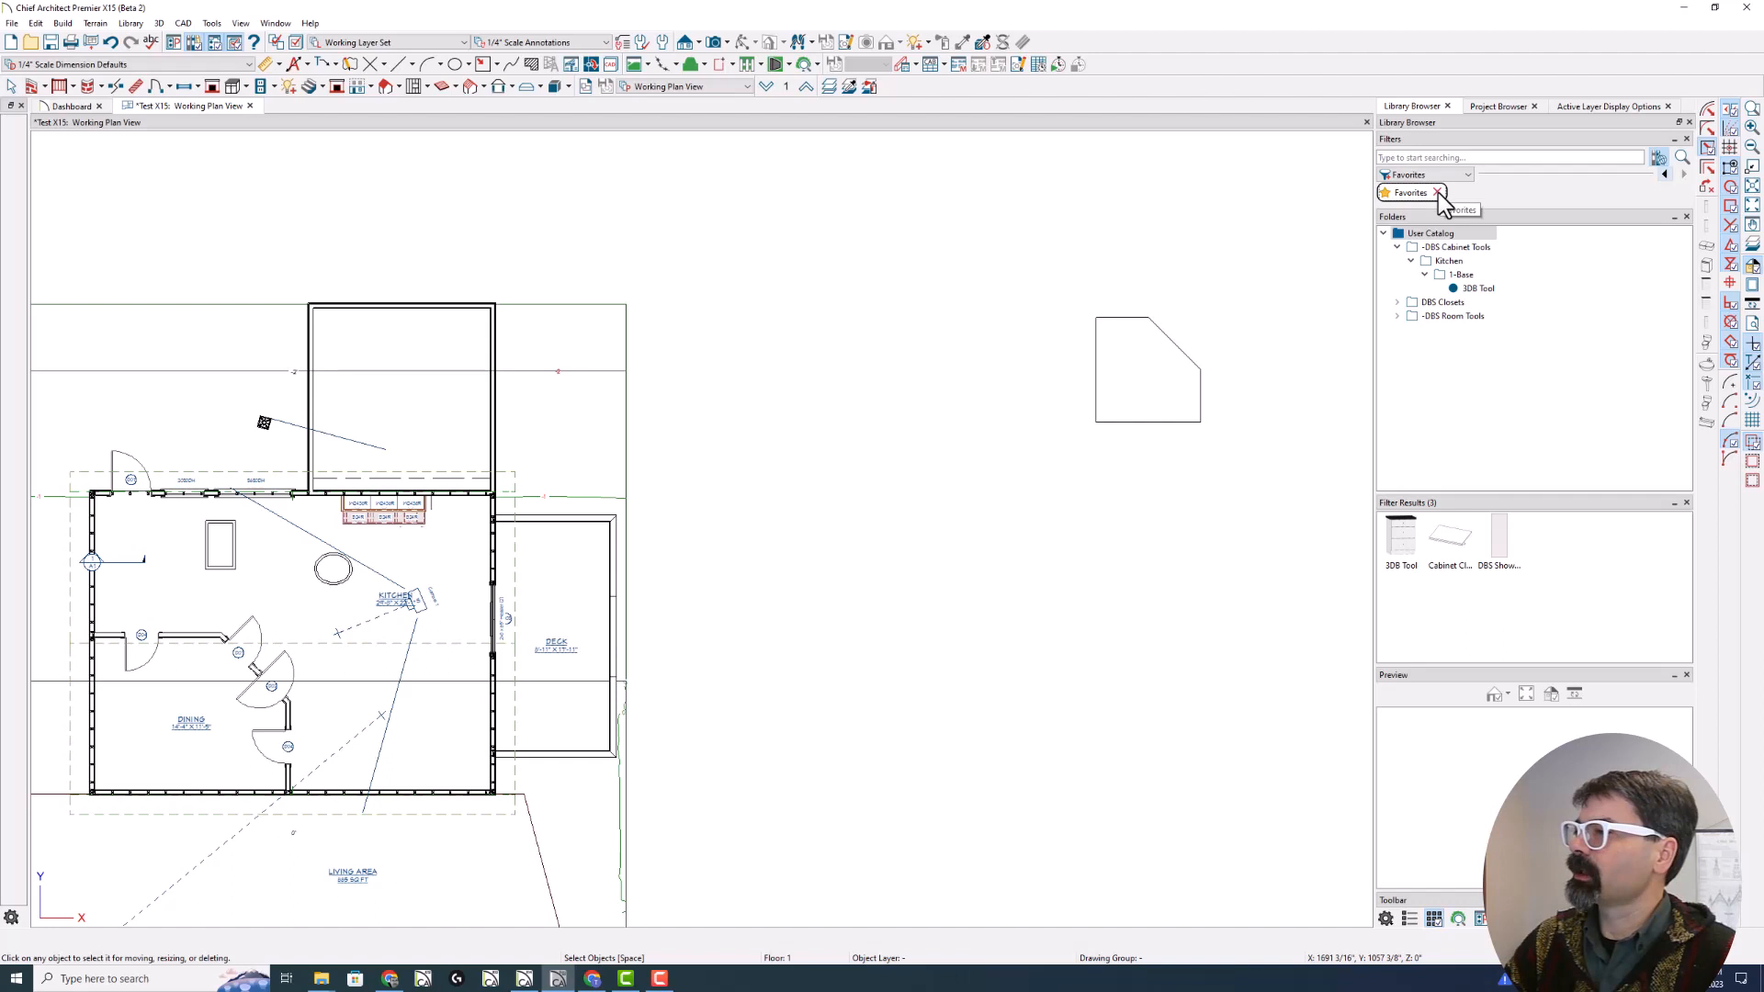
Reapply Favorites combined with the DBS Cabinet Tools folder, then drop the folder condition
left_click(1440, 193)
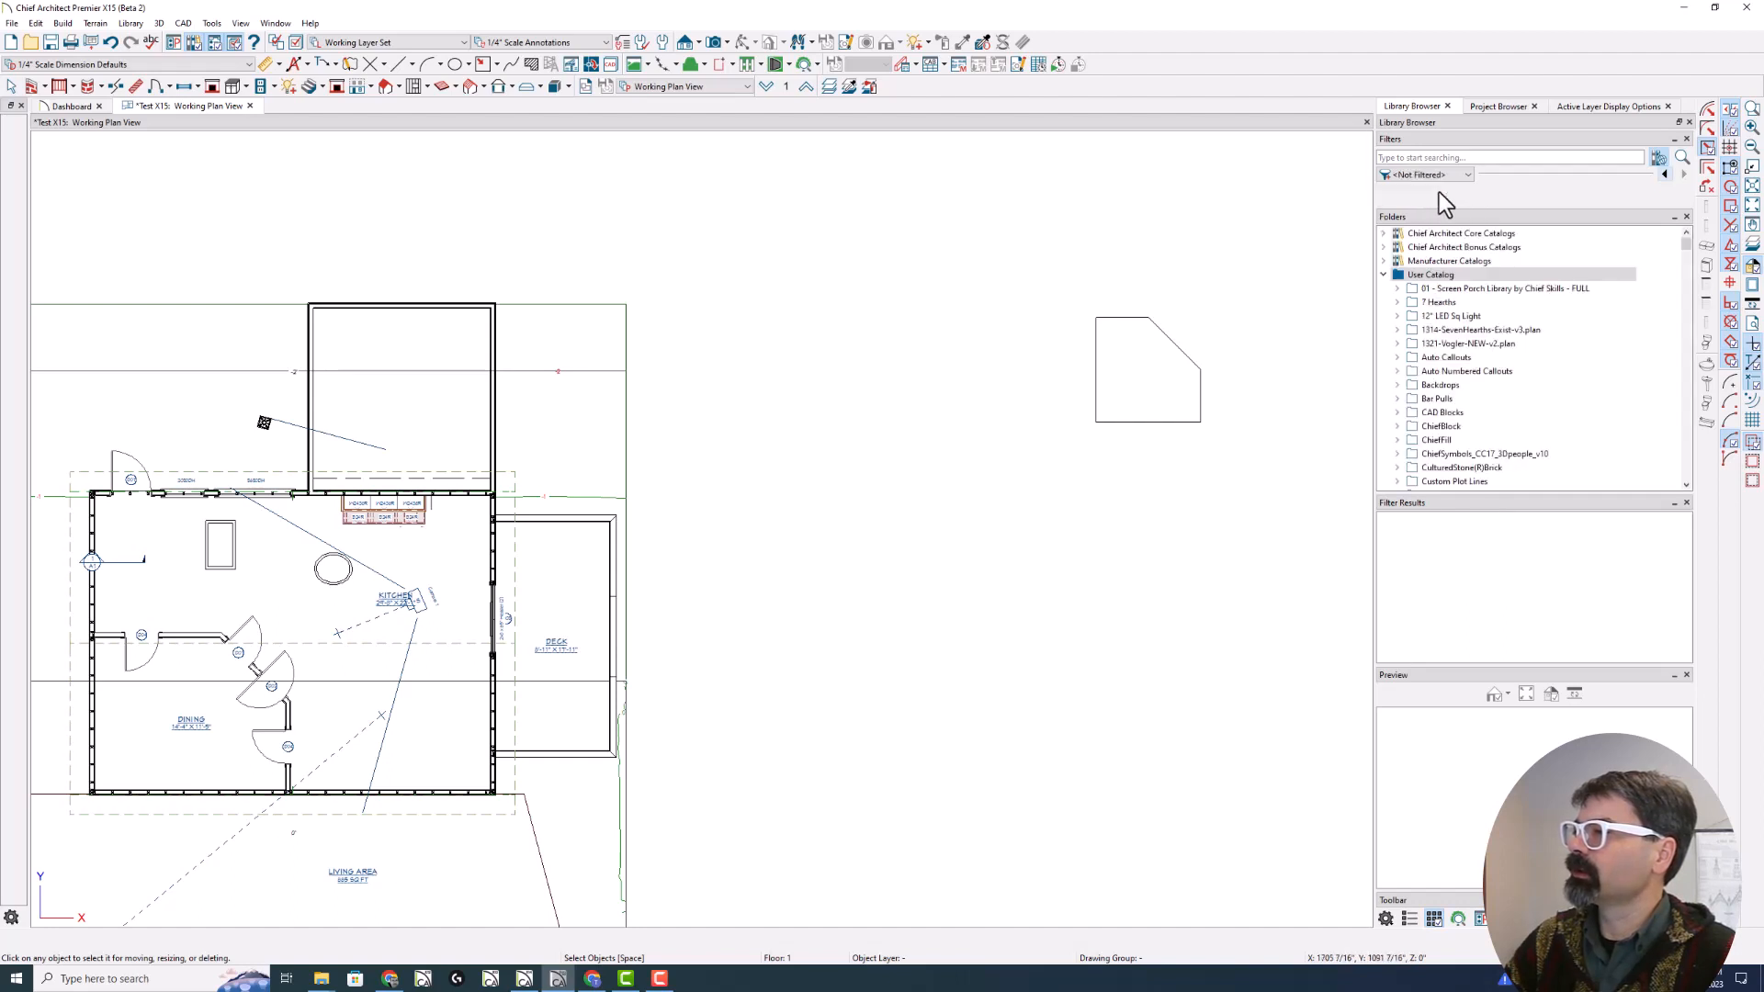
left_click(1466, 175)
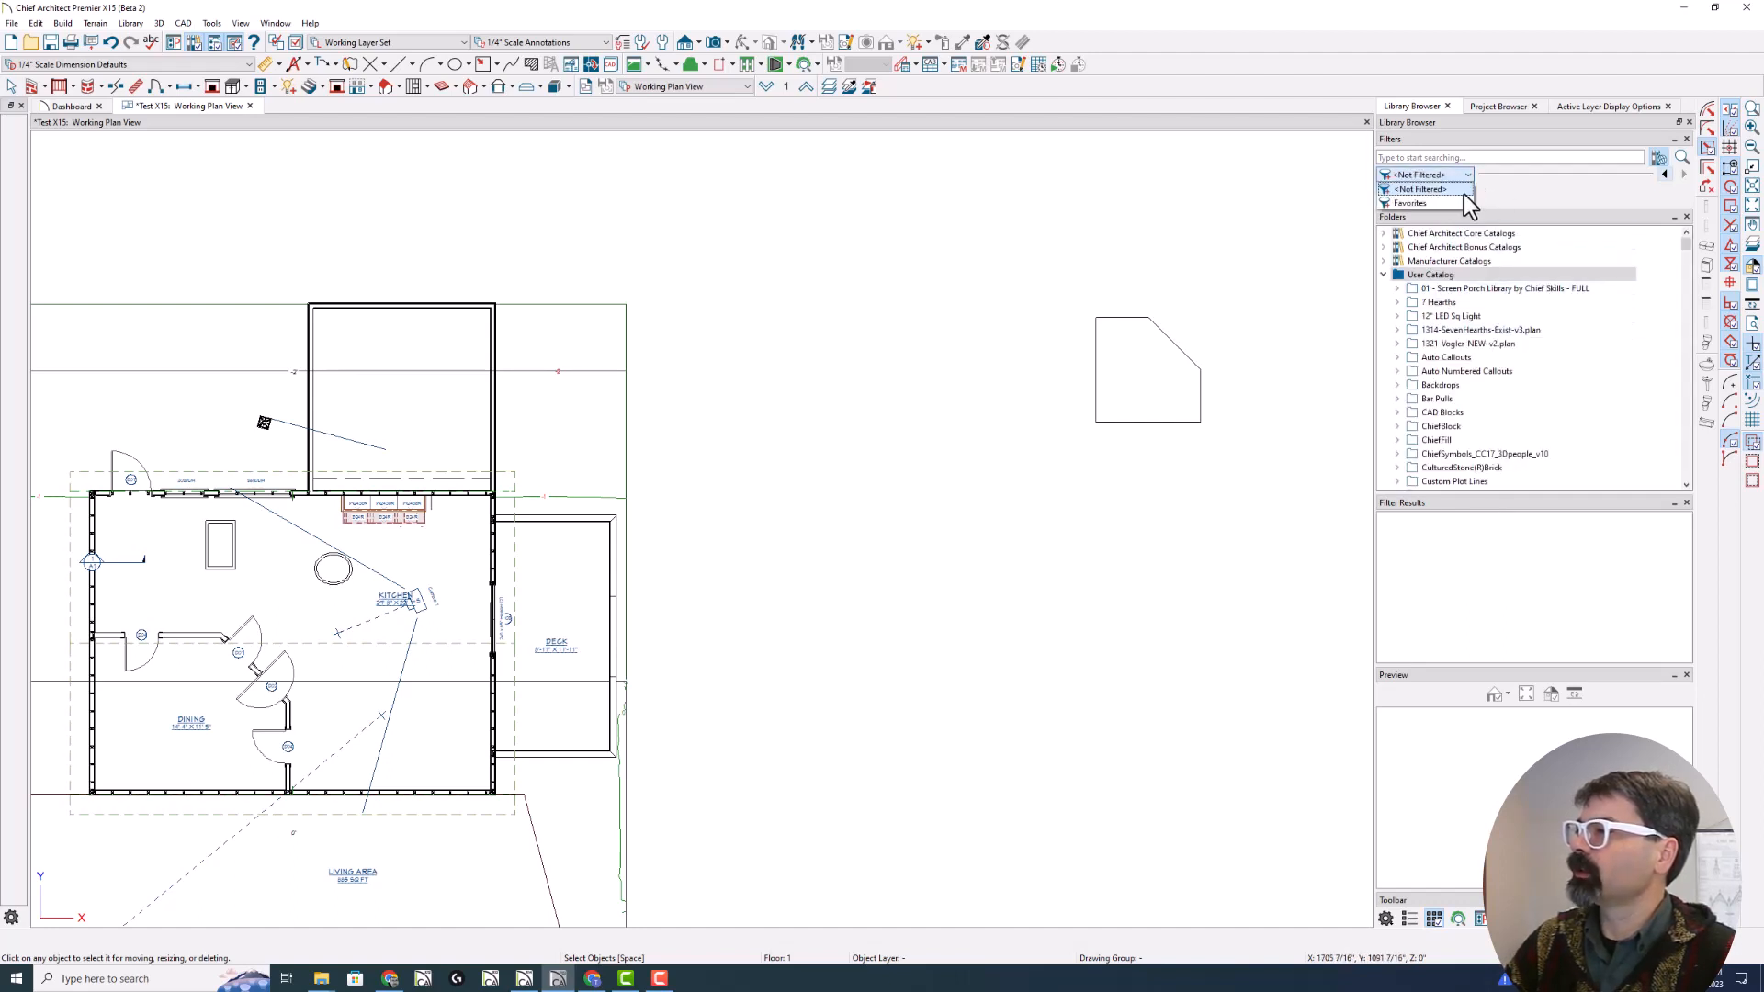
left_click(1411, 202)
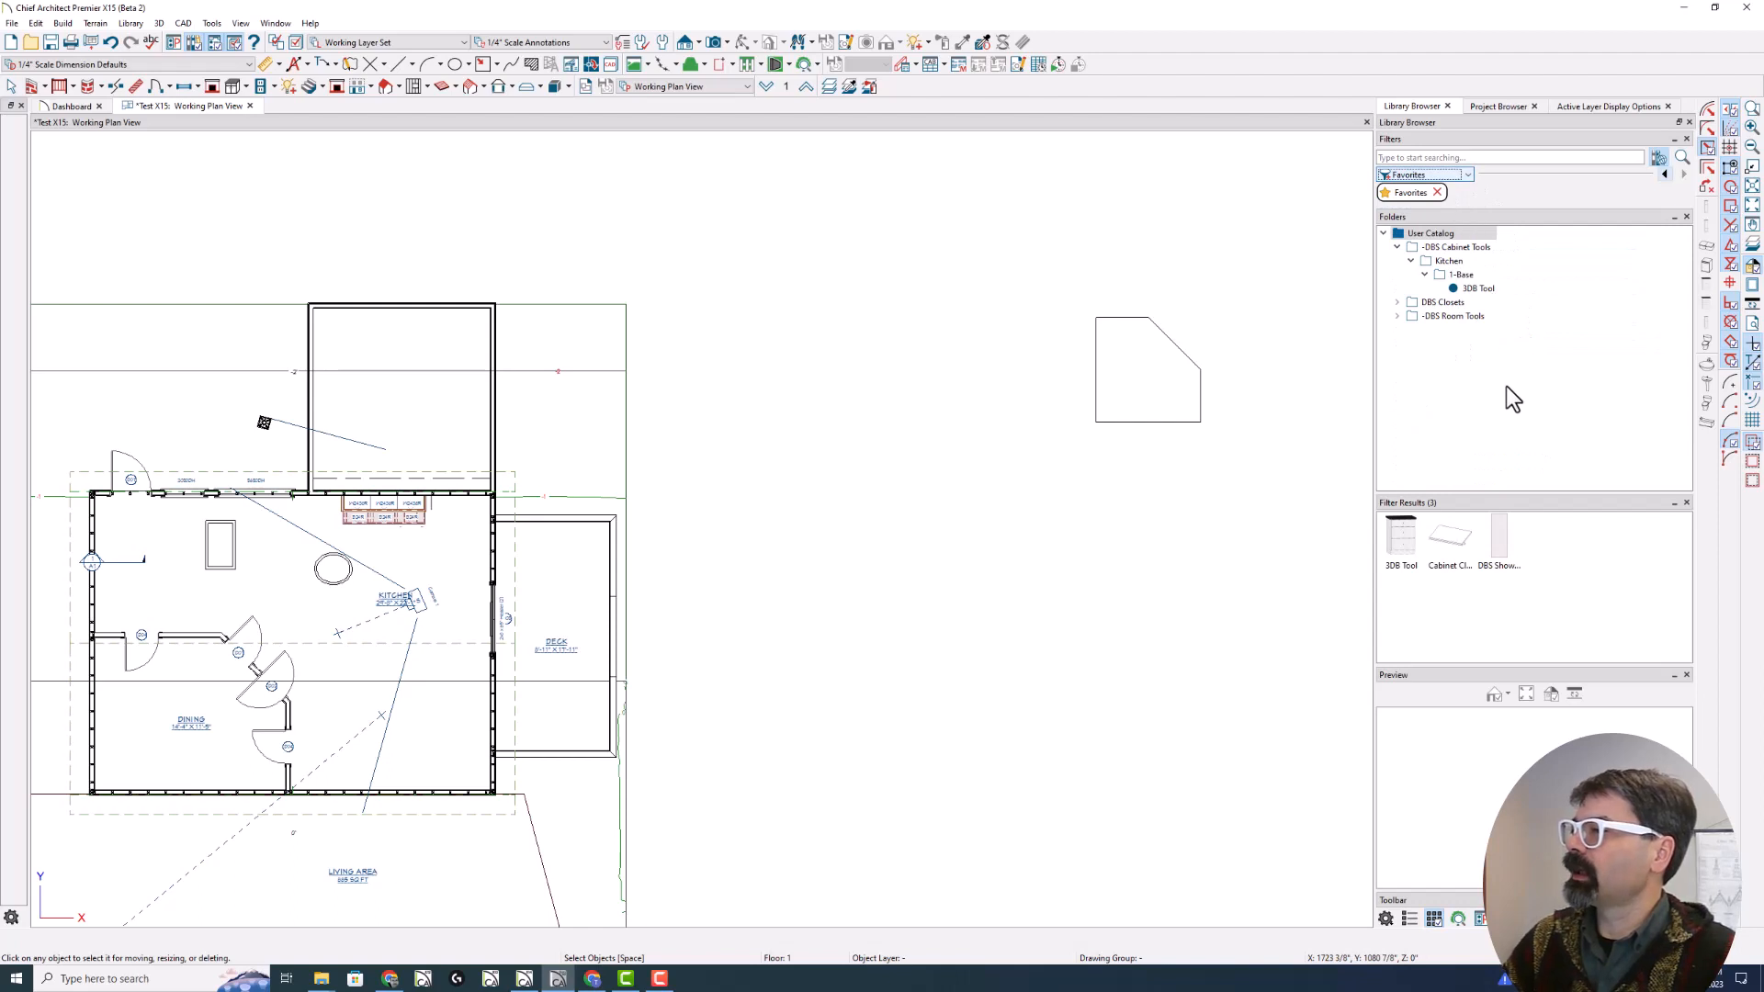
left_click(1457, 246)
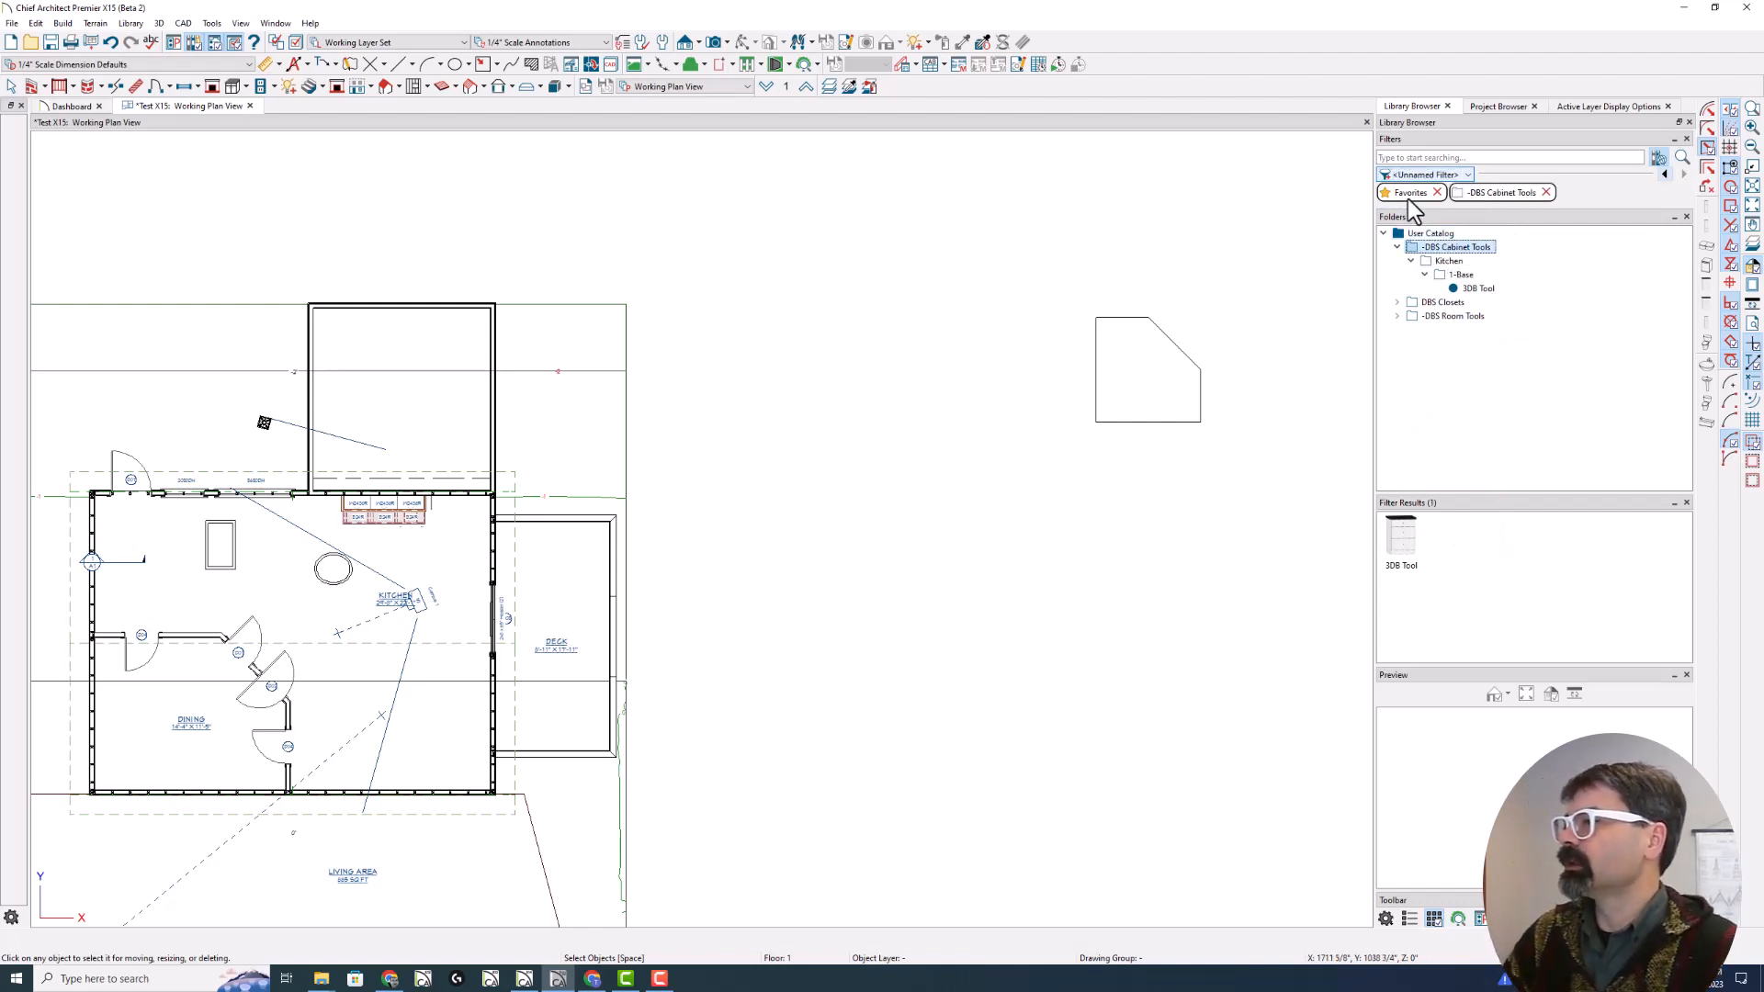
mouse_move(1421, 221)
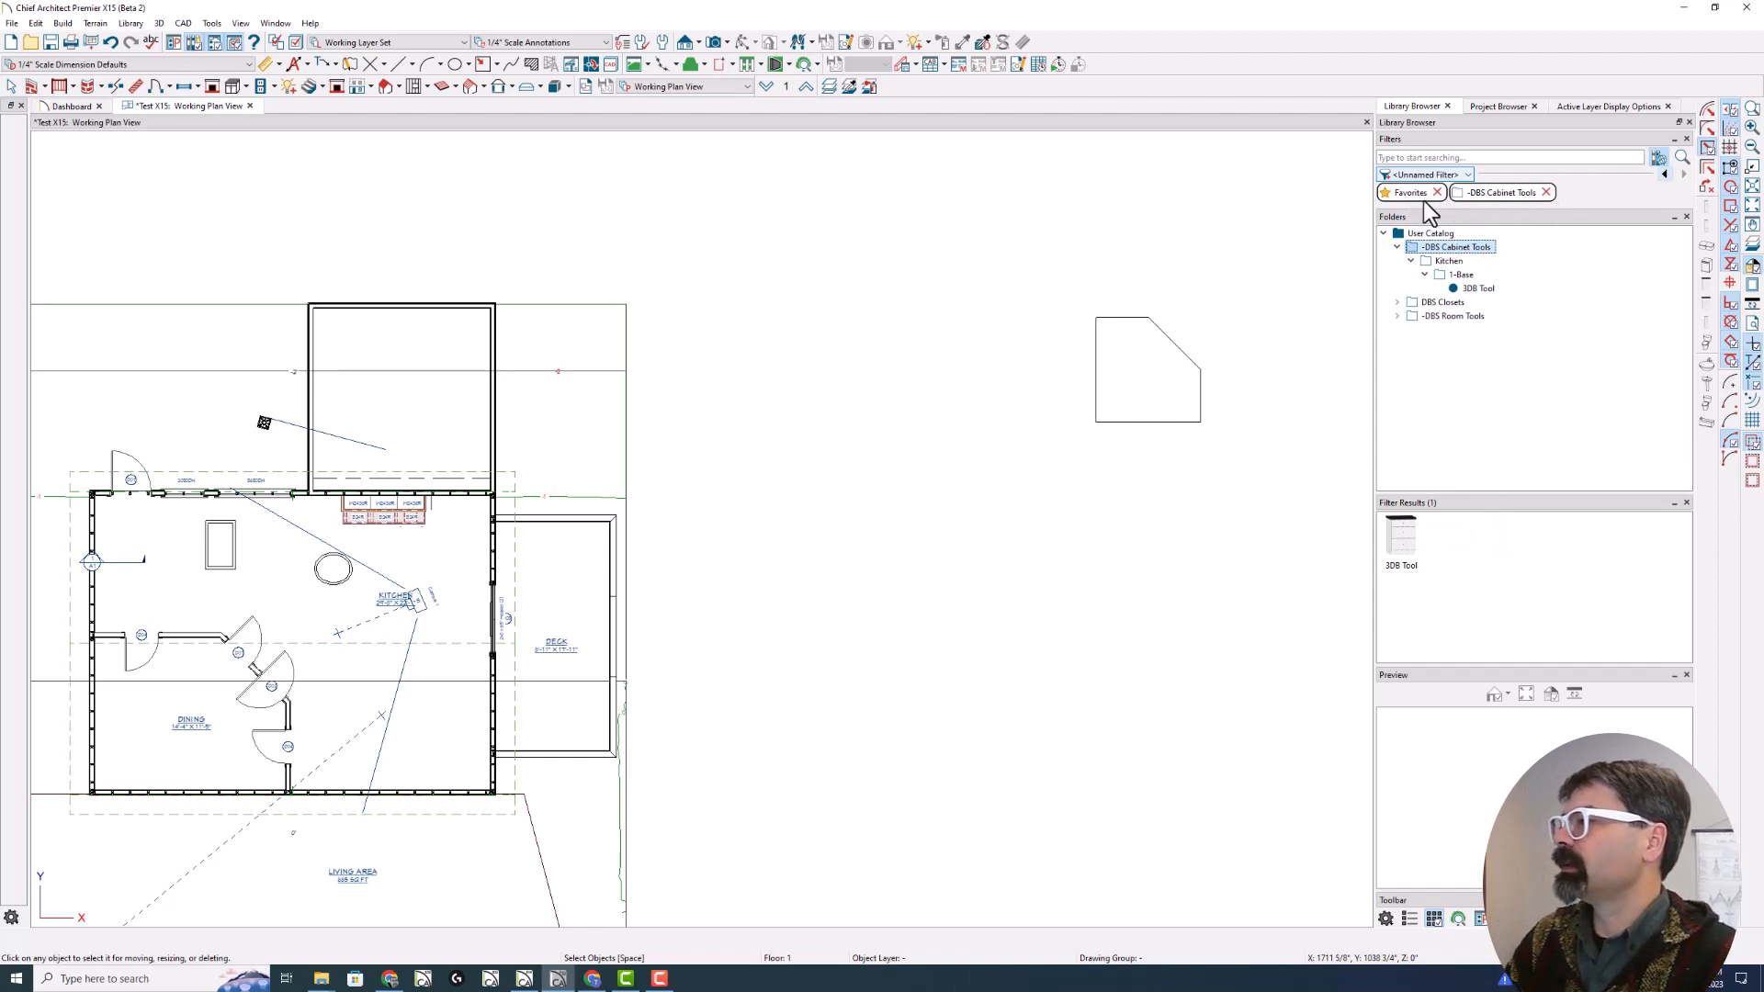
mouse_move(1548, 201)
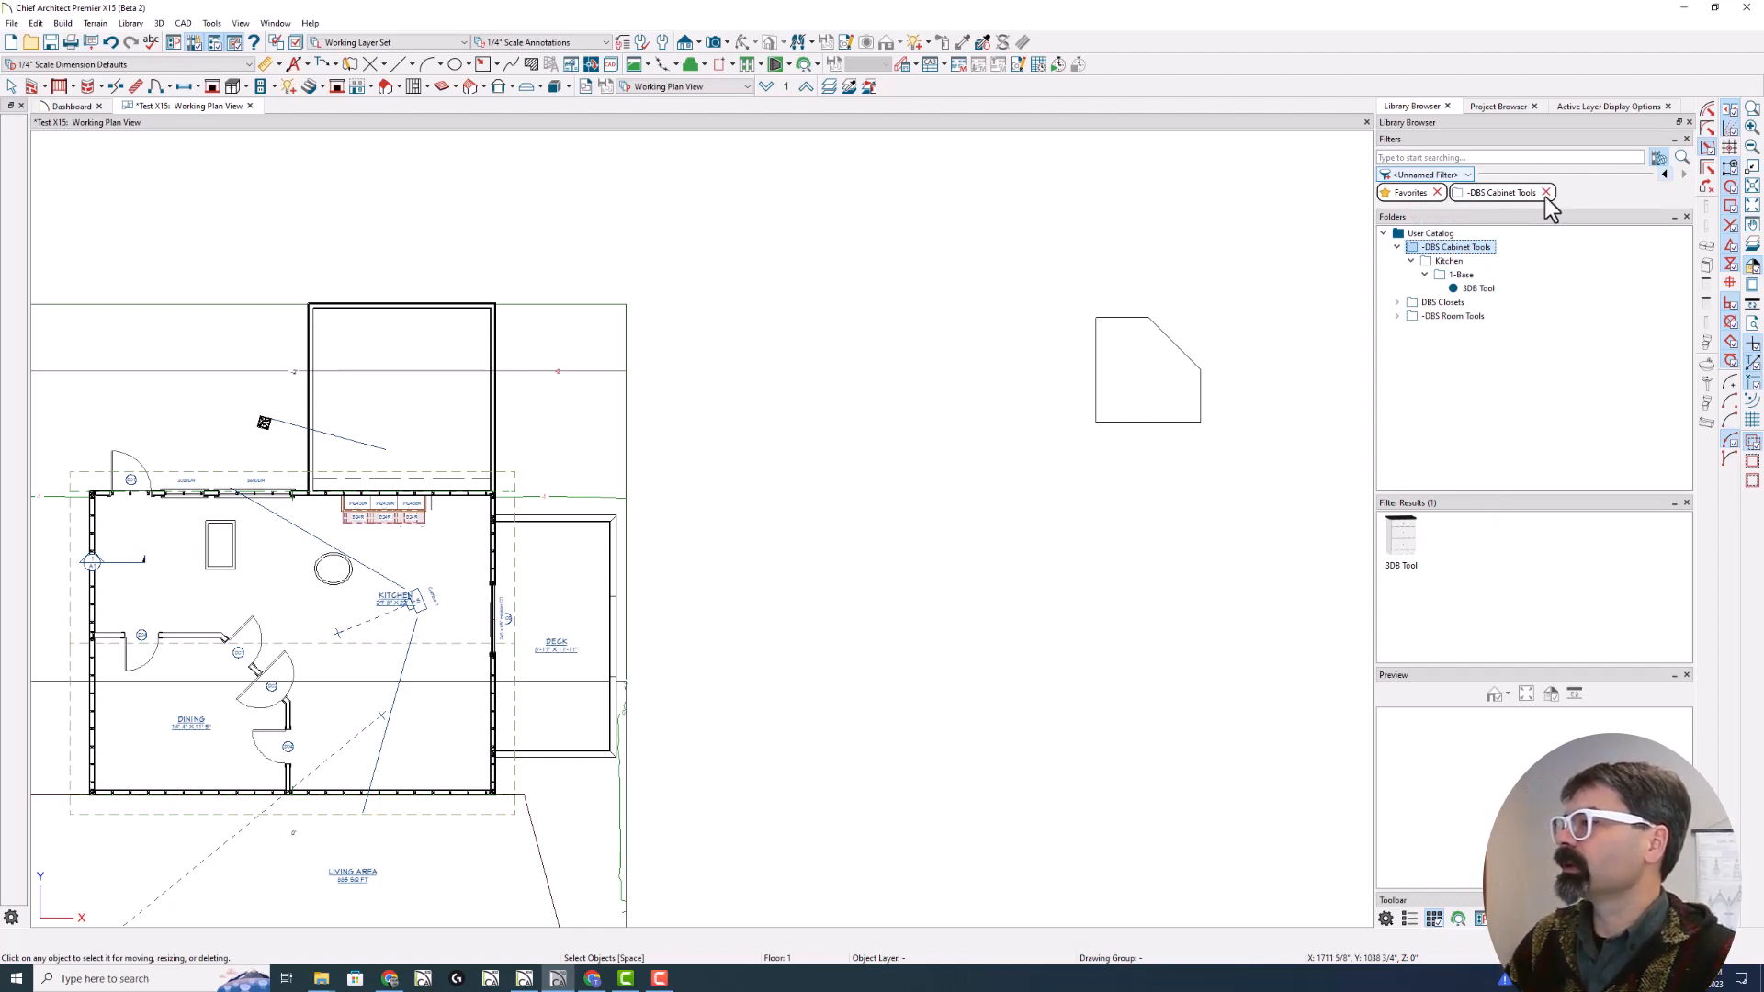
mouse_move(1404, 569)
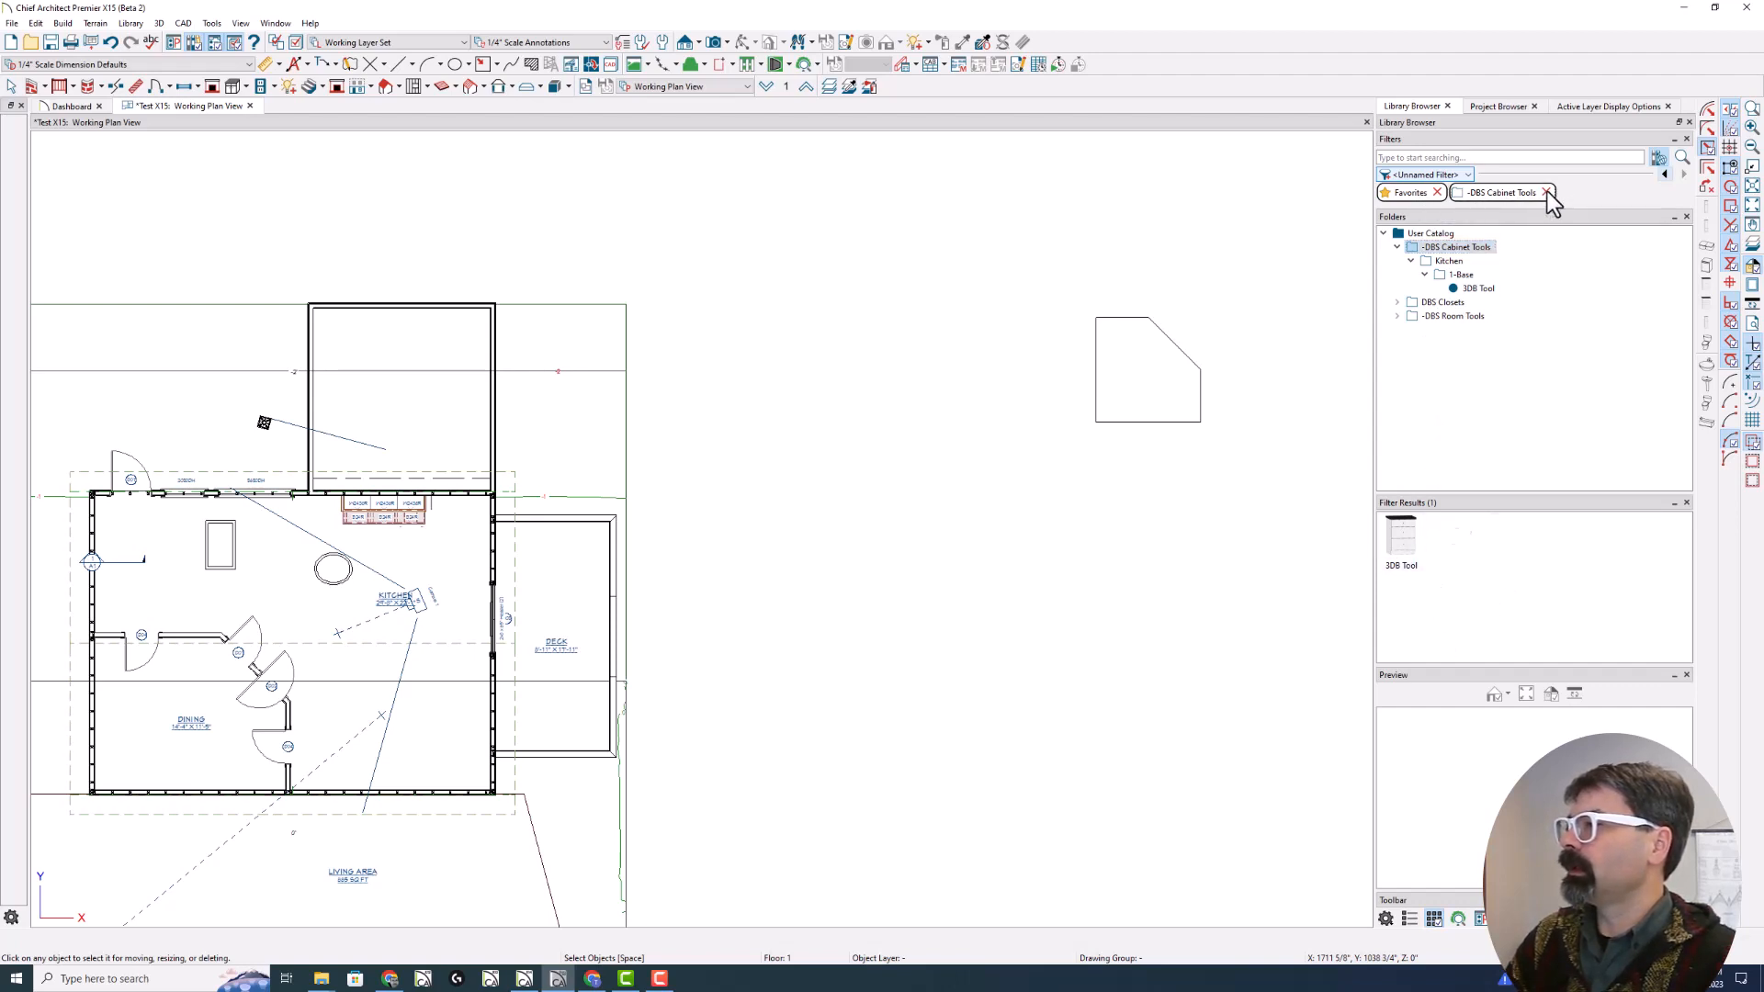
left_click(1547, 193)
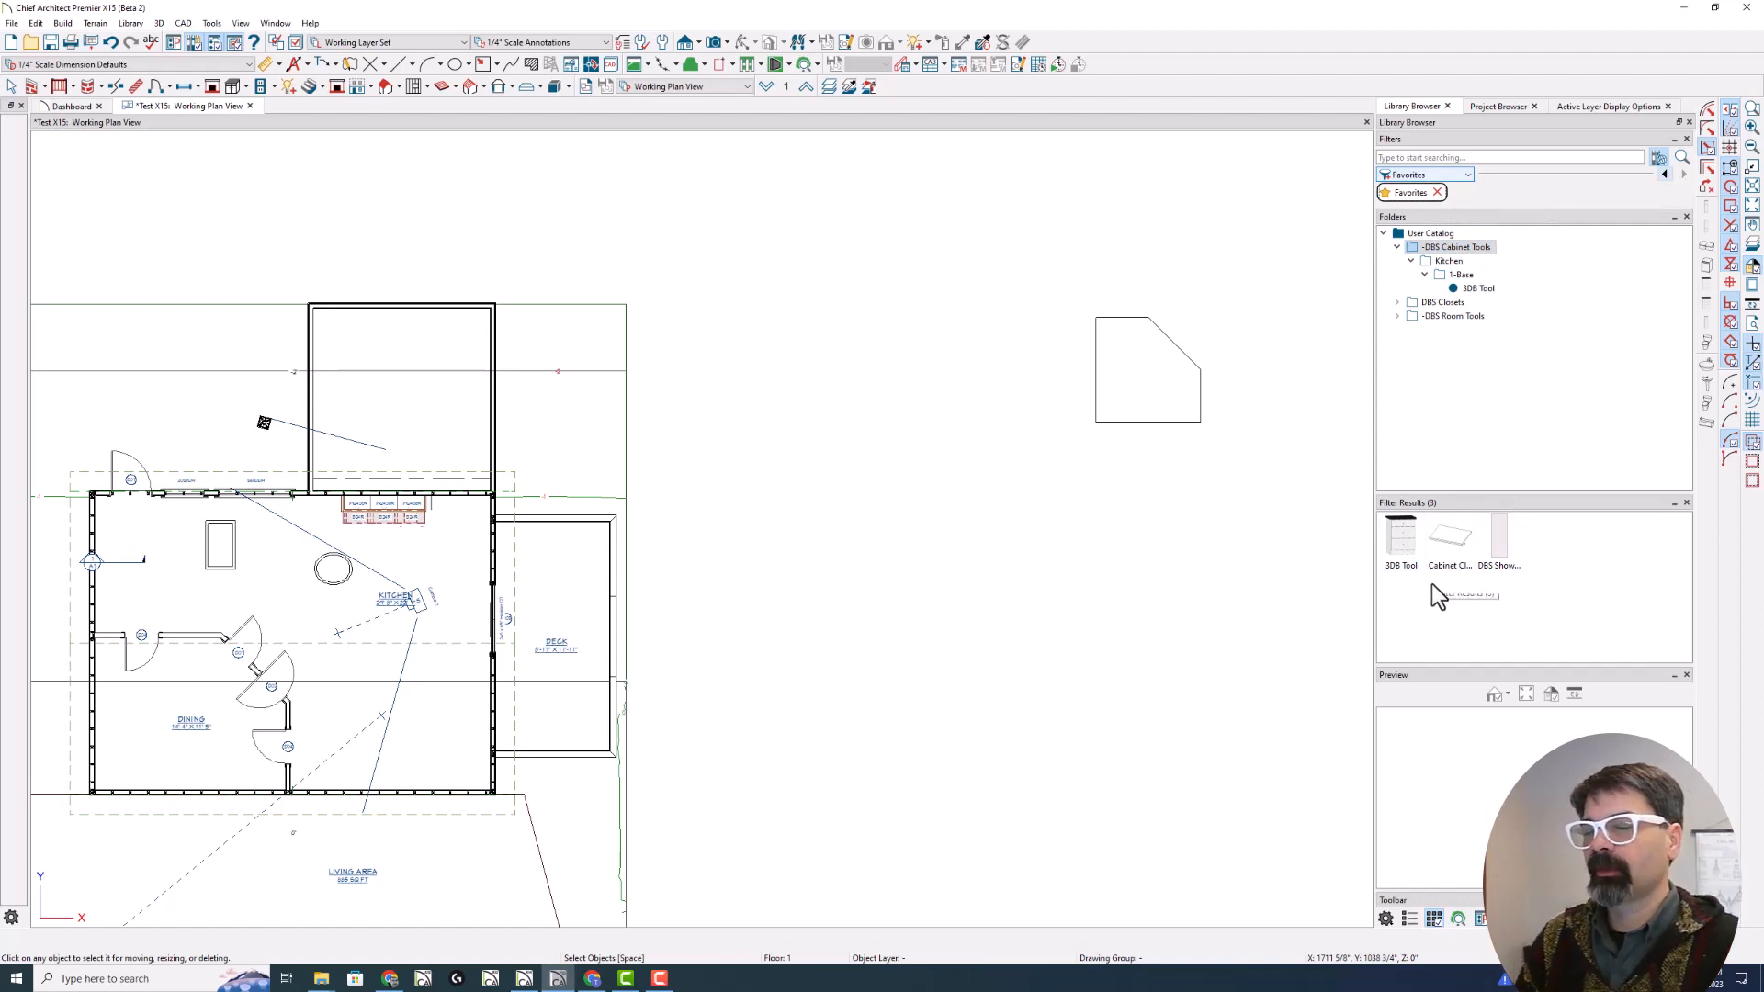
mouse_move(1440, 593)
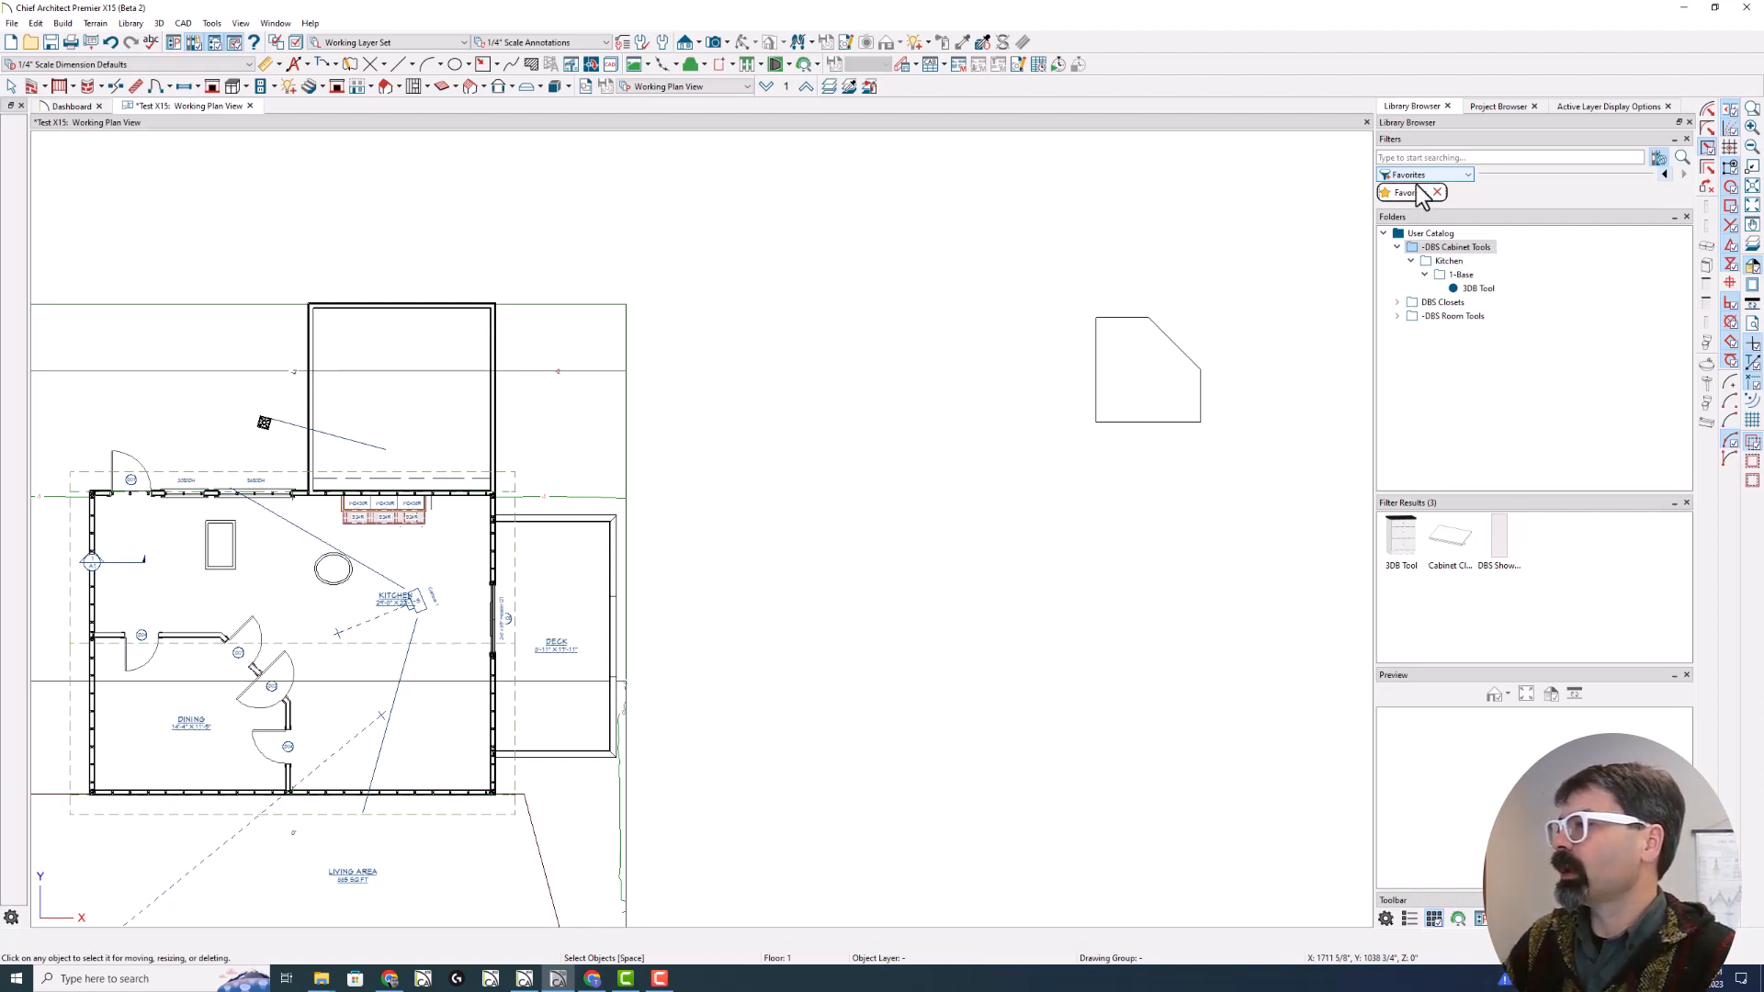
Try Favorites with DBS Closets and DBS Cabinet Tools folders, then remove all filtering
left_click(1439, 301)
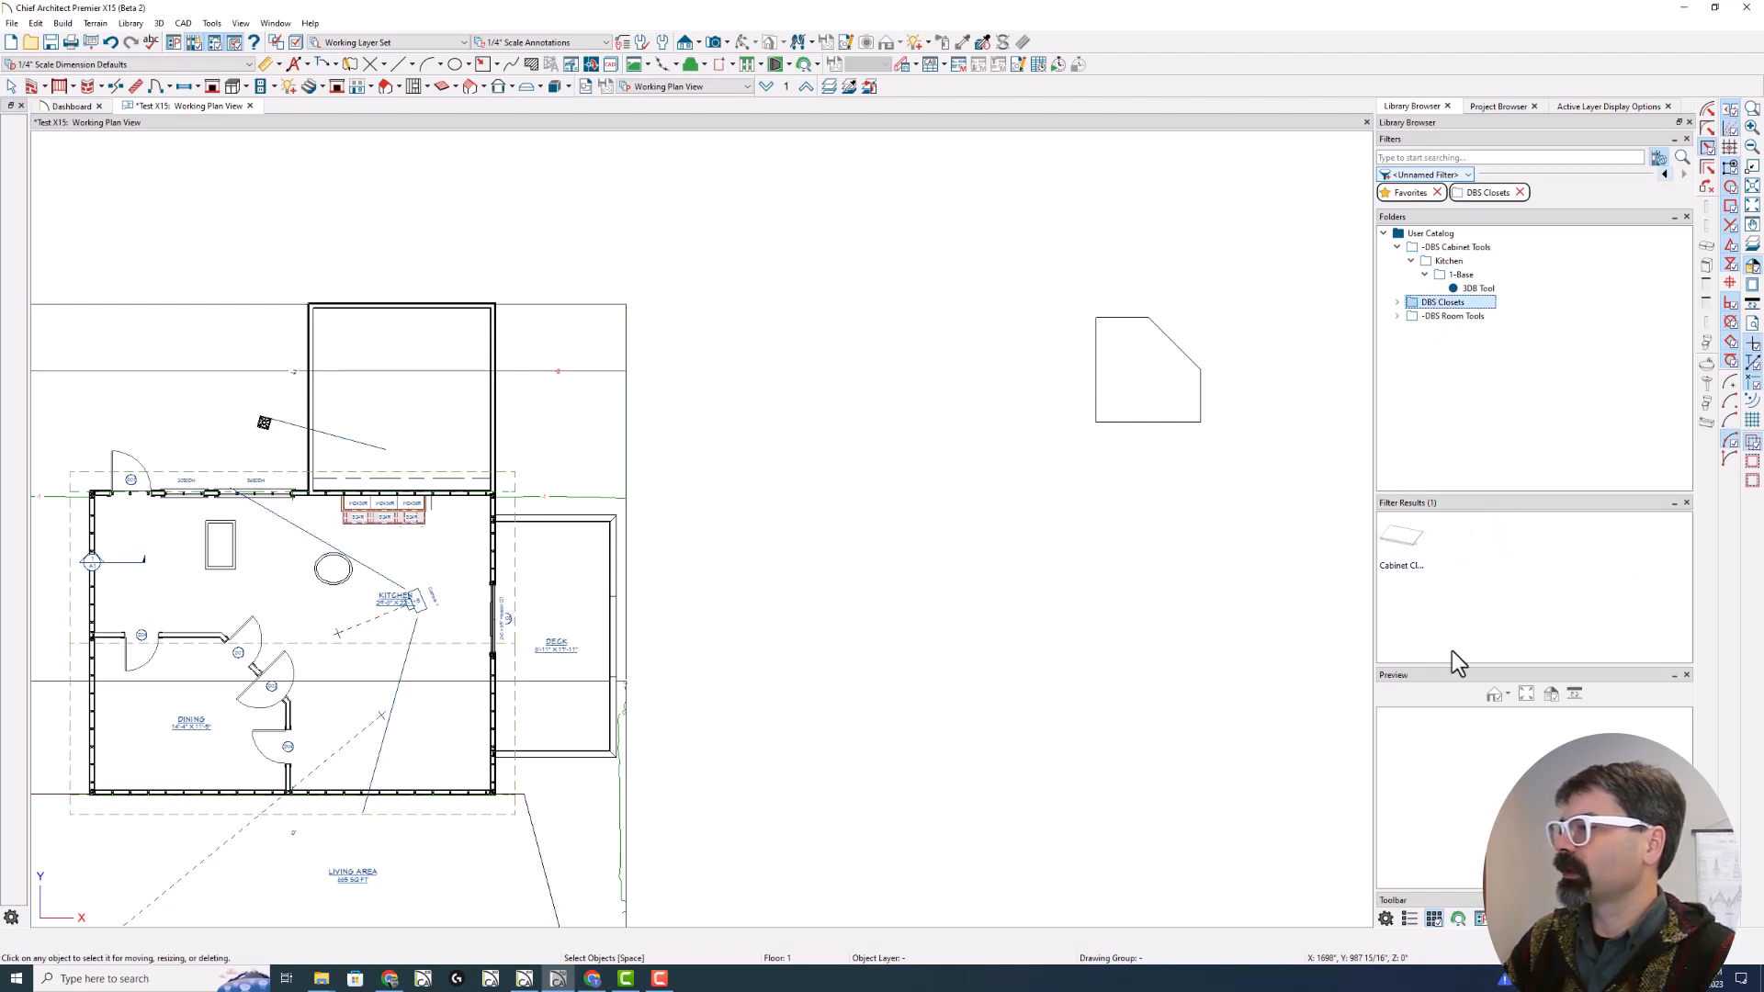
left_click(1448, 316)
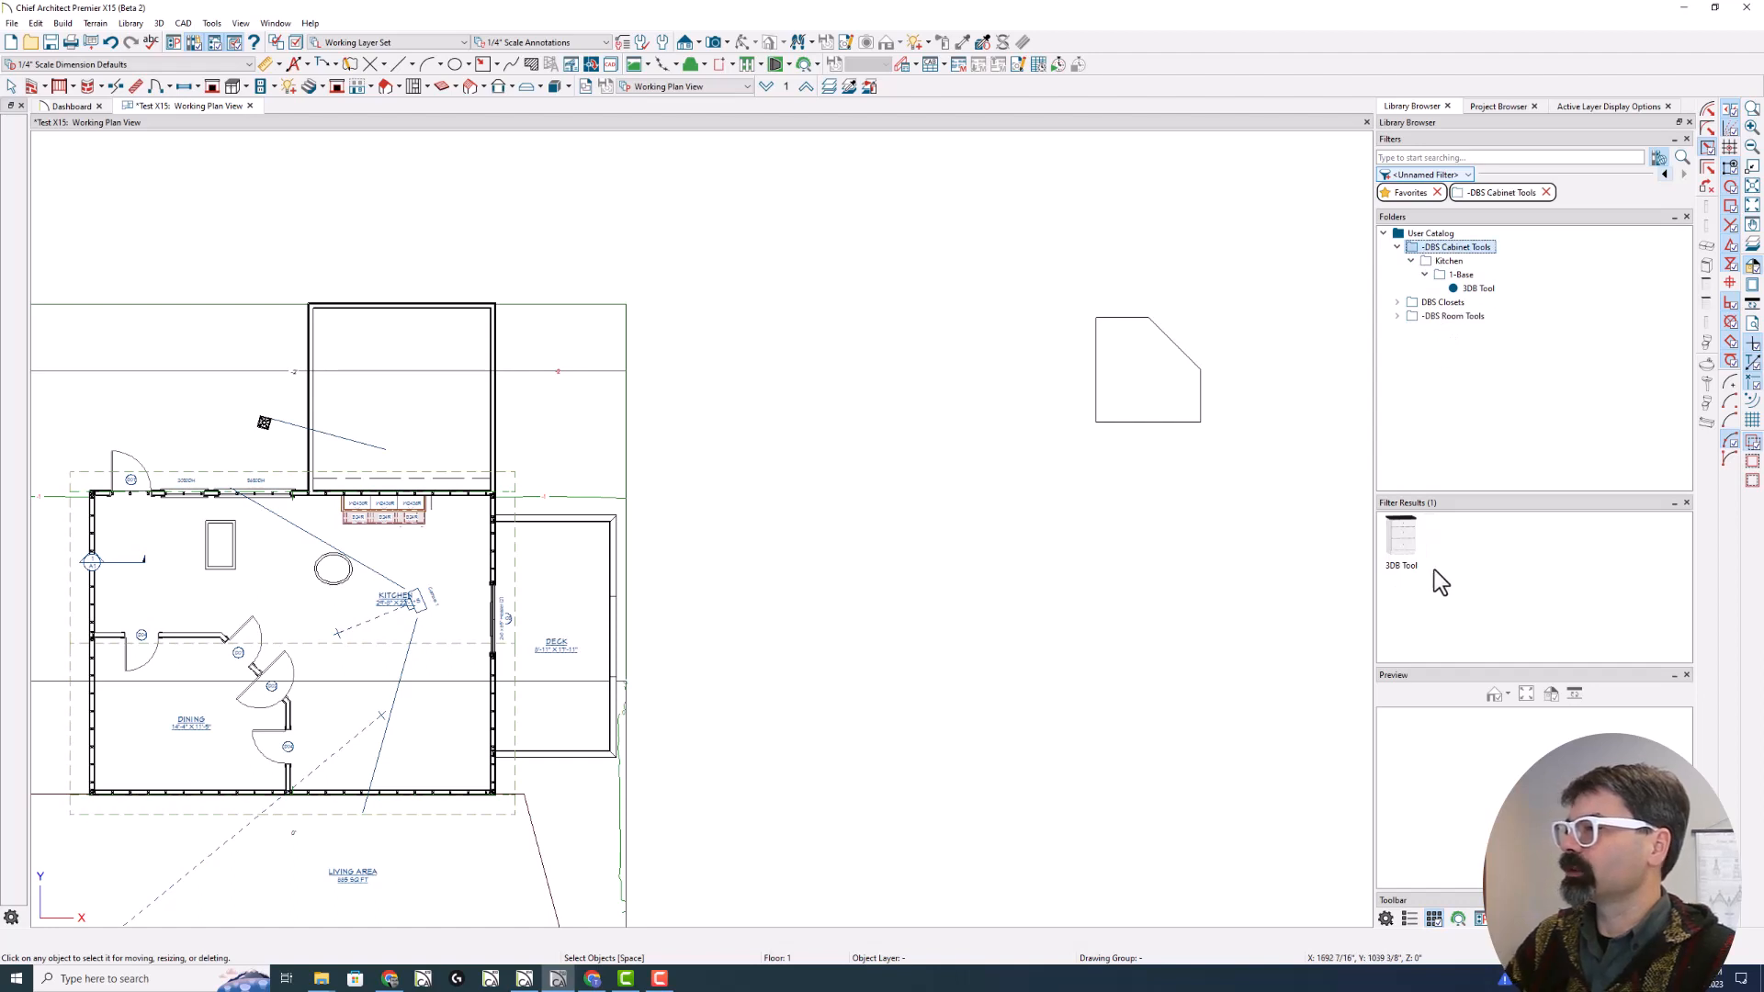
mouse_move(1430, 571)
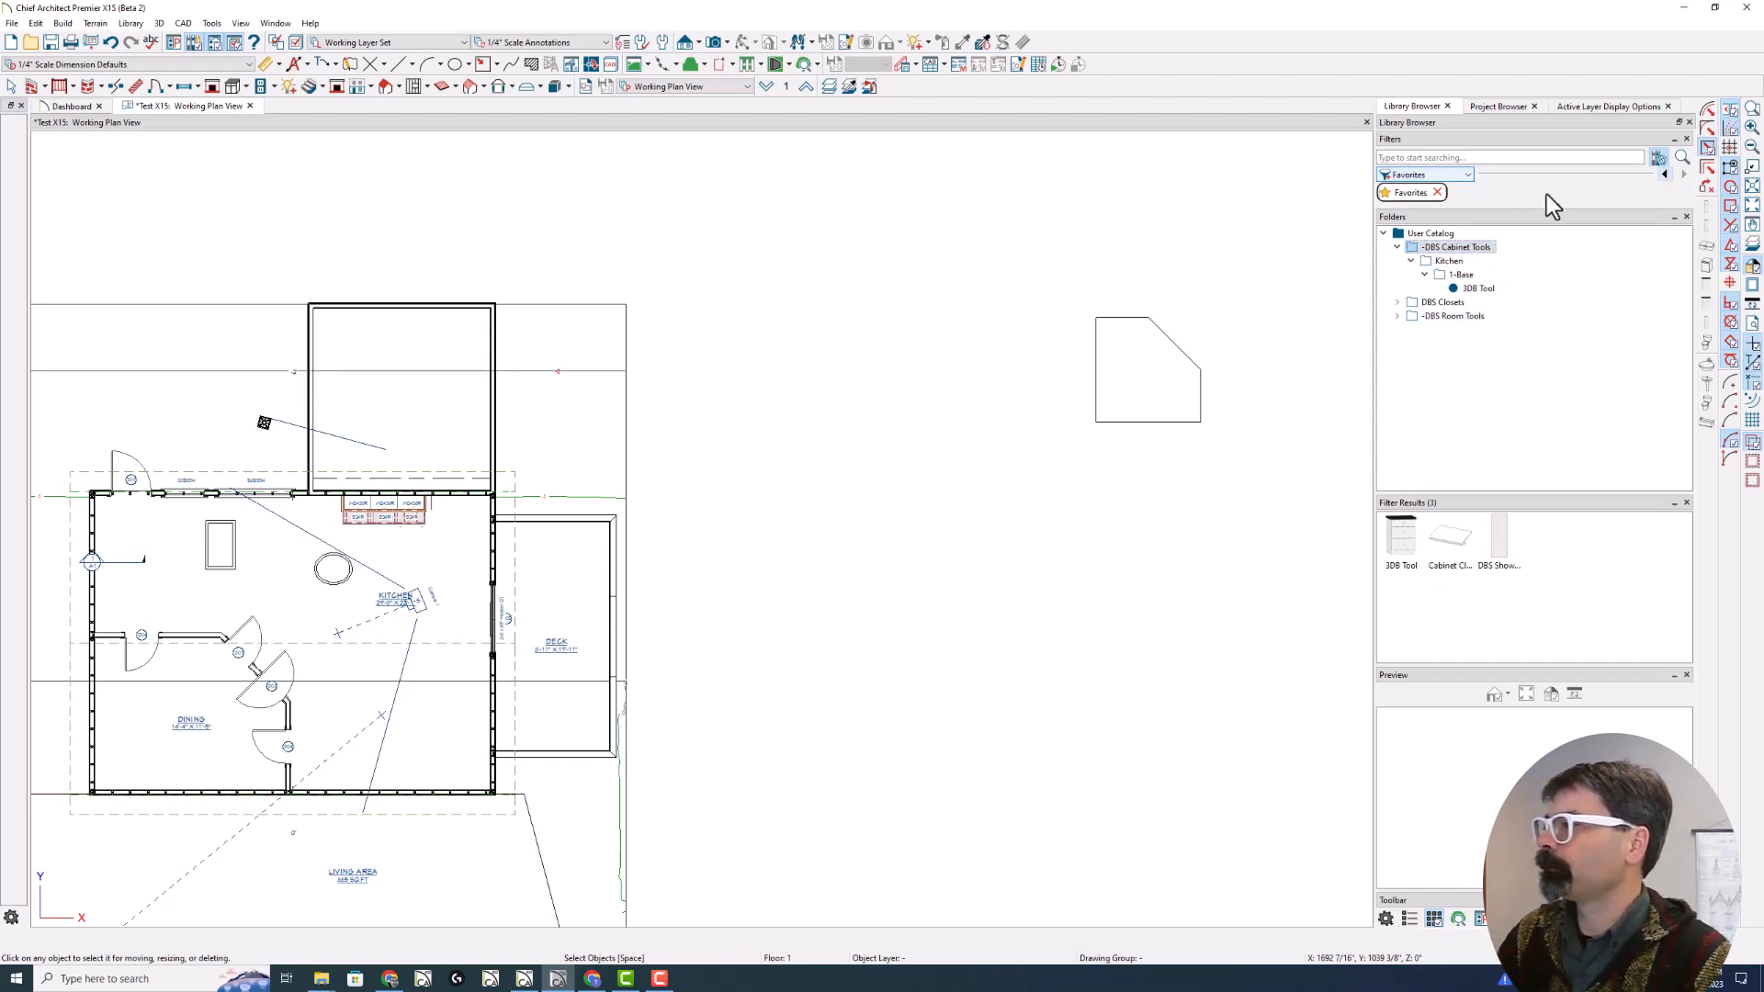
left_click(1438, 192)
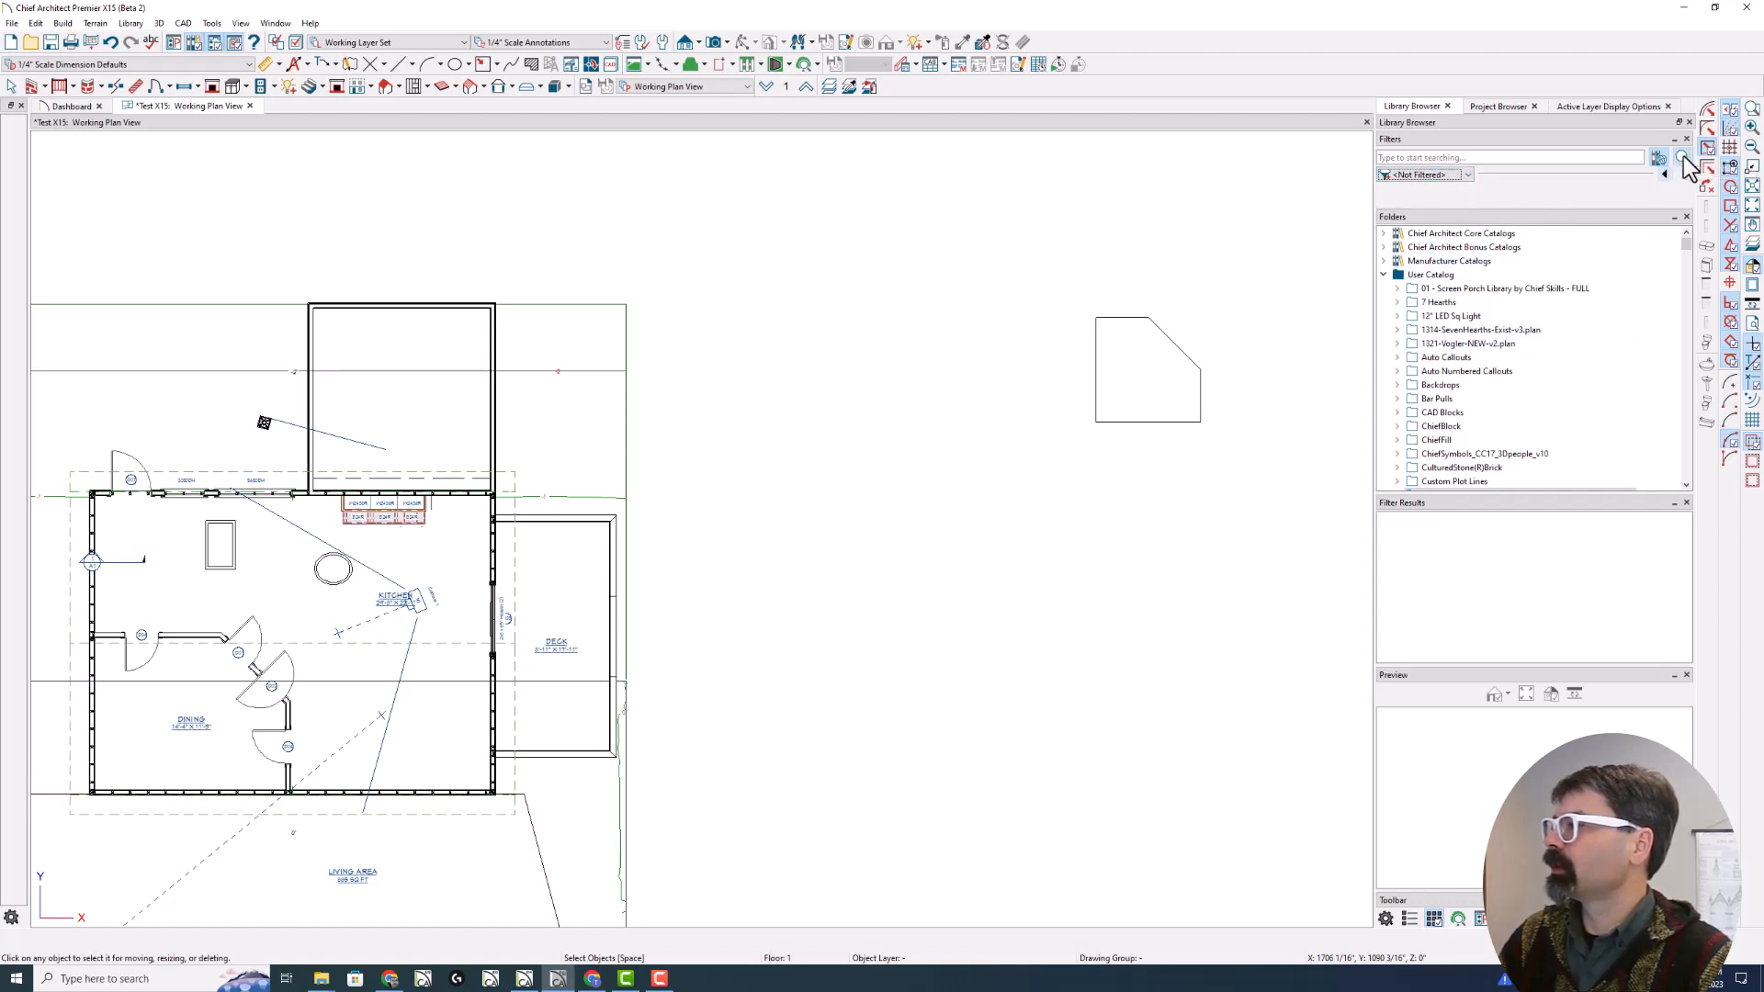
Add the DBS Base Cab Tools tag as an Advanced Search condition
left_click(1681, 159)
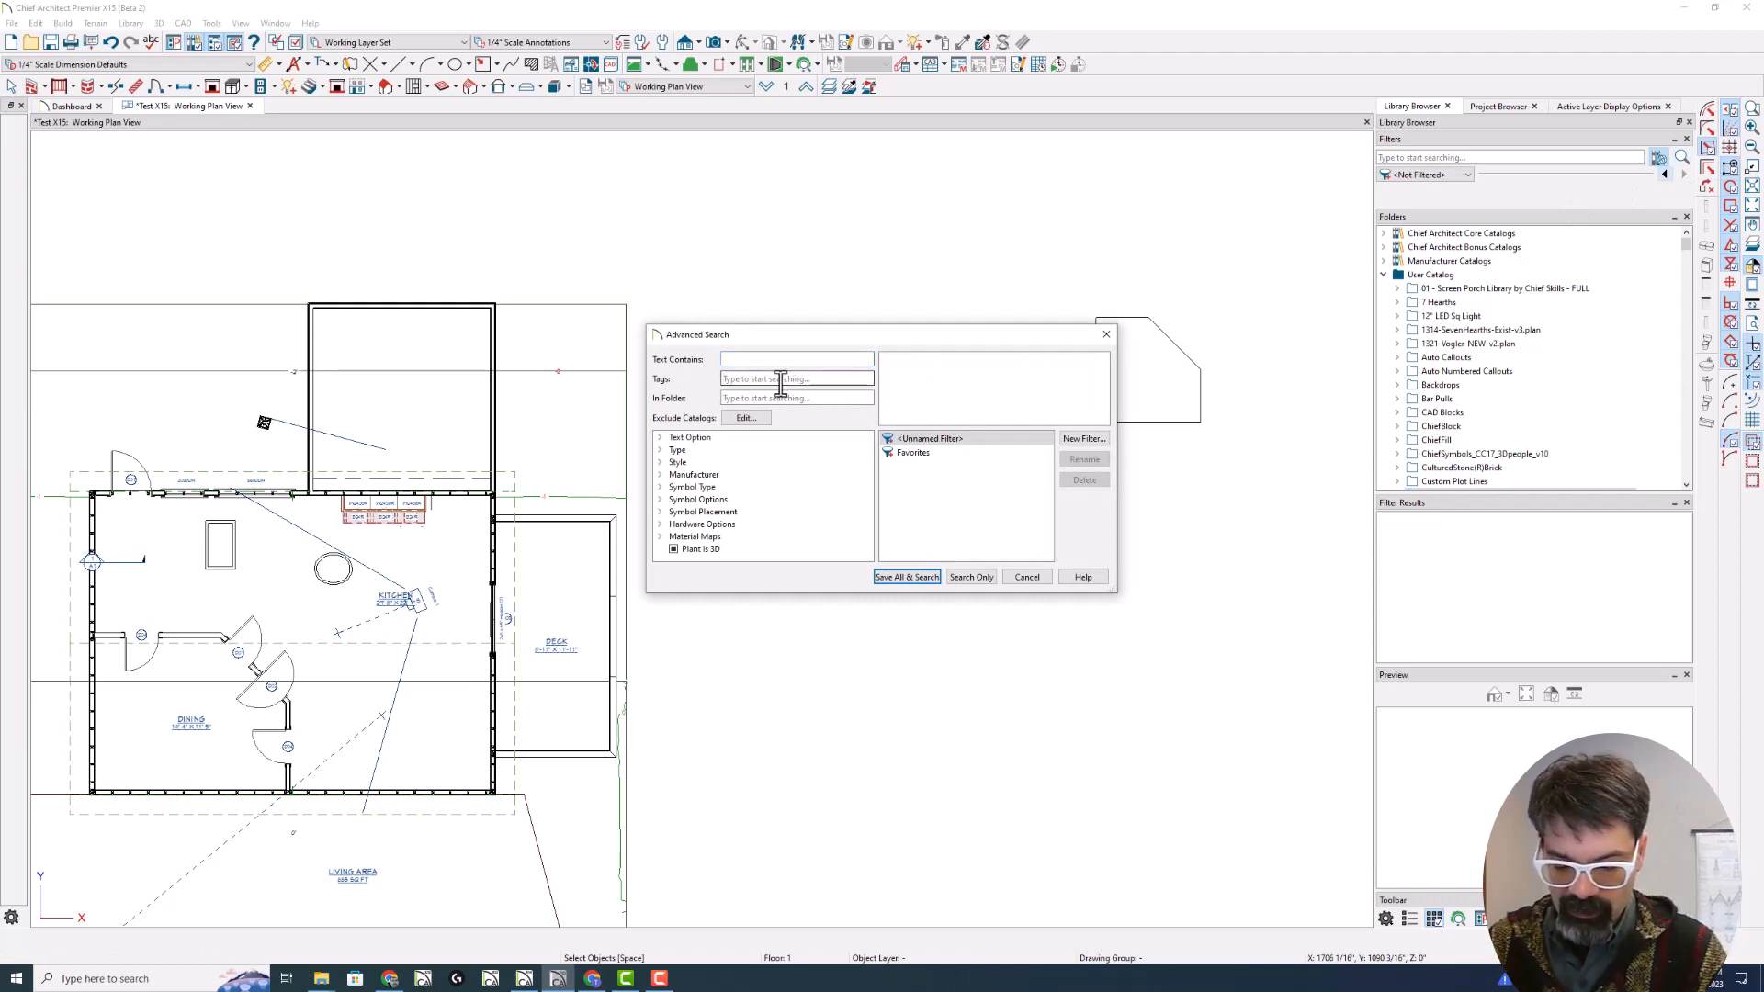
type("DB")
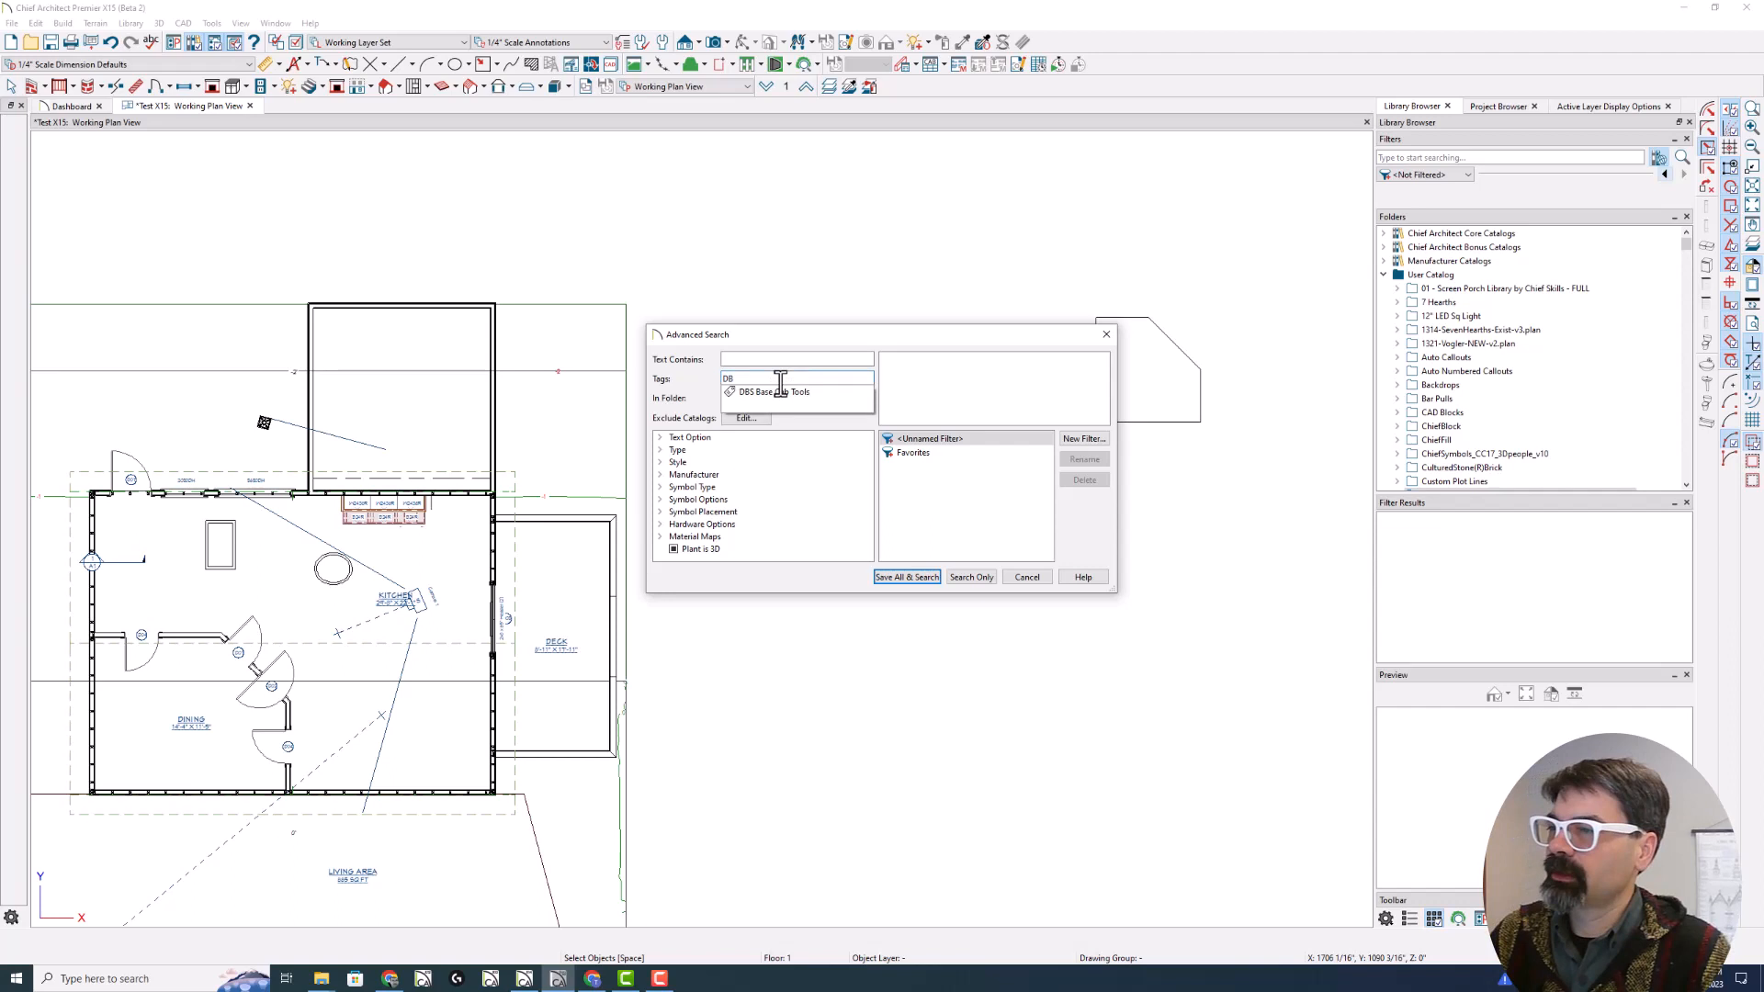
left_click(772, 391)
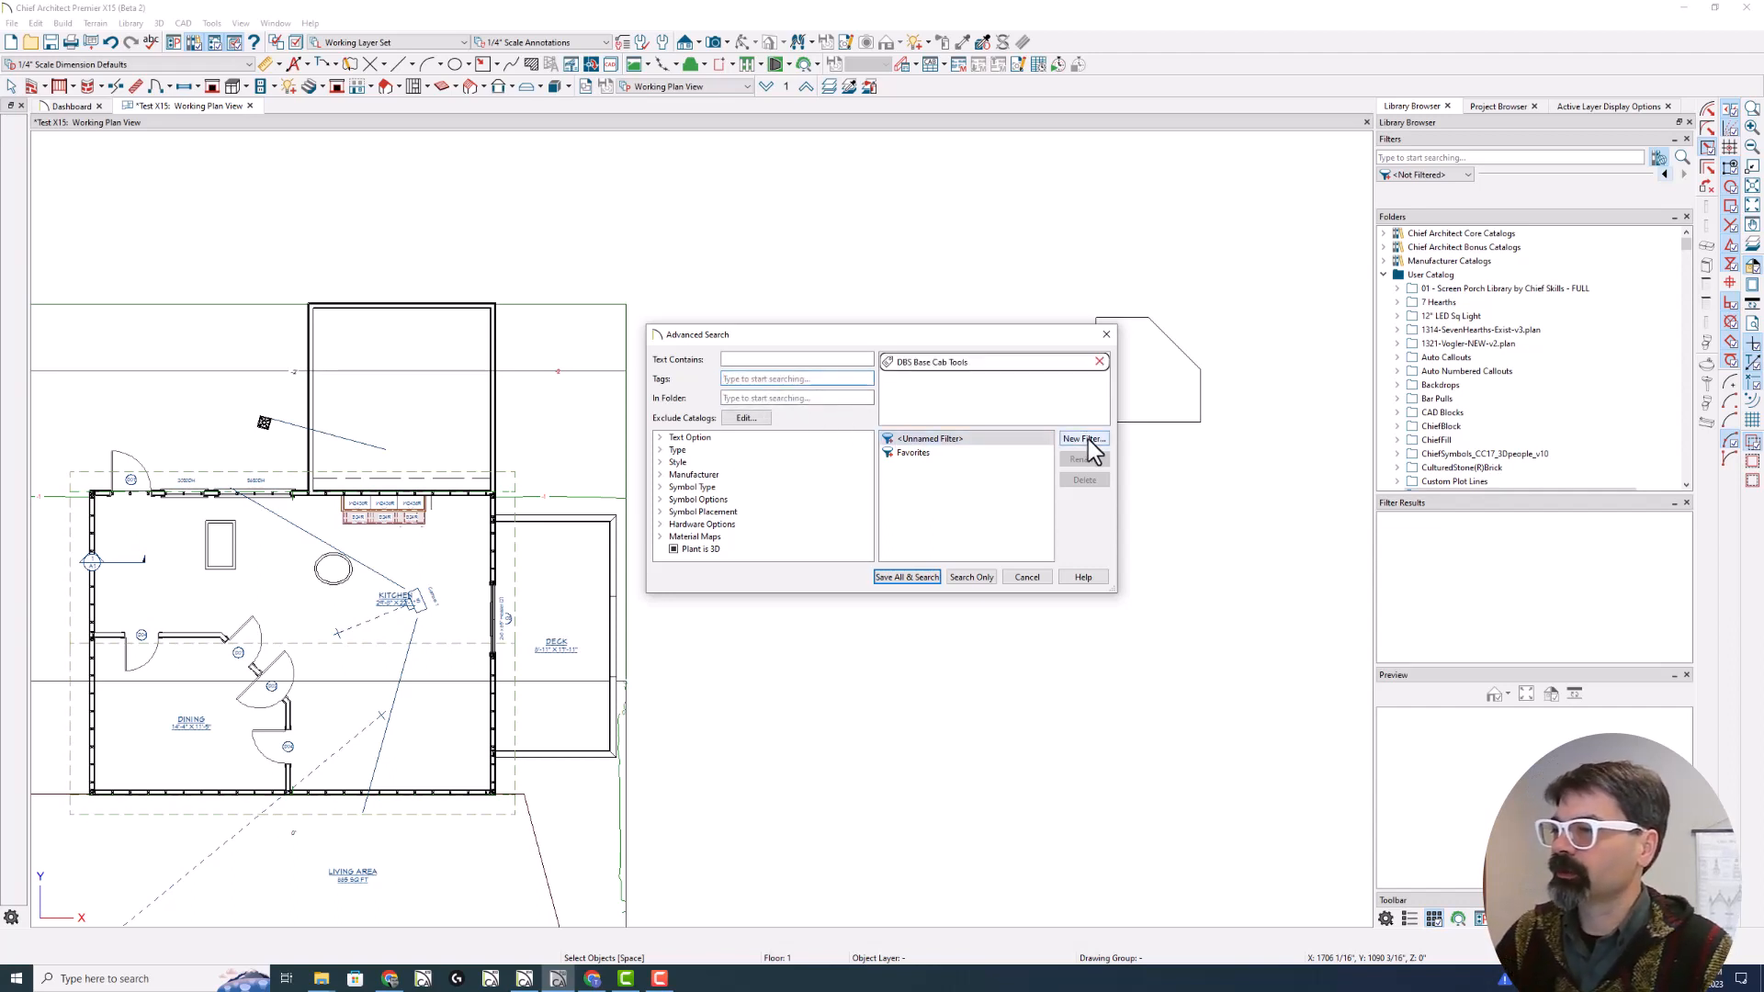
Save the search as a new filter named 'DBS Base Cabinets' and run it
left_click(1083, 438)
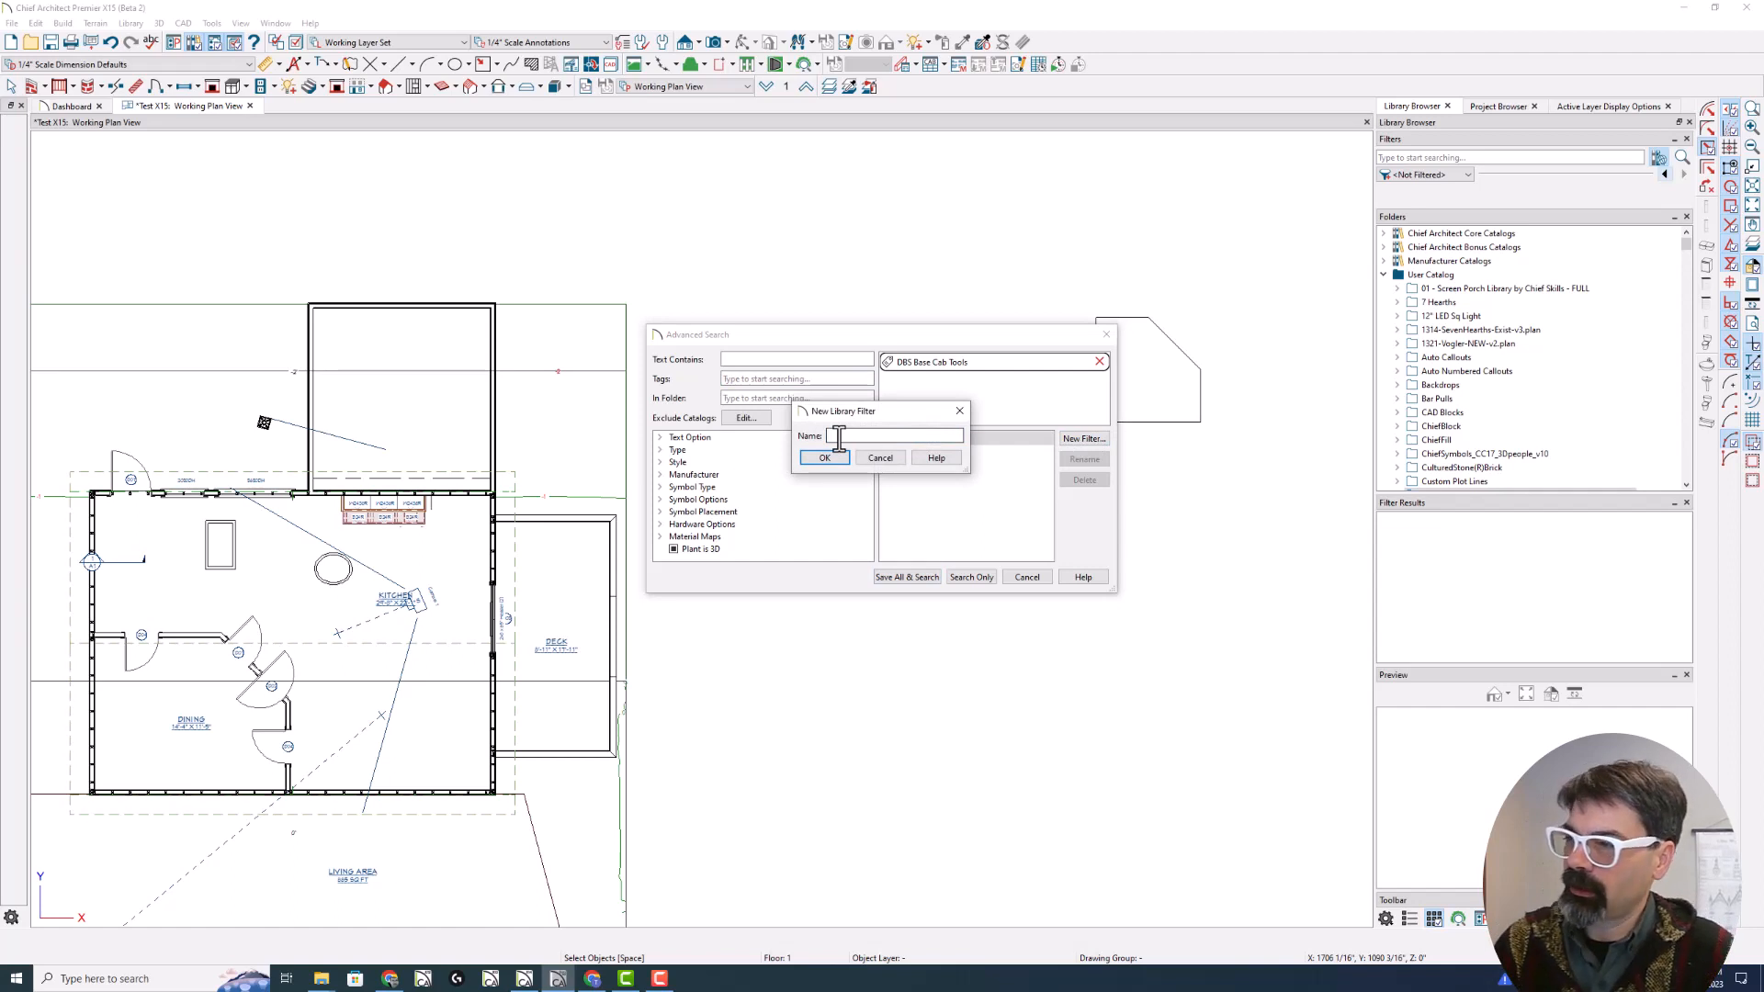
type("DBS Base")
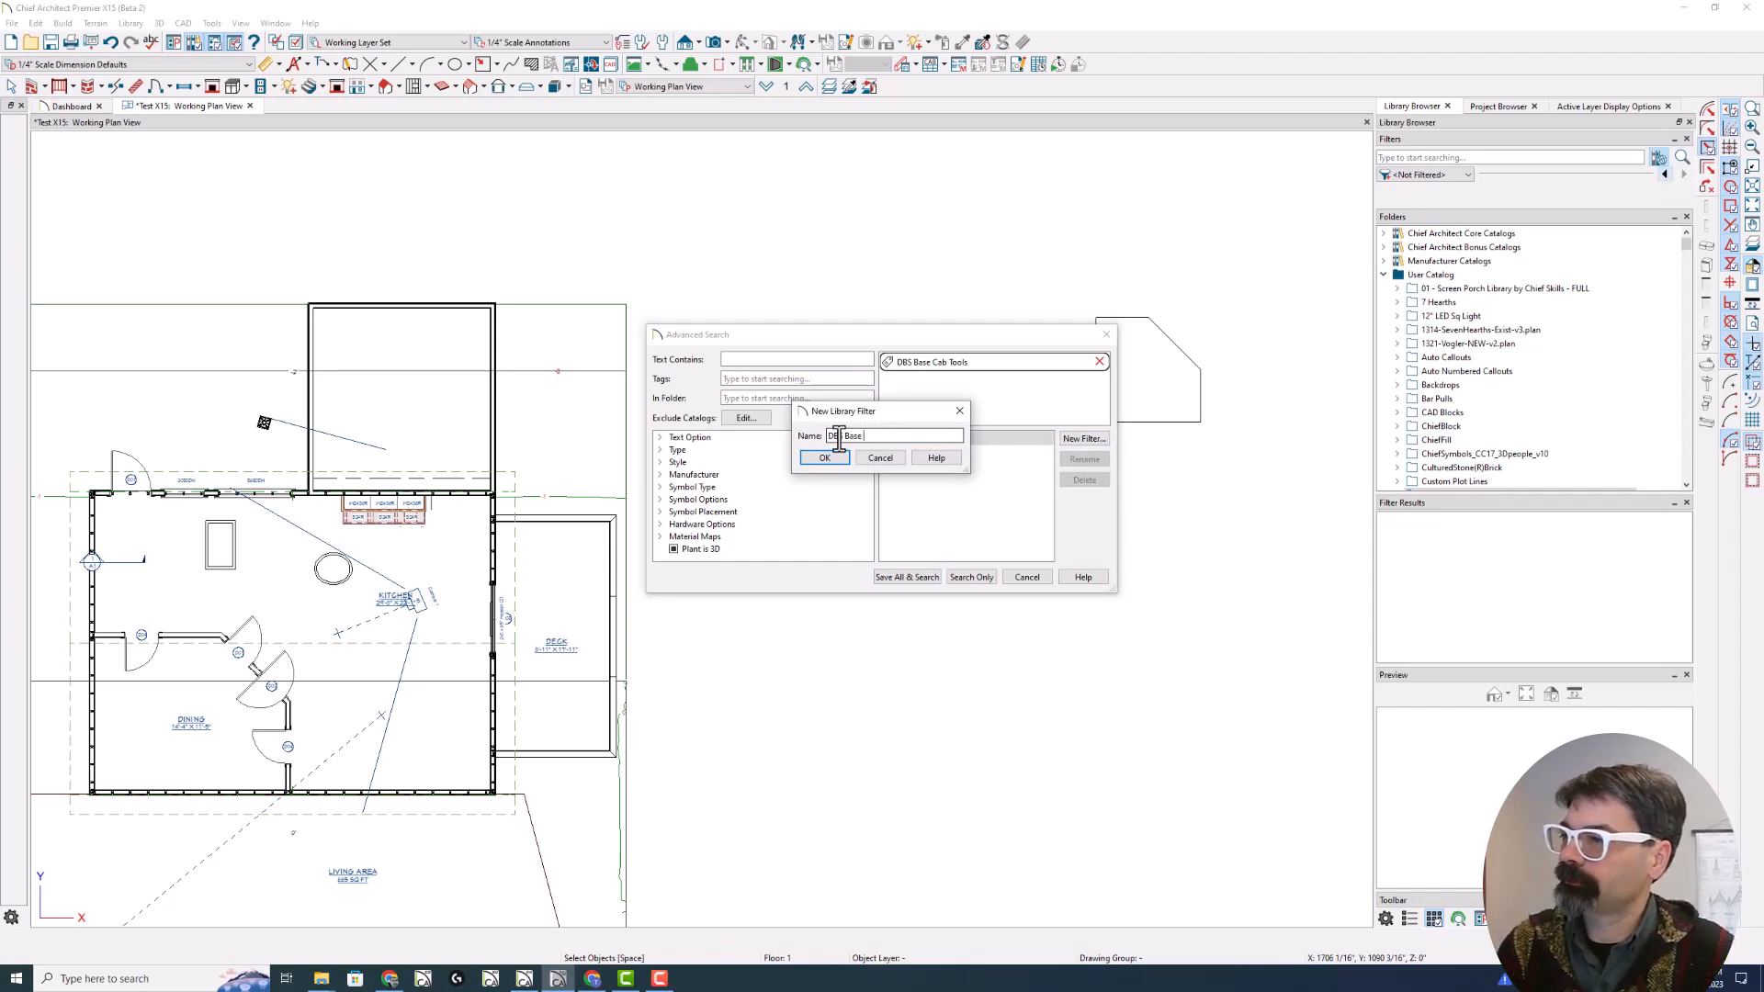
type("C")
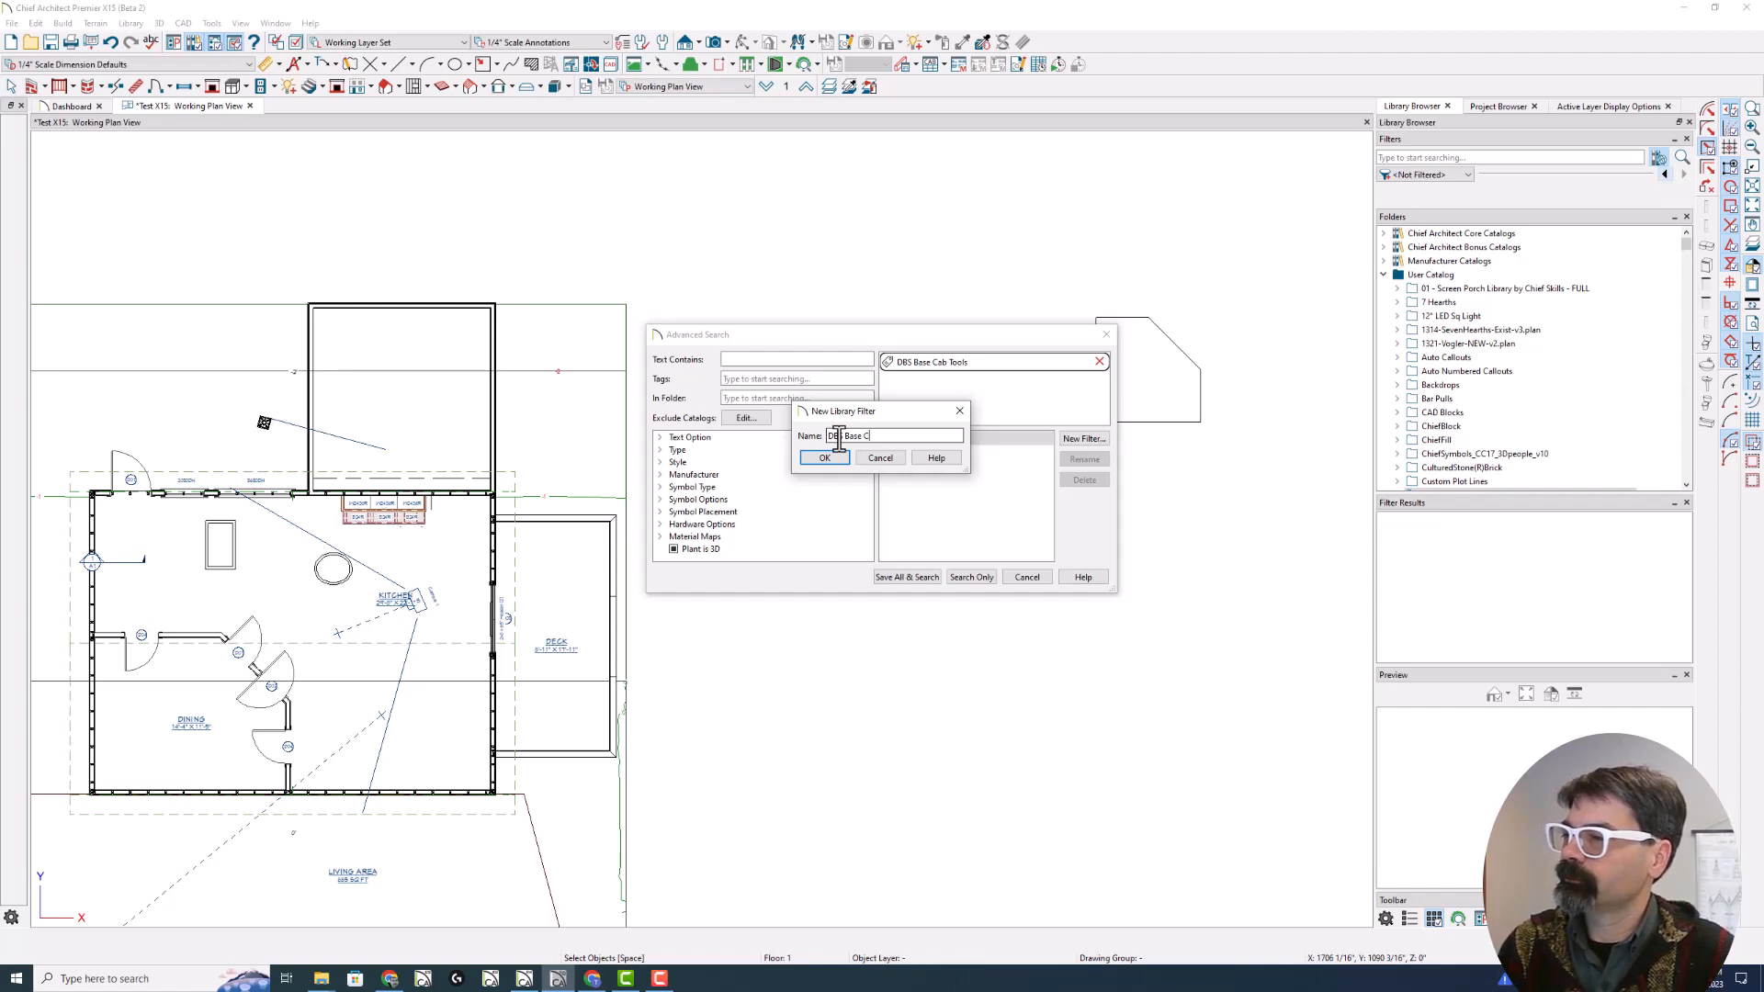
type("abinets")
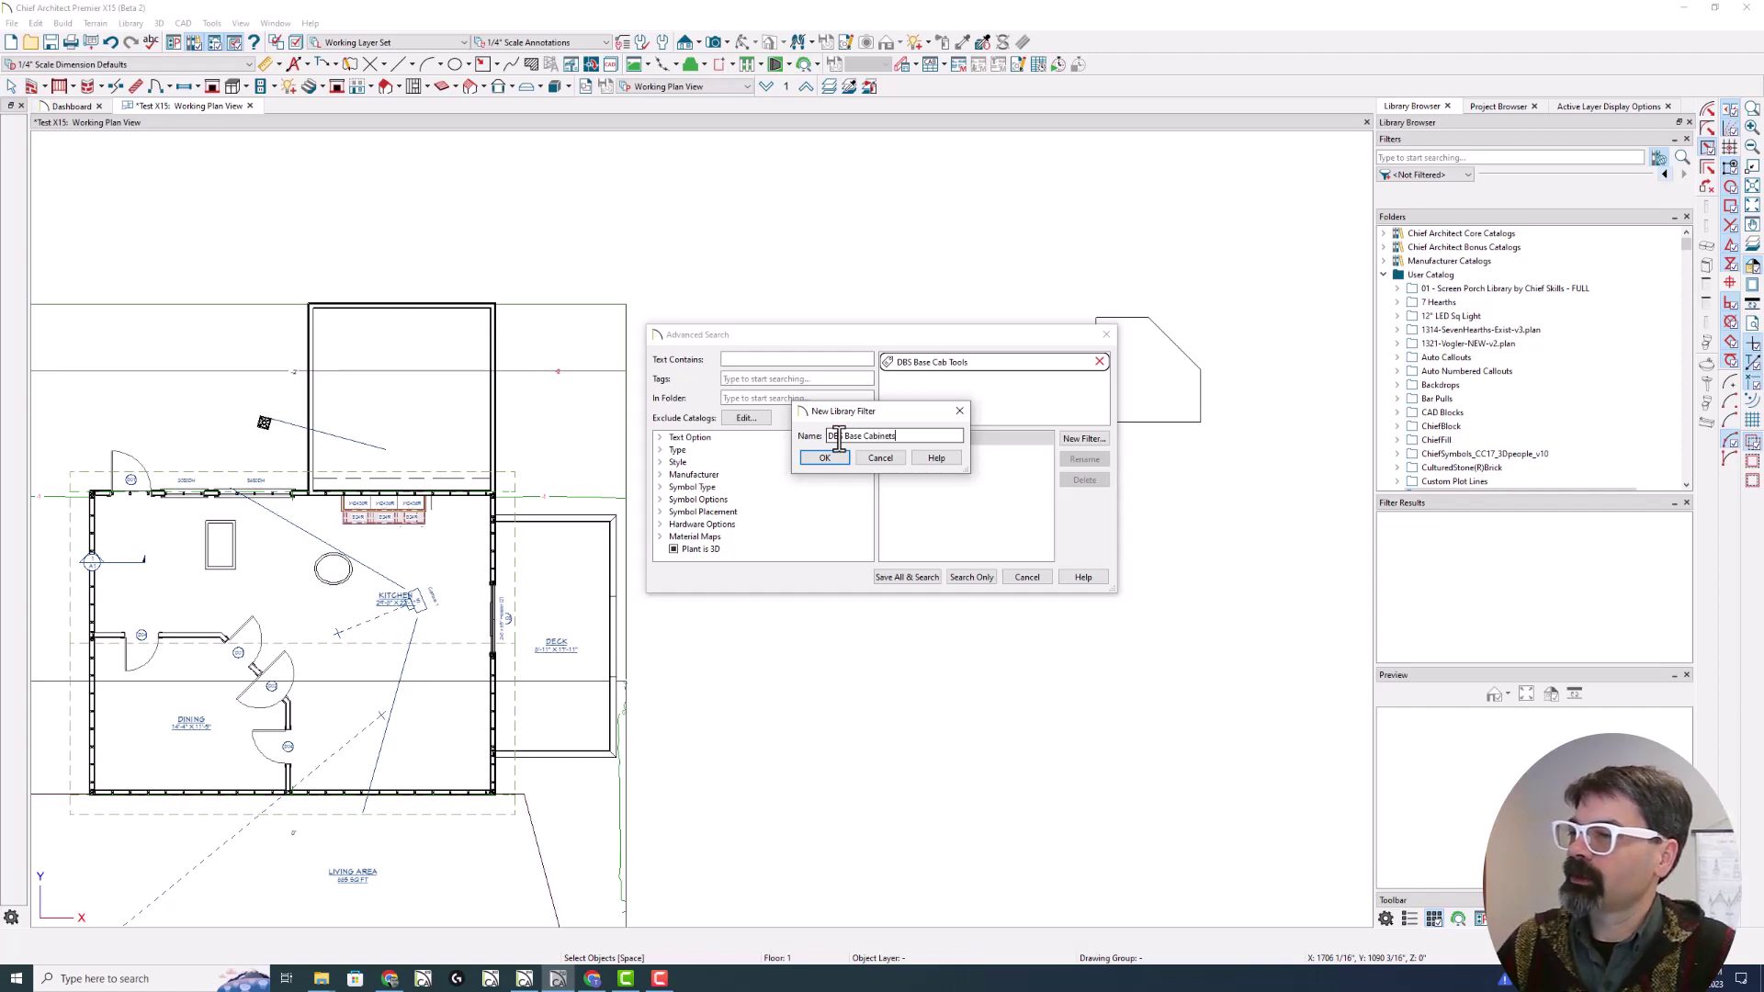
left_click(824, 456)
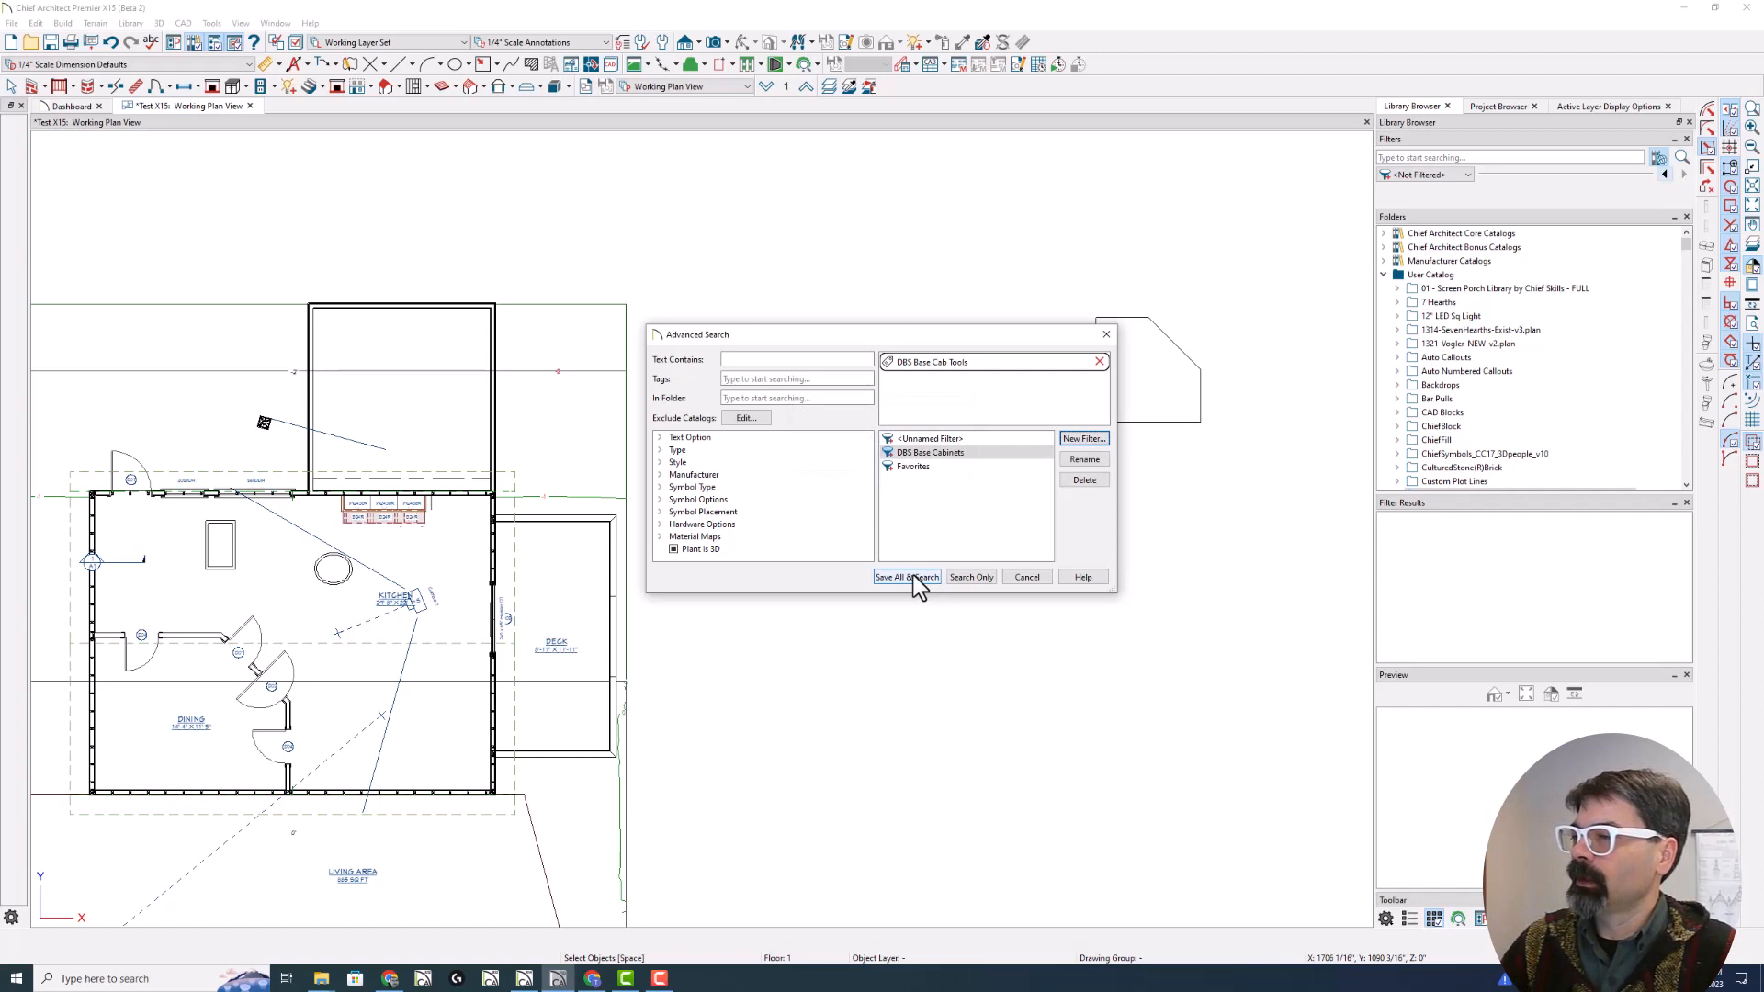
left_click(907, 577)
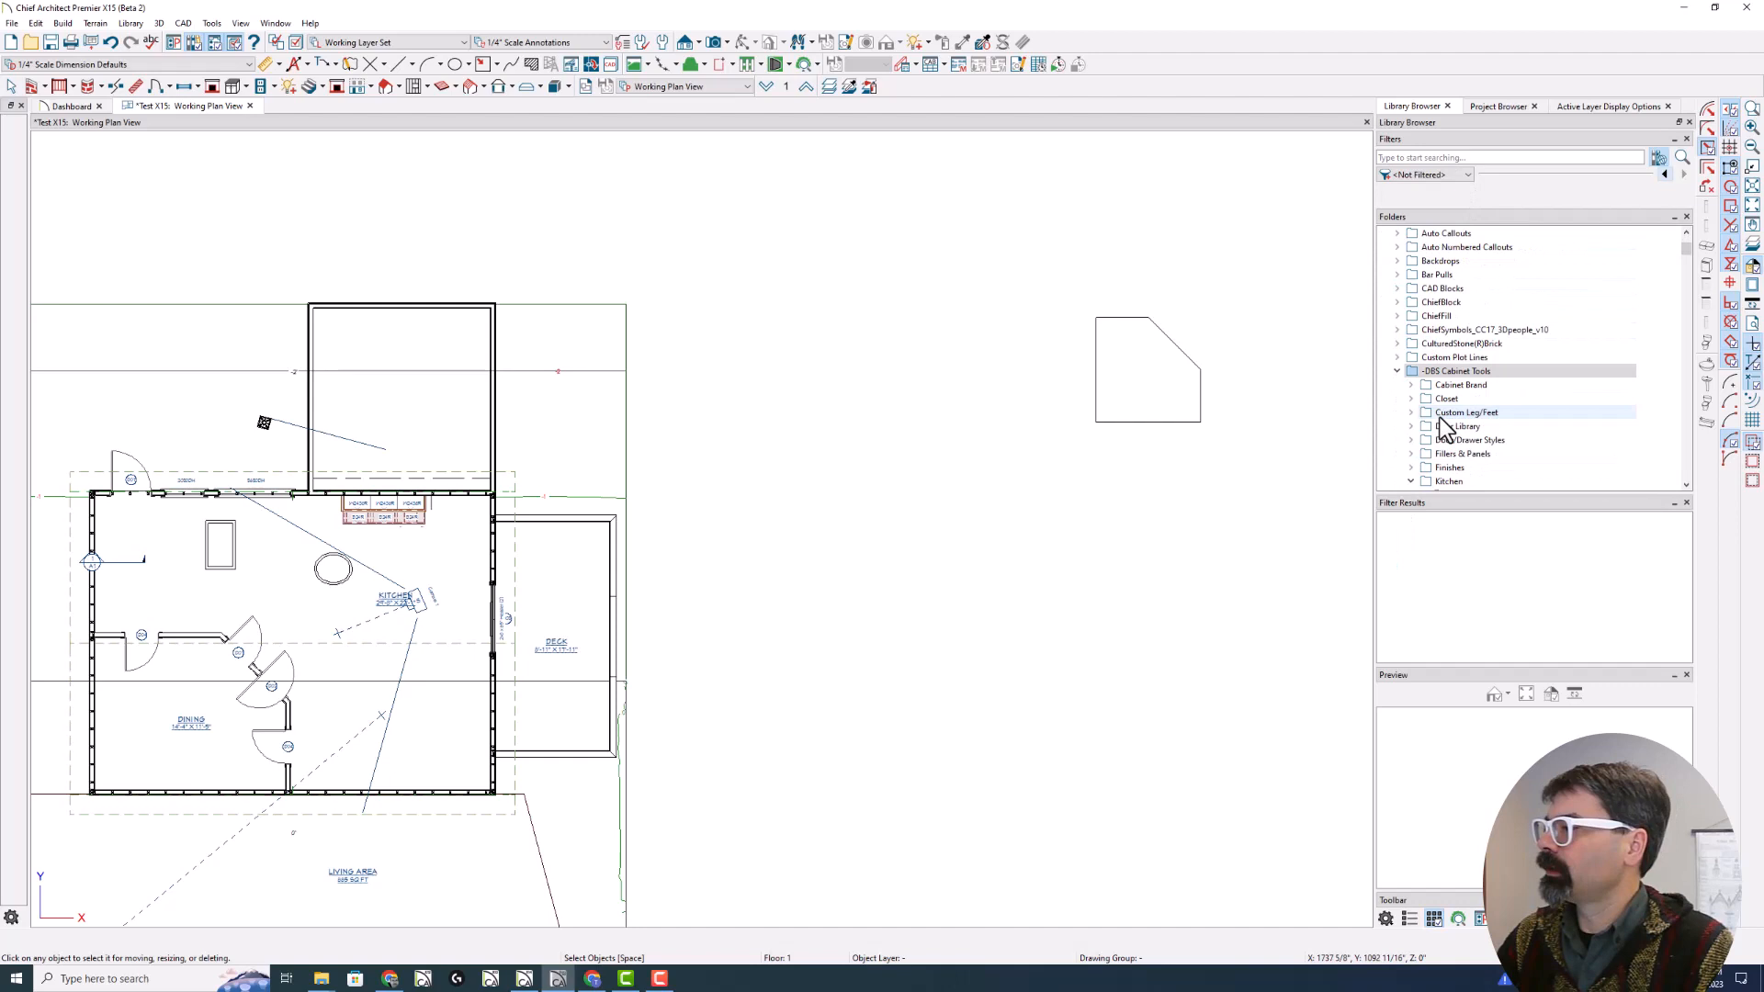
Bring up Manage Tags for the selected 1-Base cabinet tools
right_click(1451, 370)
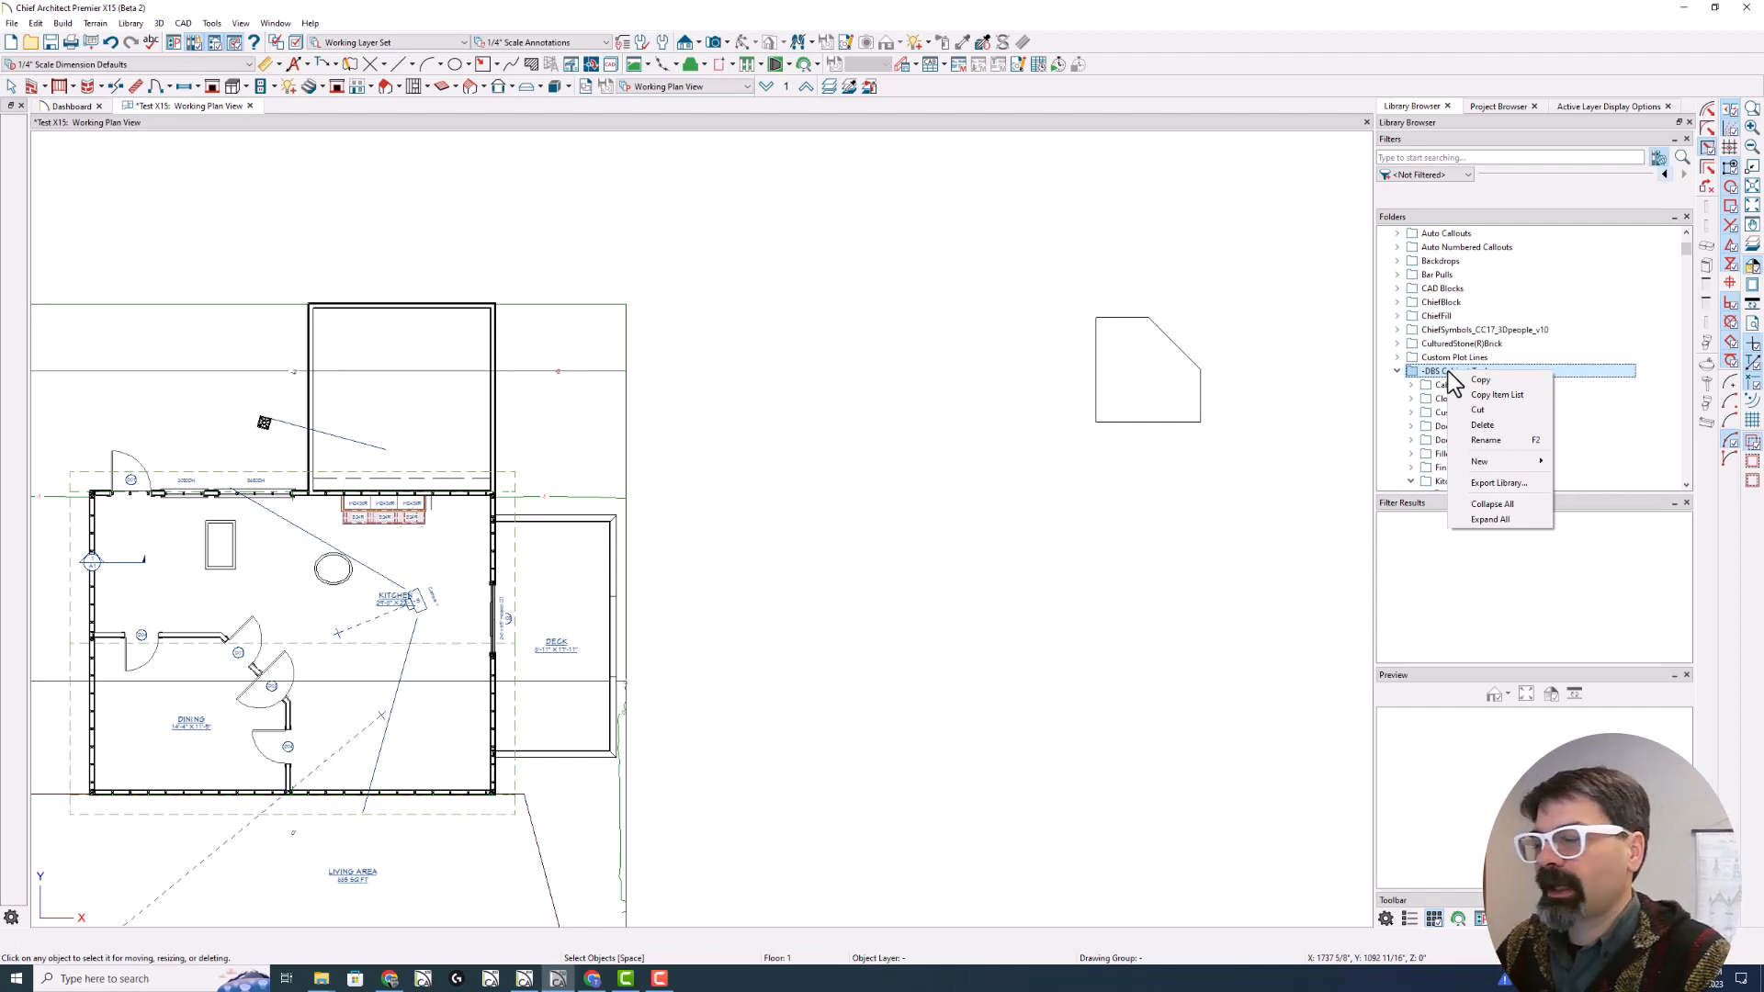
left_click(1462, 385)
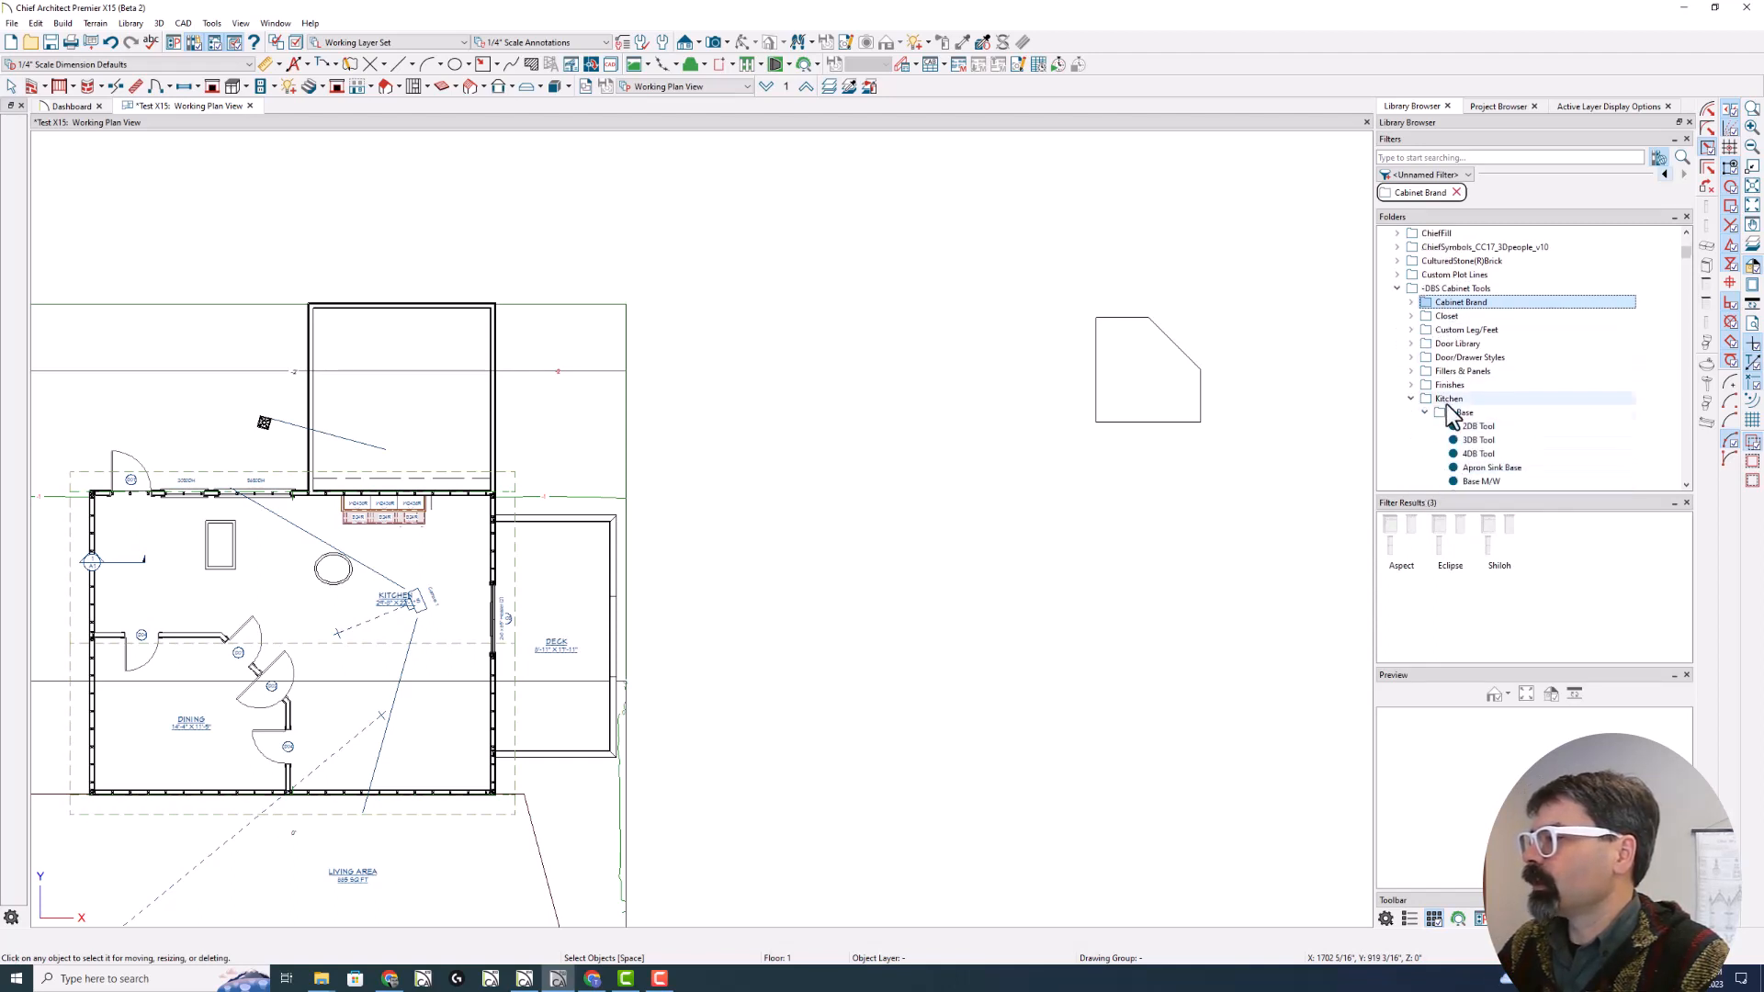
right_click(1479, 426)
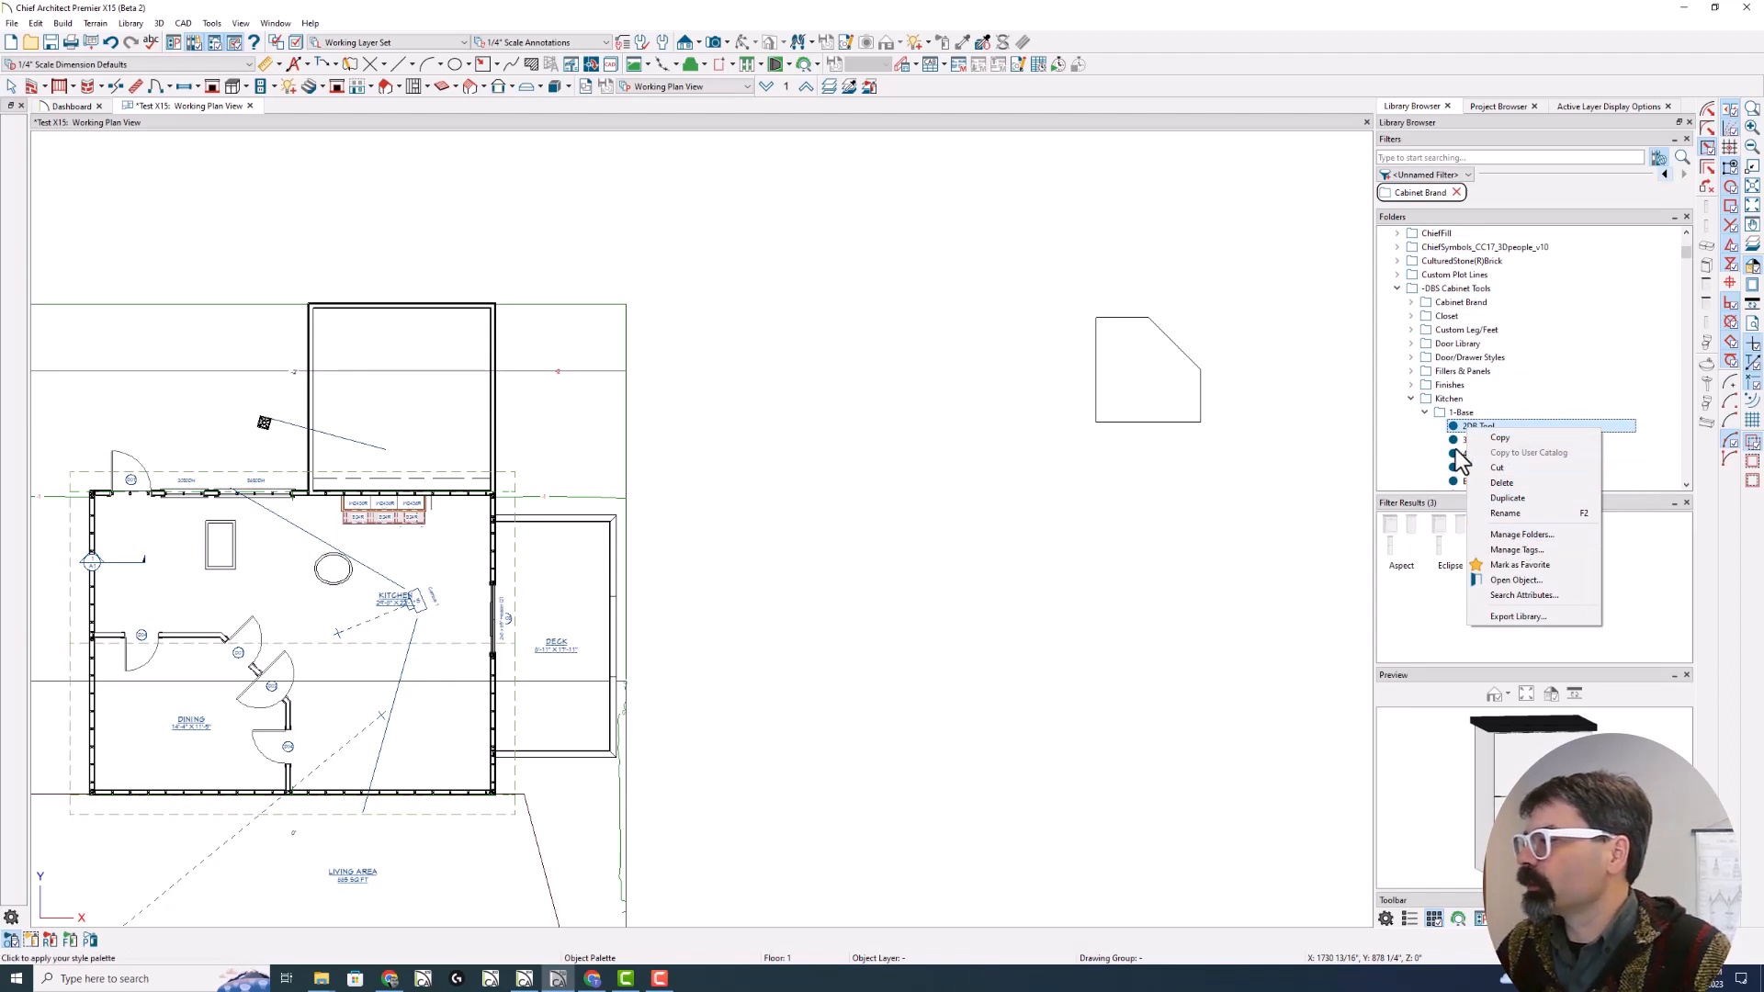
left_click(1474, 426)
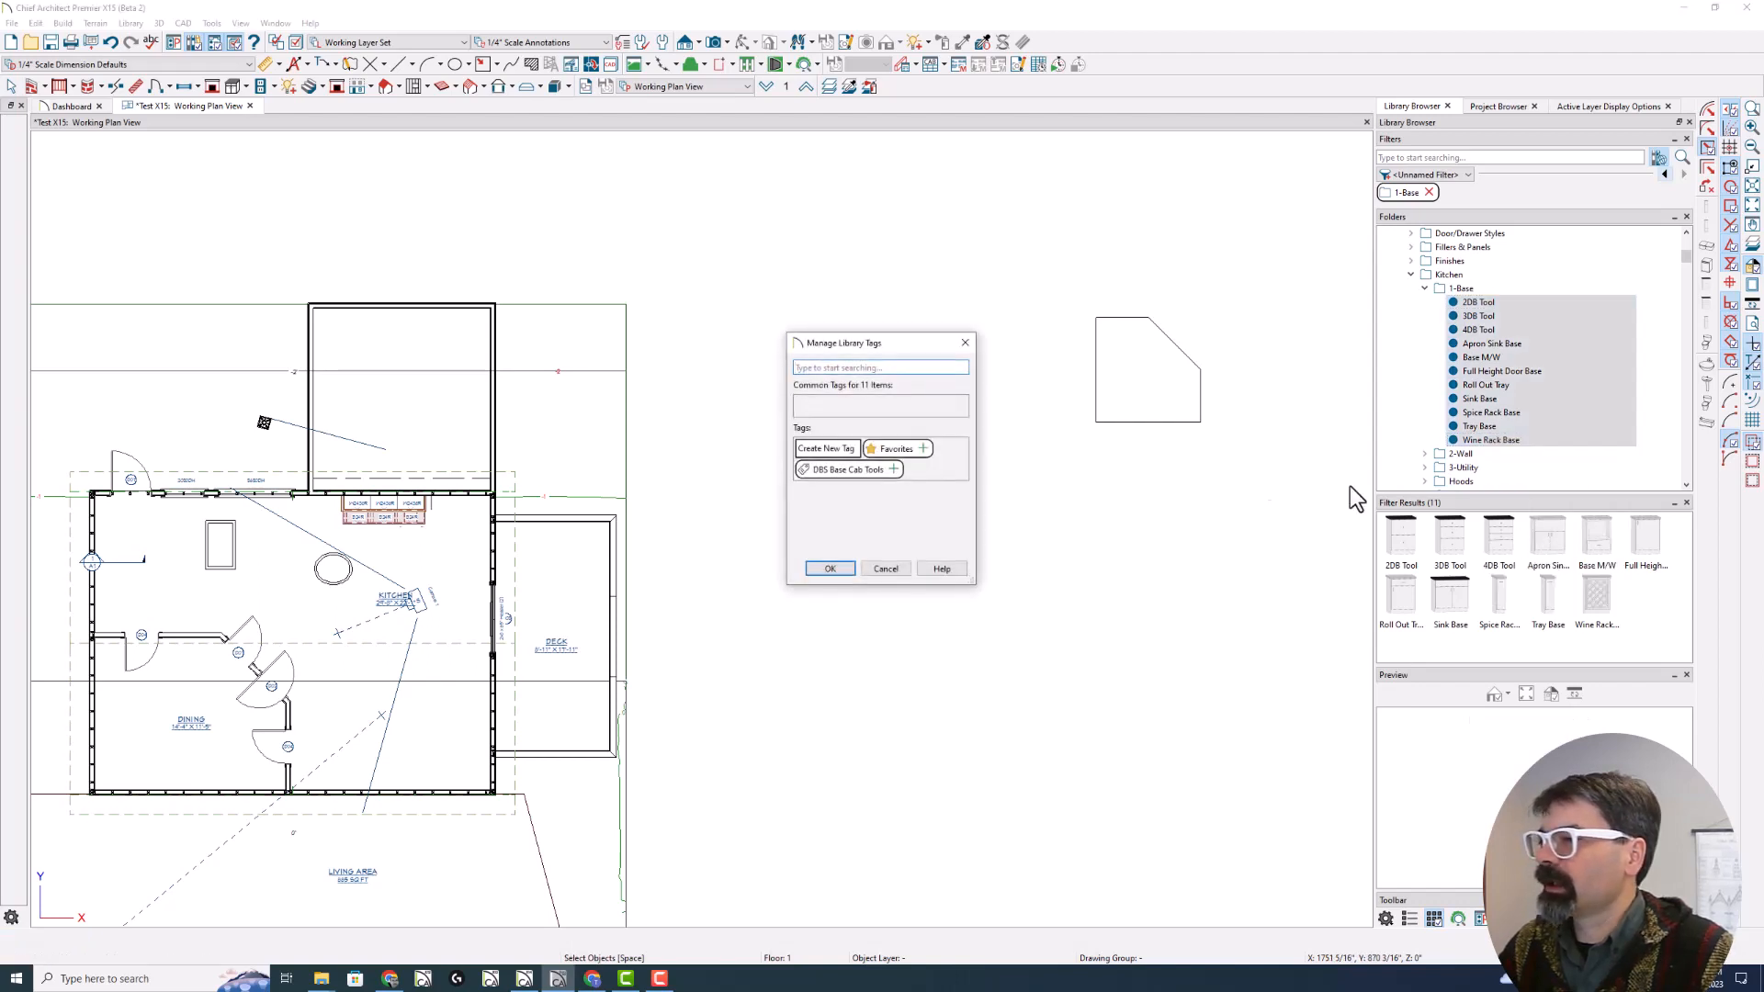
mouse_move(892, 469)
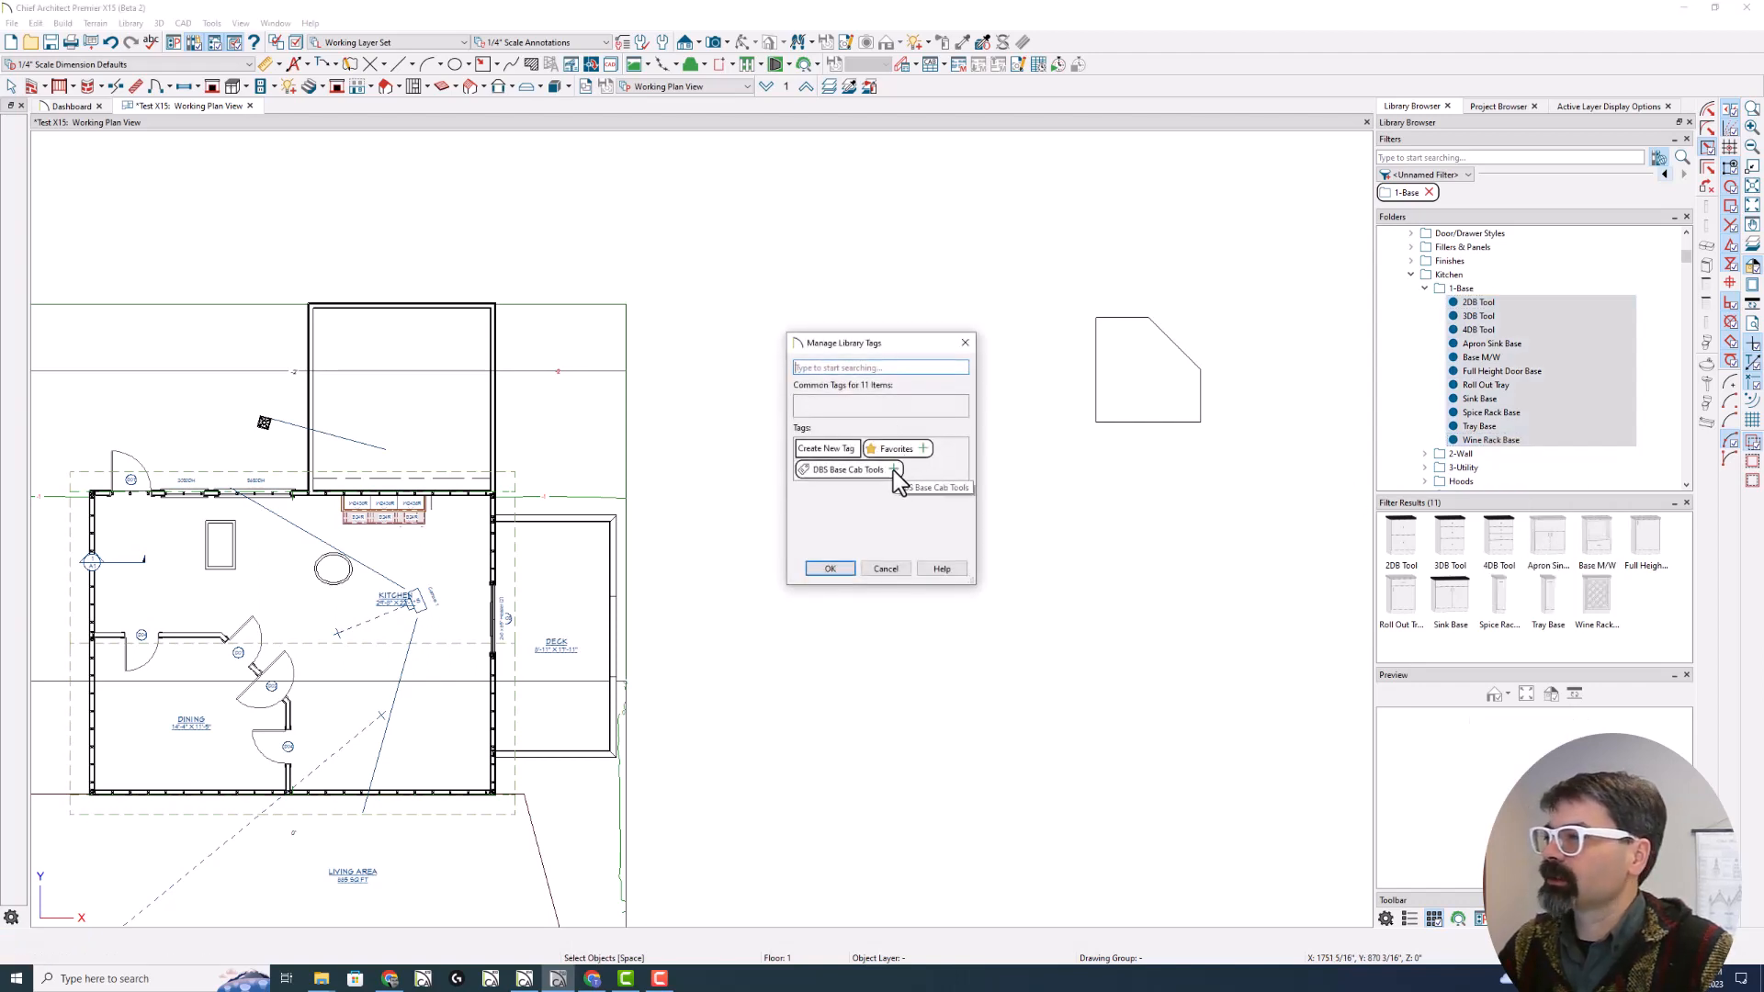
Assign the DBS Base Cab Tools tag to all eleven tools and confirm
left_click(893, 471)
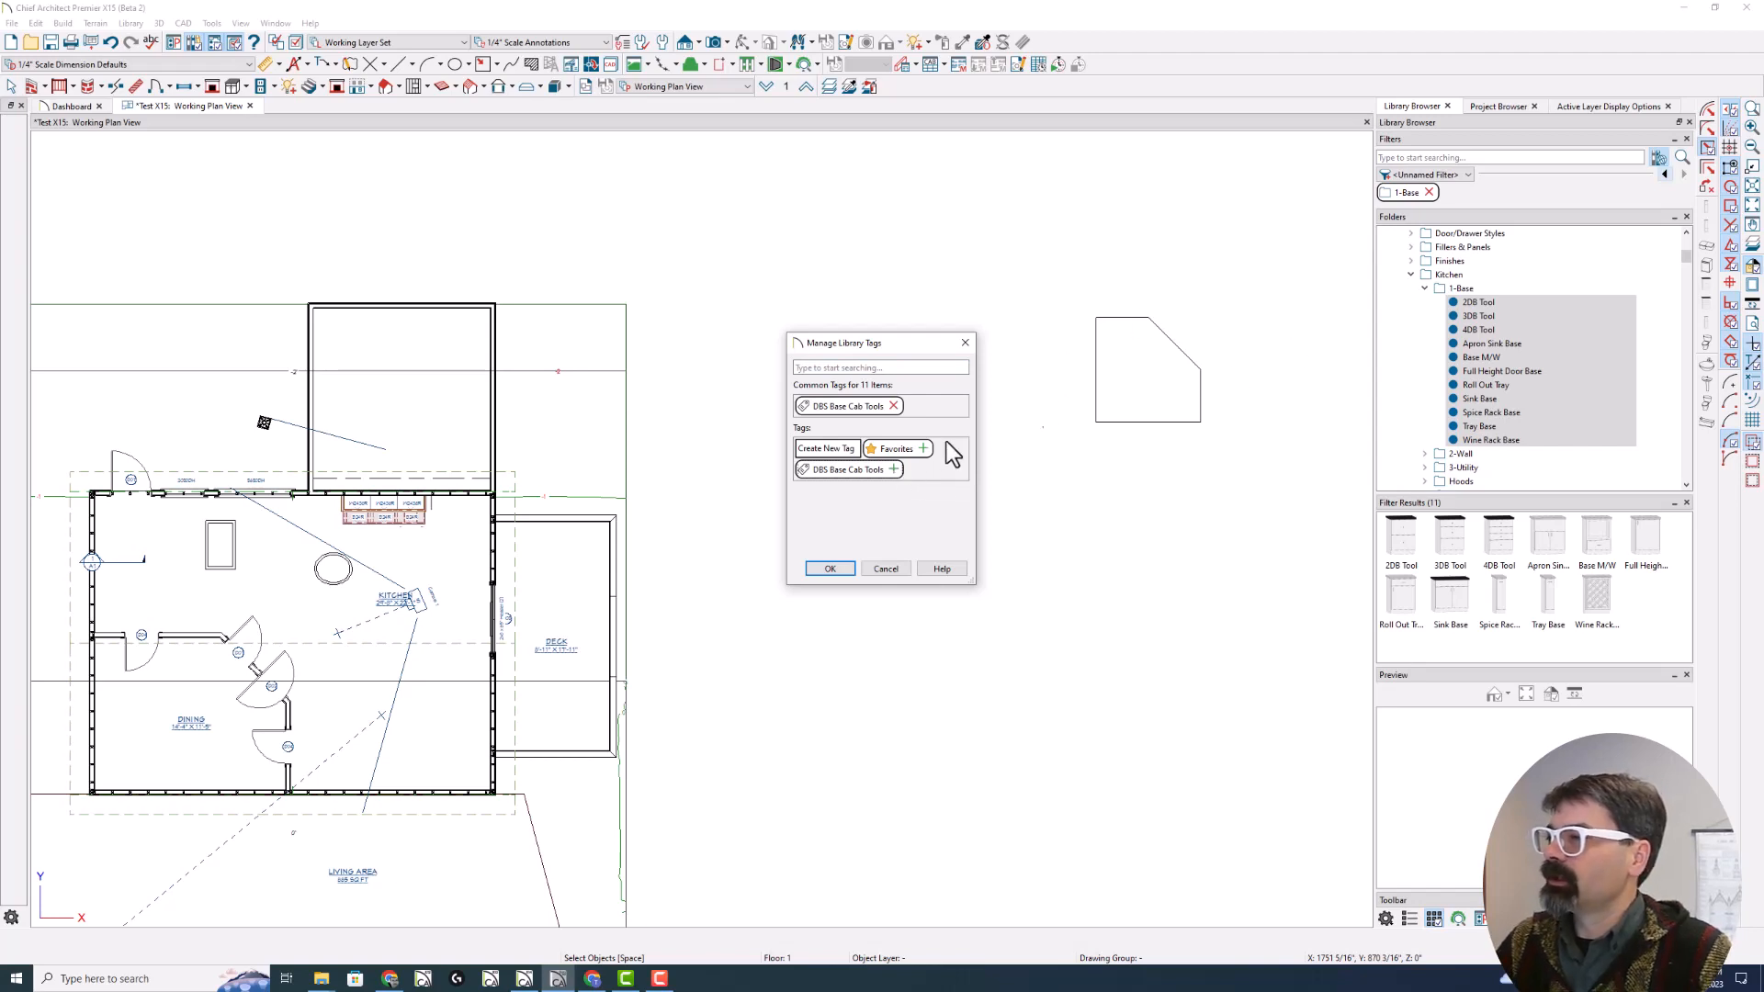
left_click(829, 569)
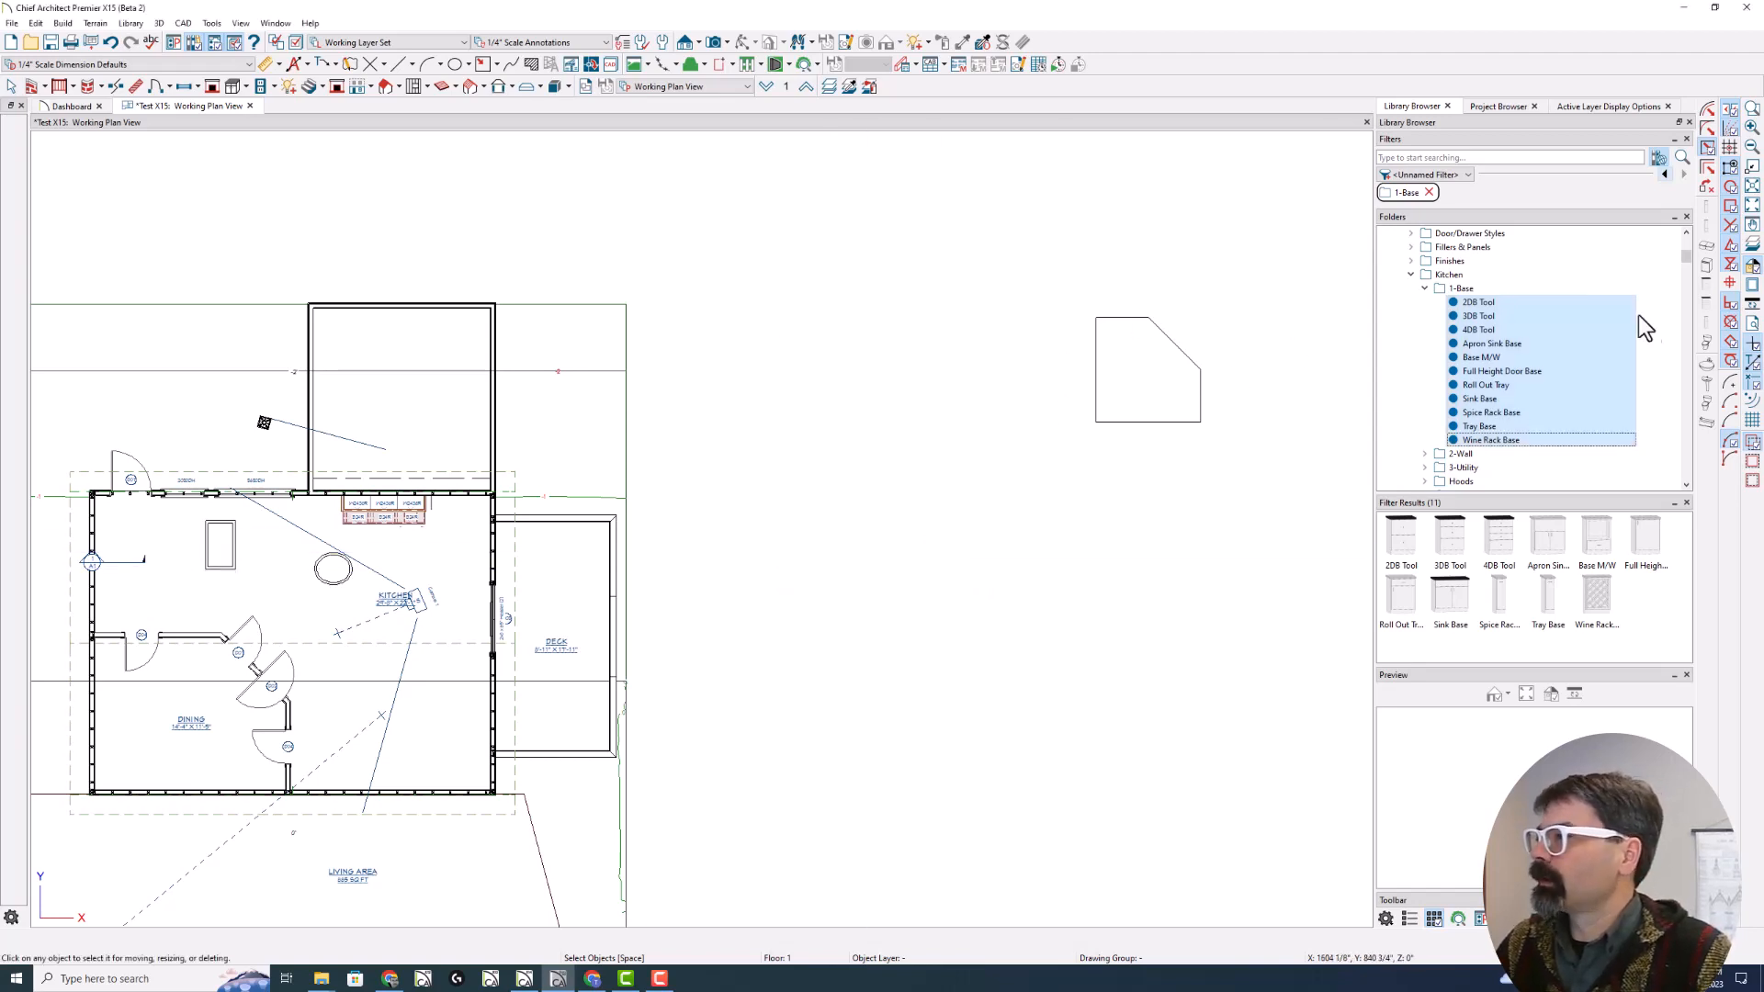
left_click(1475, 175)
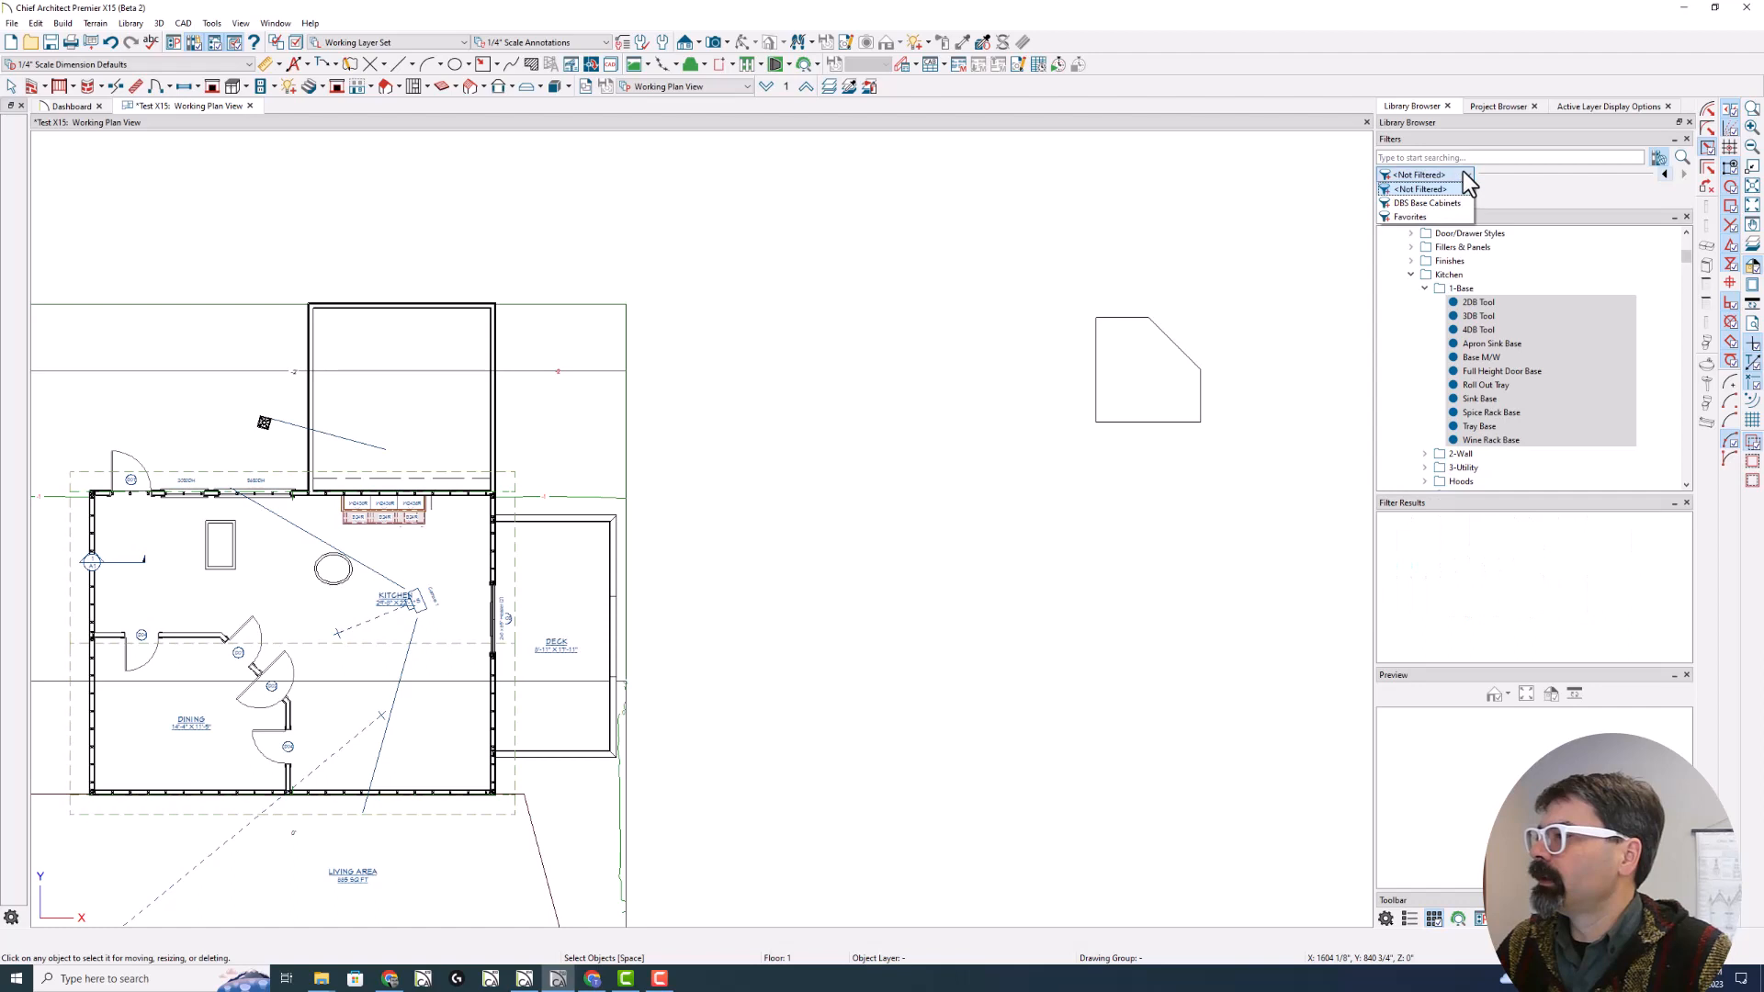
mouse_move(1426, 189)
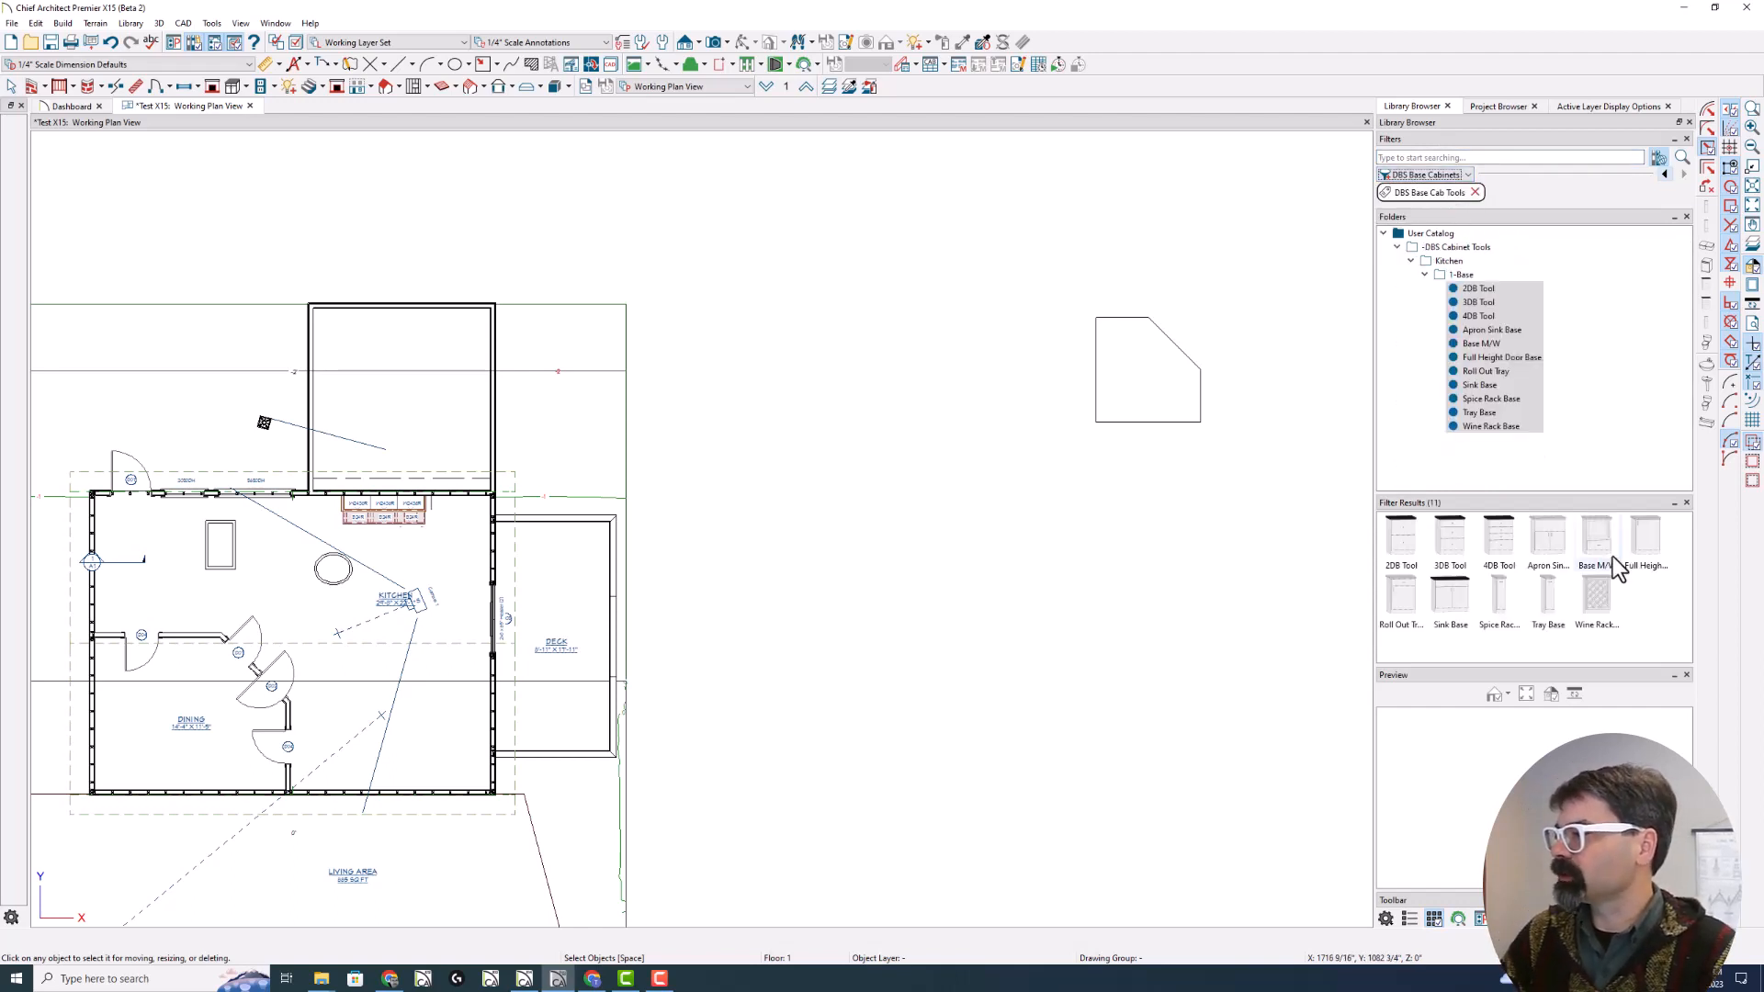
Preview a tagged base tool, then switch the library to the saved Favorites filter
left_click(1498, 538)
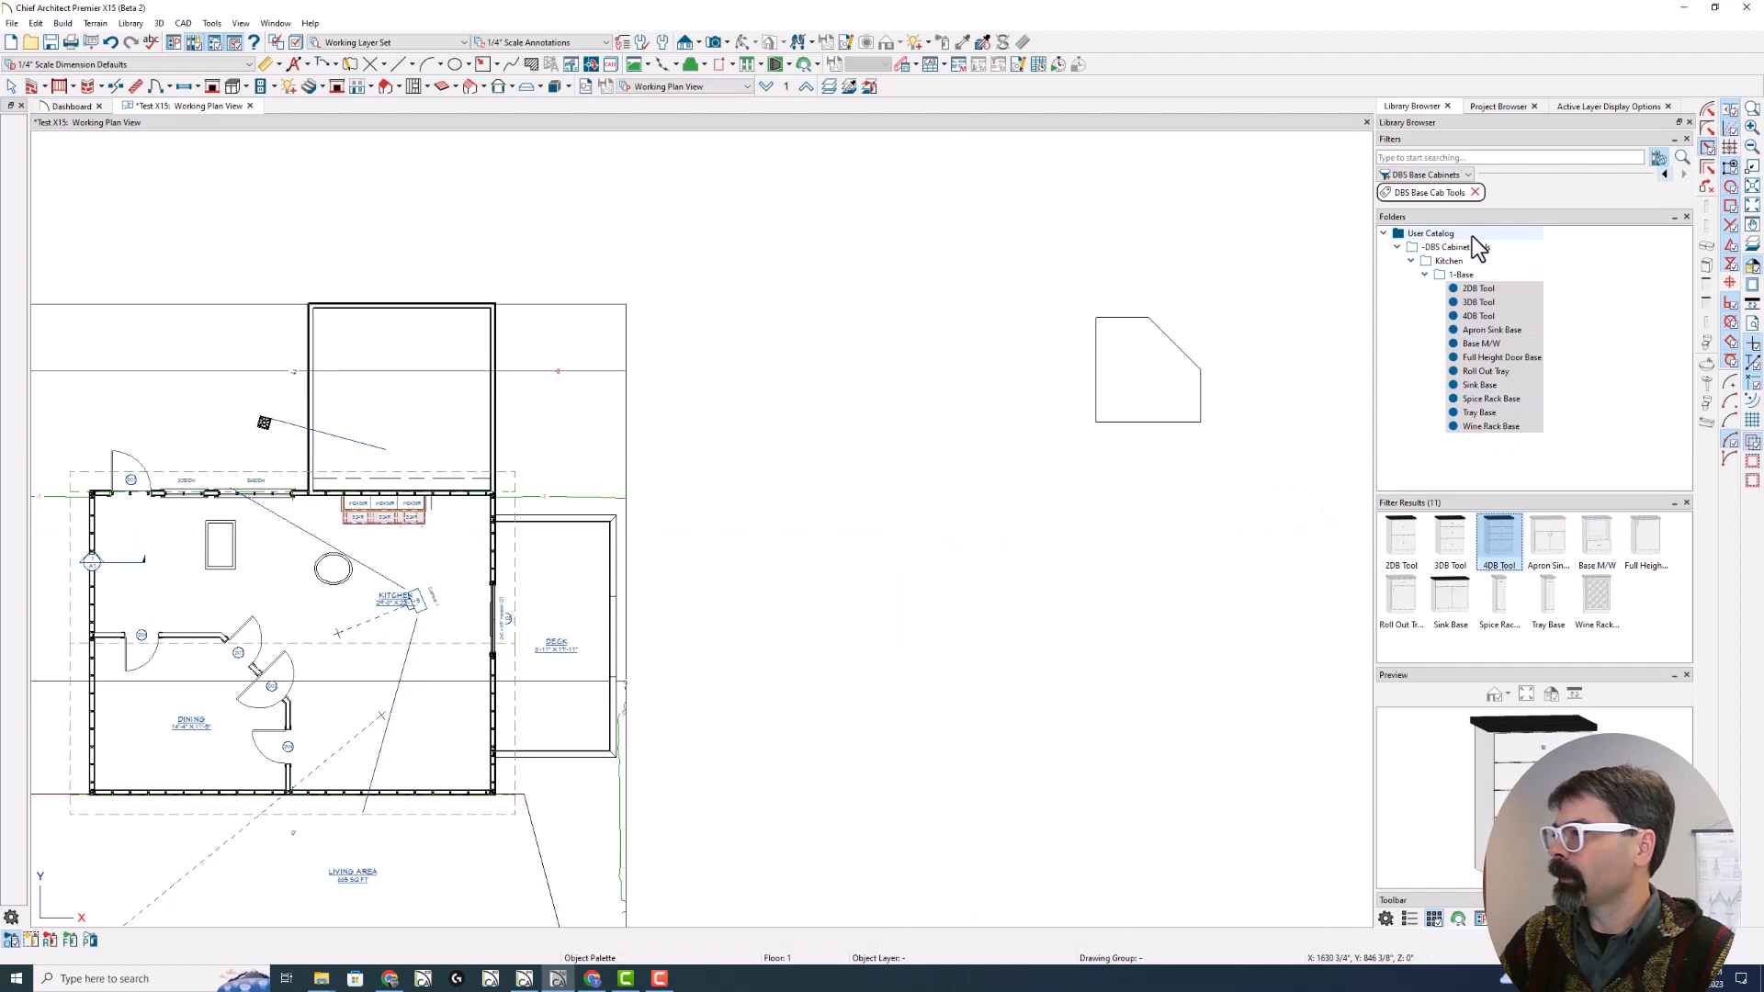
left_click(1462, 175)
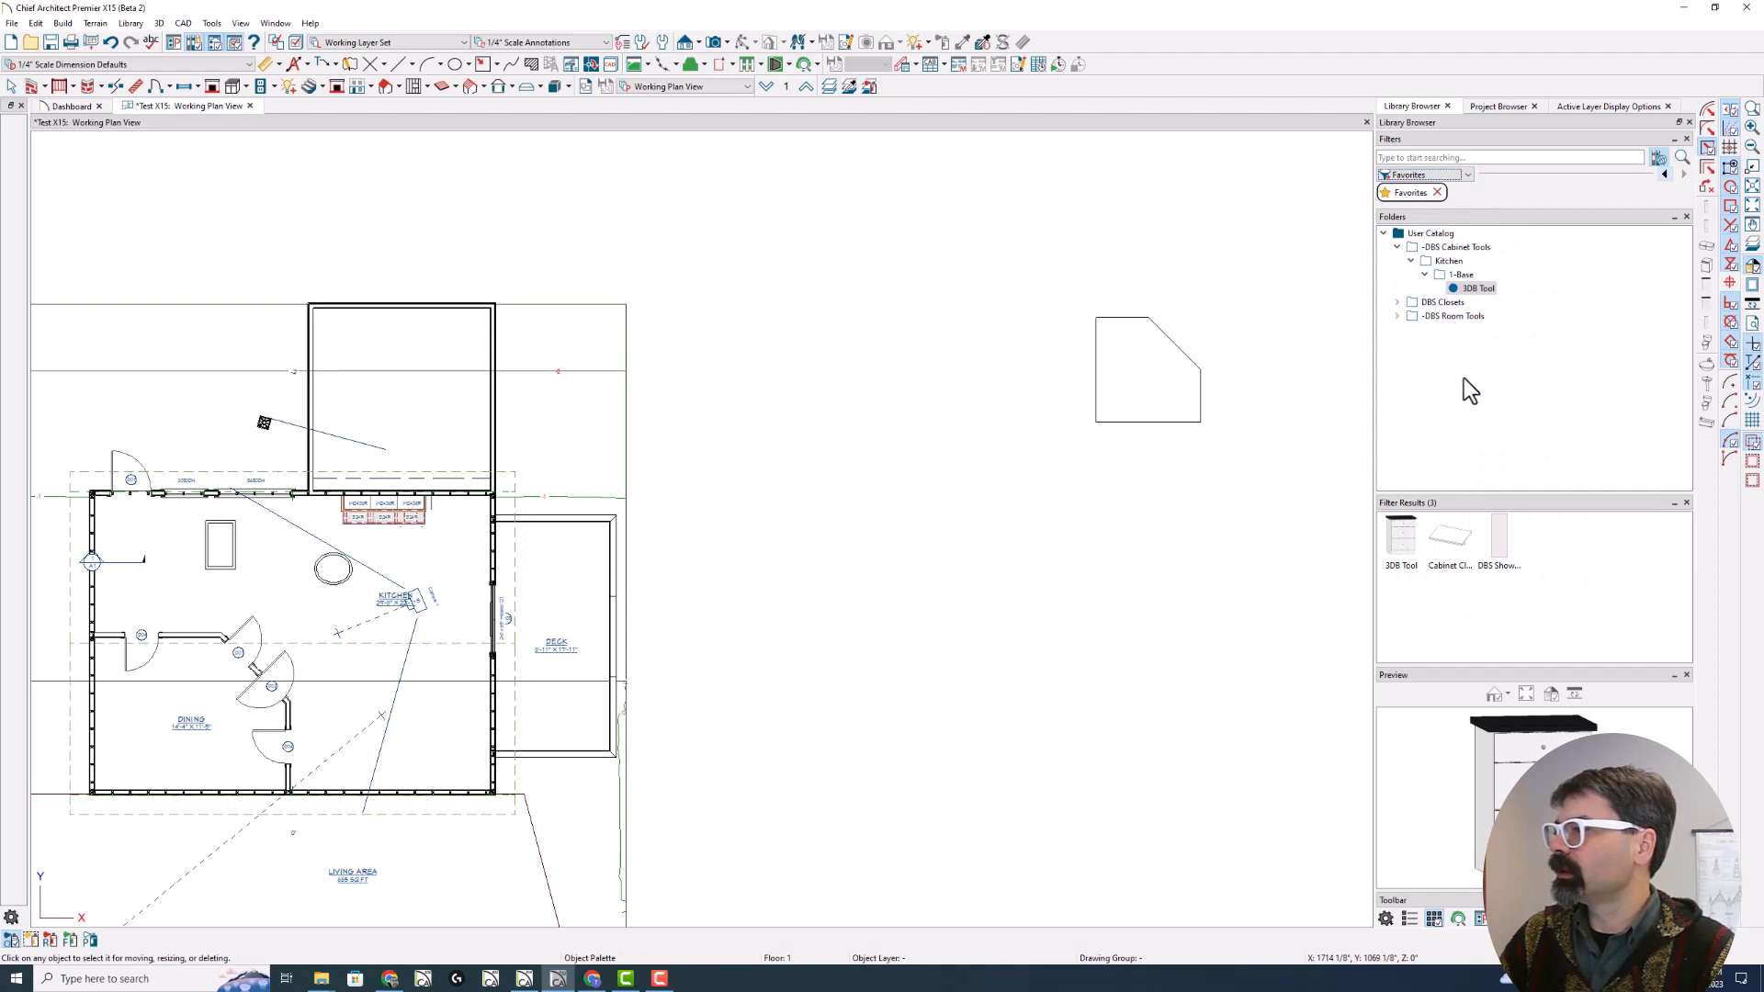
mouse_move(1492, 469)
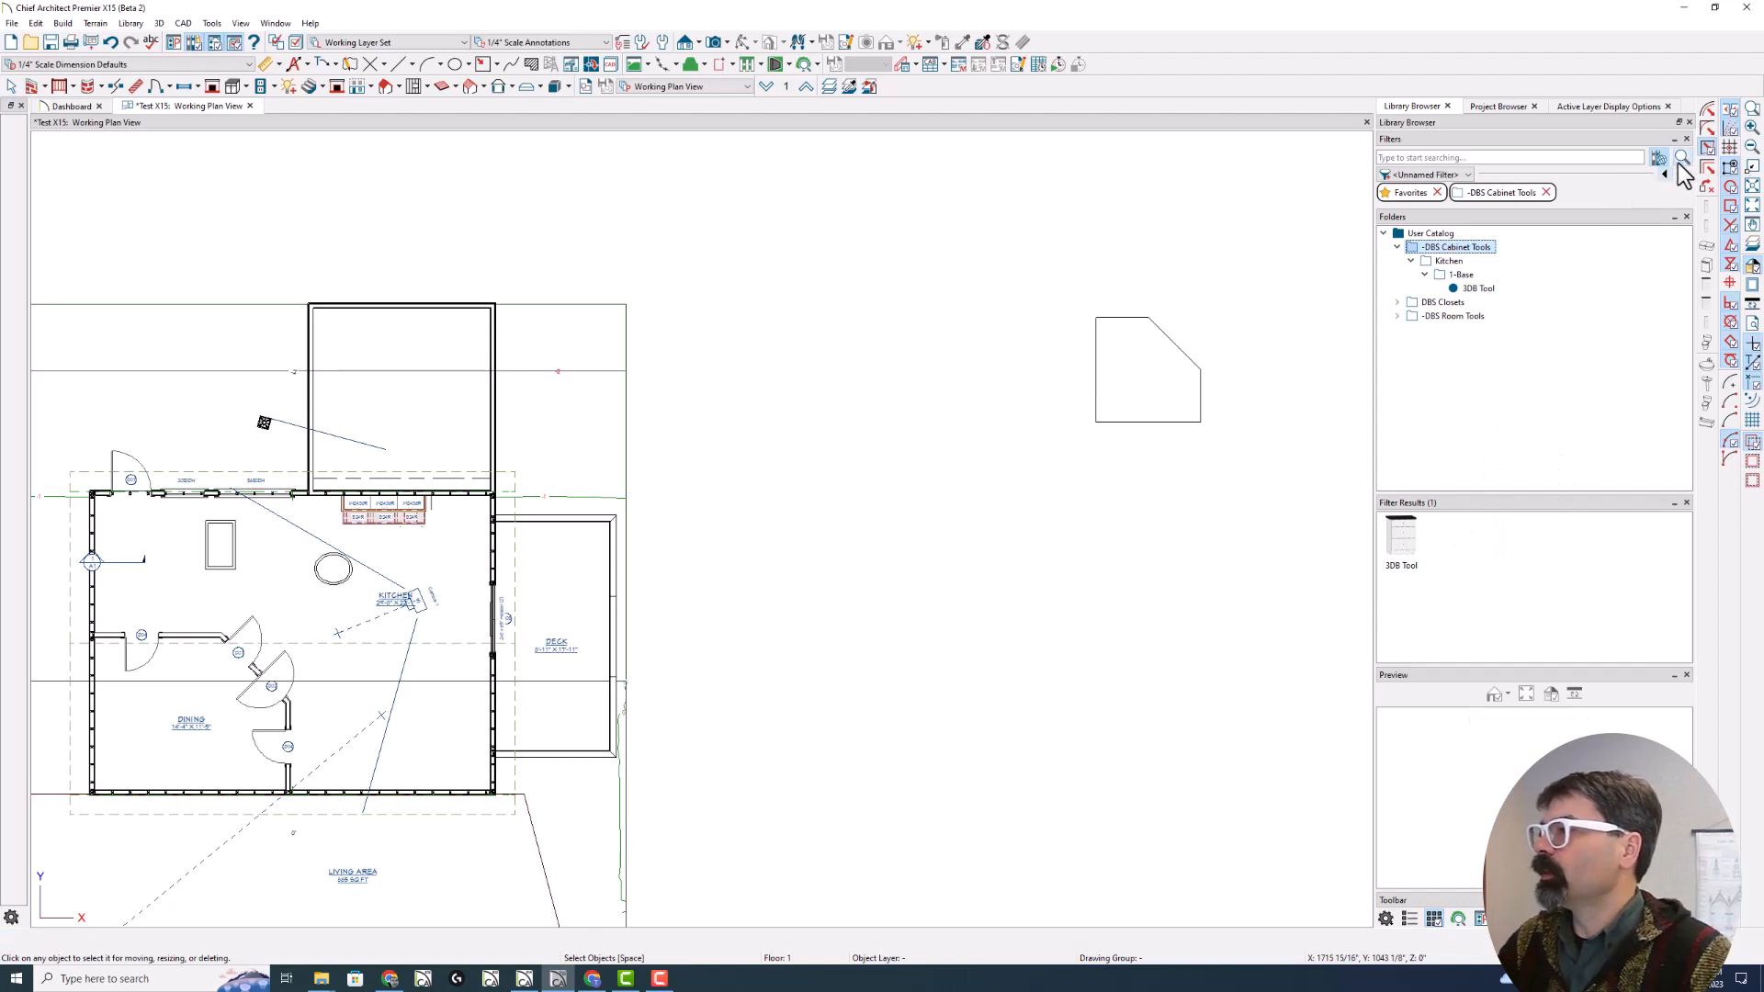
Save the current favorites search as a new filter named 'Base Favs'
left_click(1660, 156)
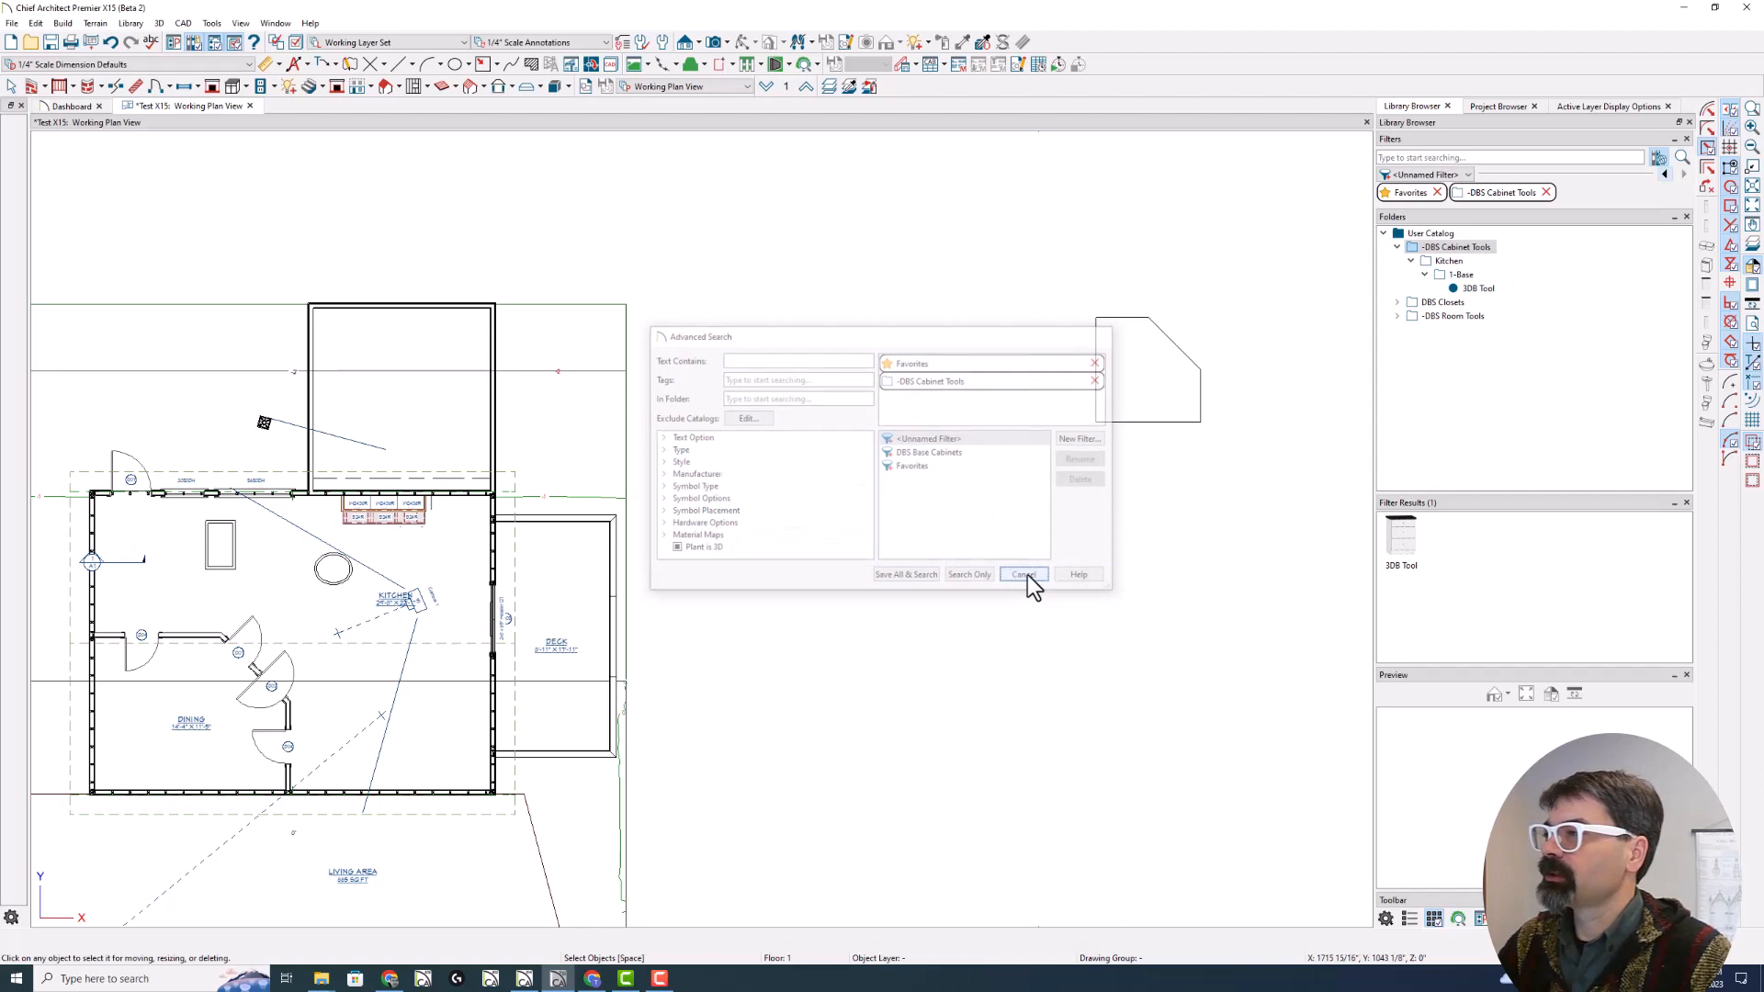
left_click(1023, 575)
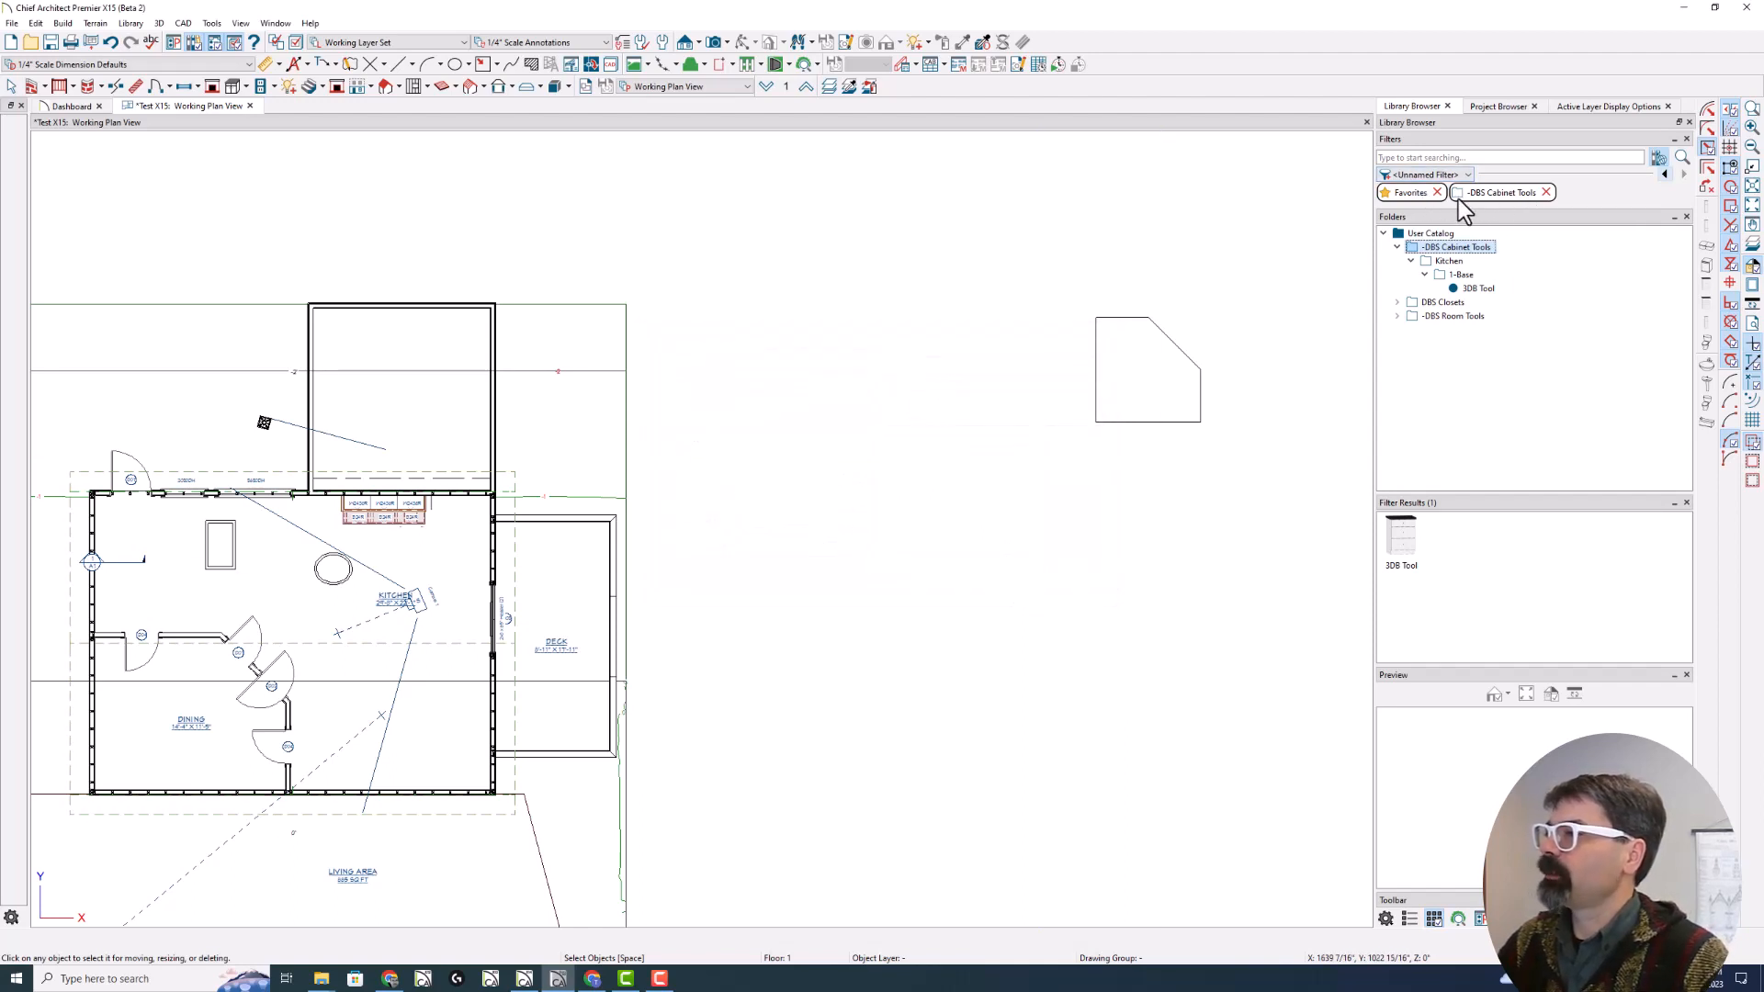
mouse_move(1505, 209)
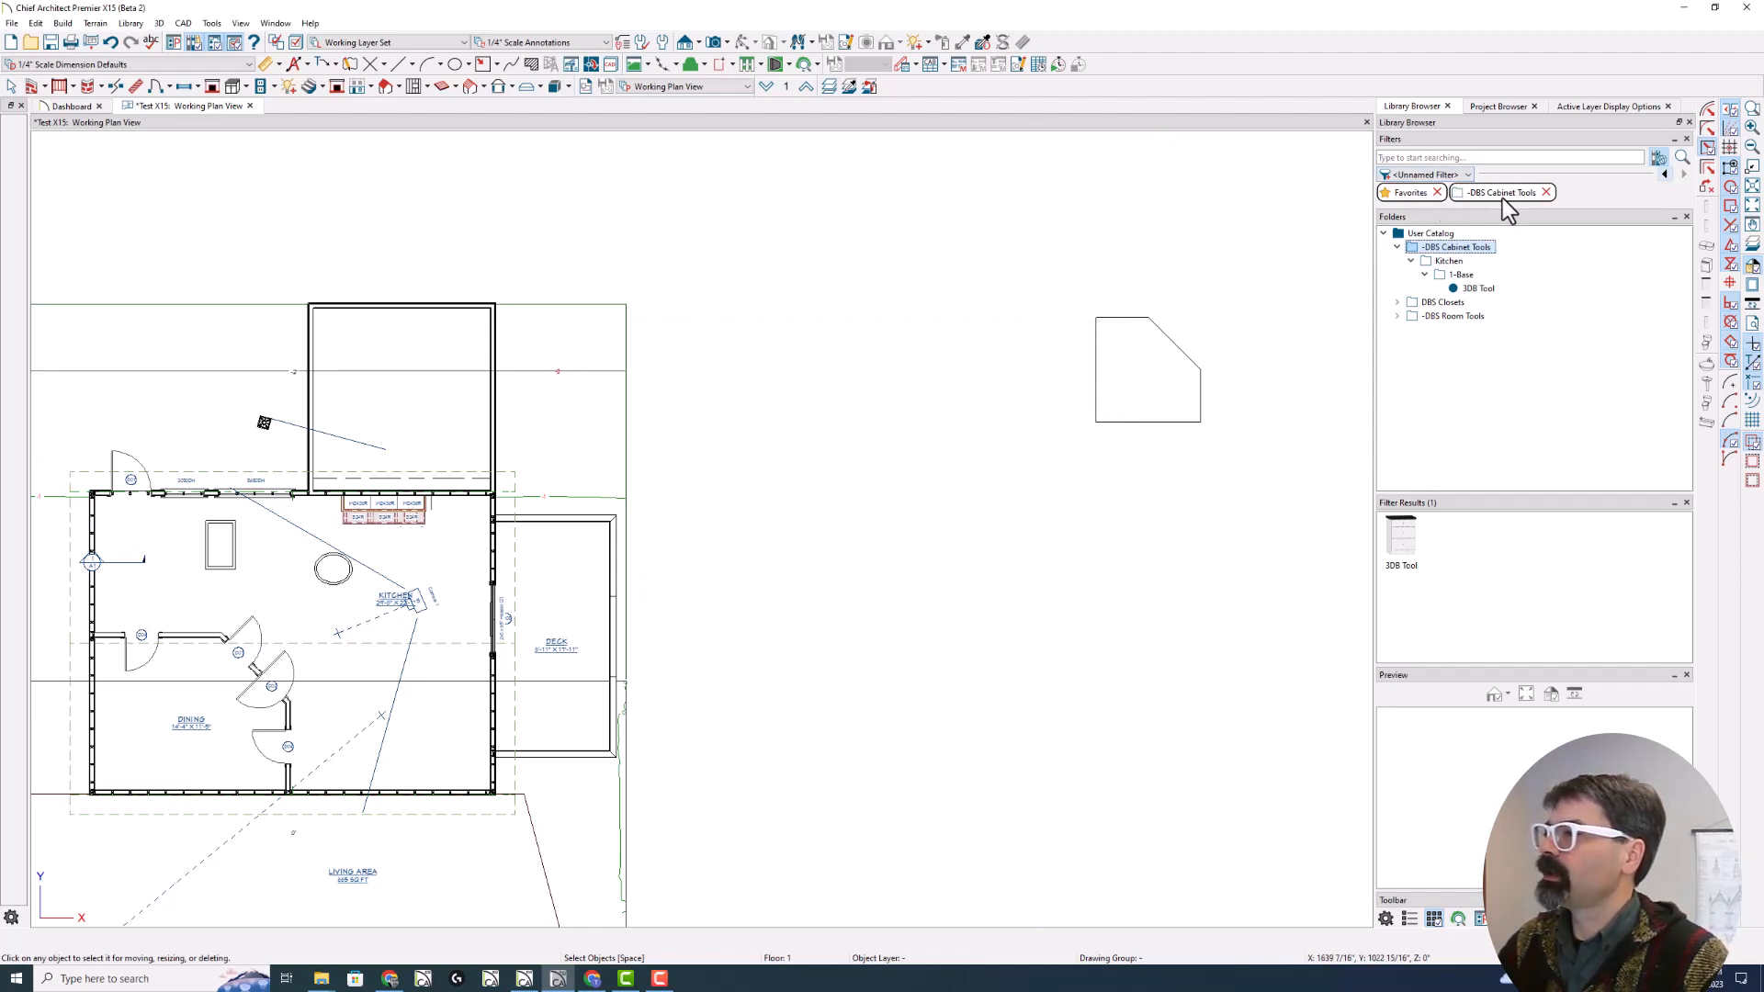
left_click(1664, 156)
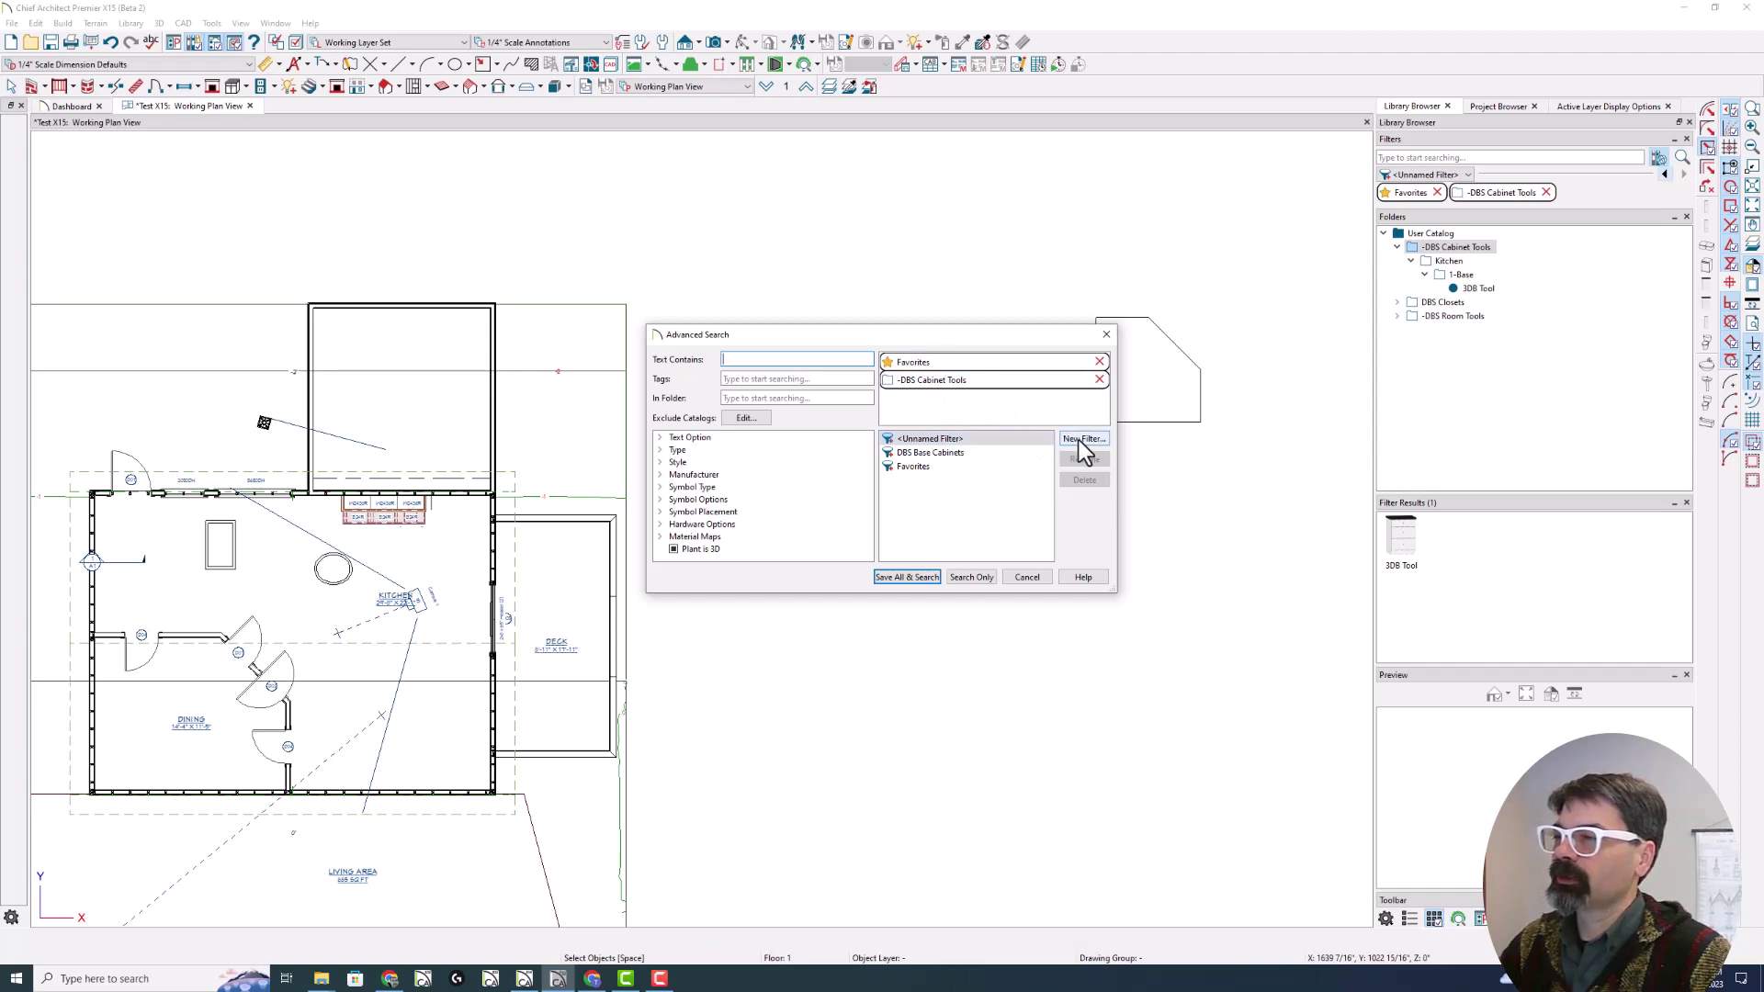
left_click(1083, 439)
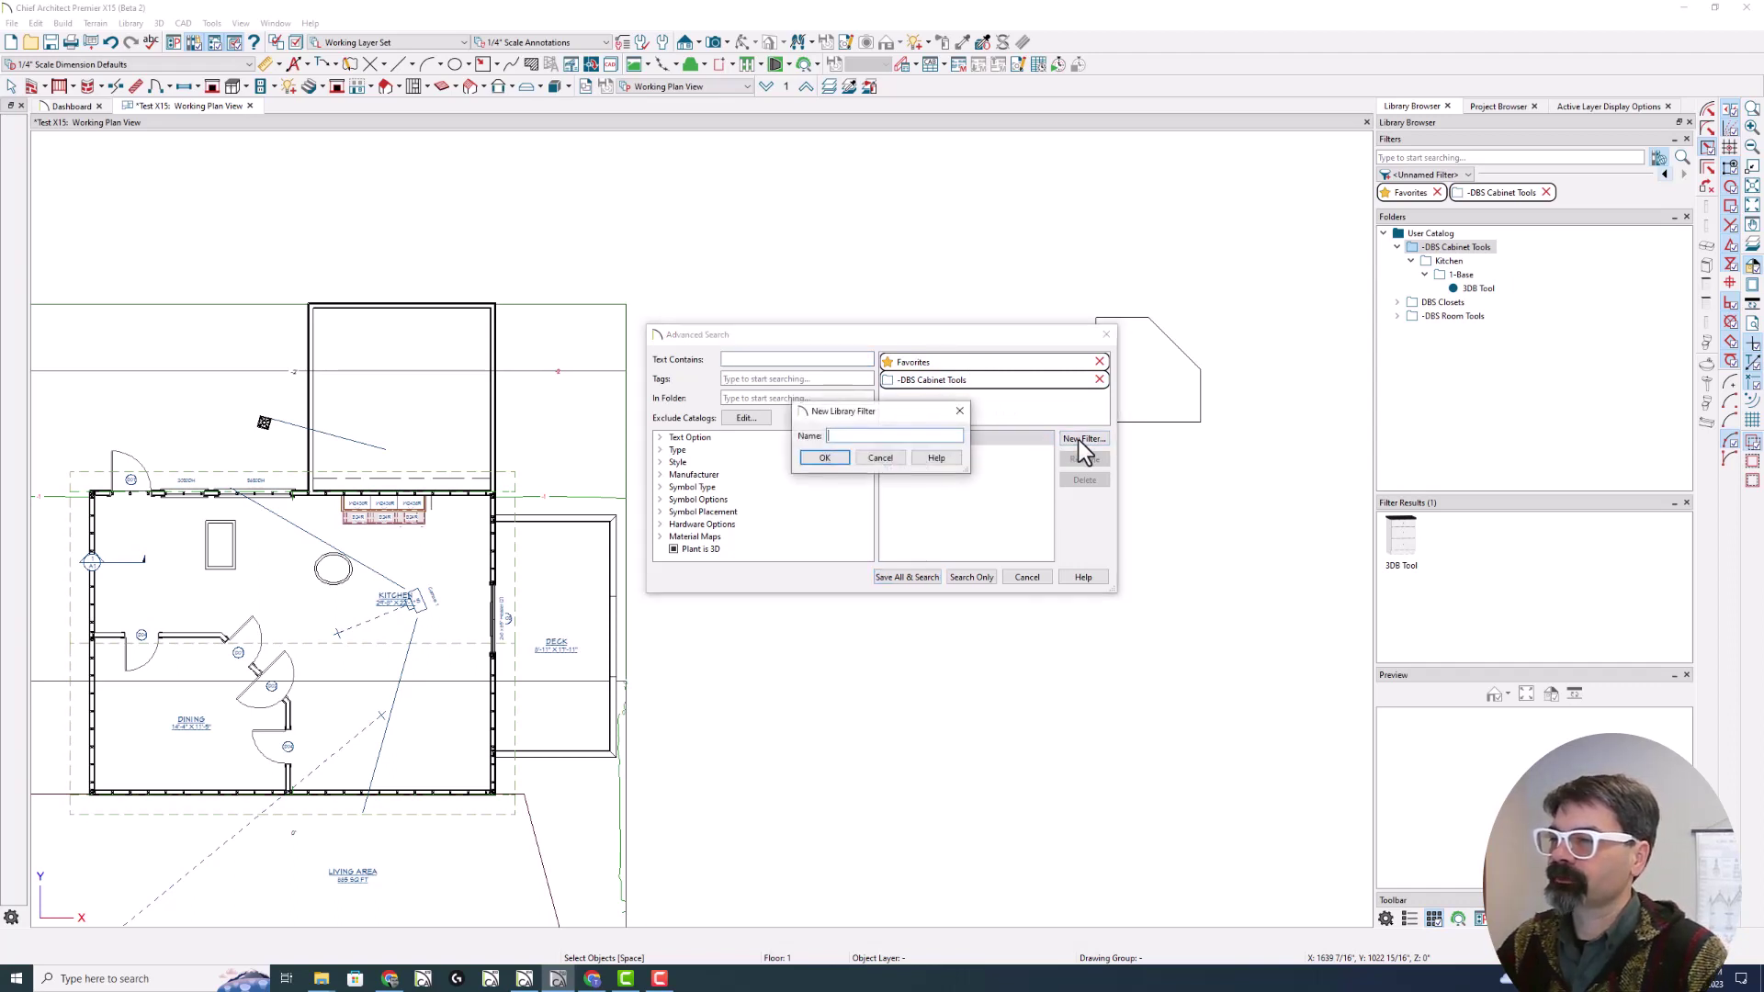
type("Base Favs")
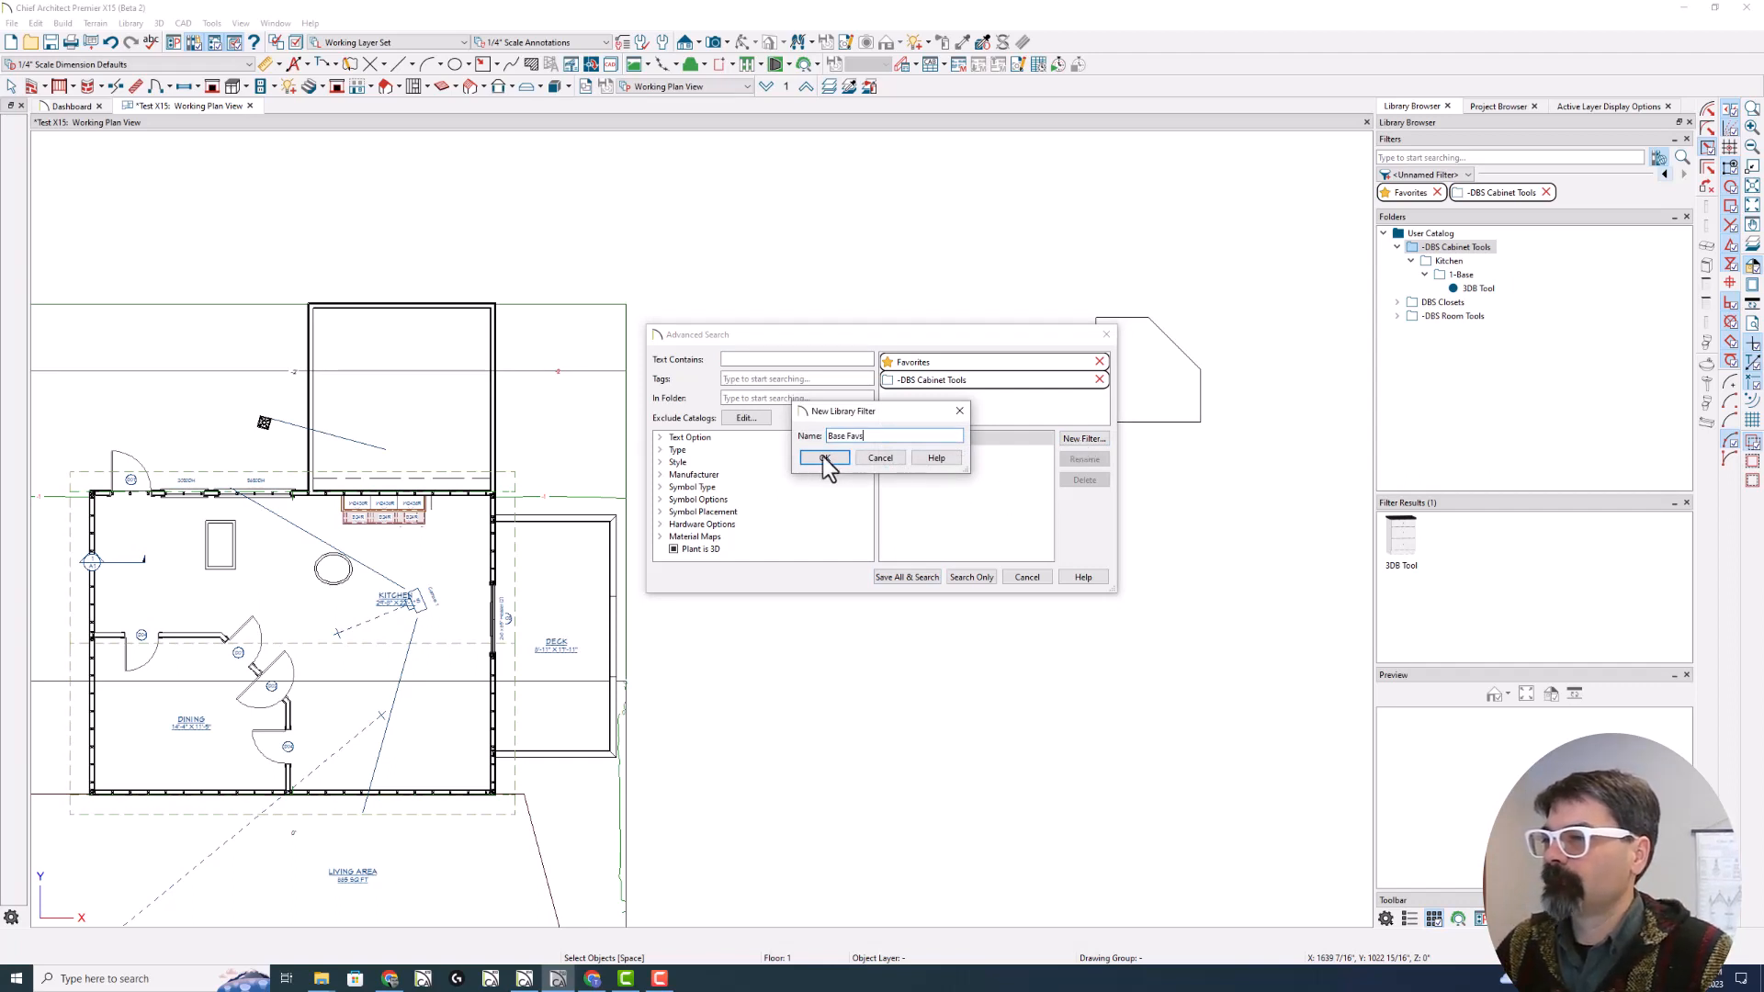
left_click(823, 458)
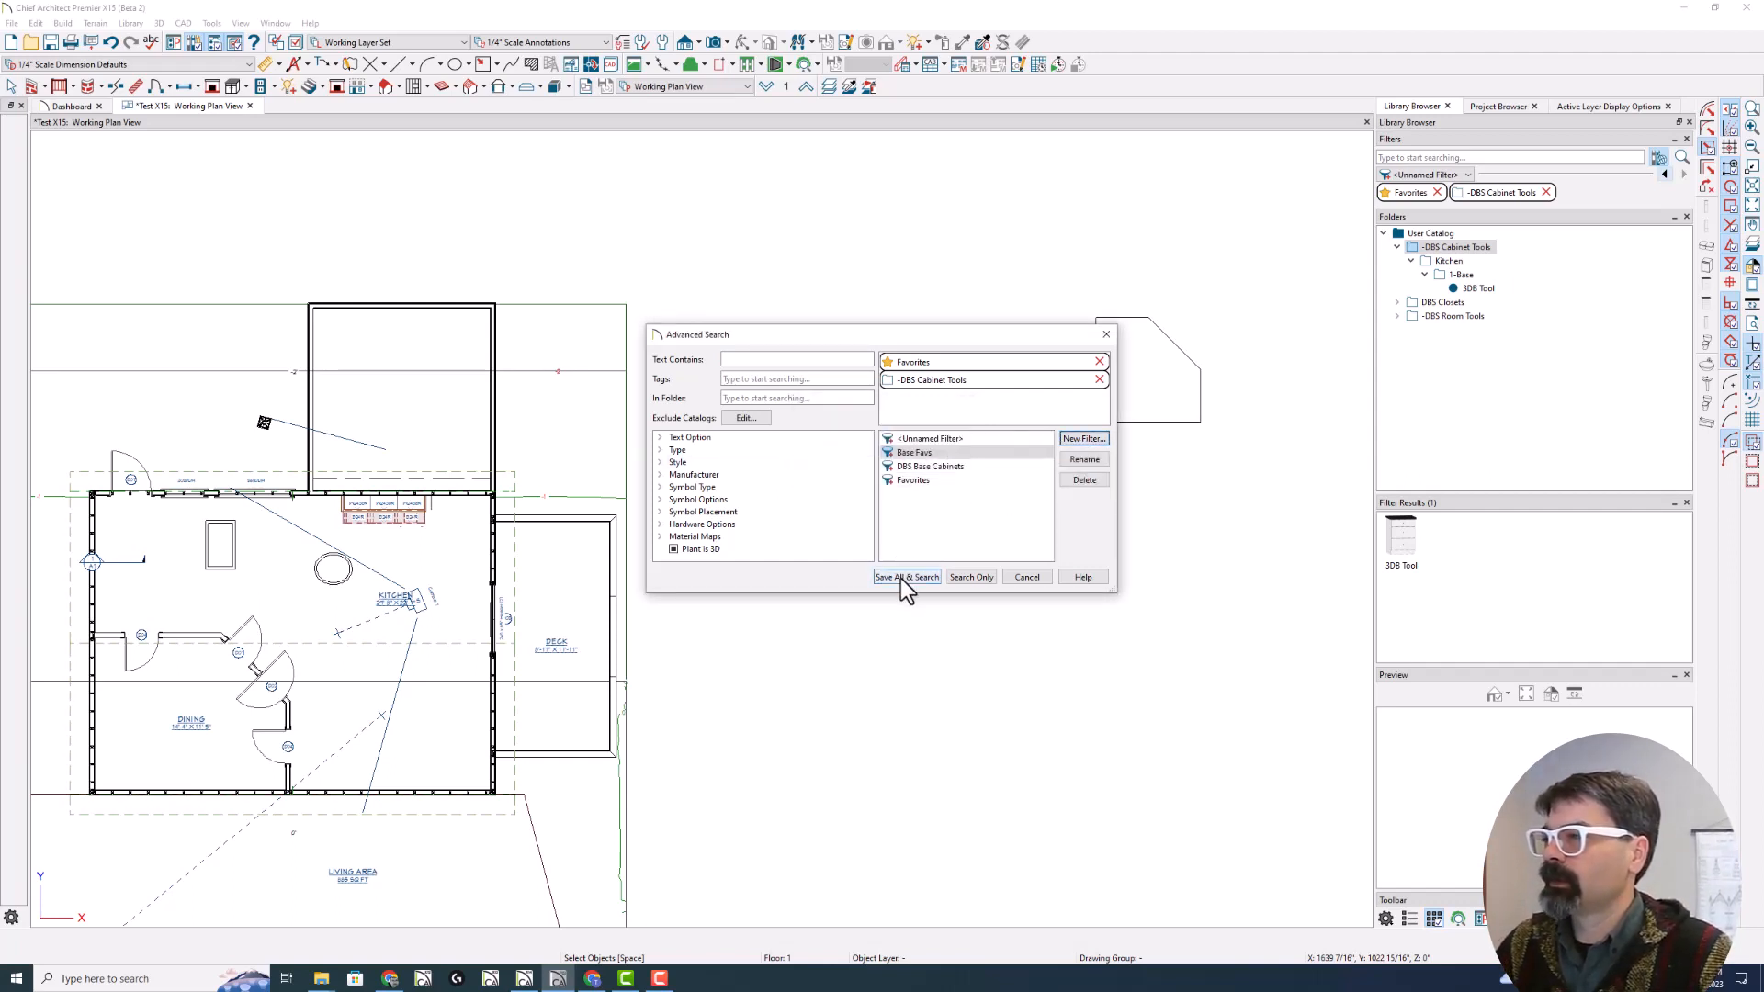
left_click(907, 577)
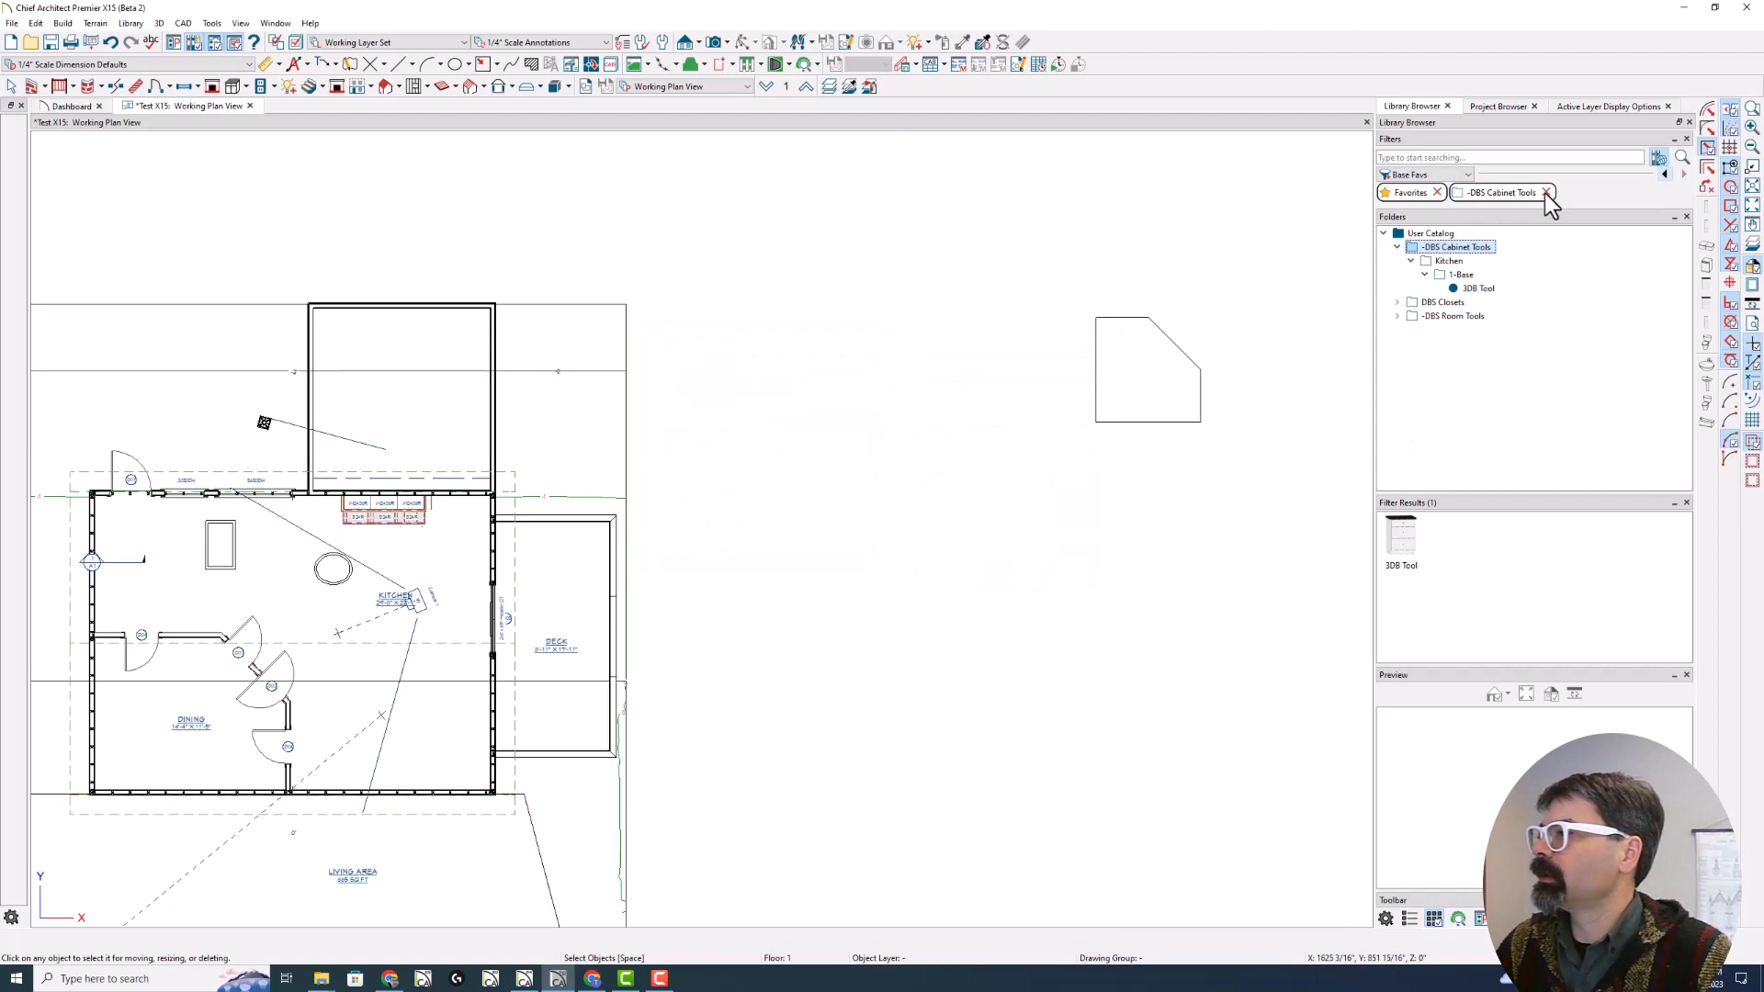
Apply the Base Favs filter from the saved filter list, returning one tool
left_click(1425, 174)
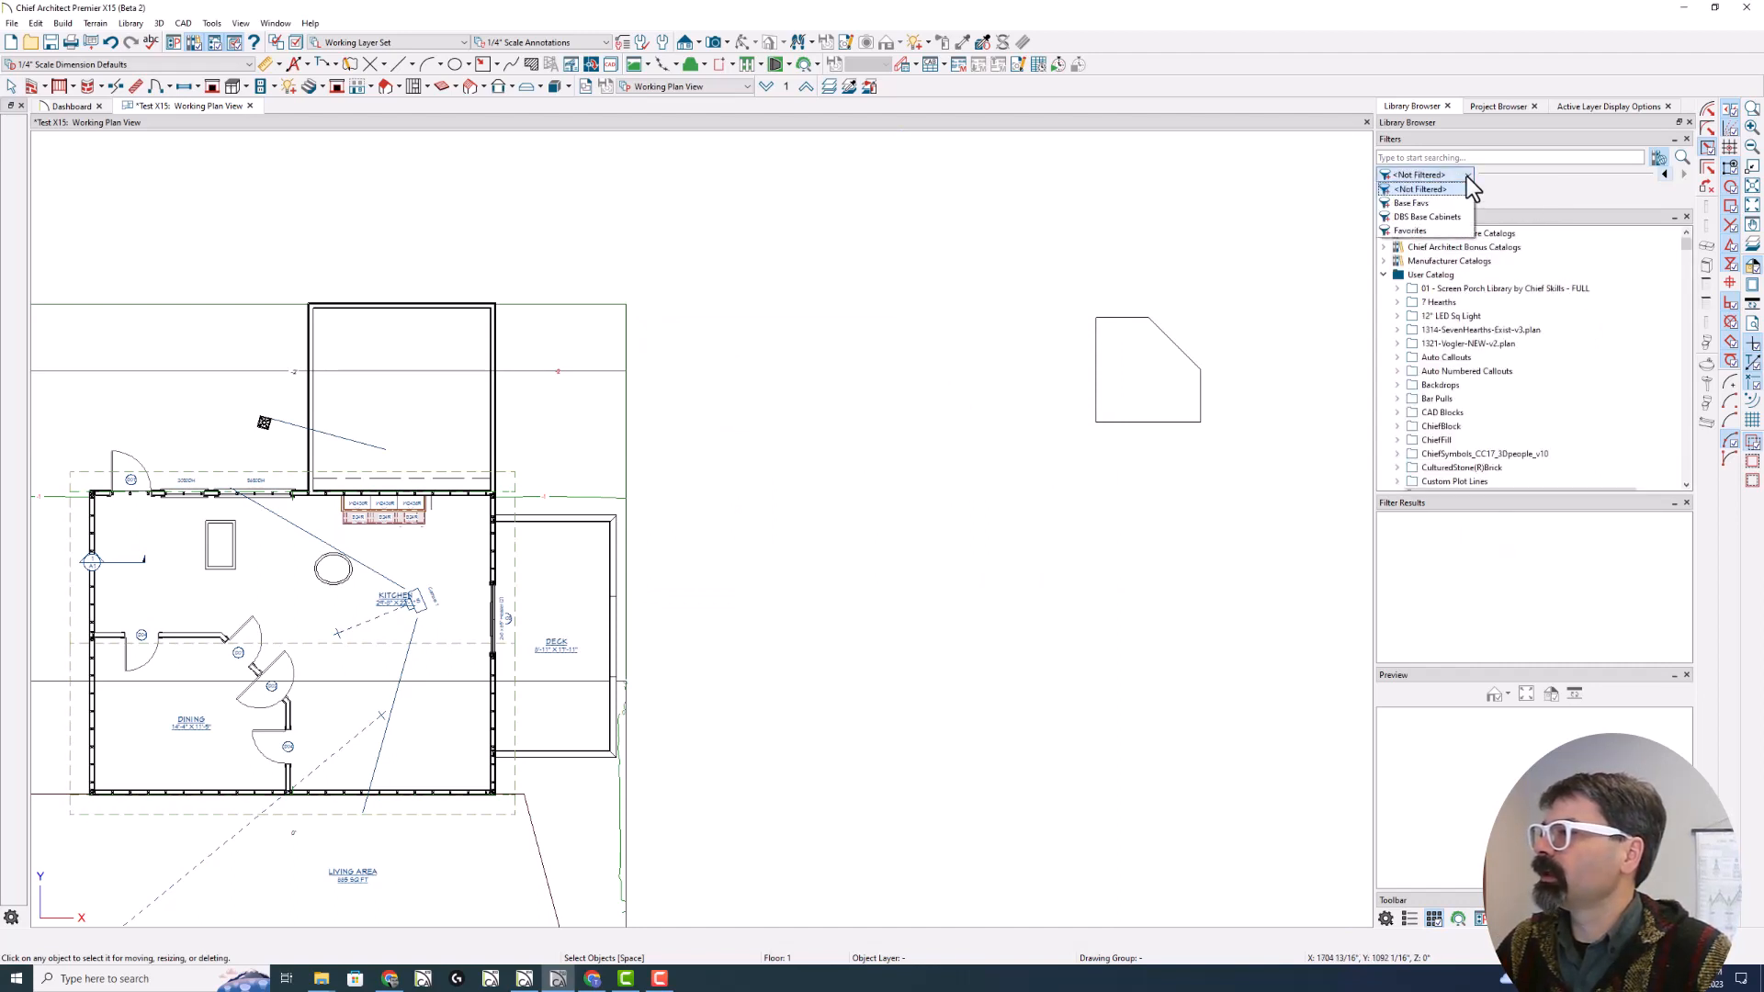
left_click(1426, 216)
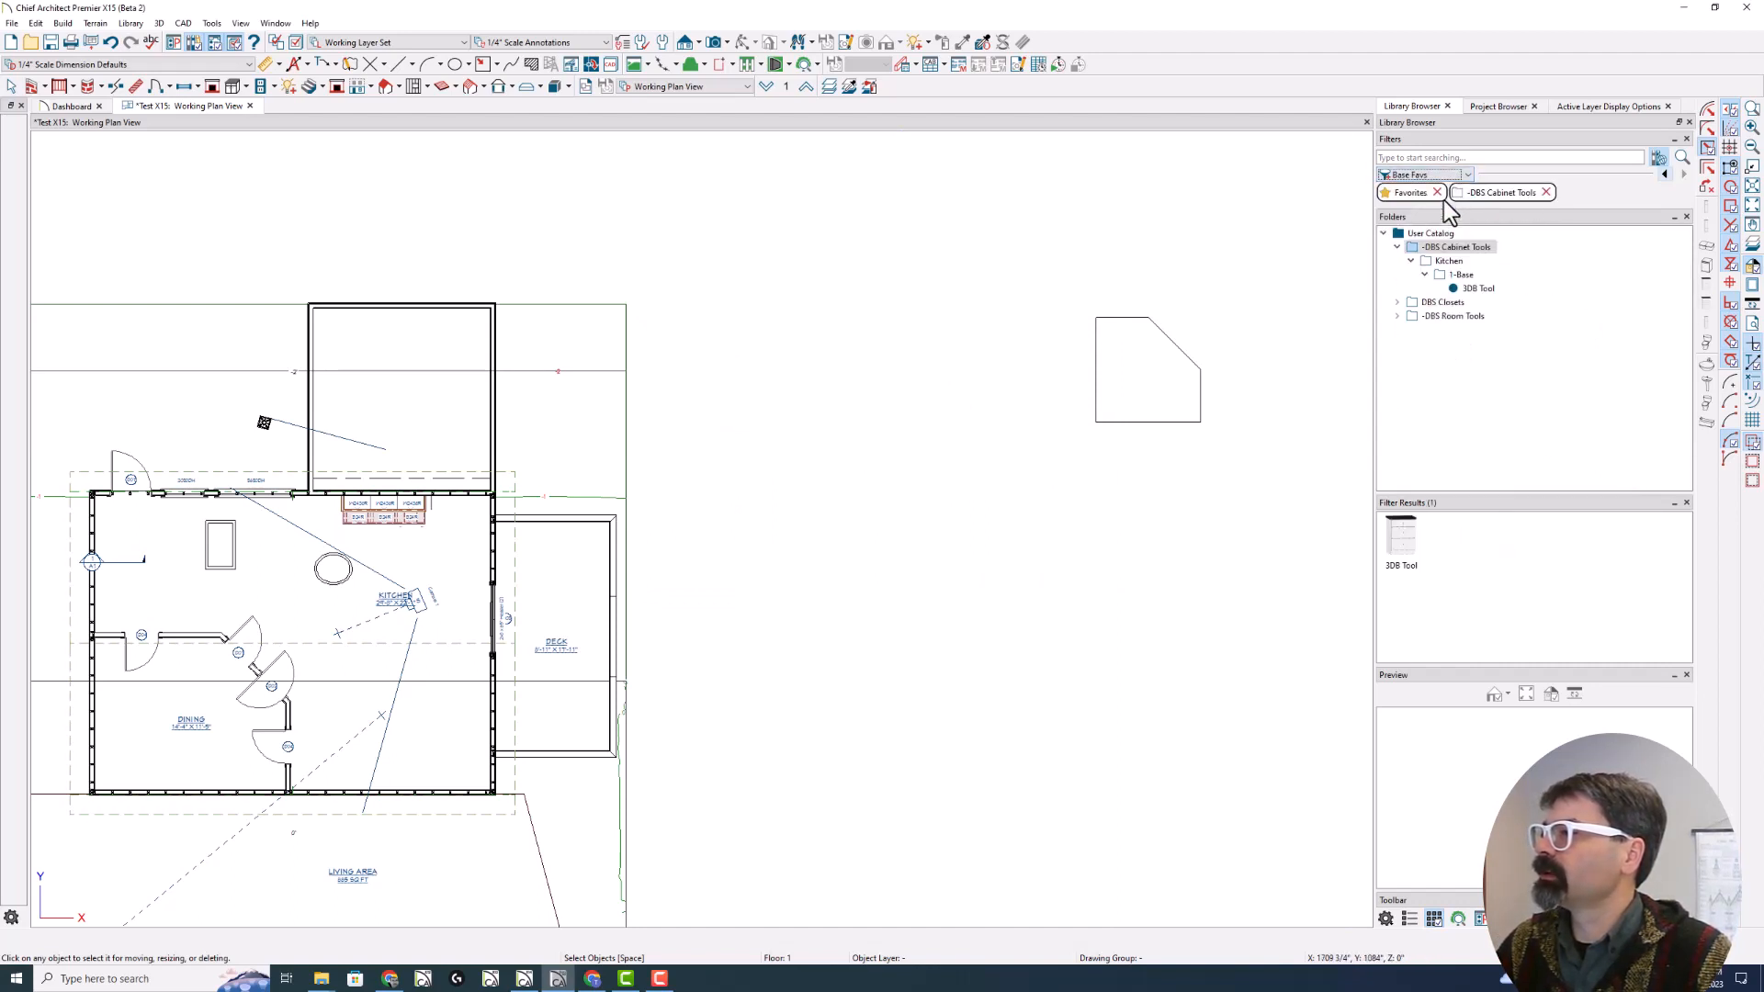
mouse_move(1415, 200)
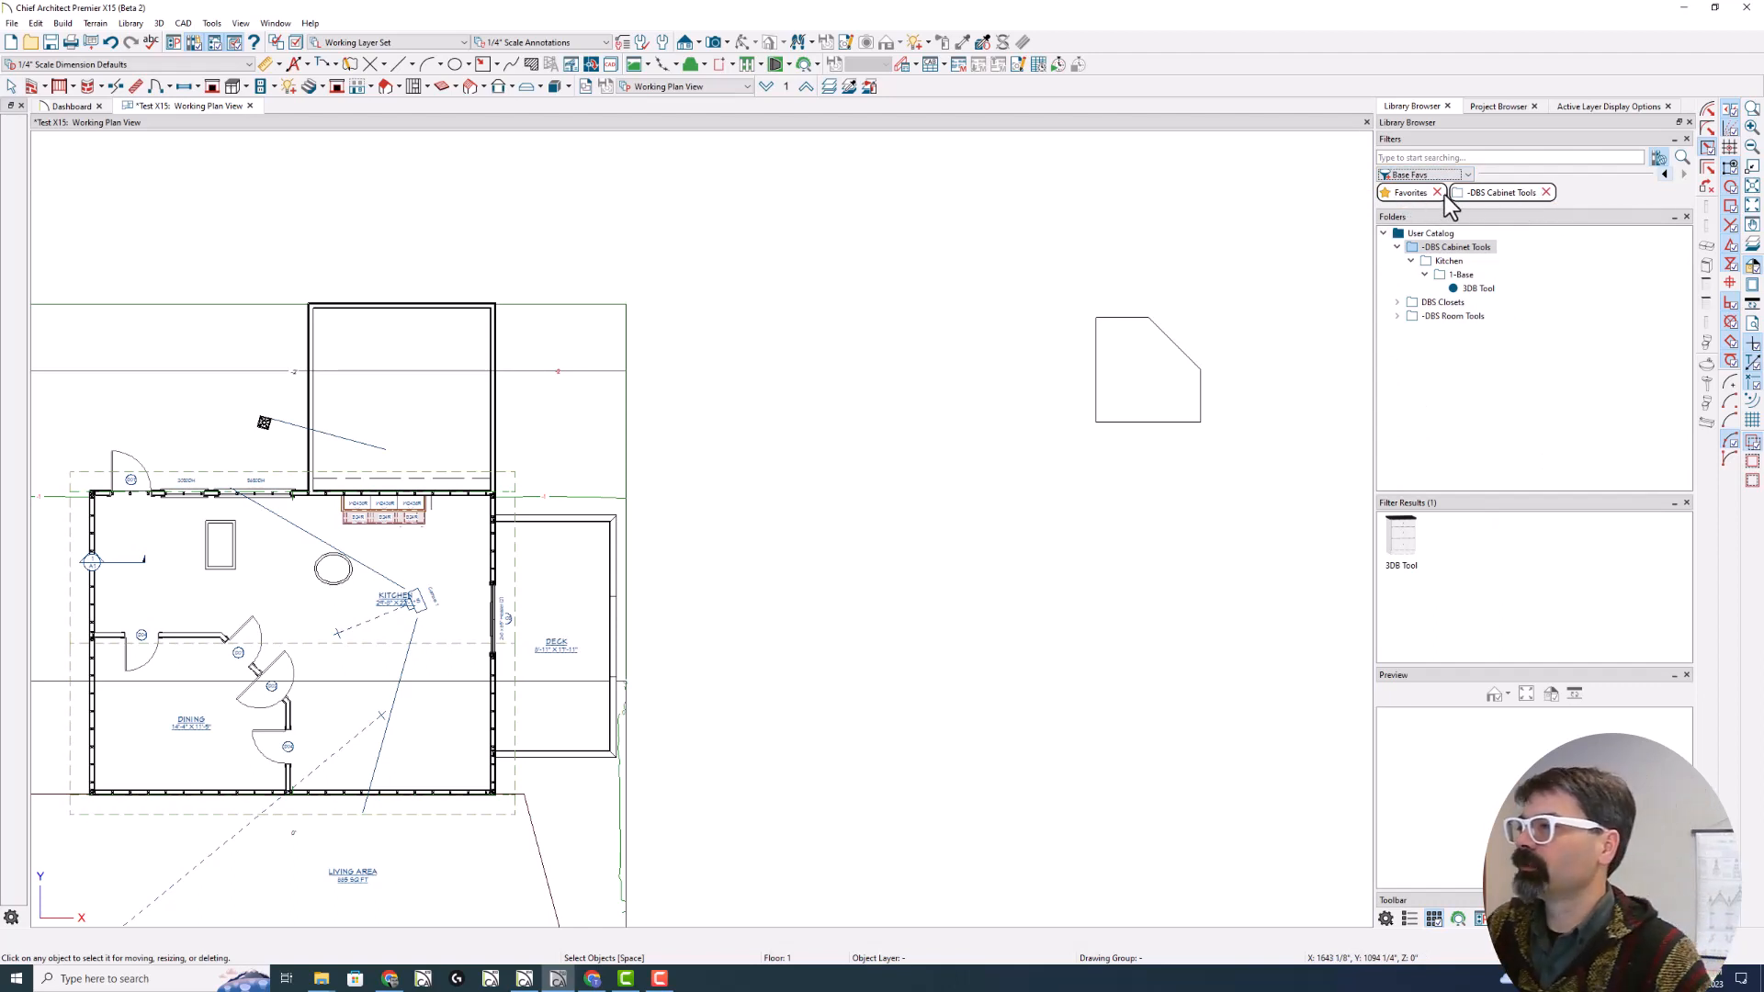
mouse_move(1504, 203)
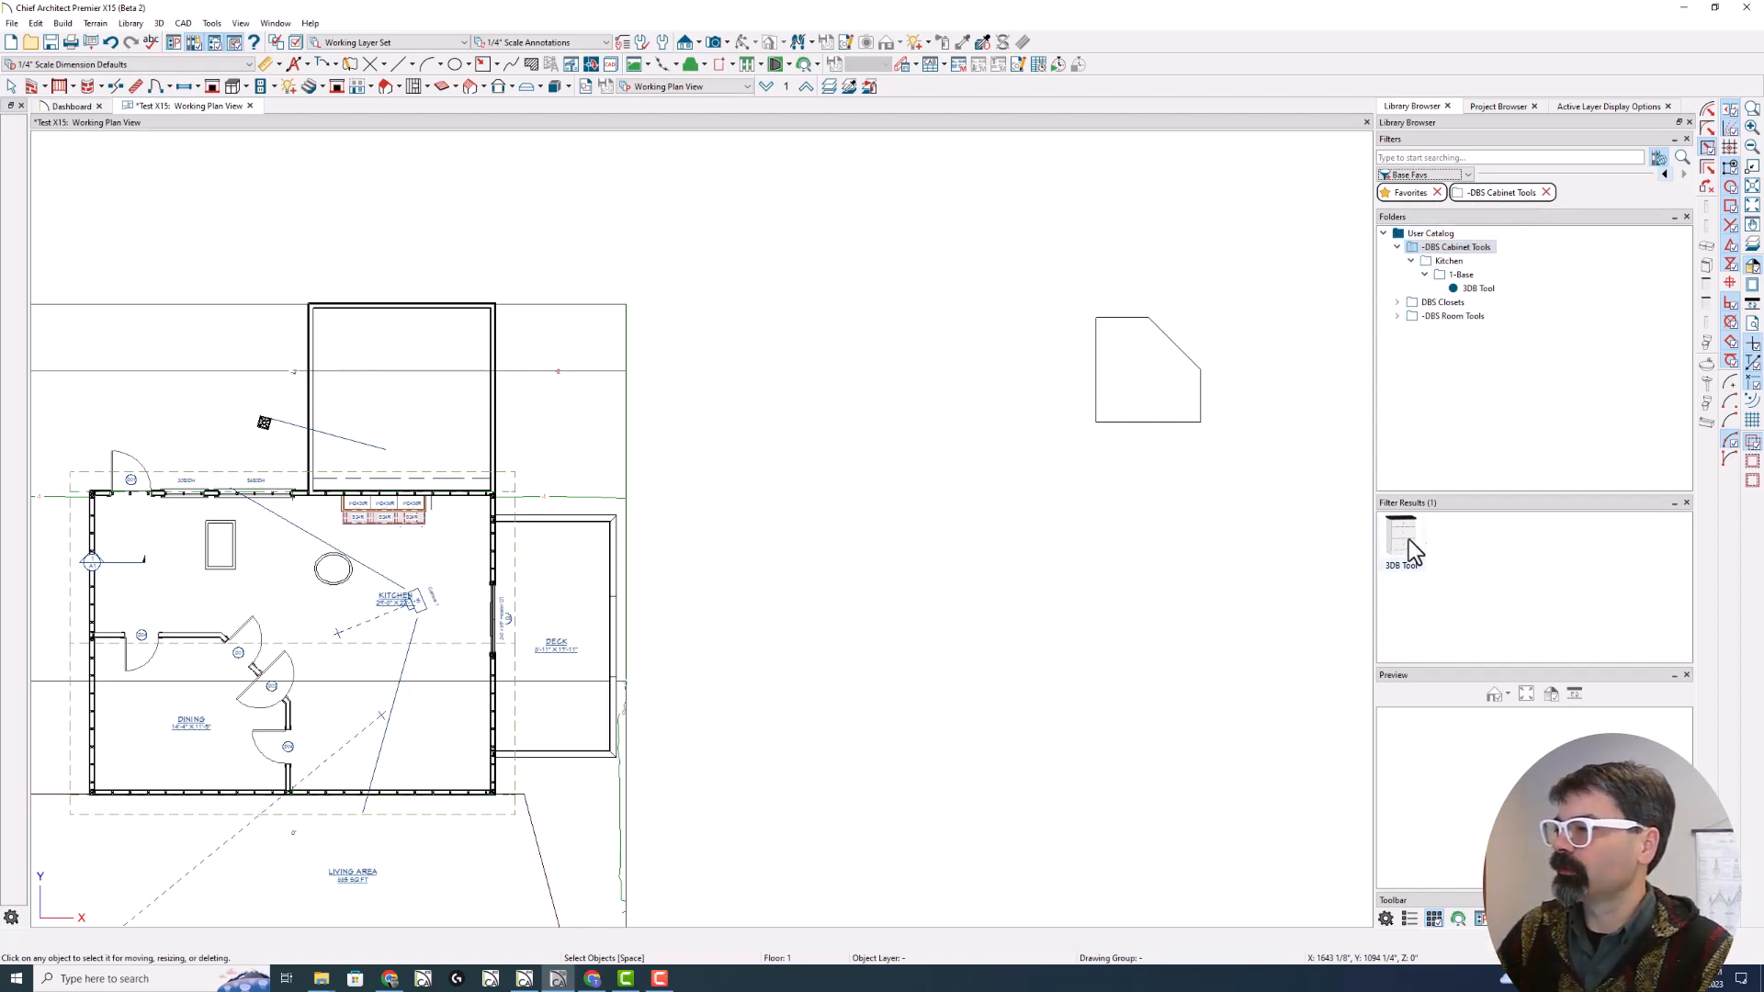
Clear the filter and mark Apron Sink Base in Kitchen > 1-Base as a favorite
left_click(1457, 246)
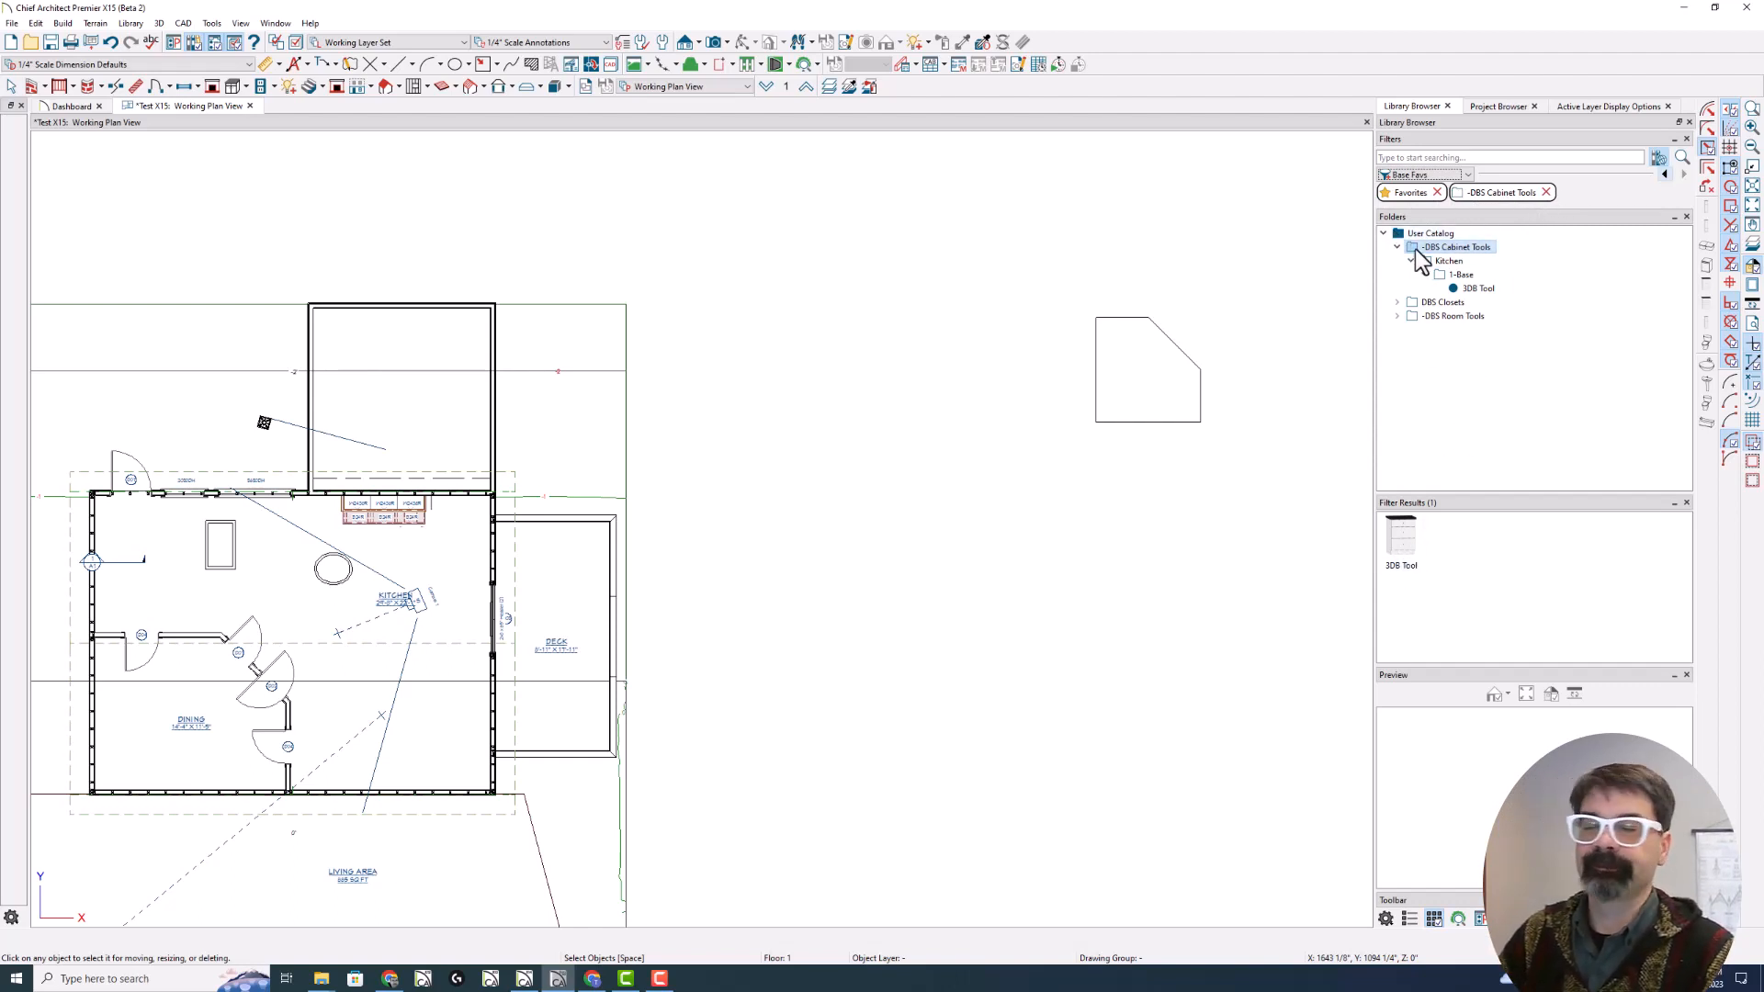
left_click(1424, 192)
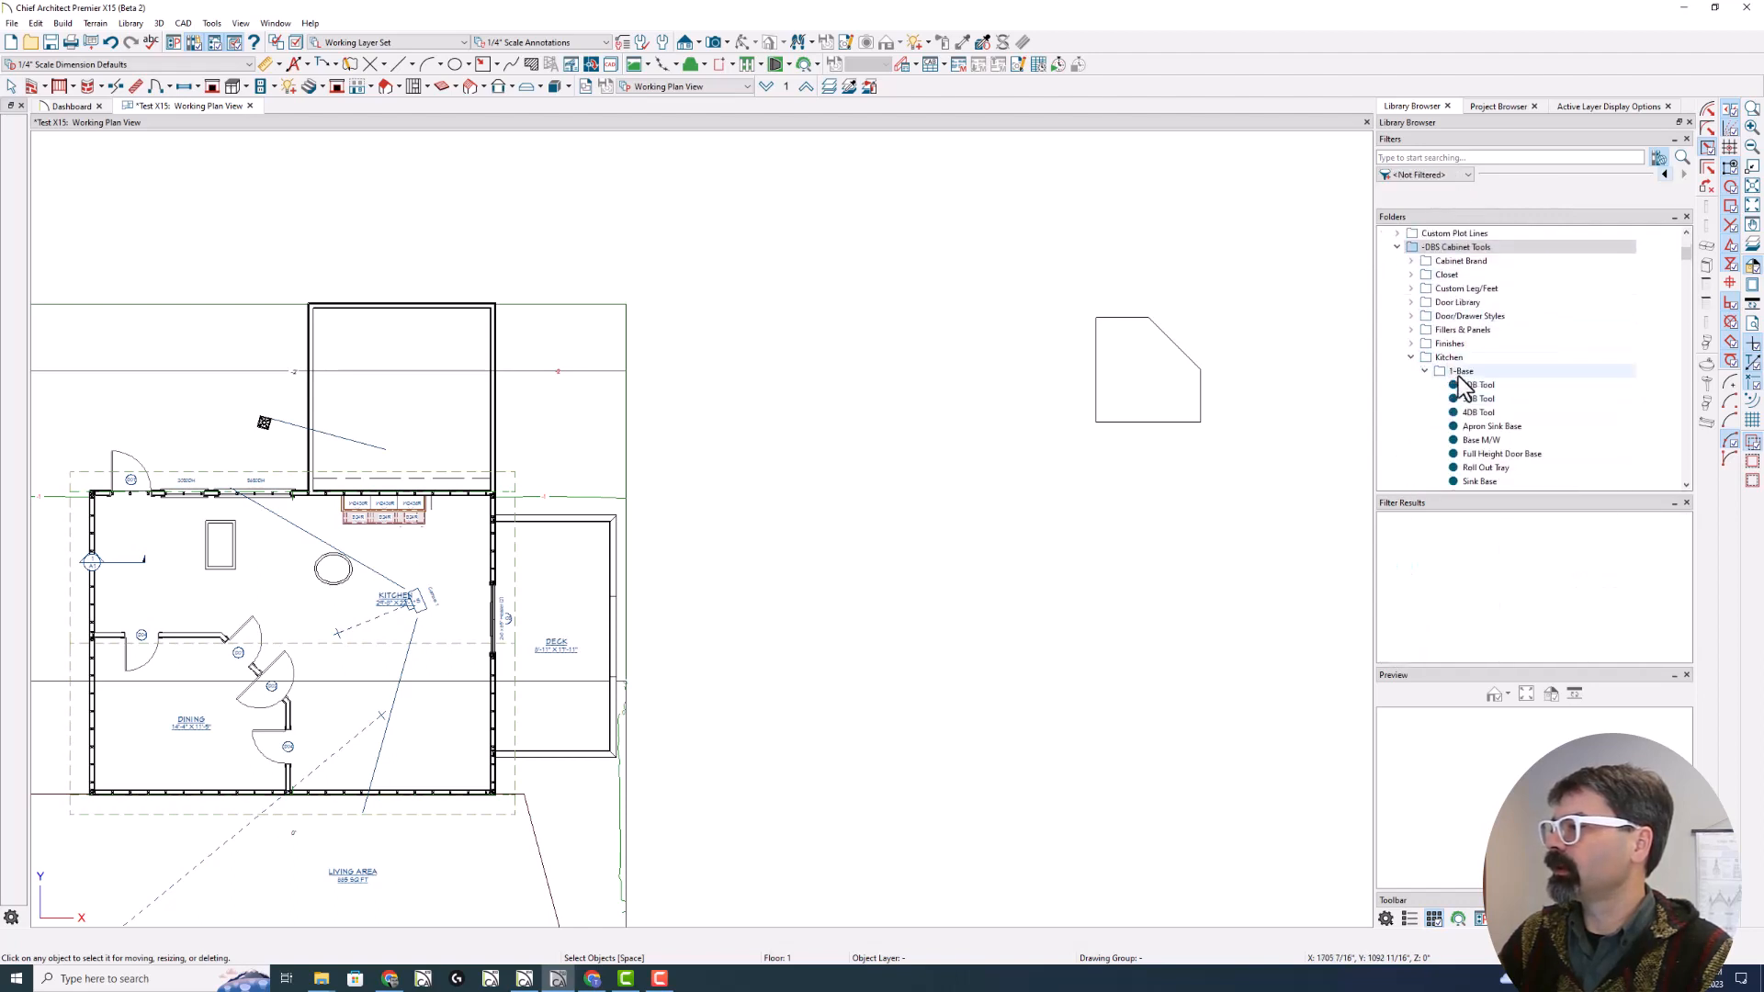
left_click(1459, 371)
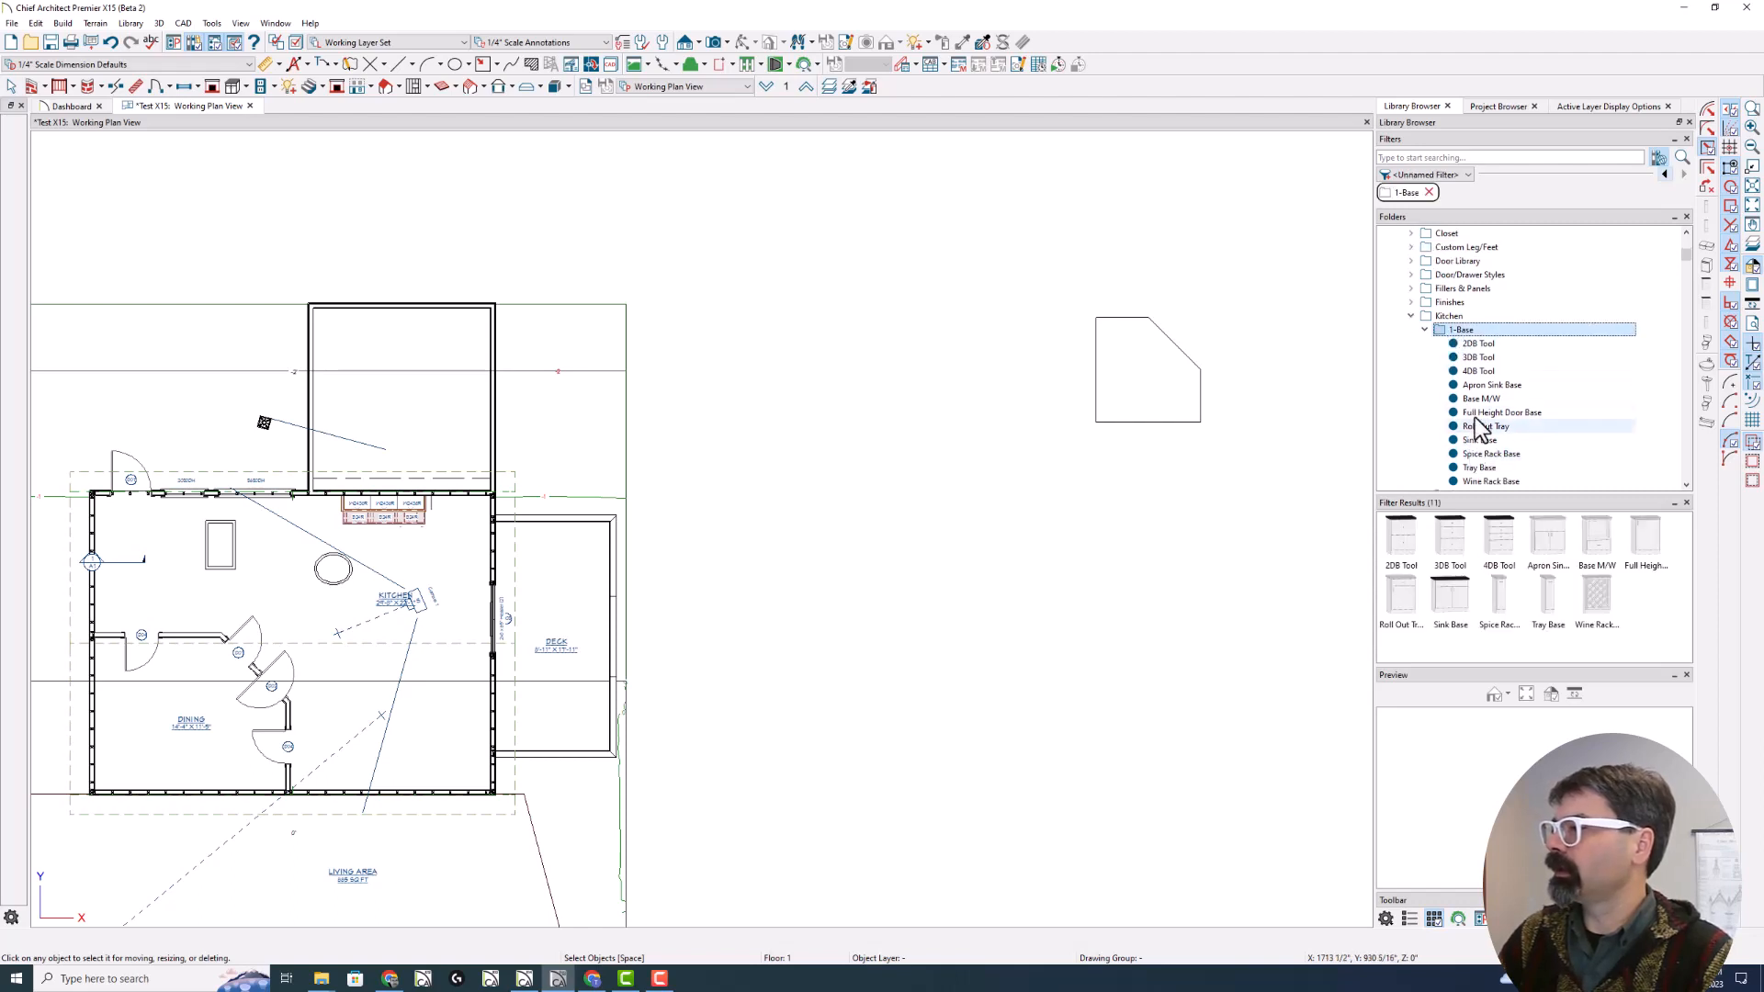
right_click(1477, 385)
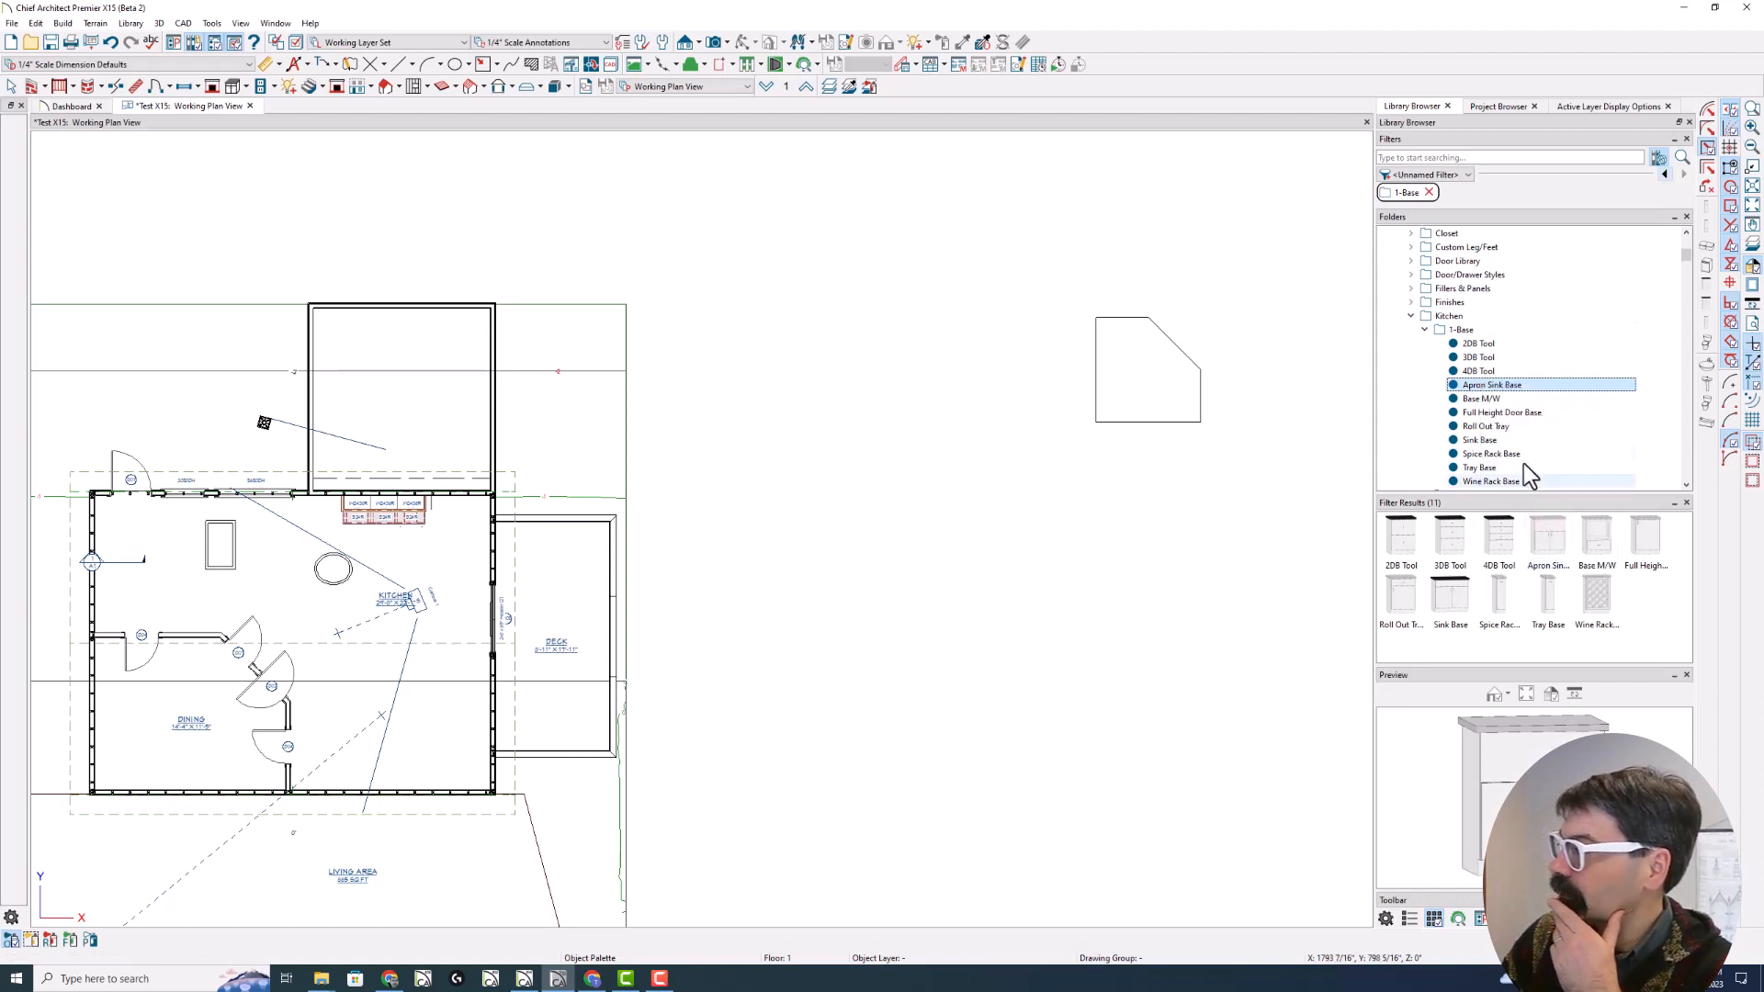
left_click(1461, 175)
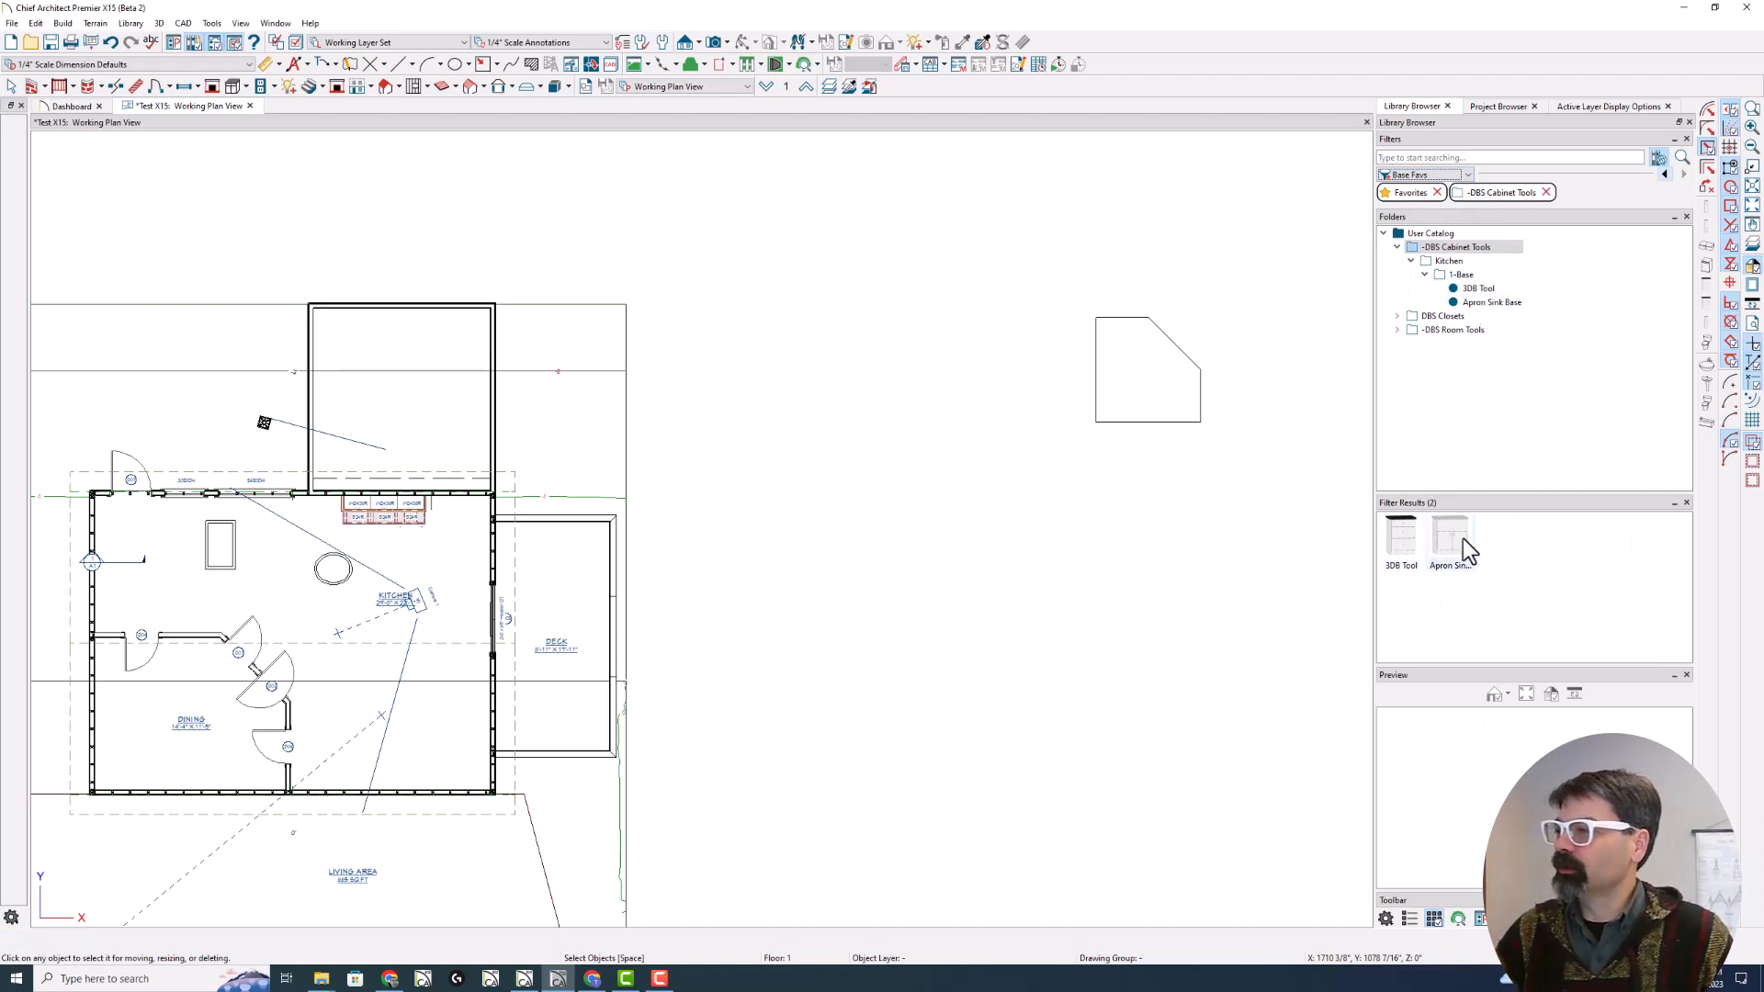
mouse_move(1462, 542)
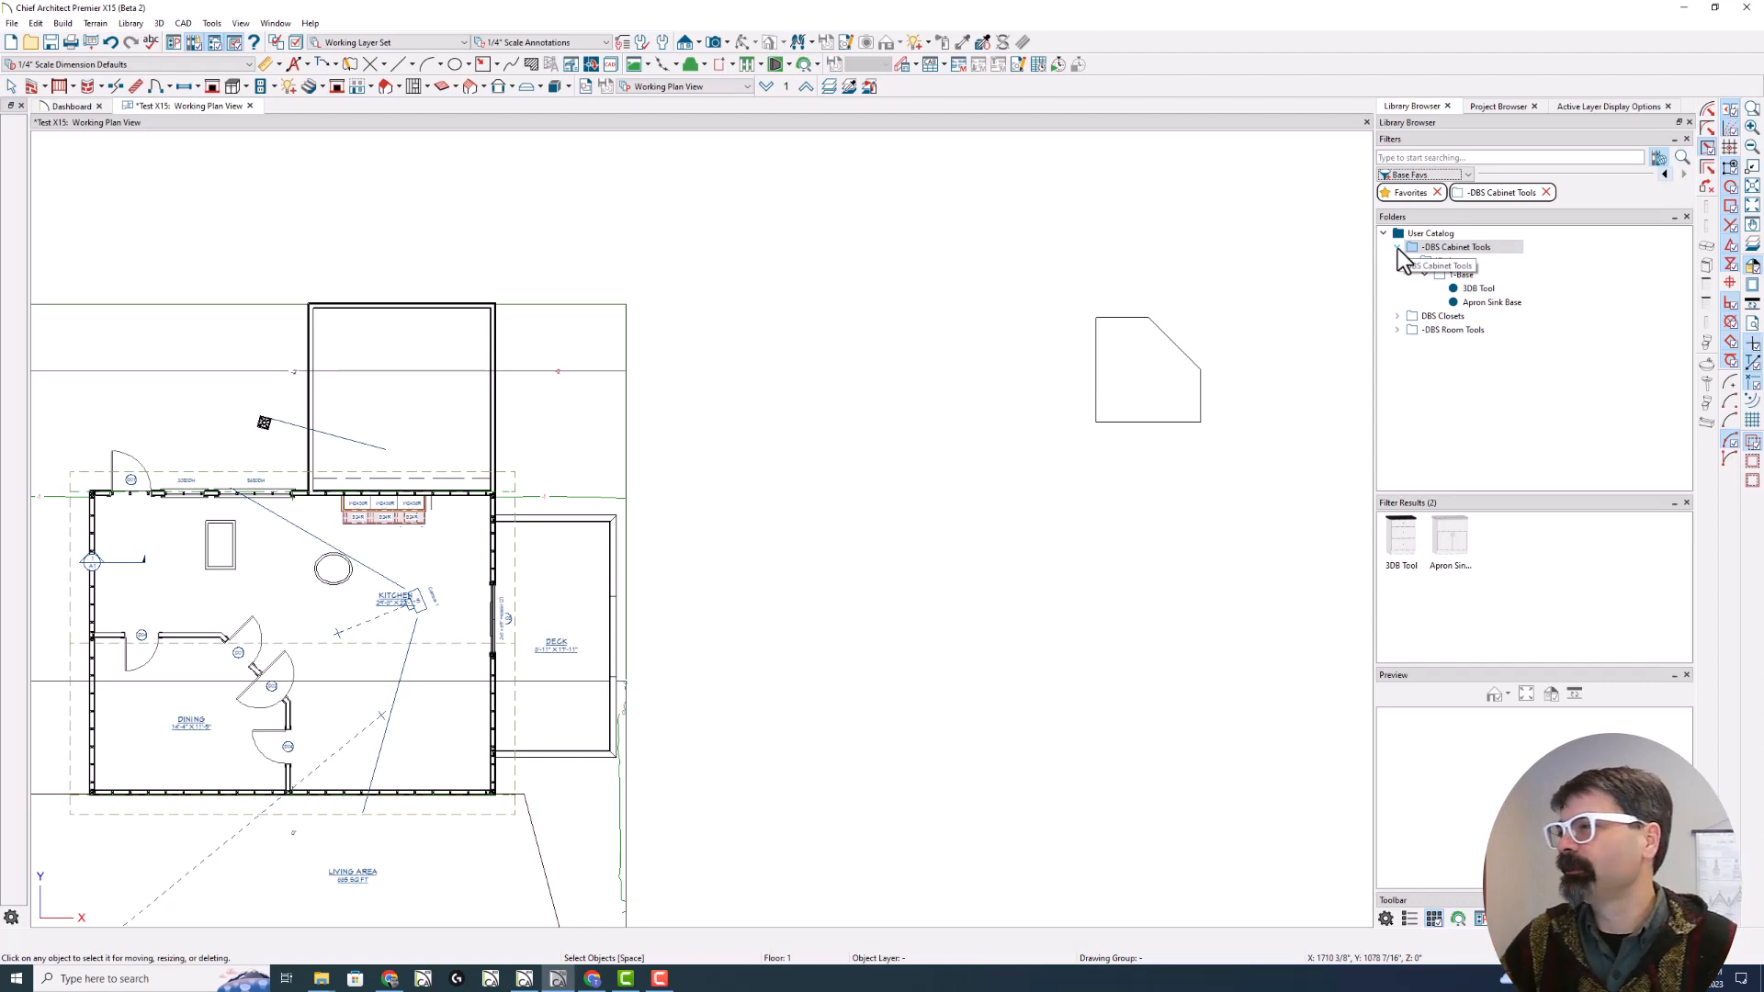
Update the AZEK Building Products catalog, dismiss its summary, and start the bonus Bathroom Accessories update
left_click(1399, 246)
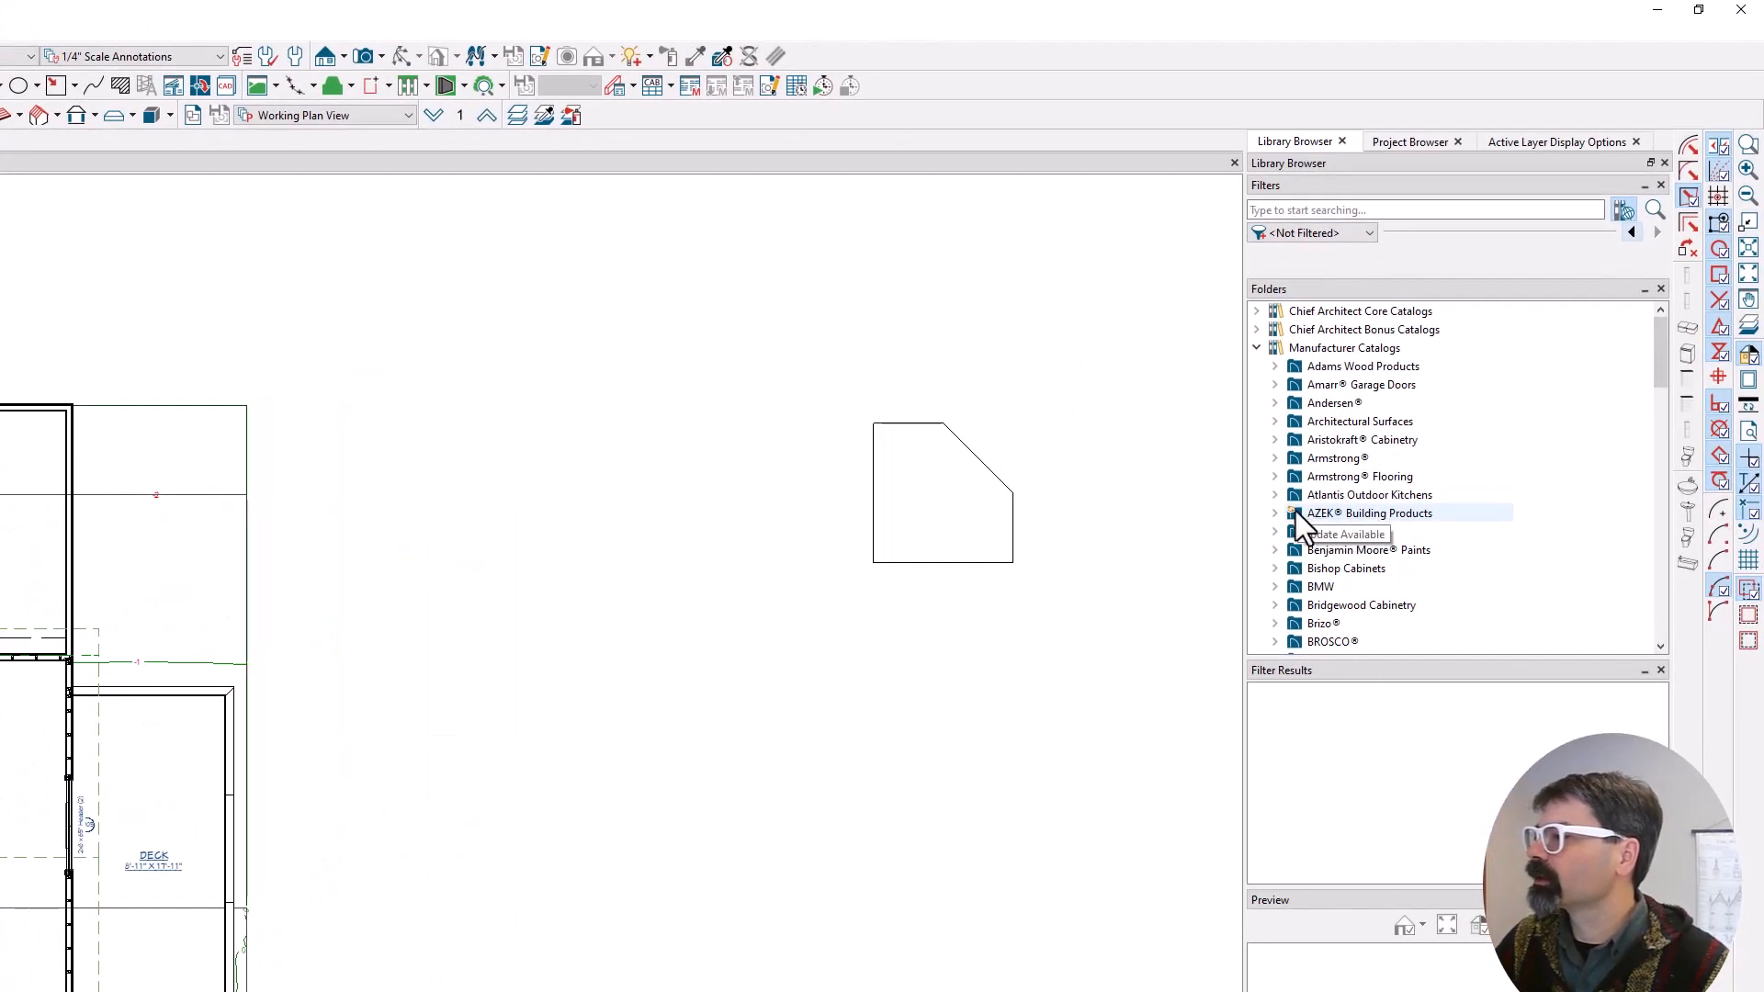
mouse_move(1329, 533)
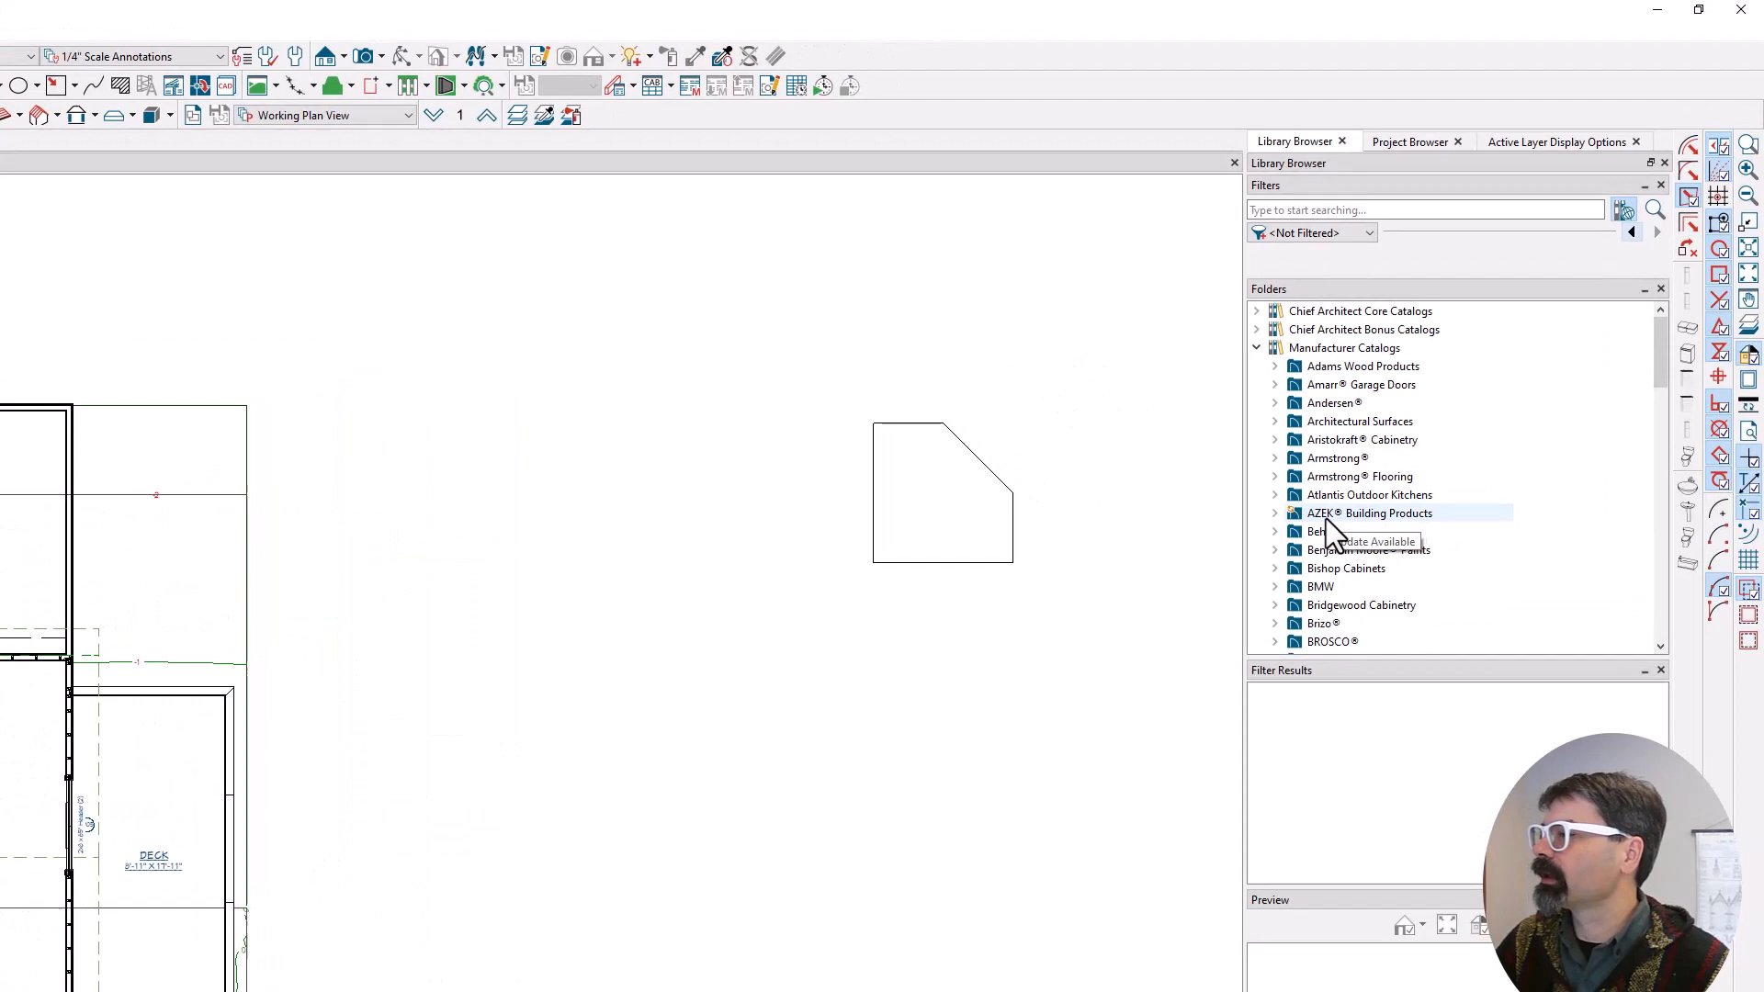
left_click(1370, 513)
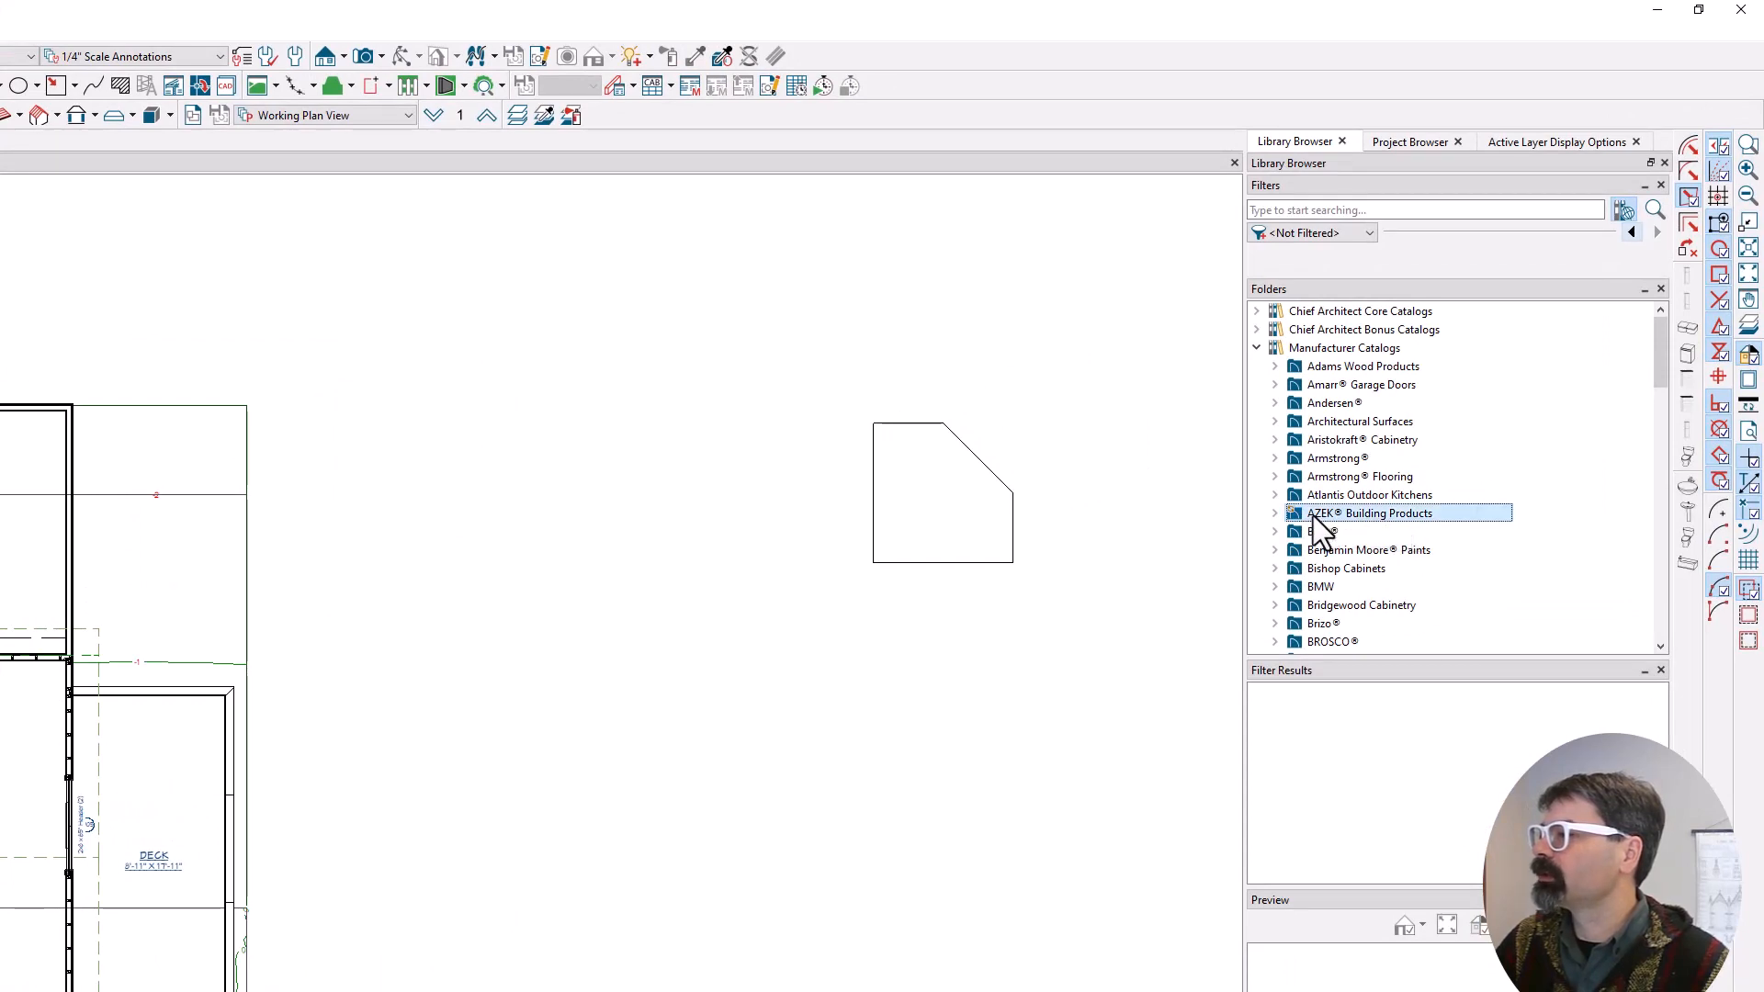
right_click(1370, 513)
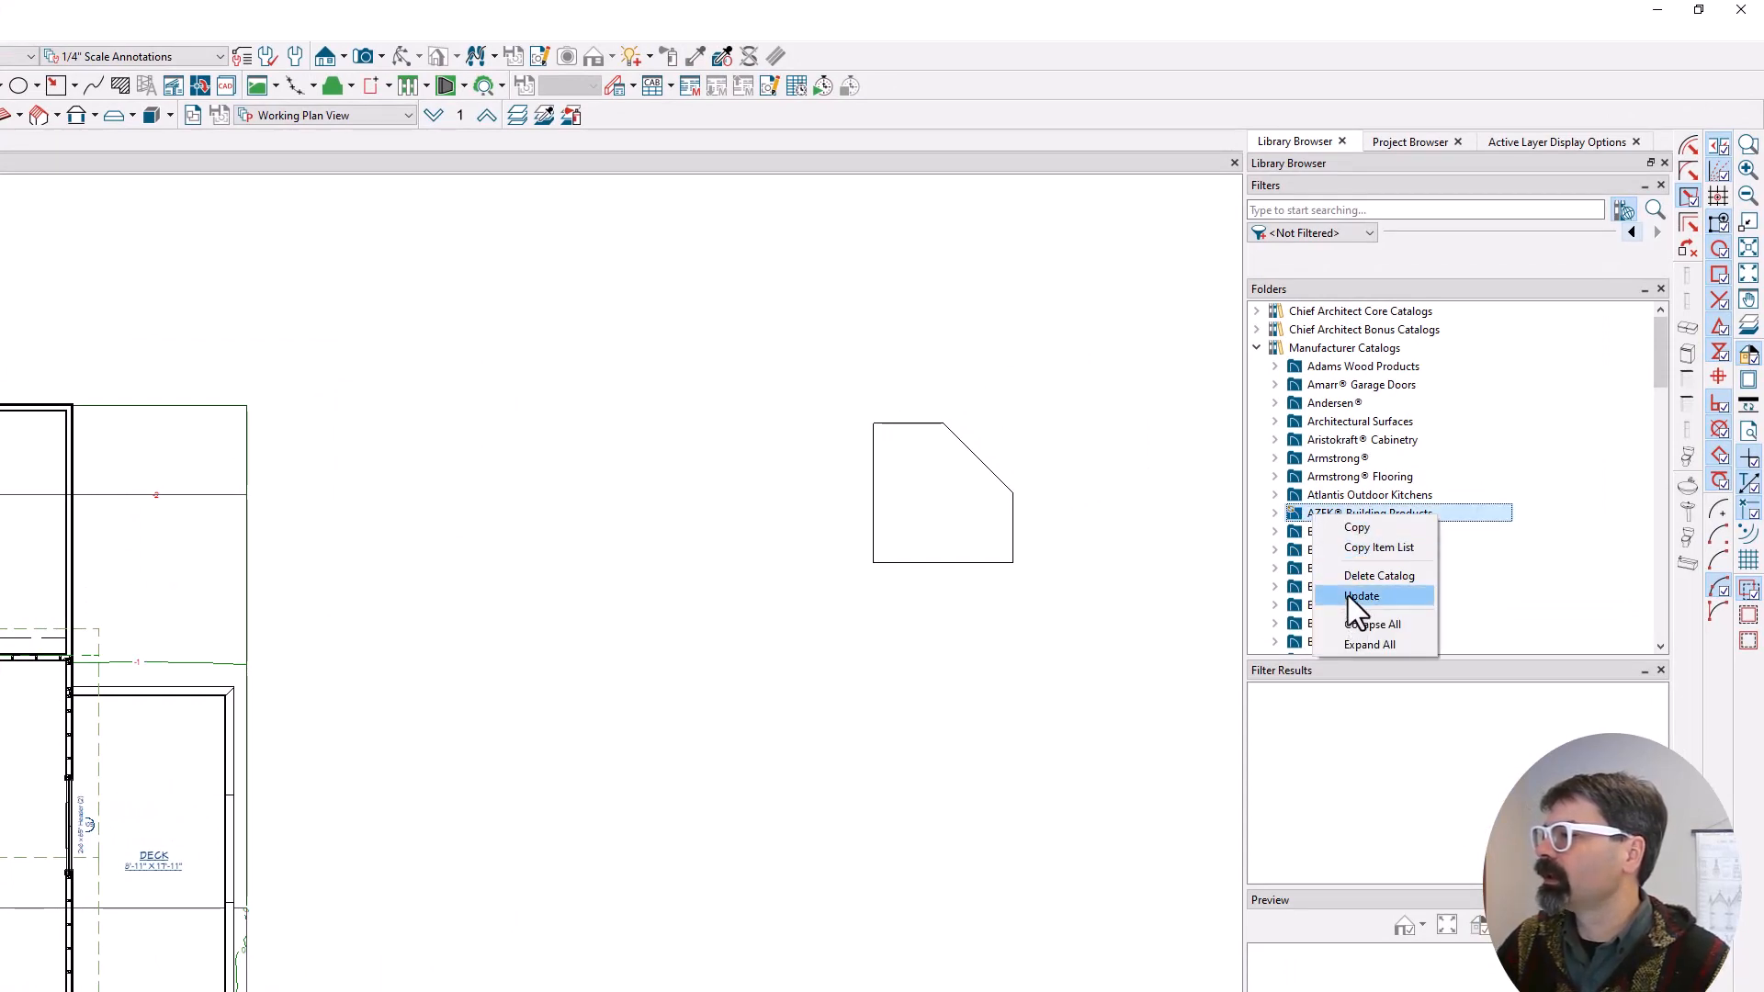
left_click(1362, 596)
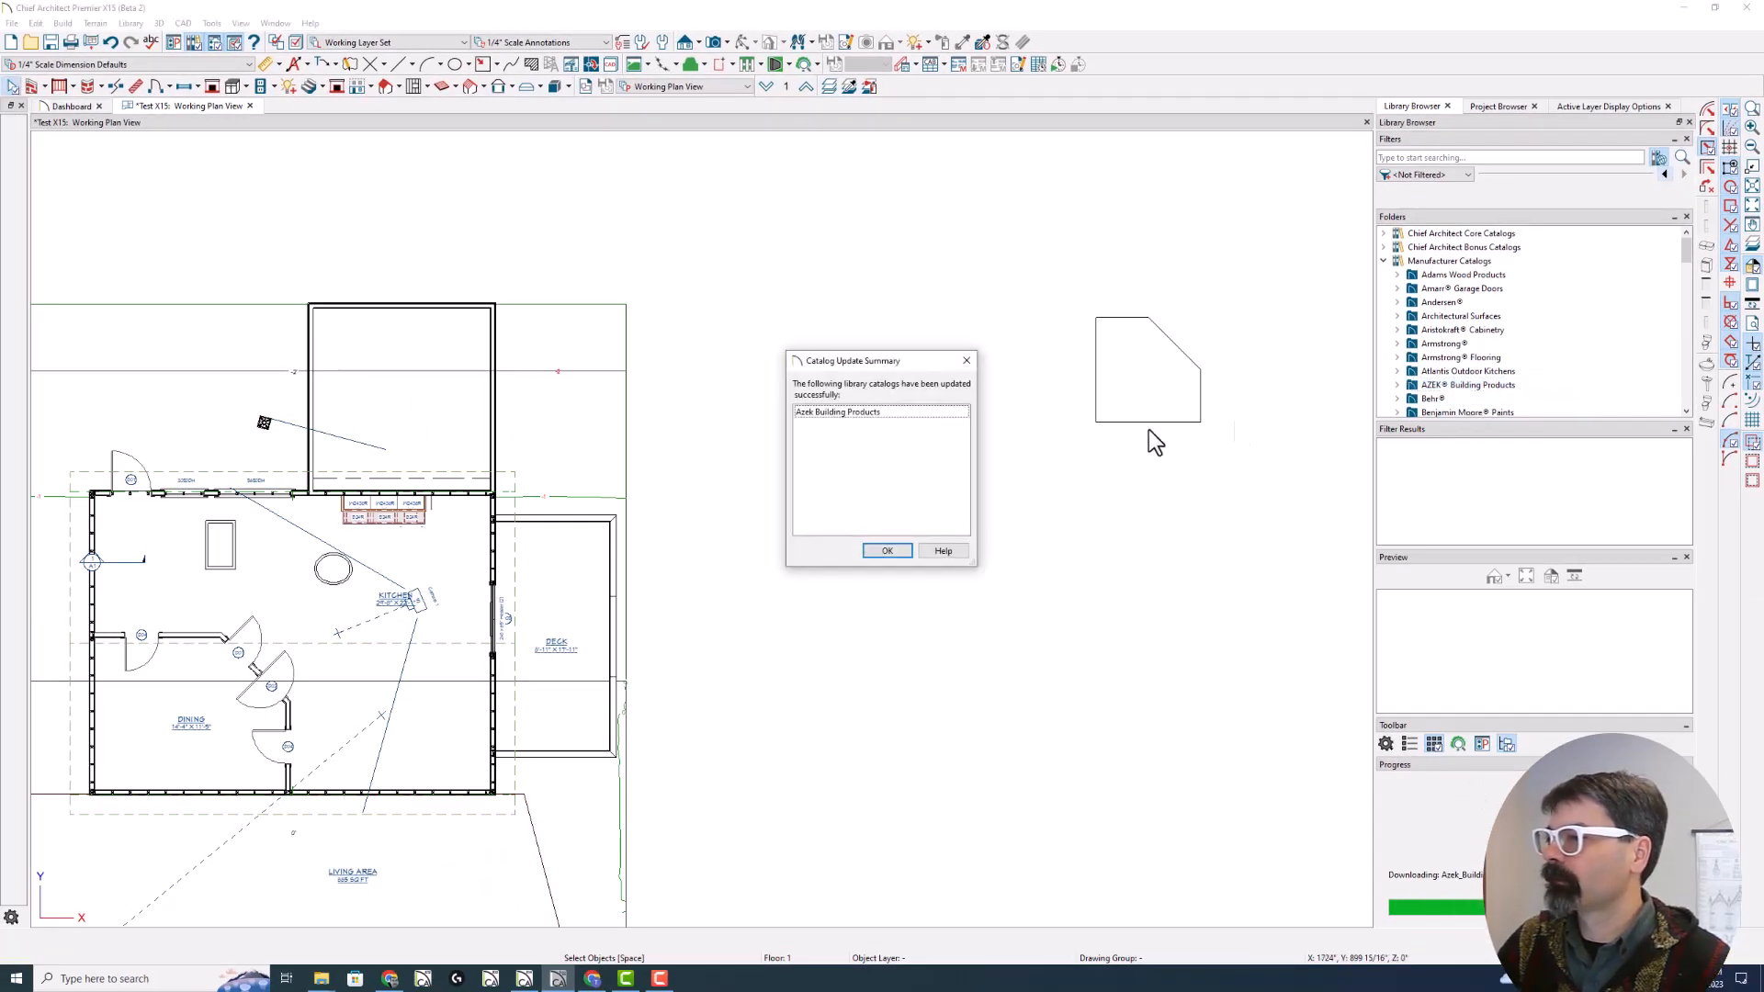
mouse_move(896, 503)
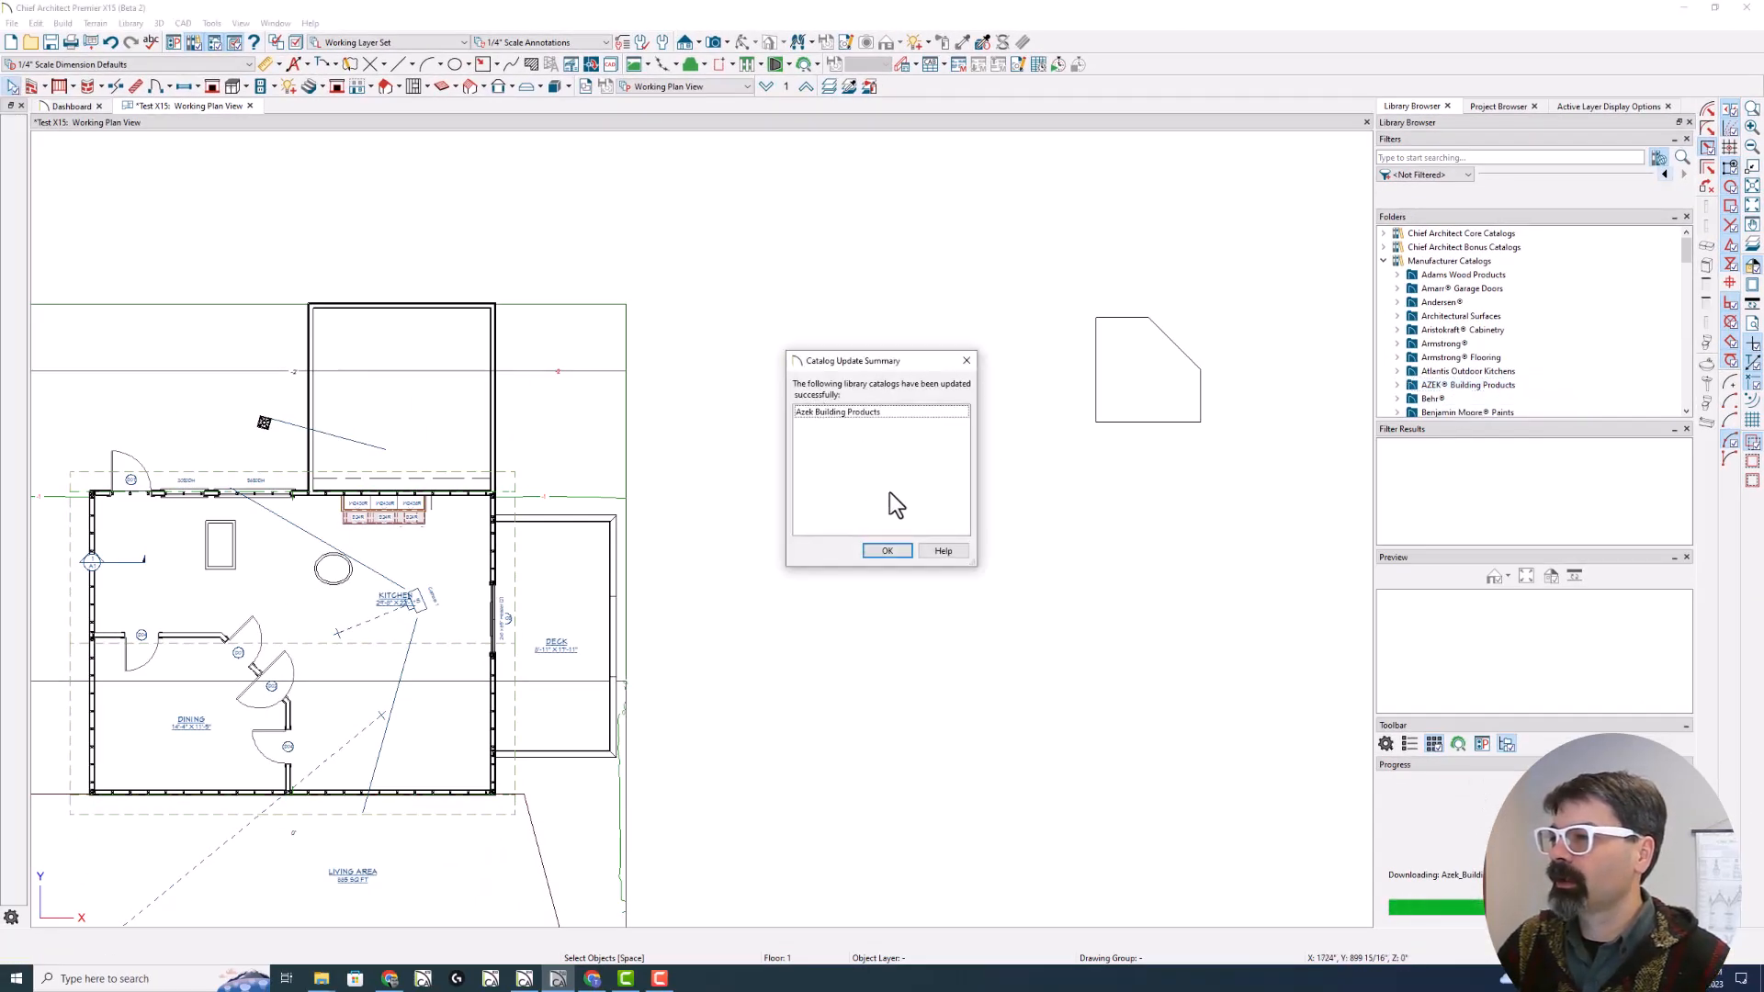
left_click(887, 551)
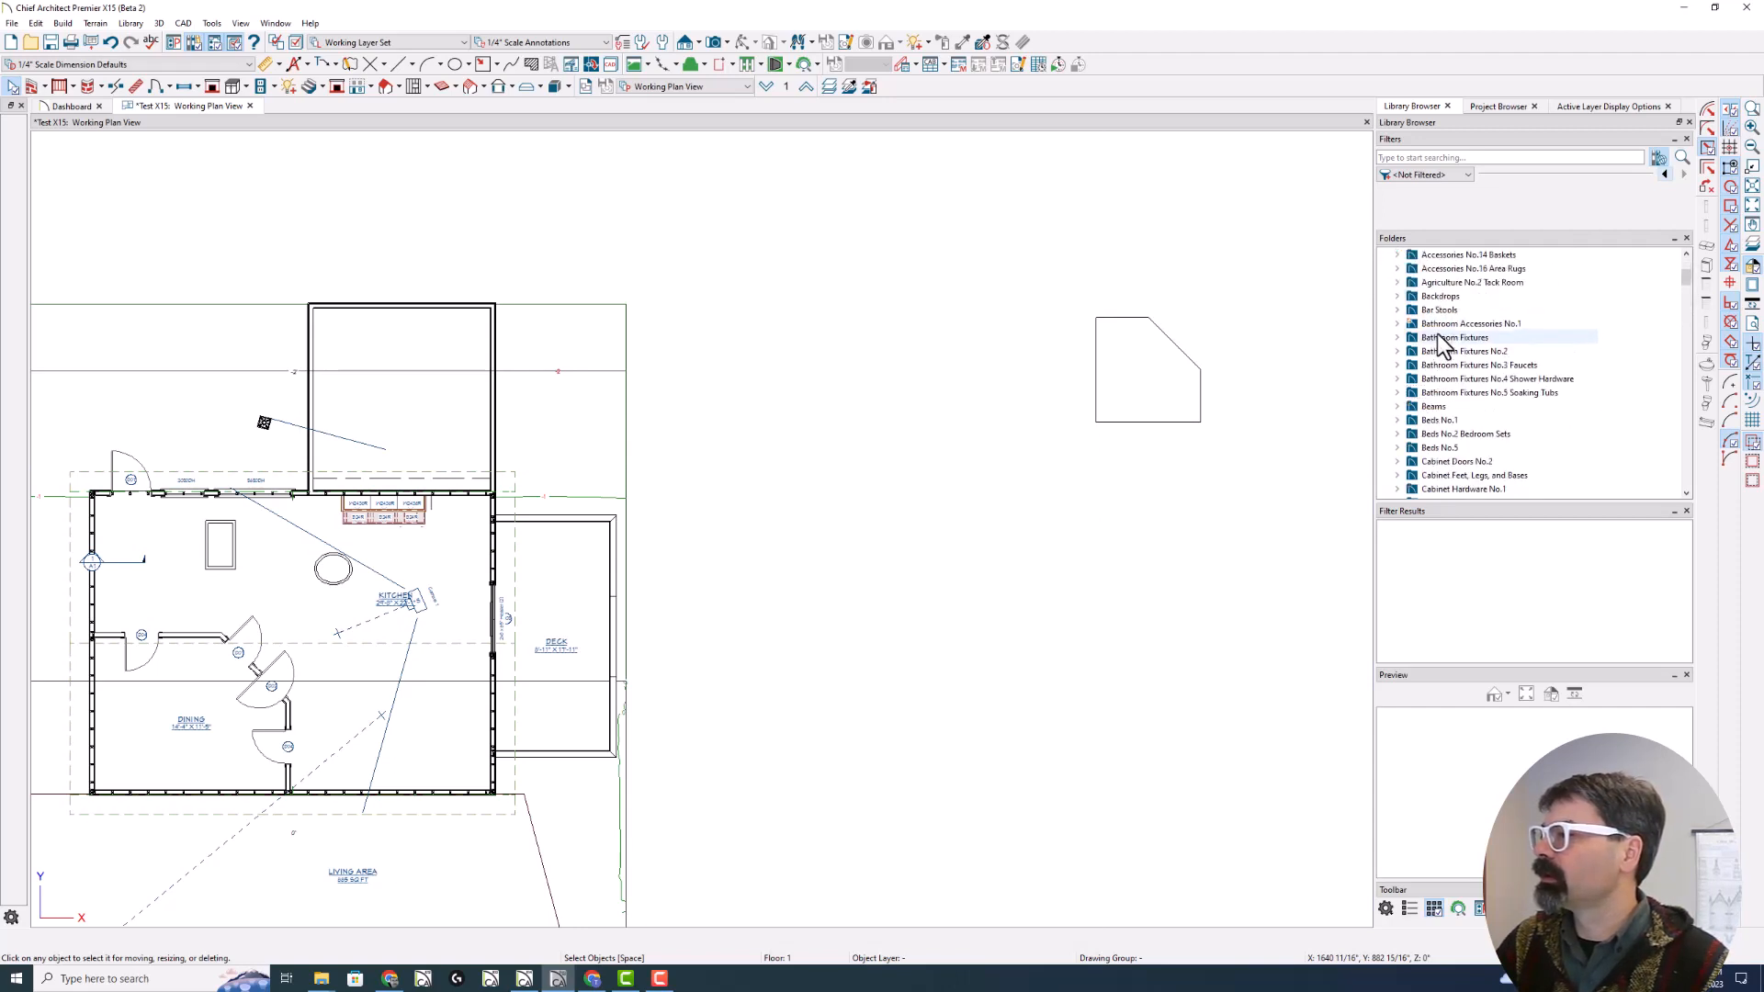
left_click(1470, 324)
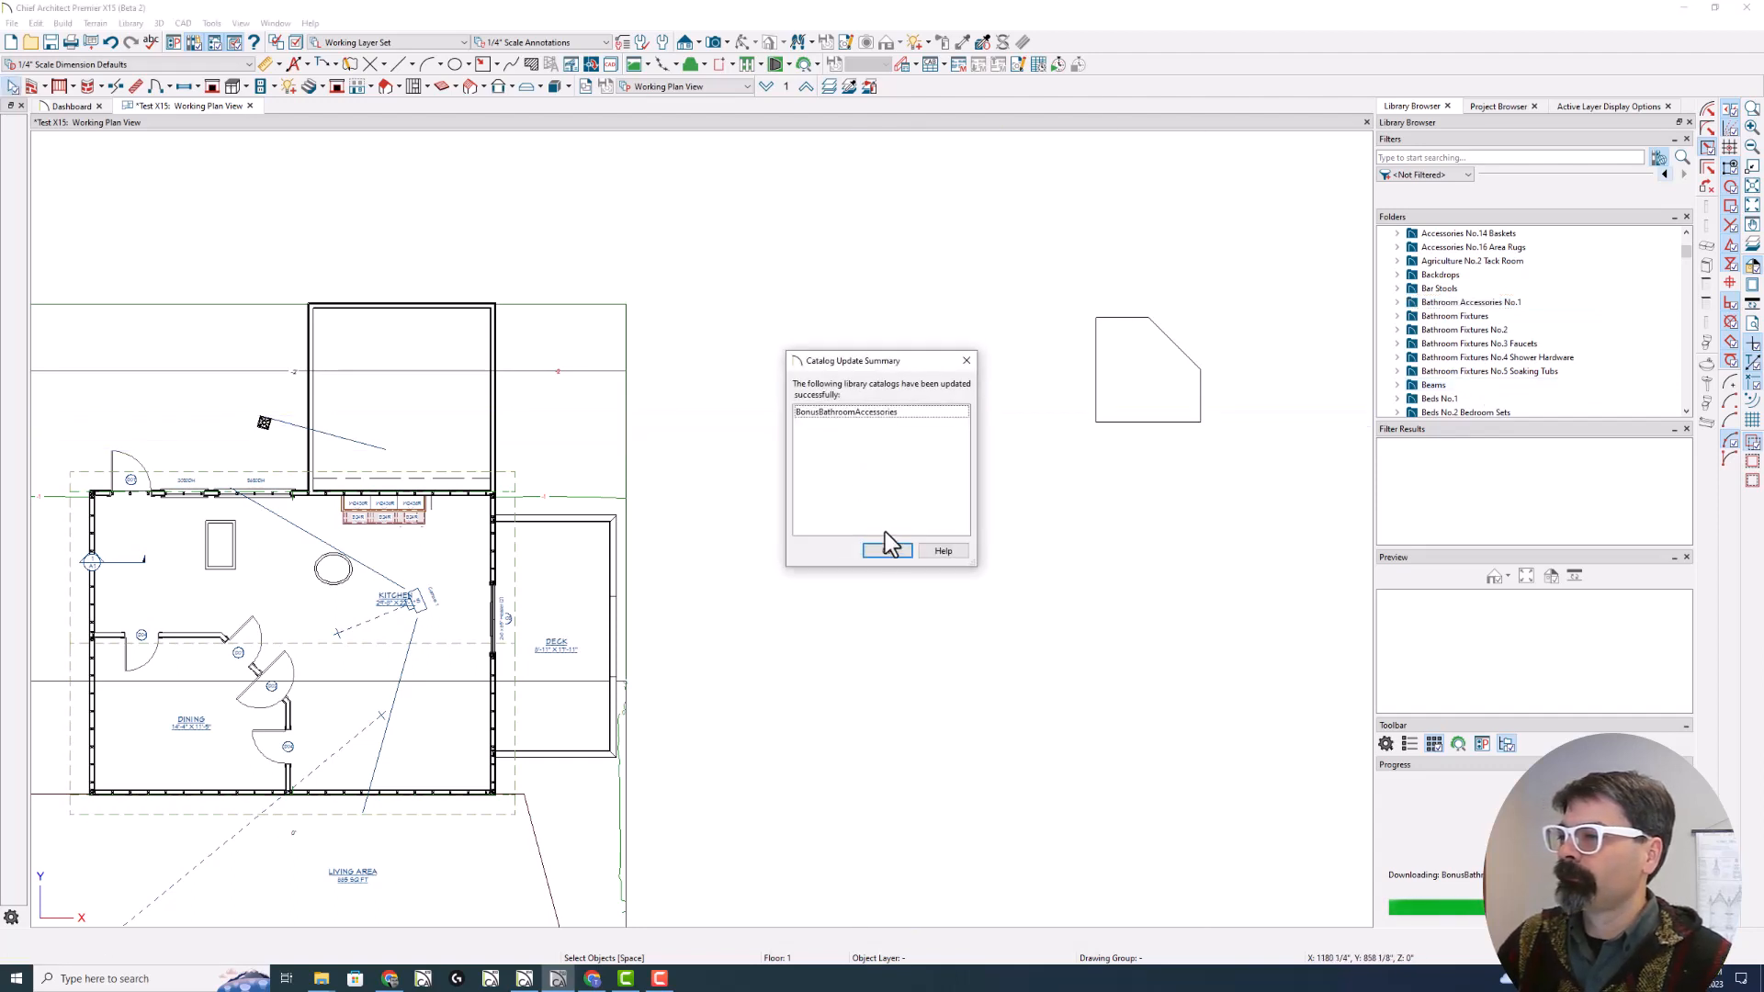
Dismiss the bonus catalog update summary and collapse the library folders
left_click(886, 550)
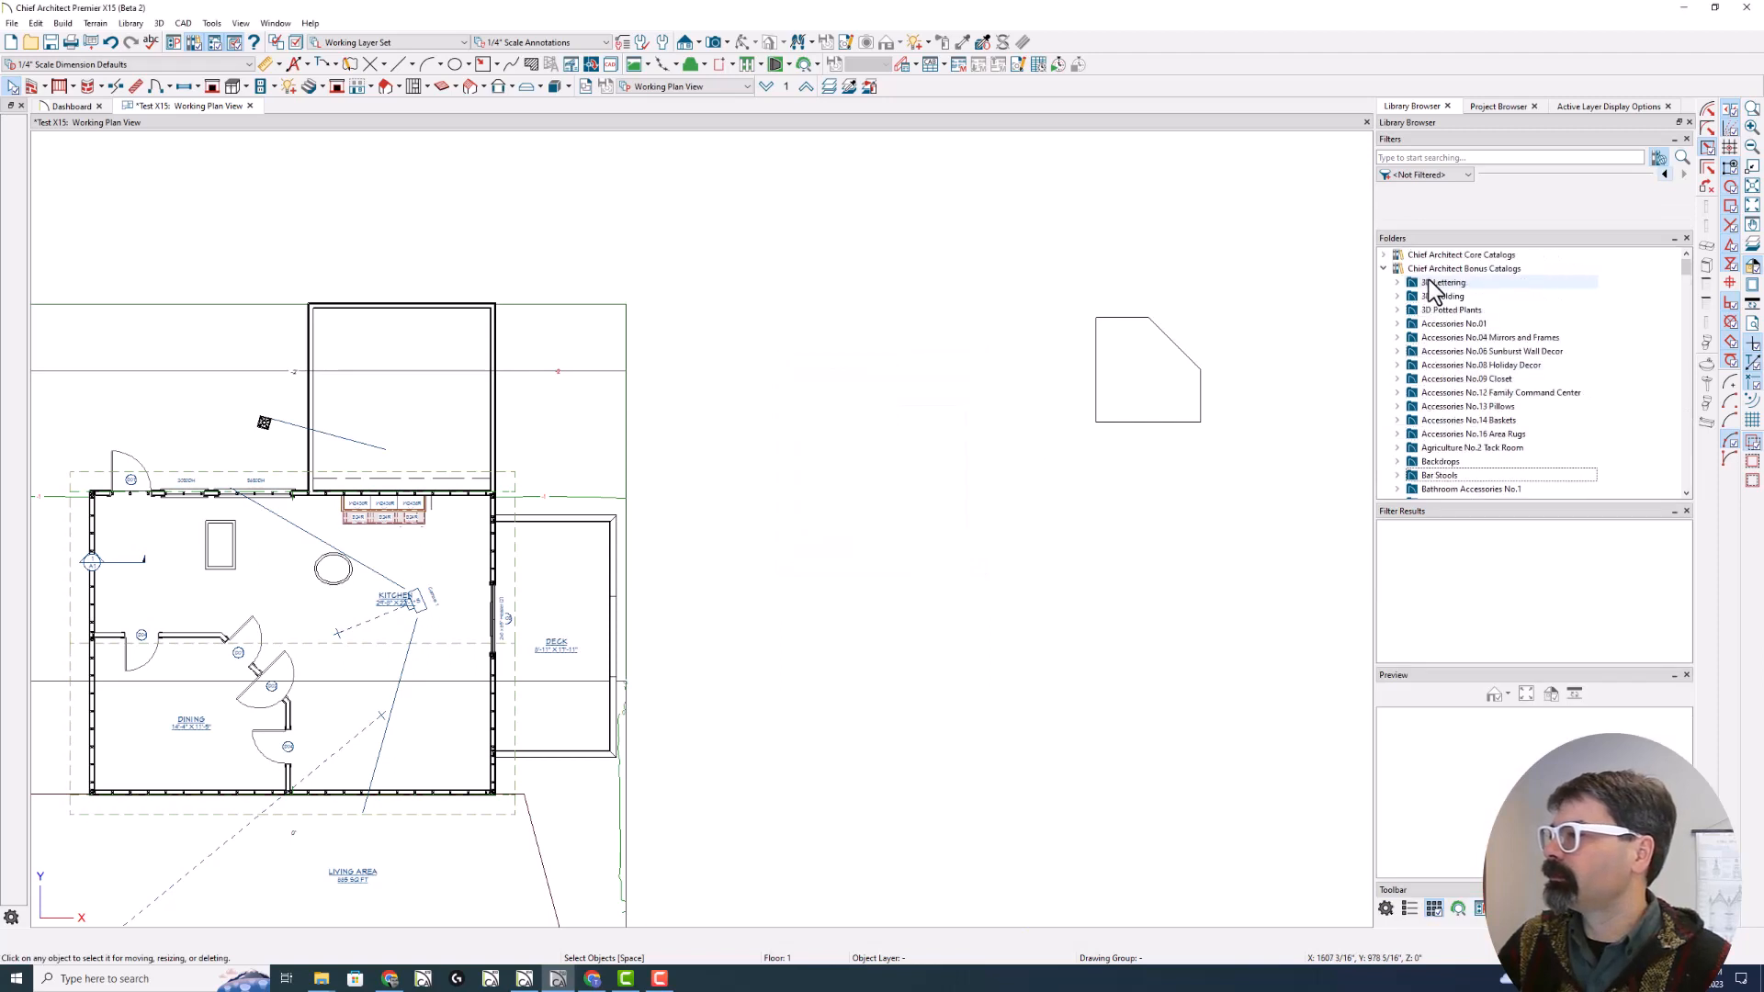
right_click(1442, 282)
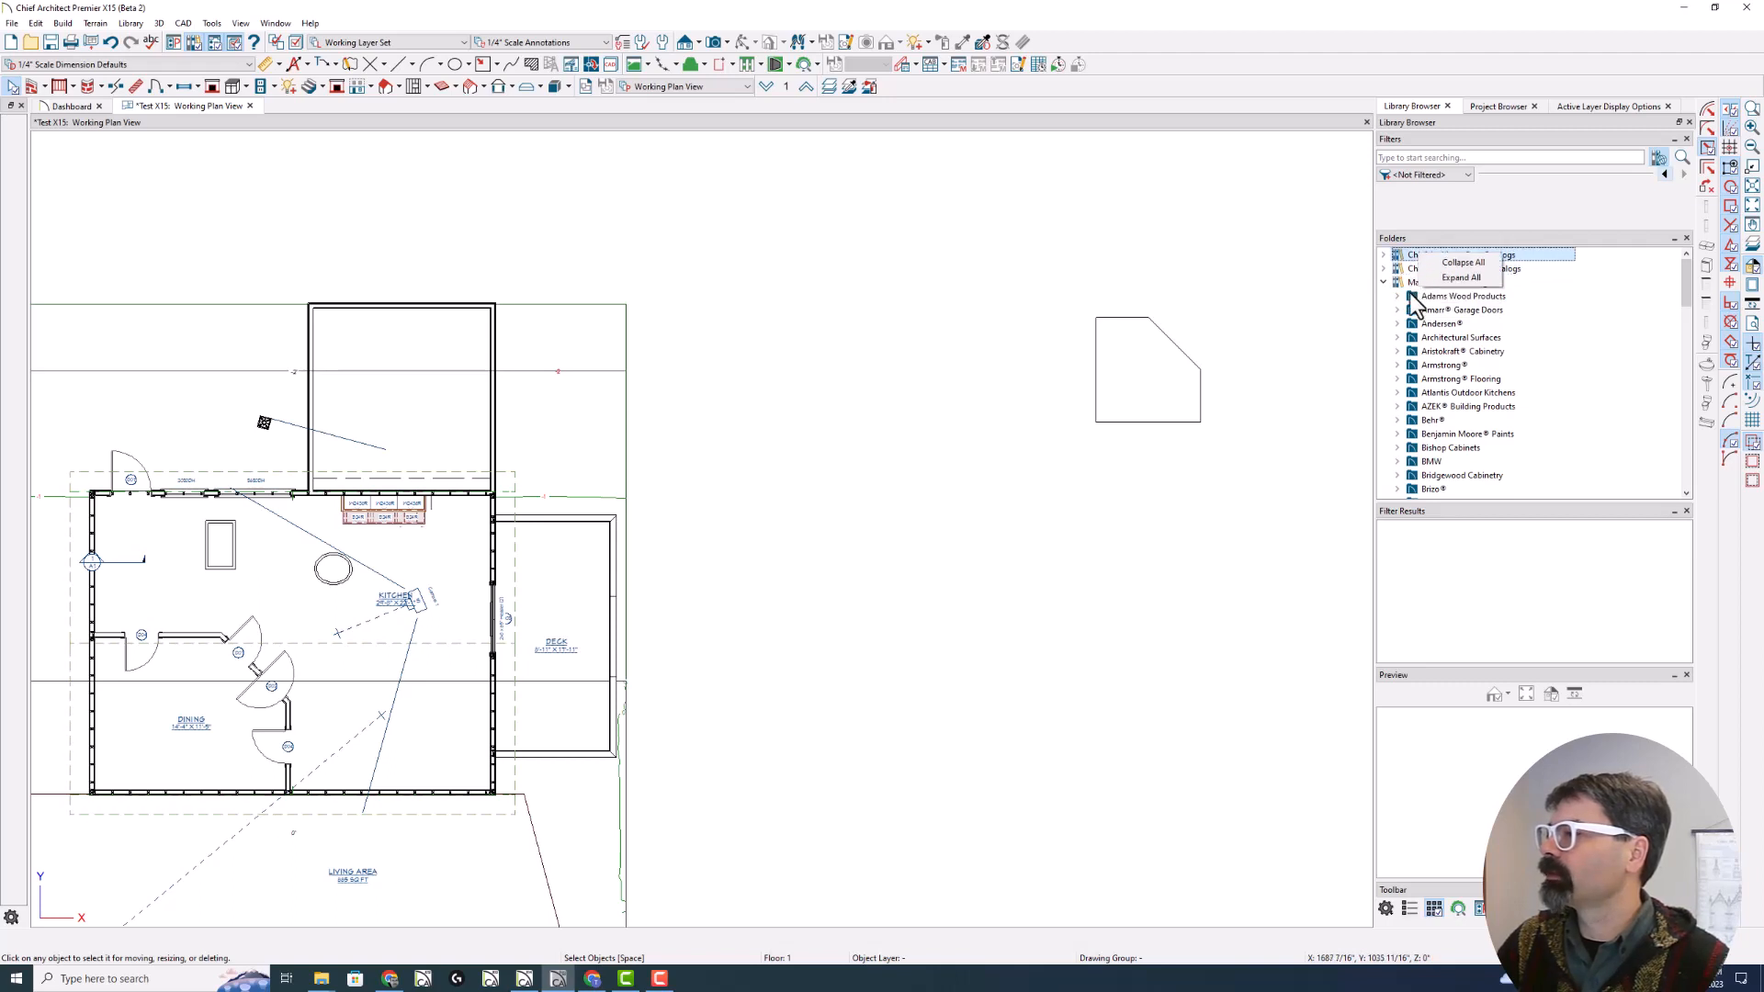
Expand Manufacturer Catalogs and view the Federal Brace and Miele catalog items
left_click(1450, 282)
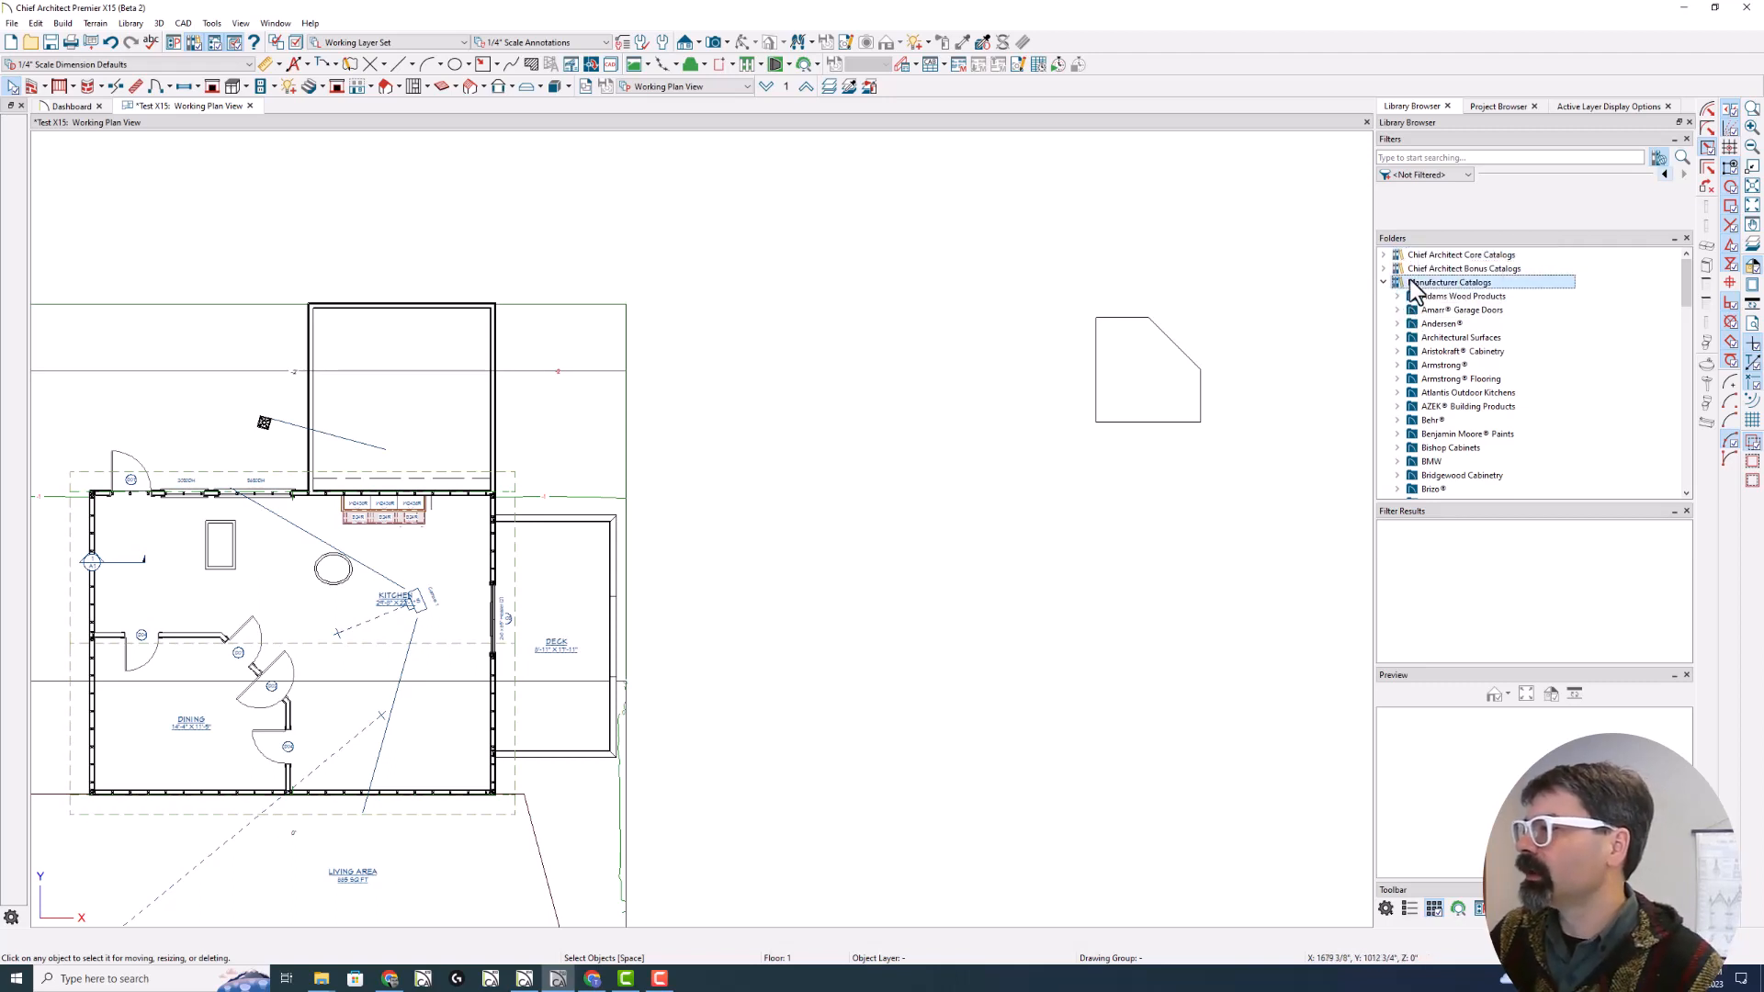
scroll("down", 3)
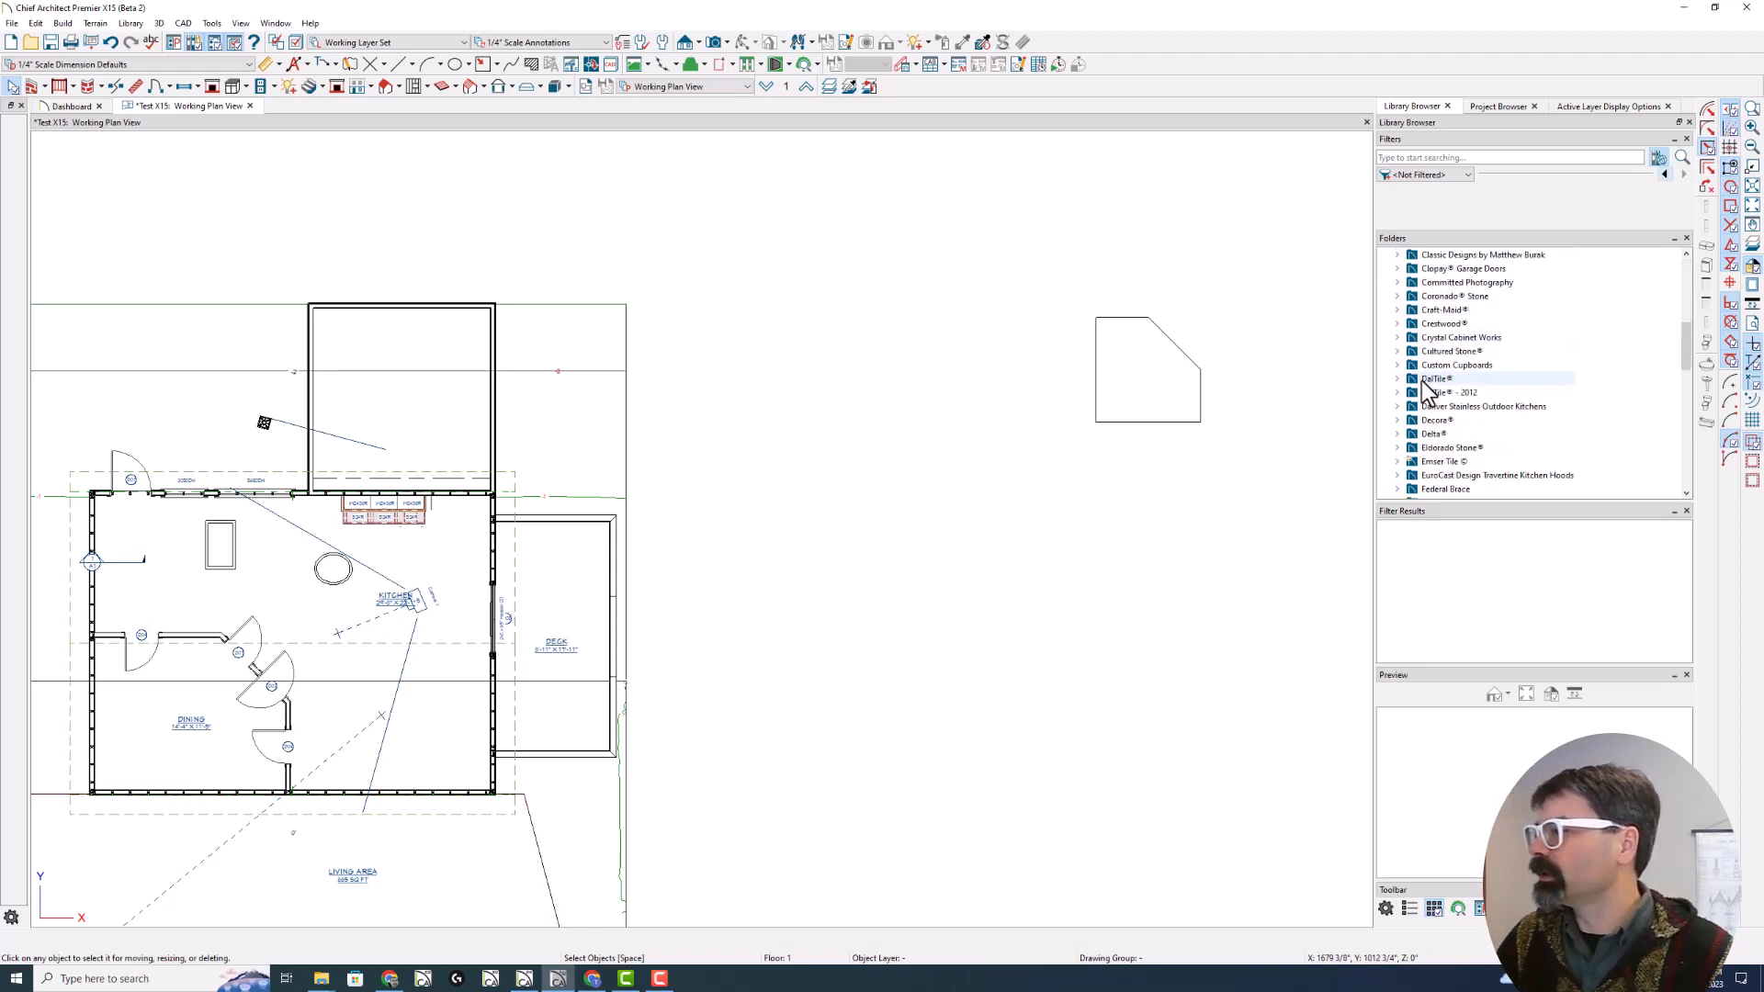
scroll("down", 3)
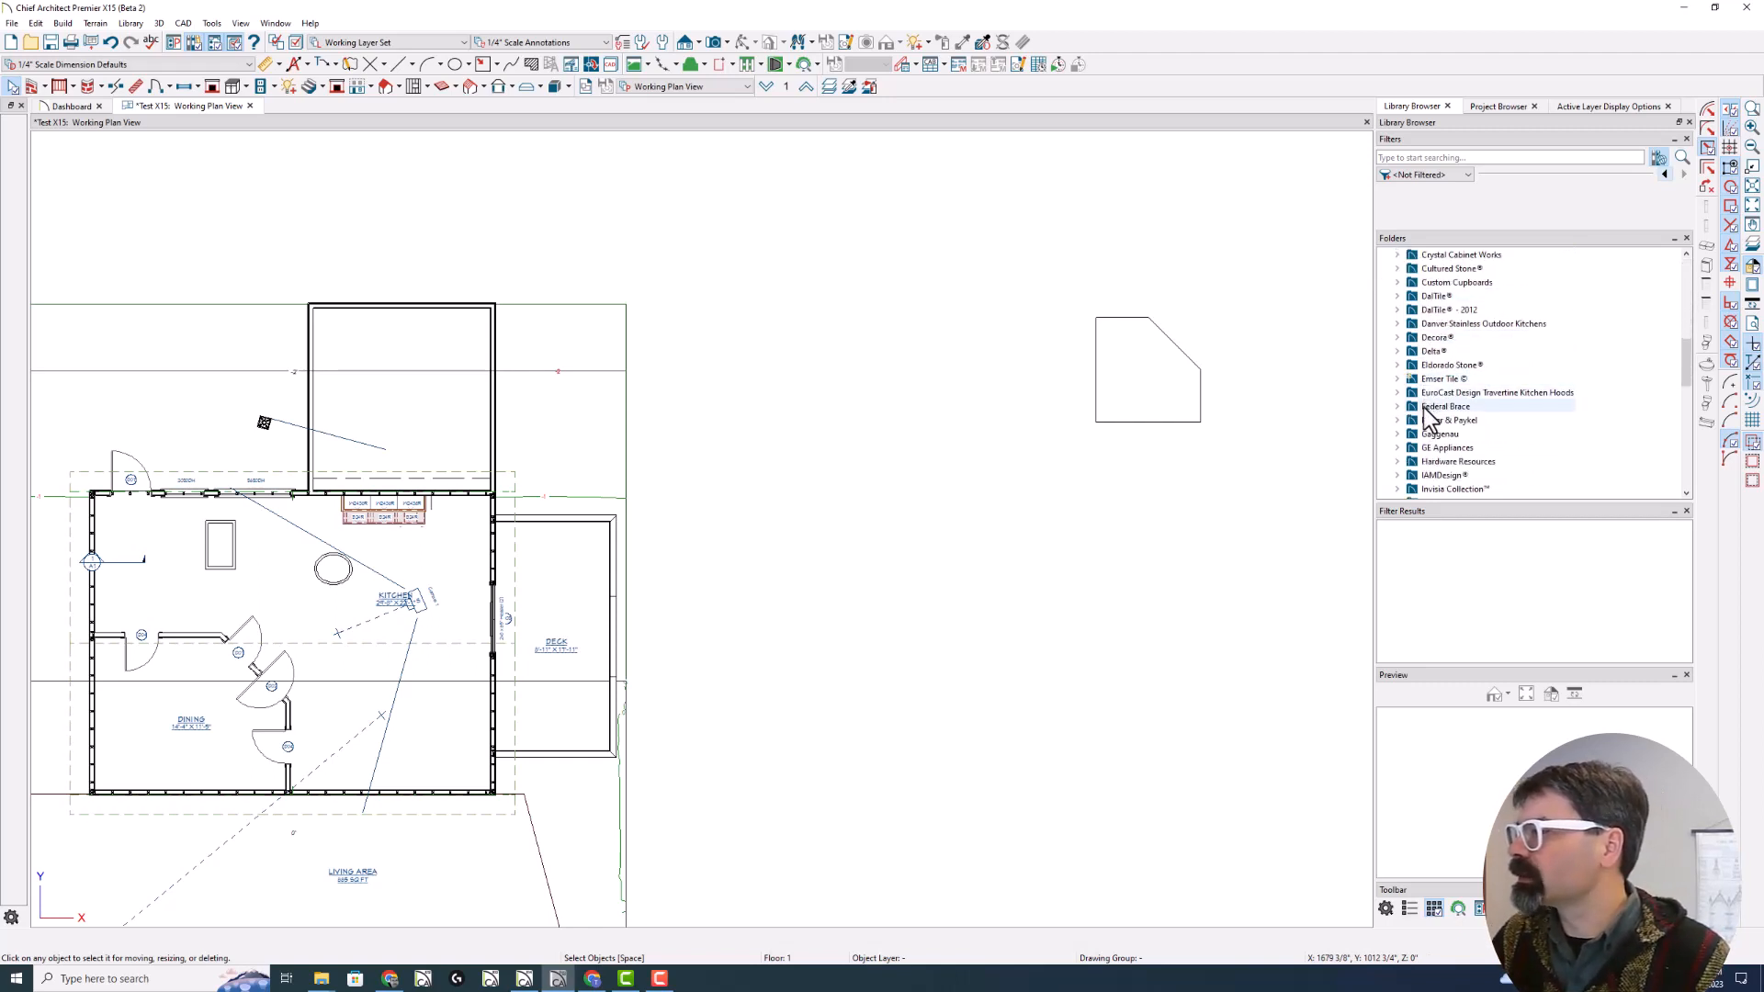
left_click(1446, 406)
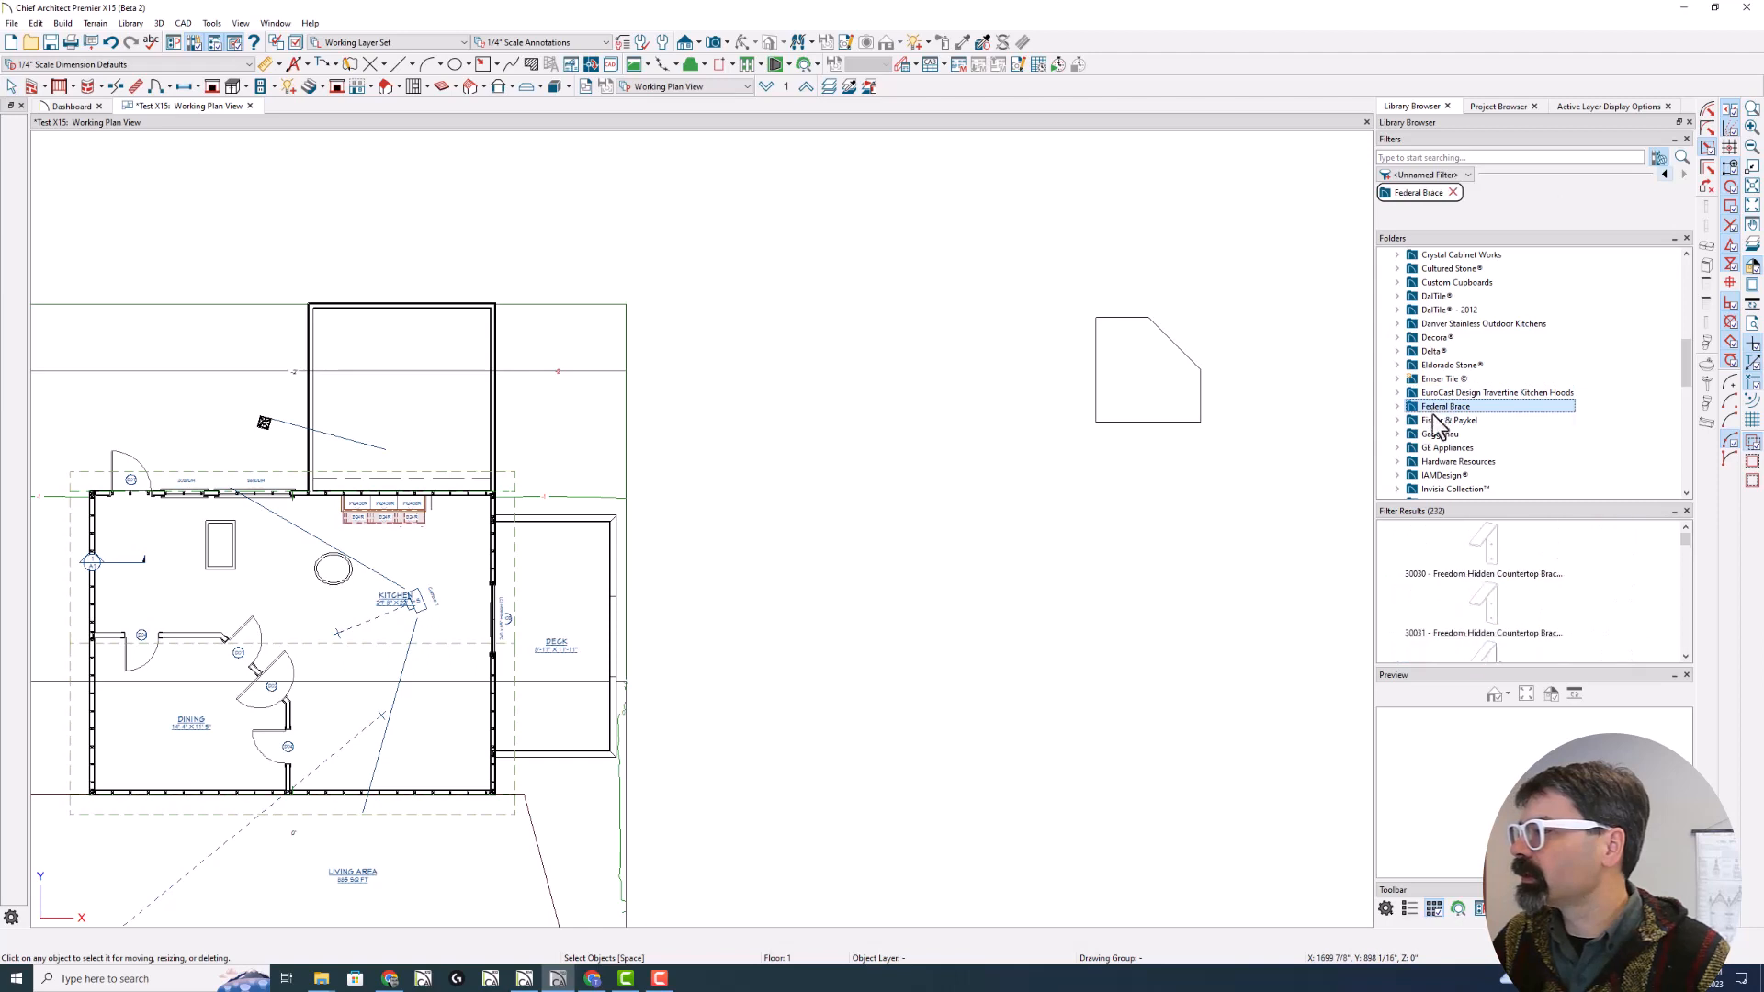
scroll("down", 3)
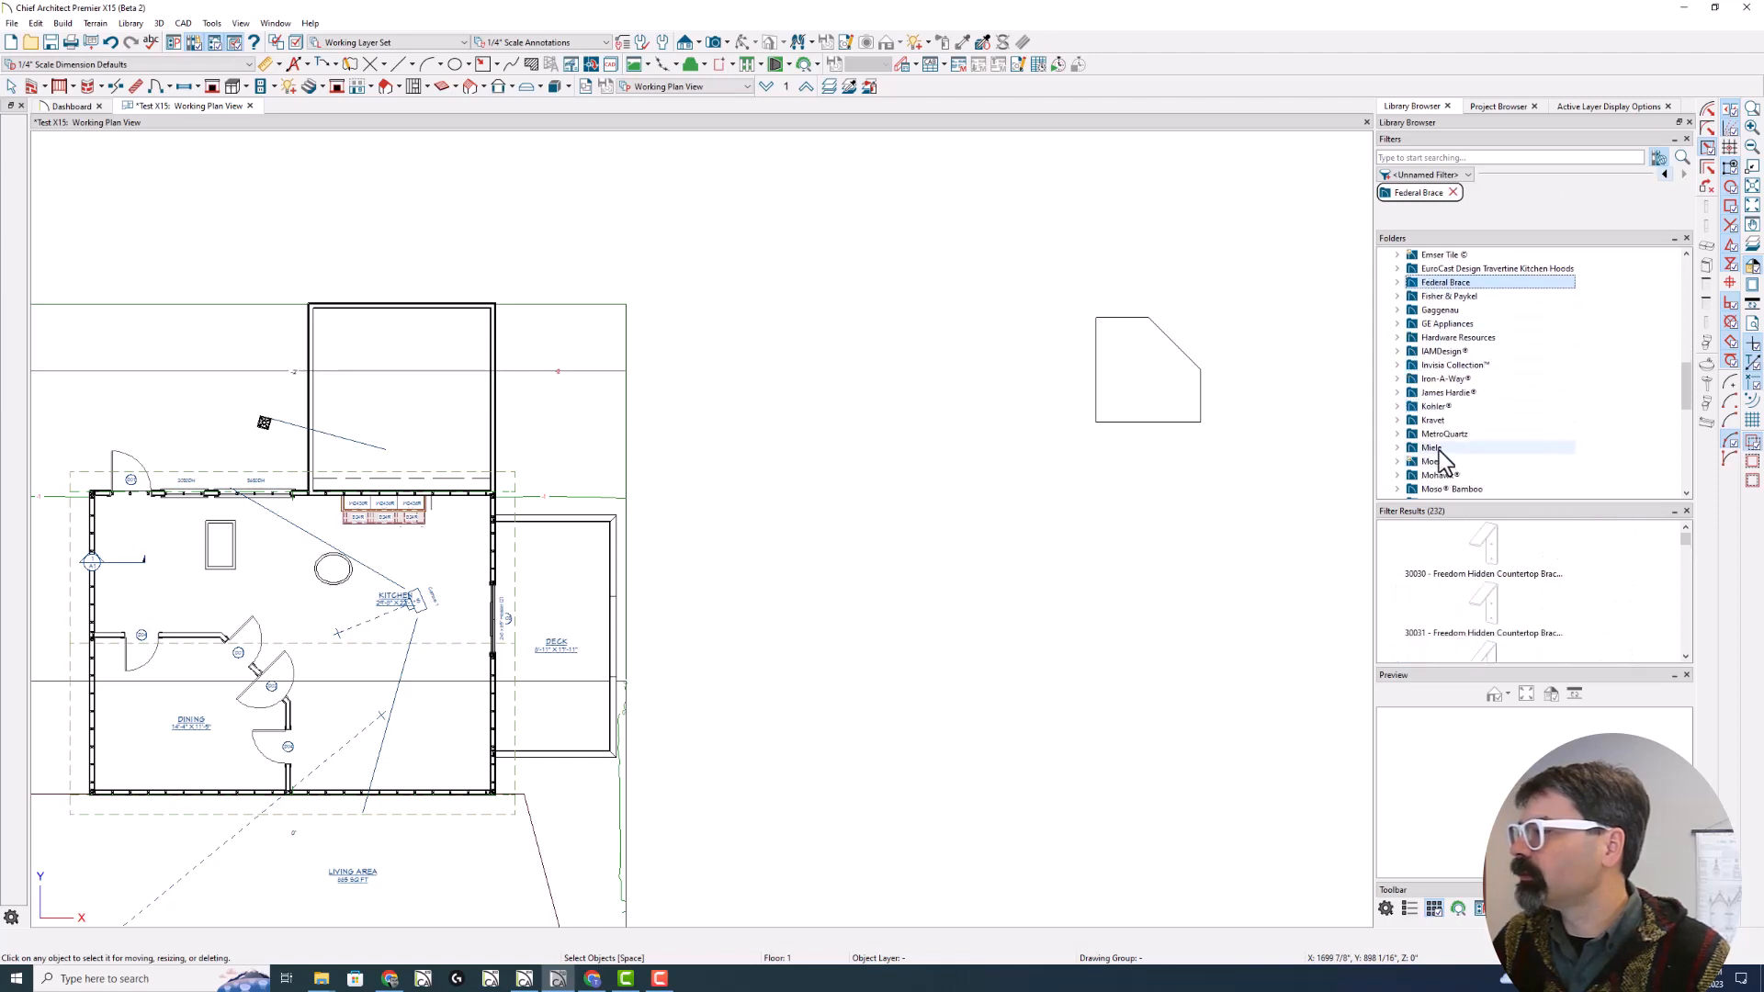
left_click(1431, 448)
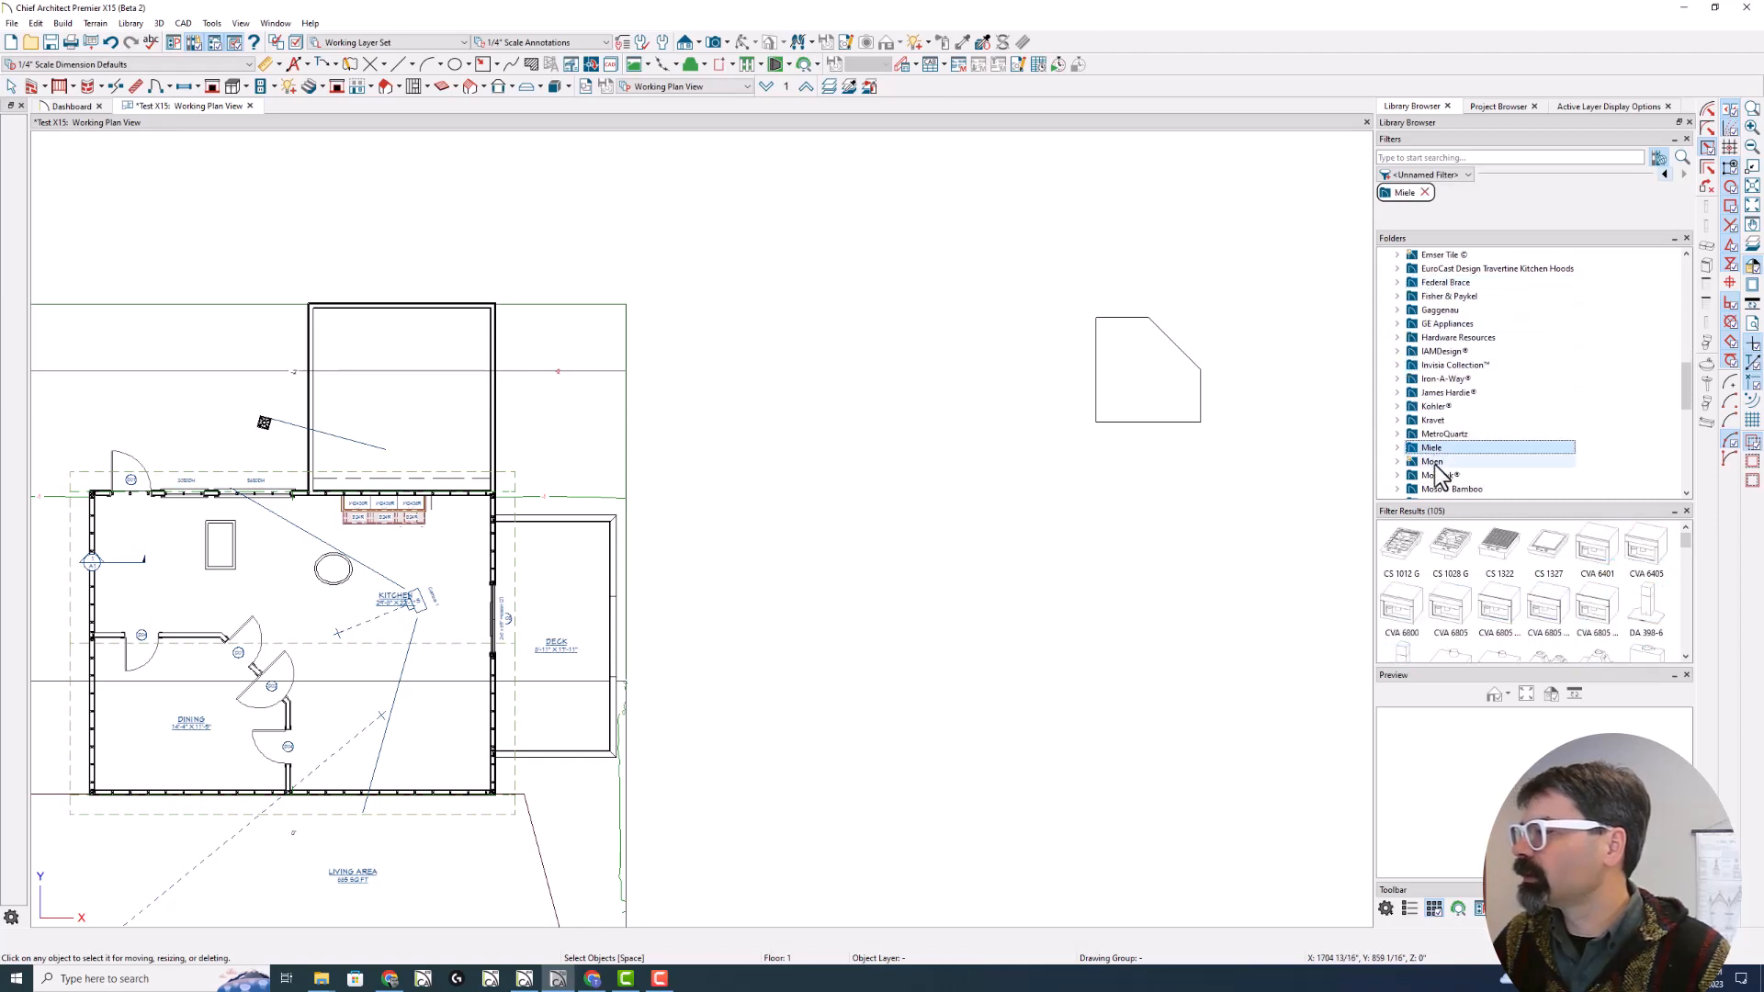
Browse the Moen, Rev-A-Shelf and Therma-Tru catalogs, ending on Therma-Tru's 60 items
right_click(1432, 461)
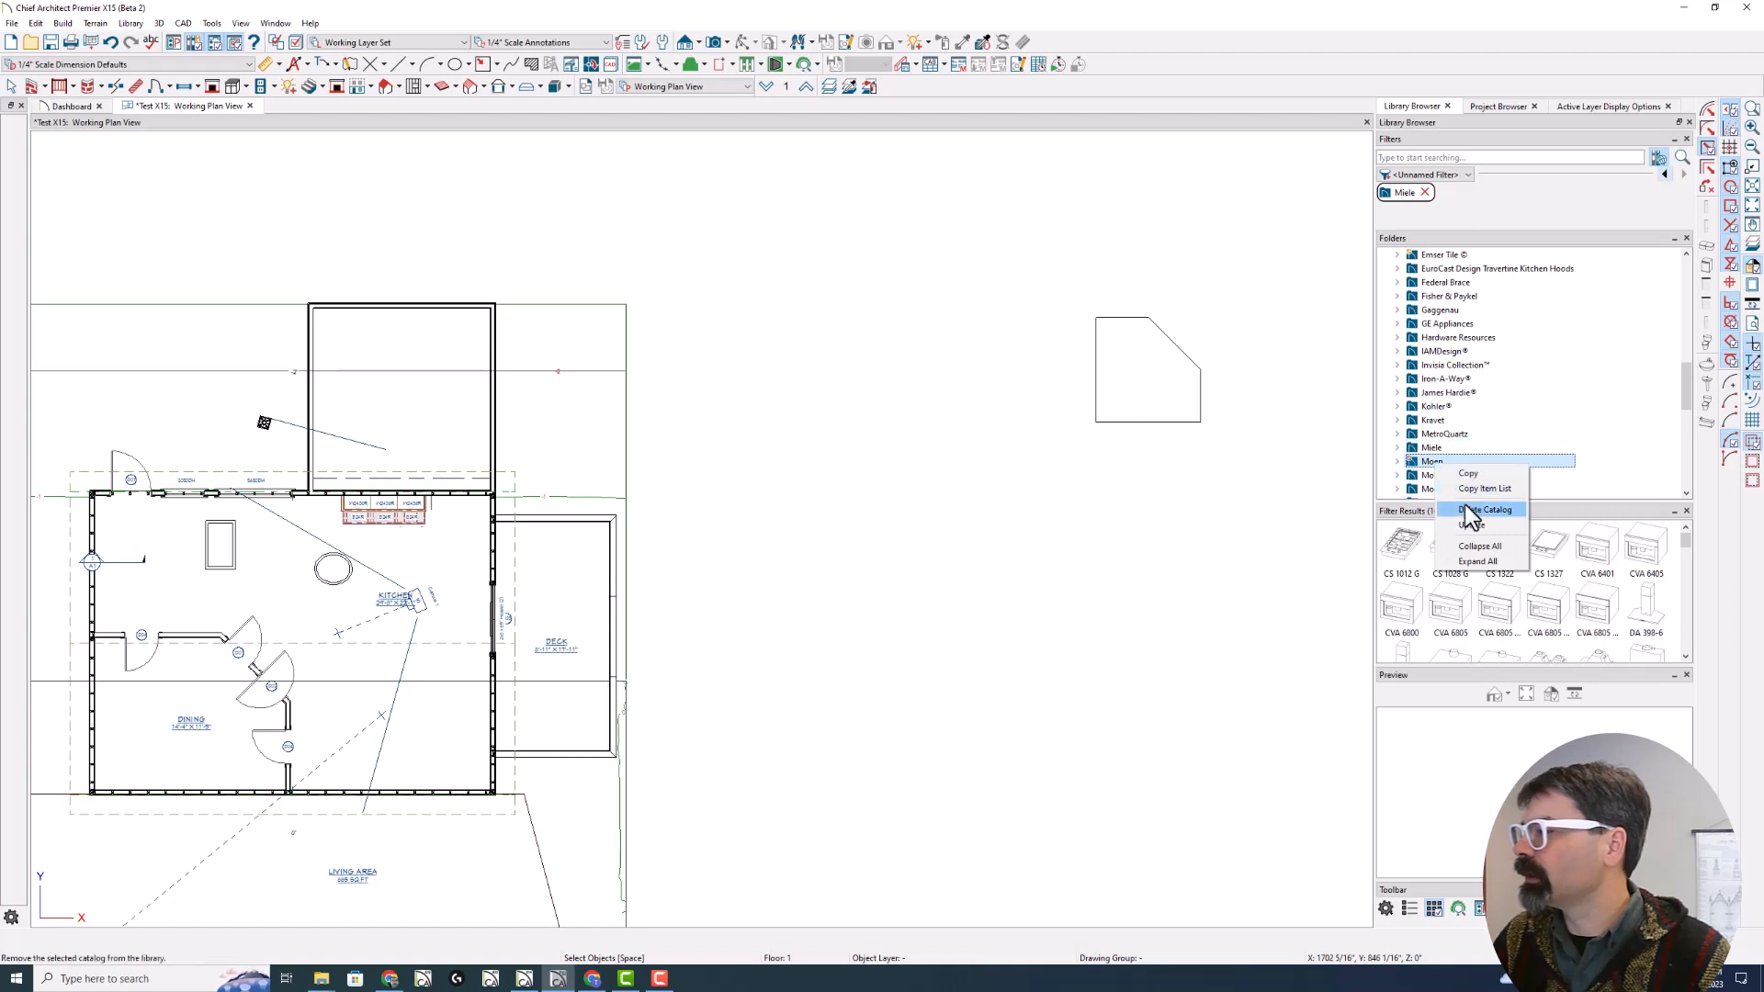
left_click(1485, 509)
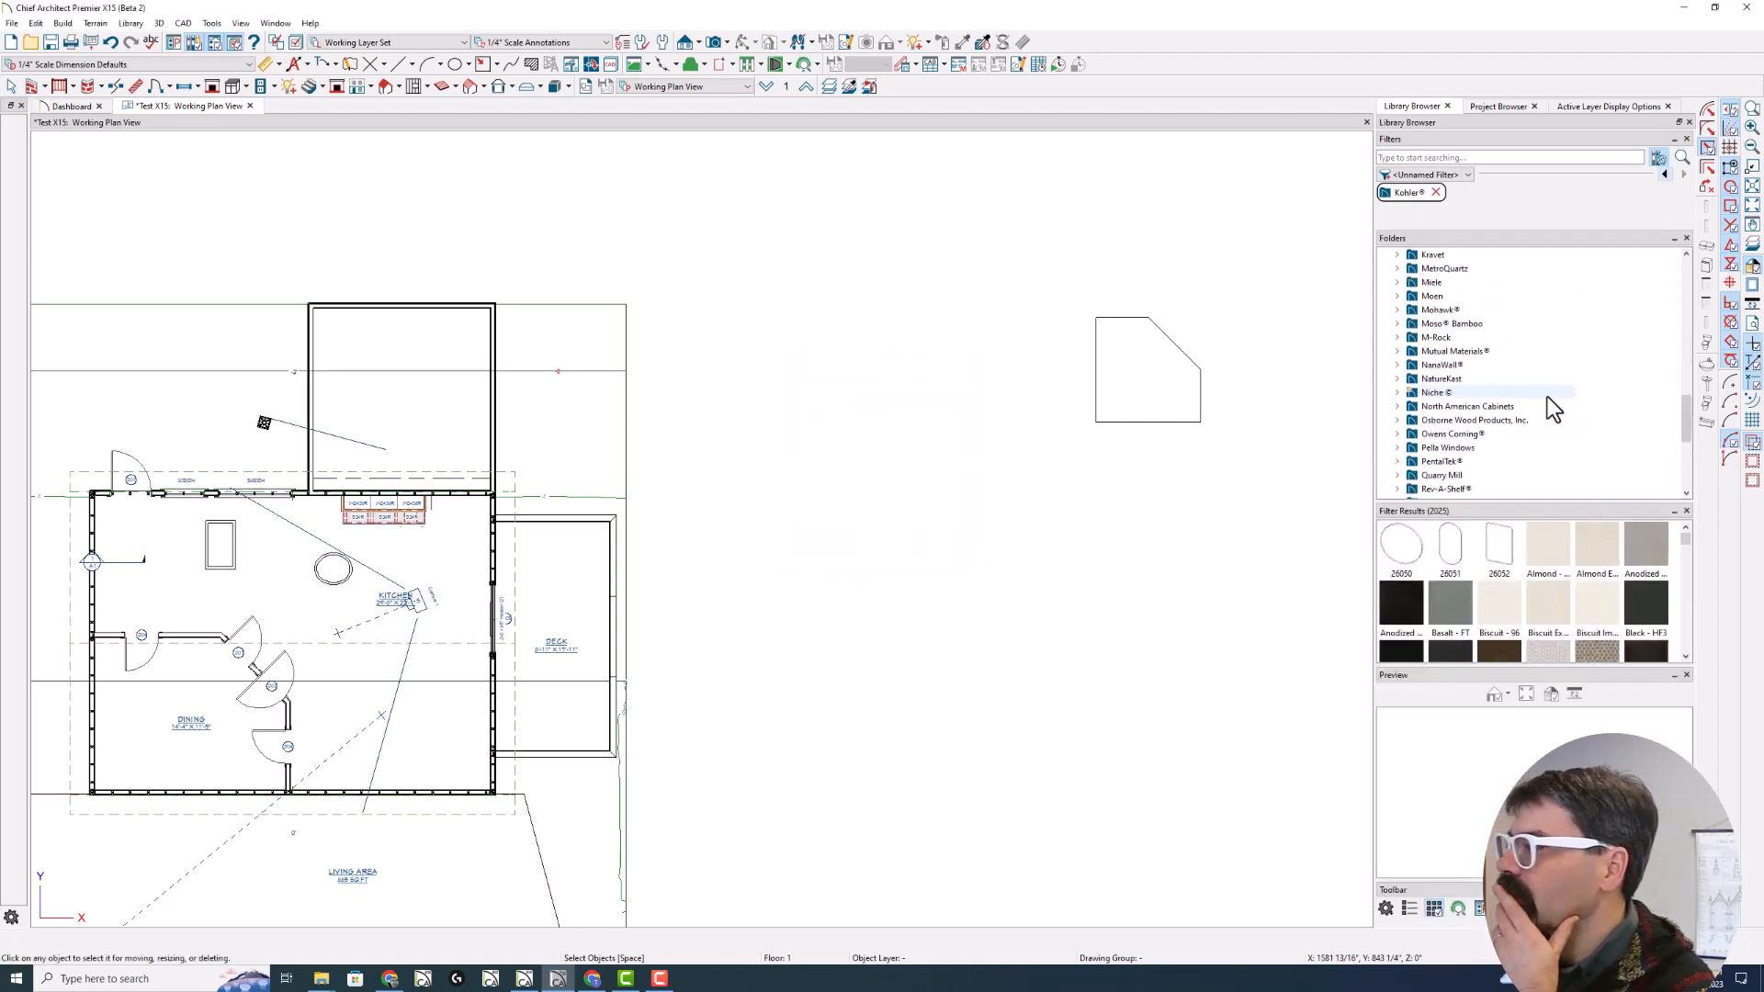
left_click(1447, 406)
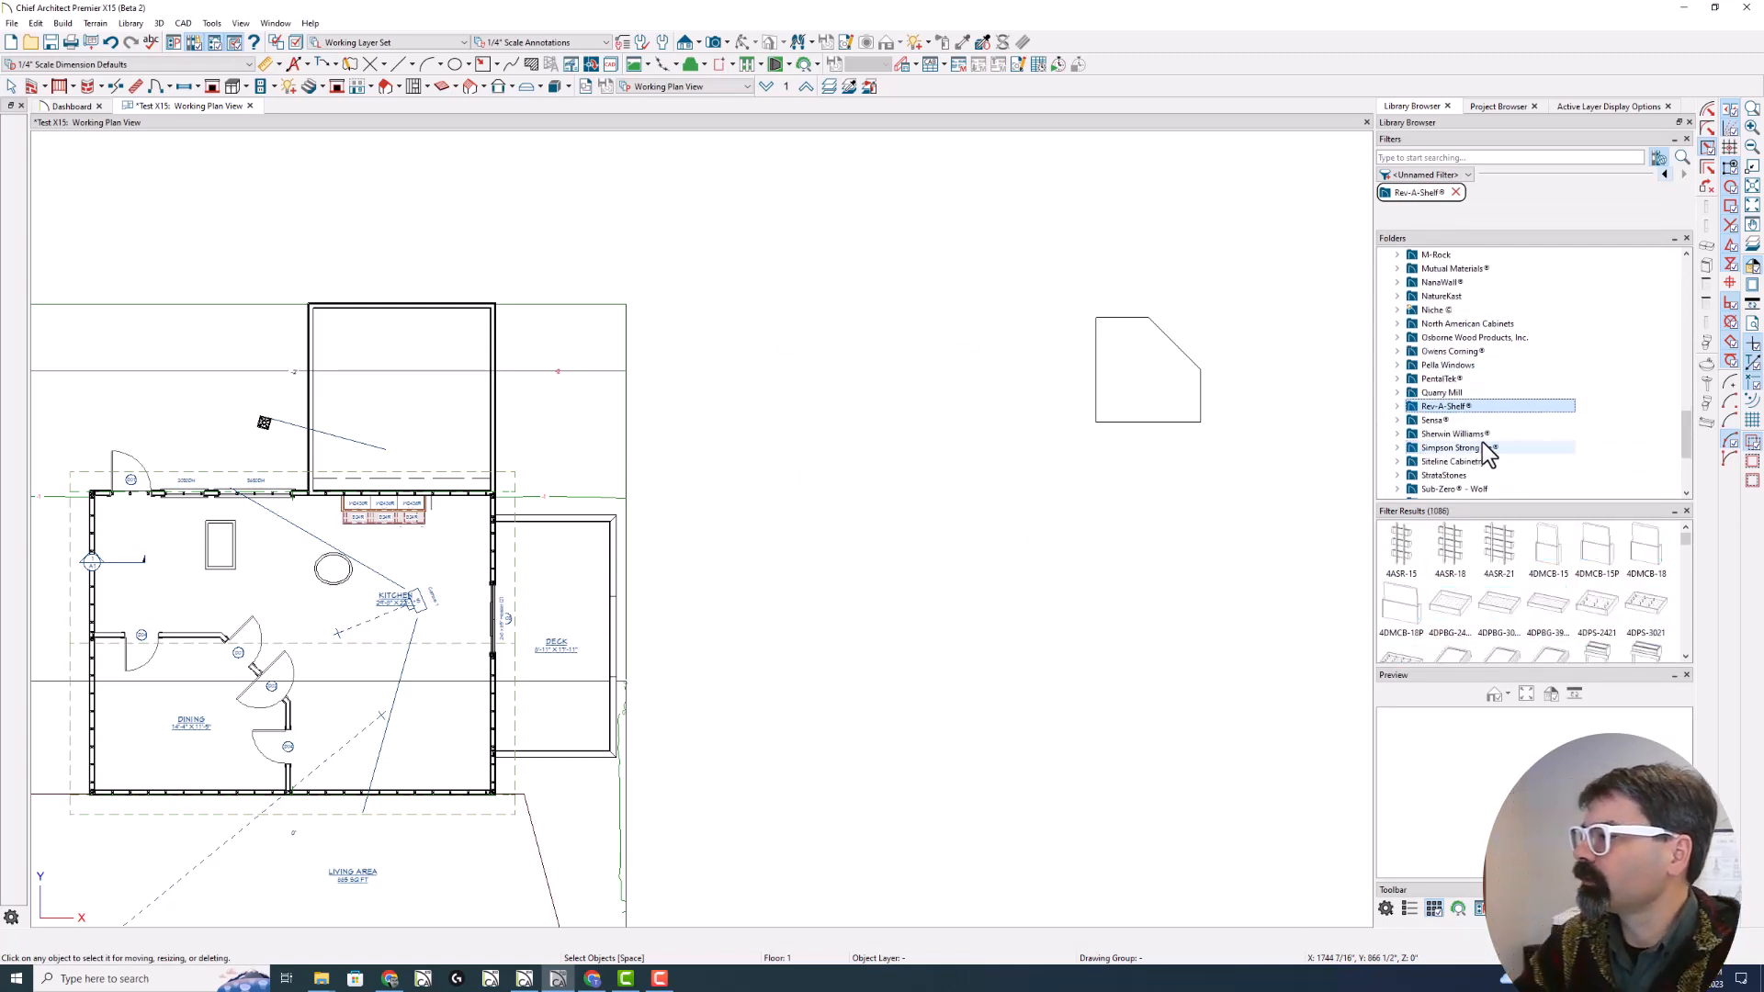
left_click(1452, 489)
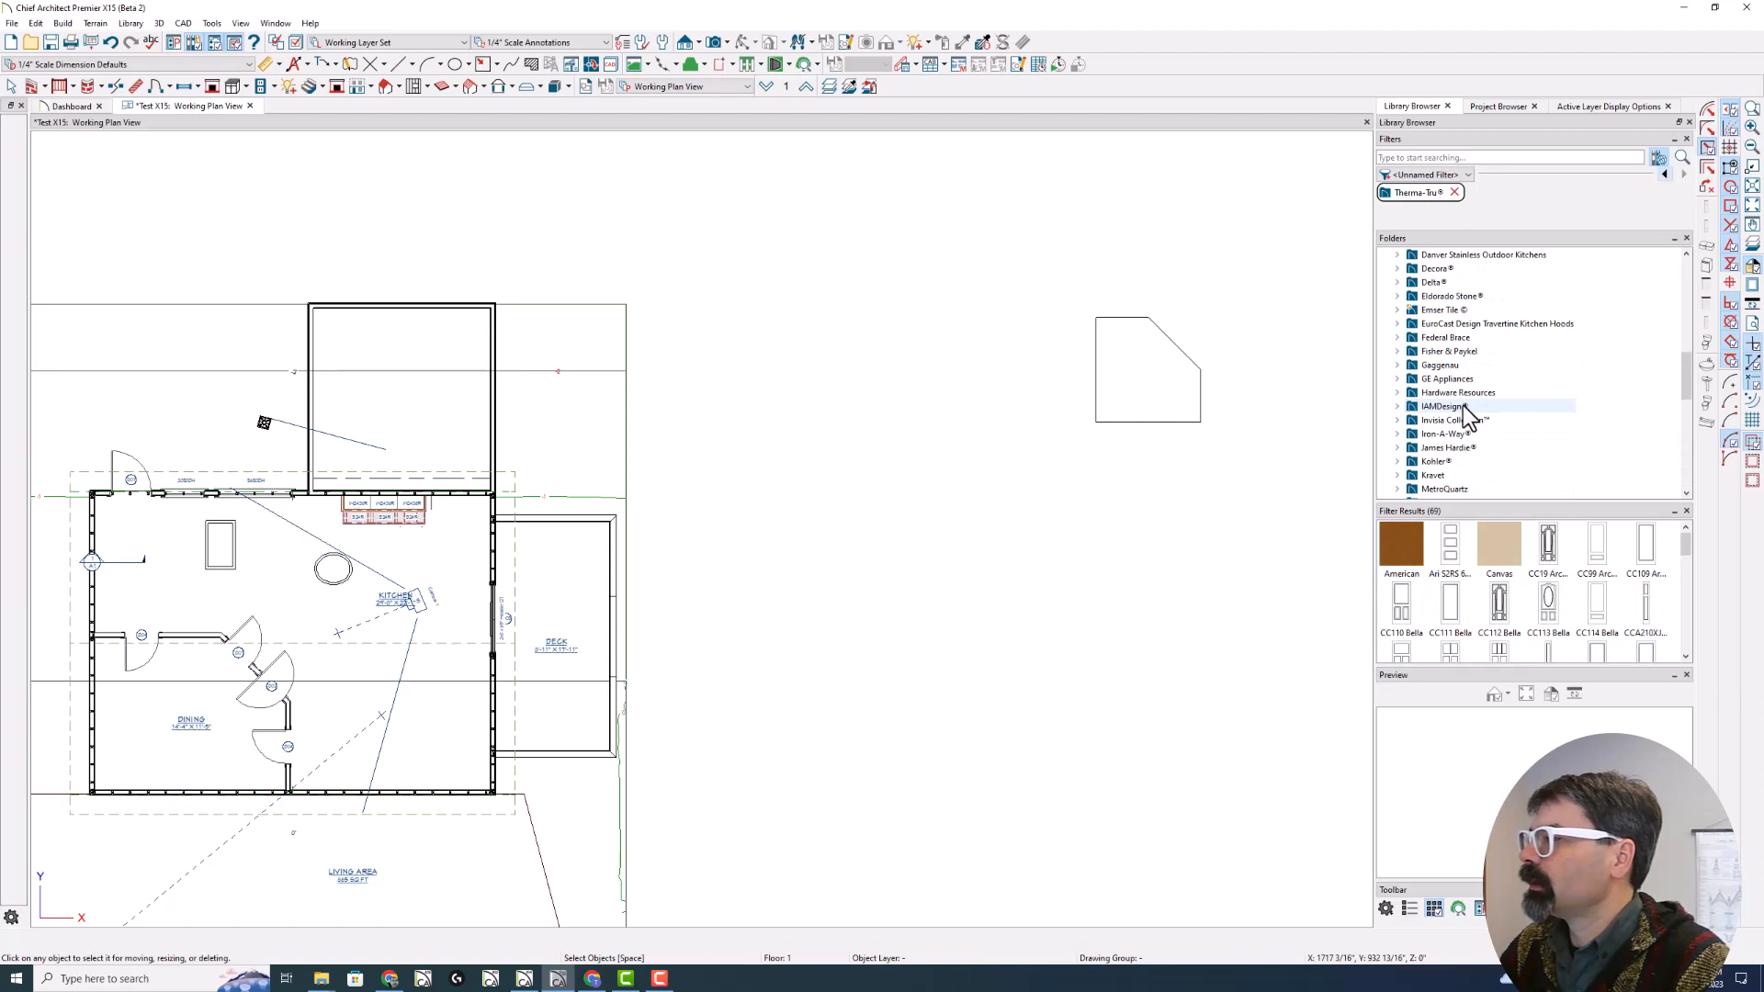
View the Gaggenau, Fisher & Paykel, Danver and Decora catalog items in turn
left_click(1440, 365)
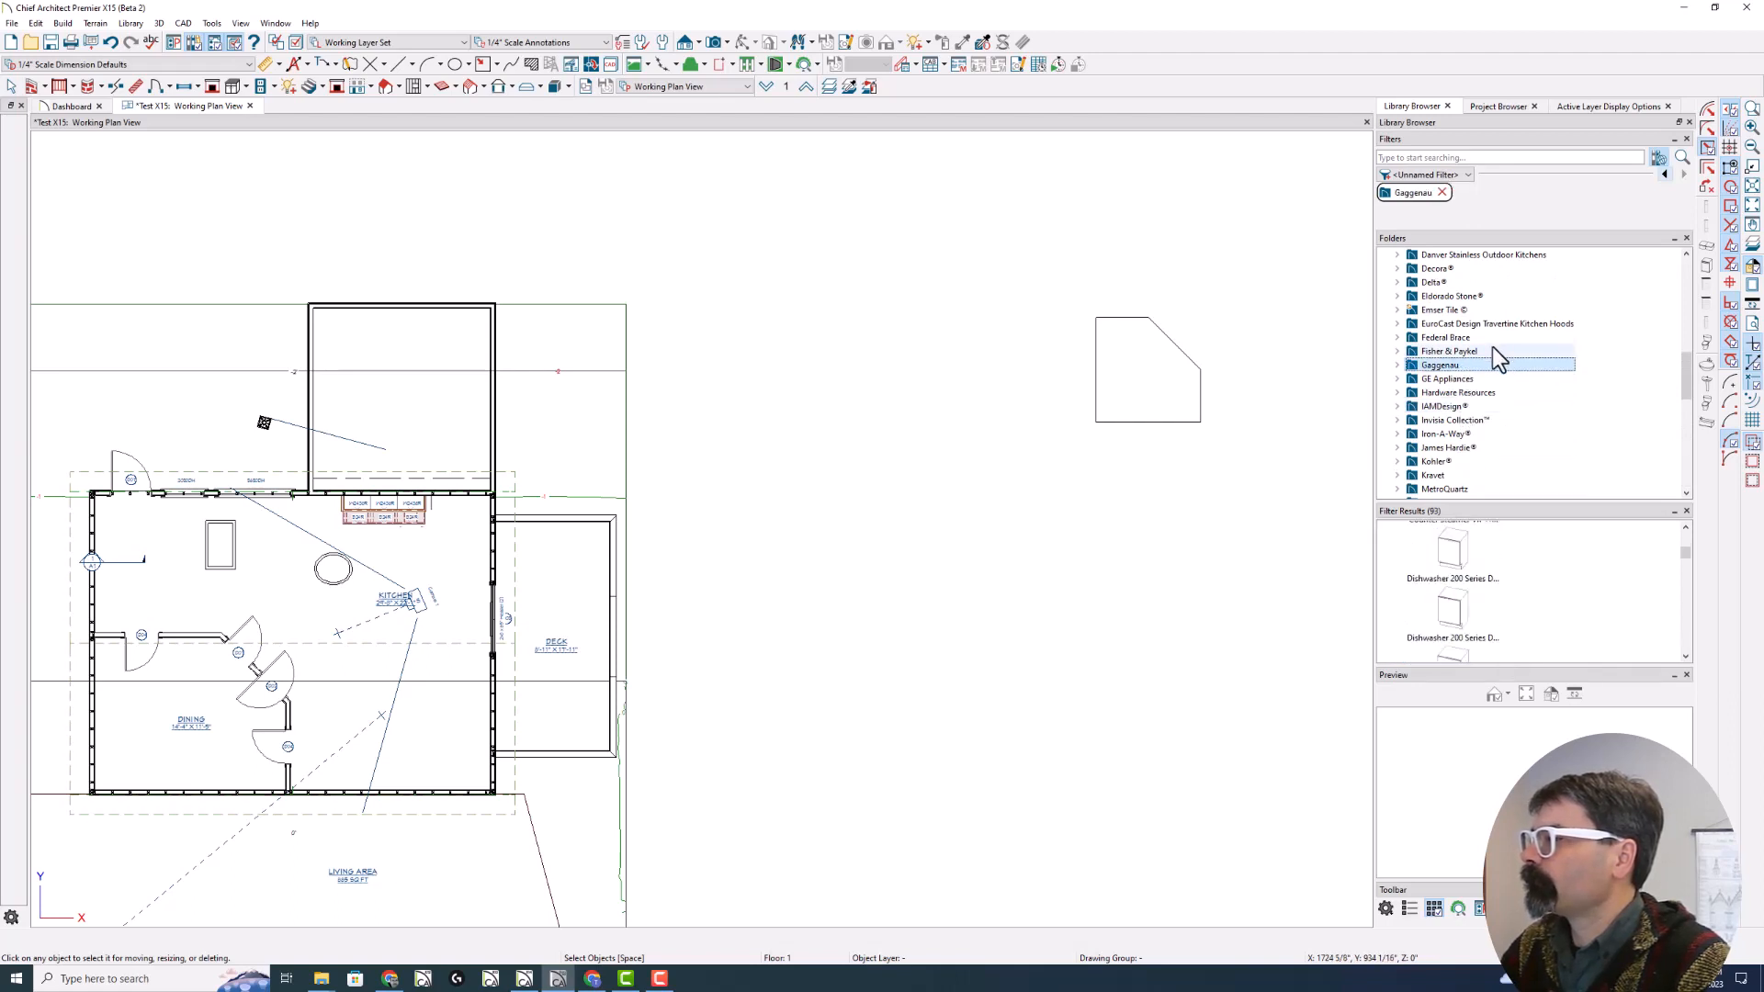
left_click(1497, 324)
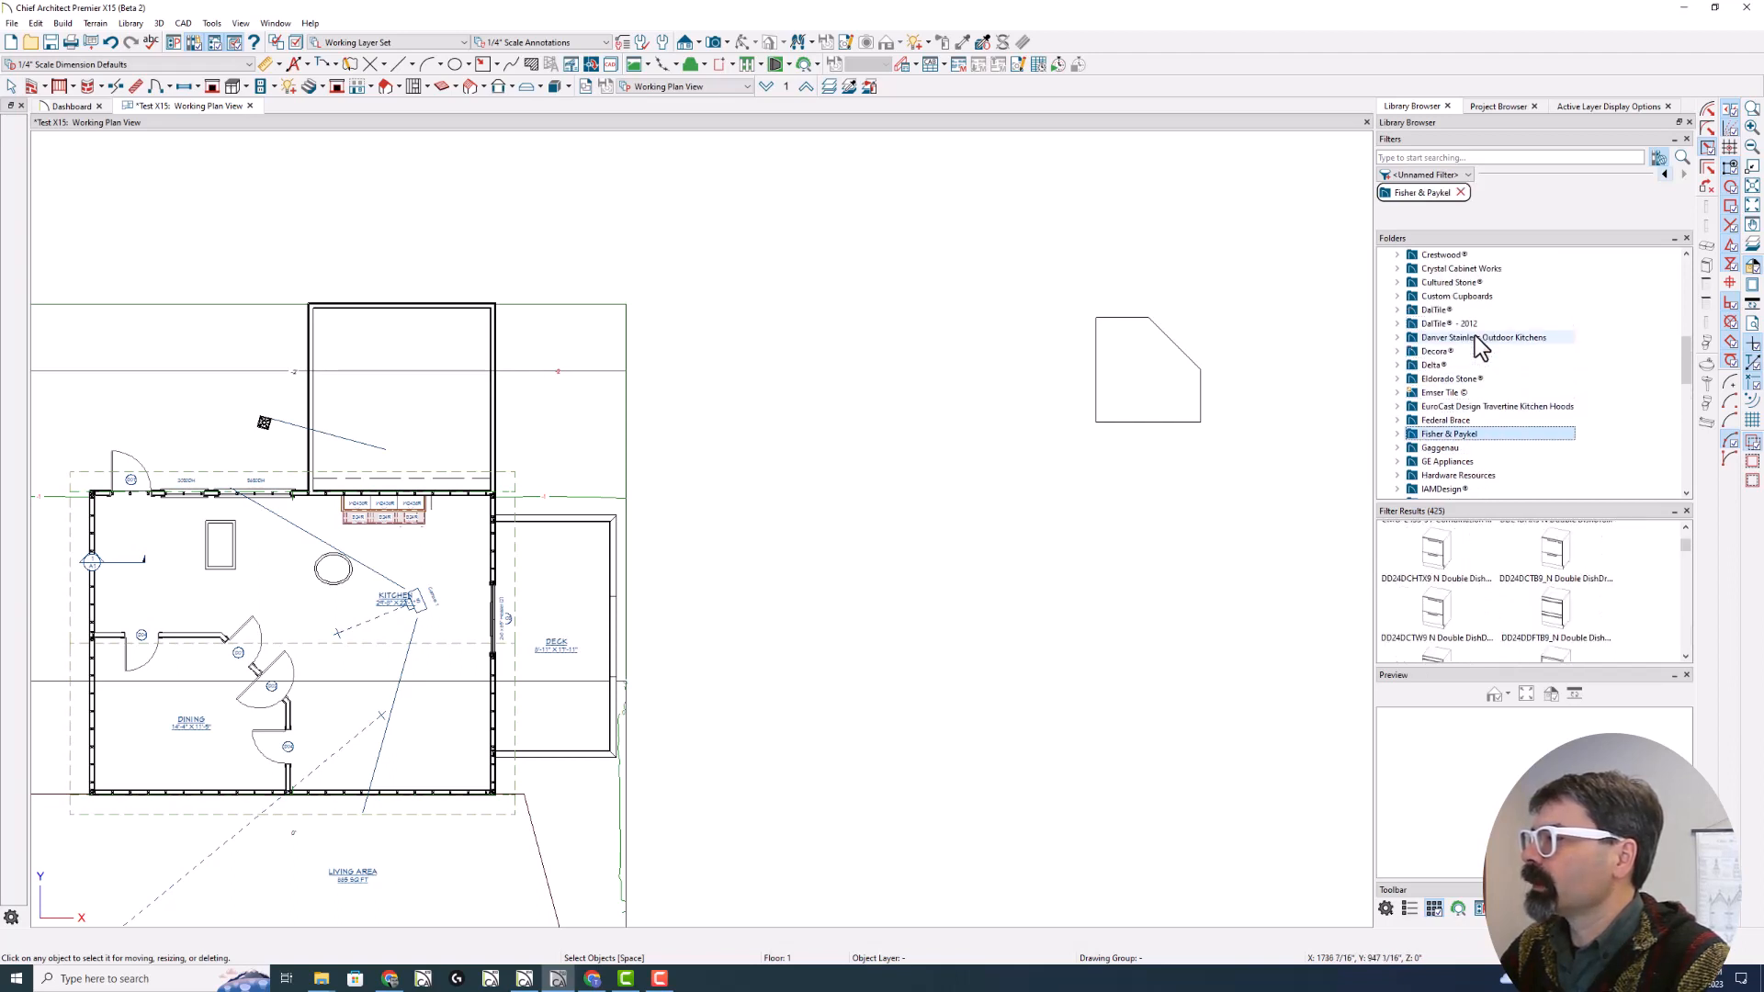
left_click(1475, 338)
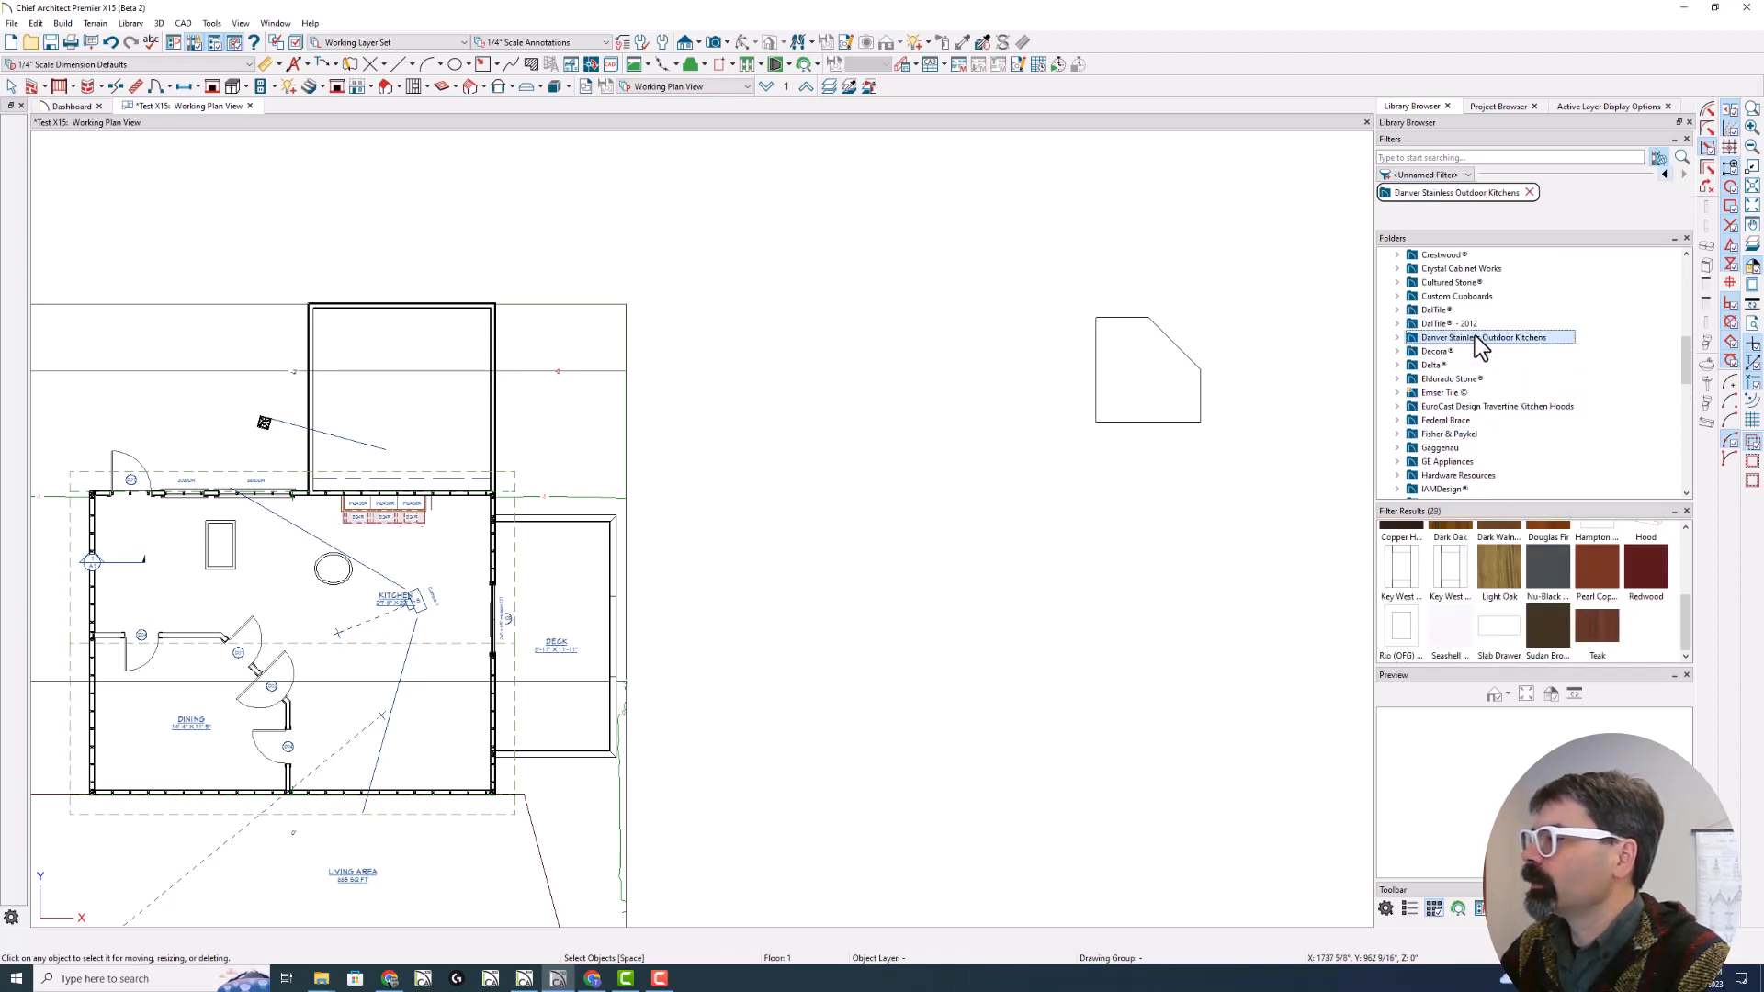
left_click(1436, 351)
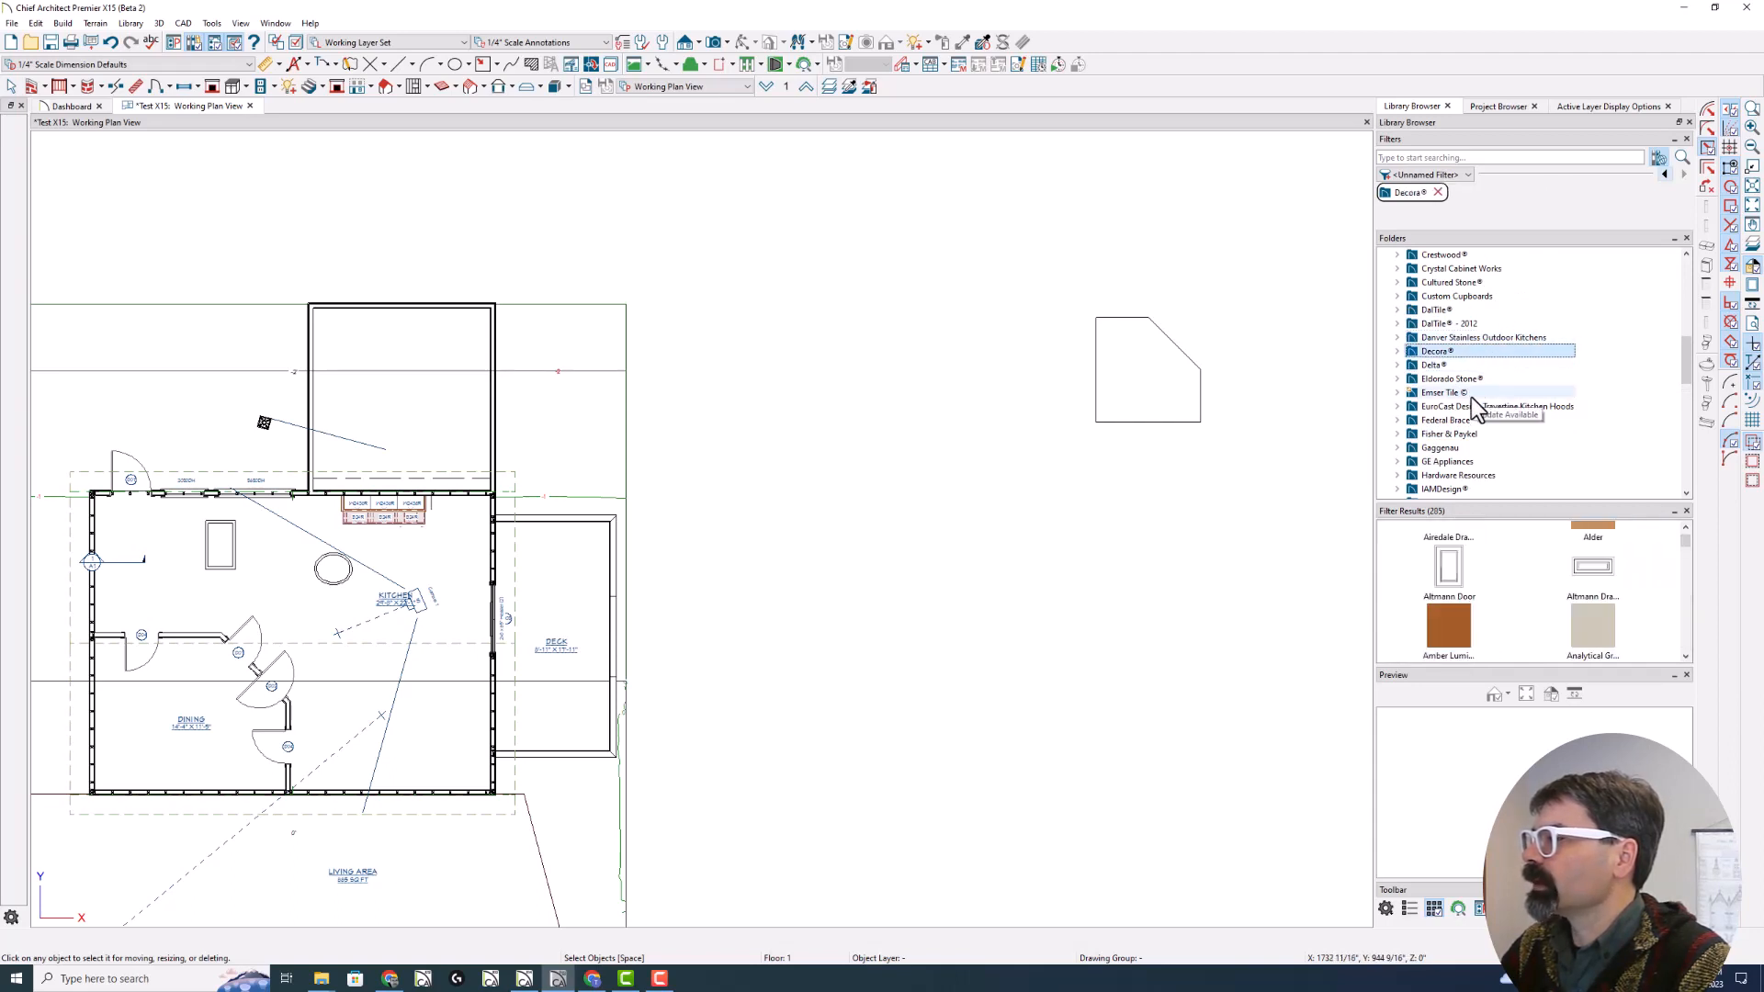
Narrow to Delta's Kitchen products, then step back to the Delta and Decora filters
left_click(1435, 365)
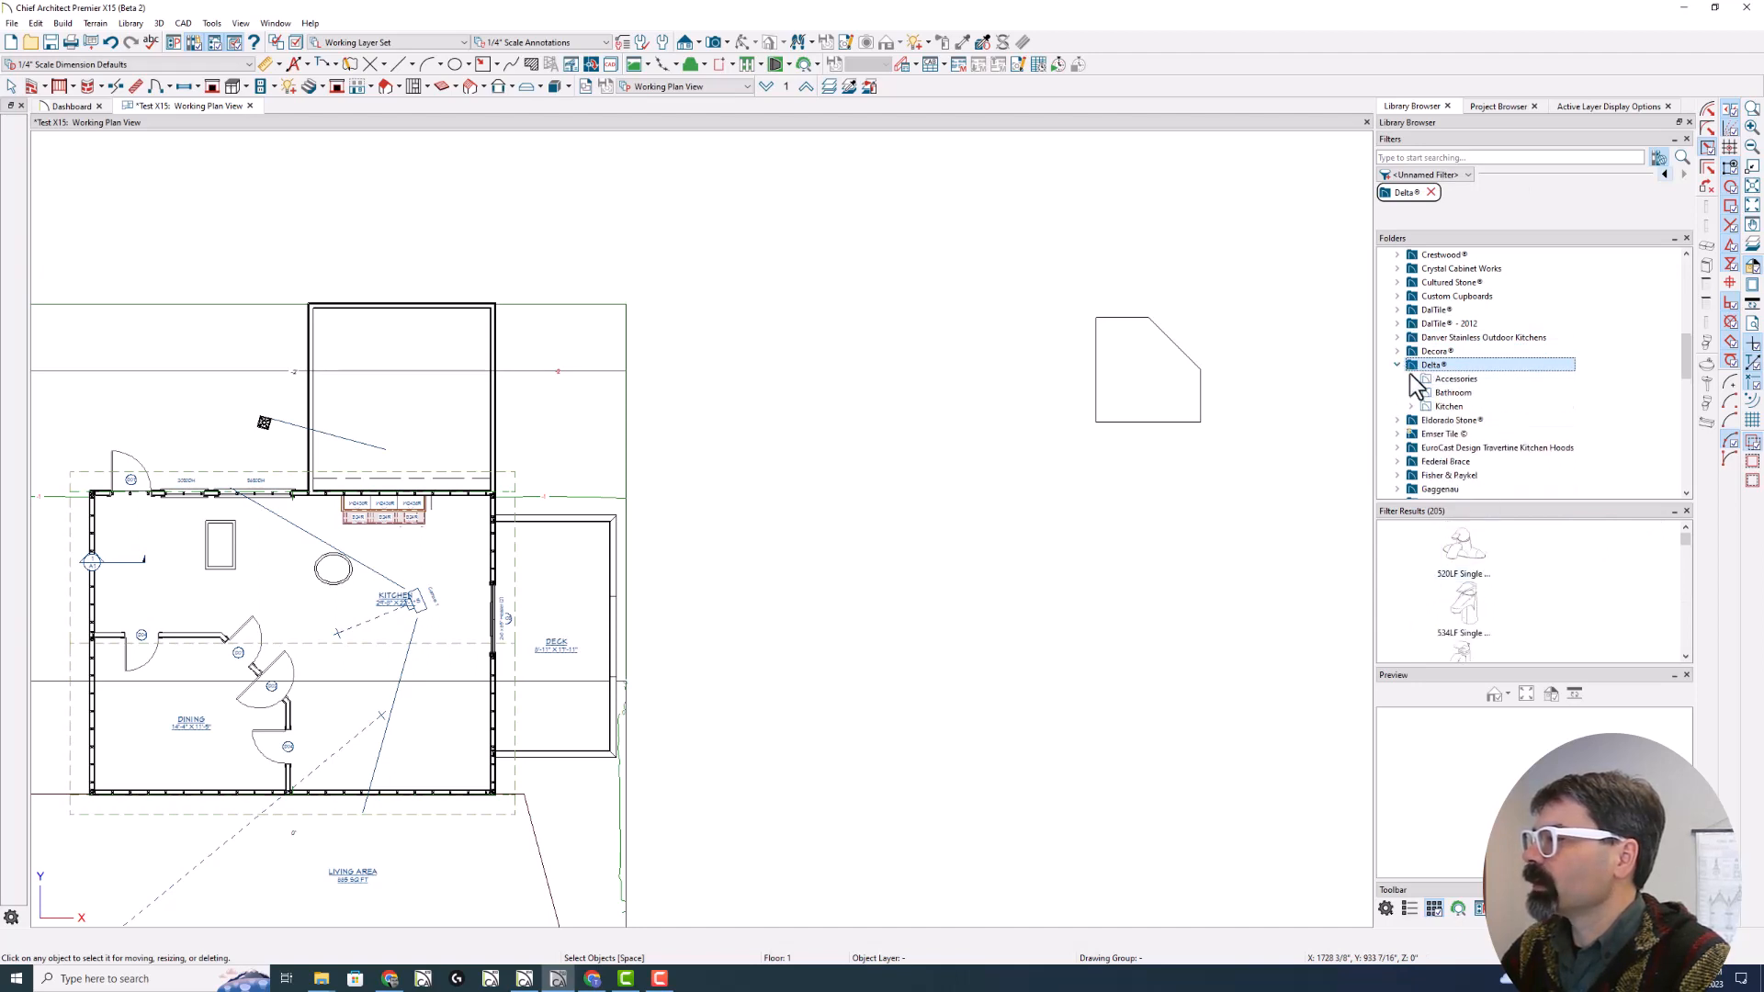
left_click(1449, 406)
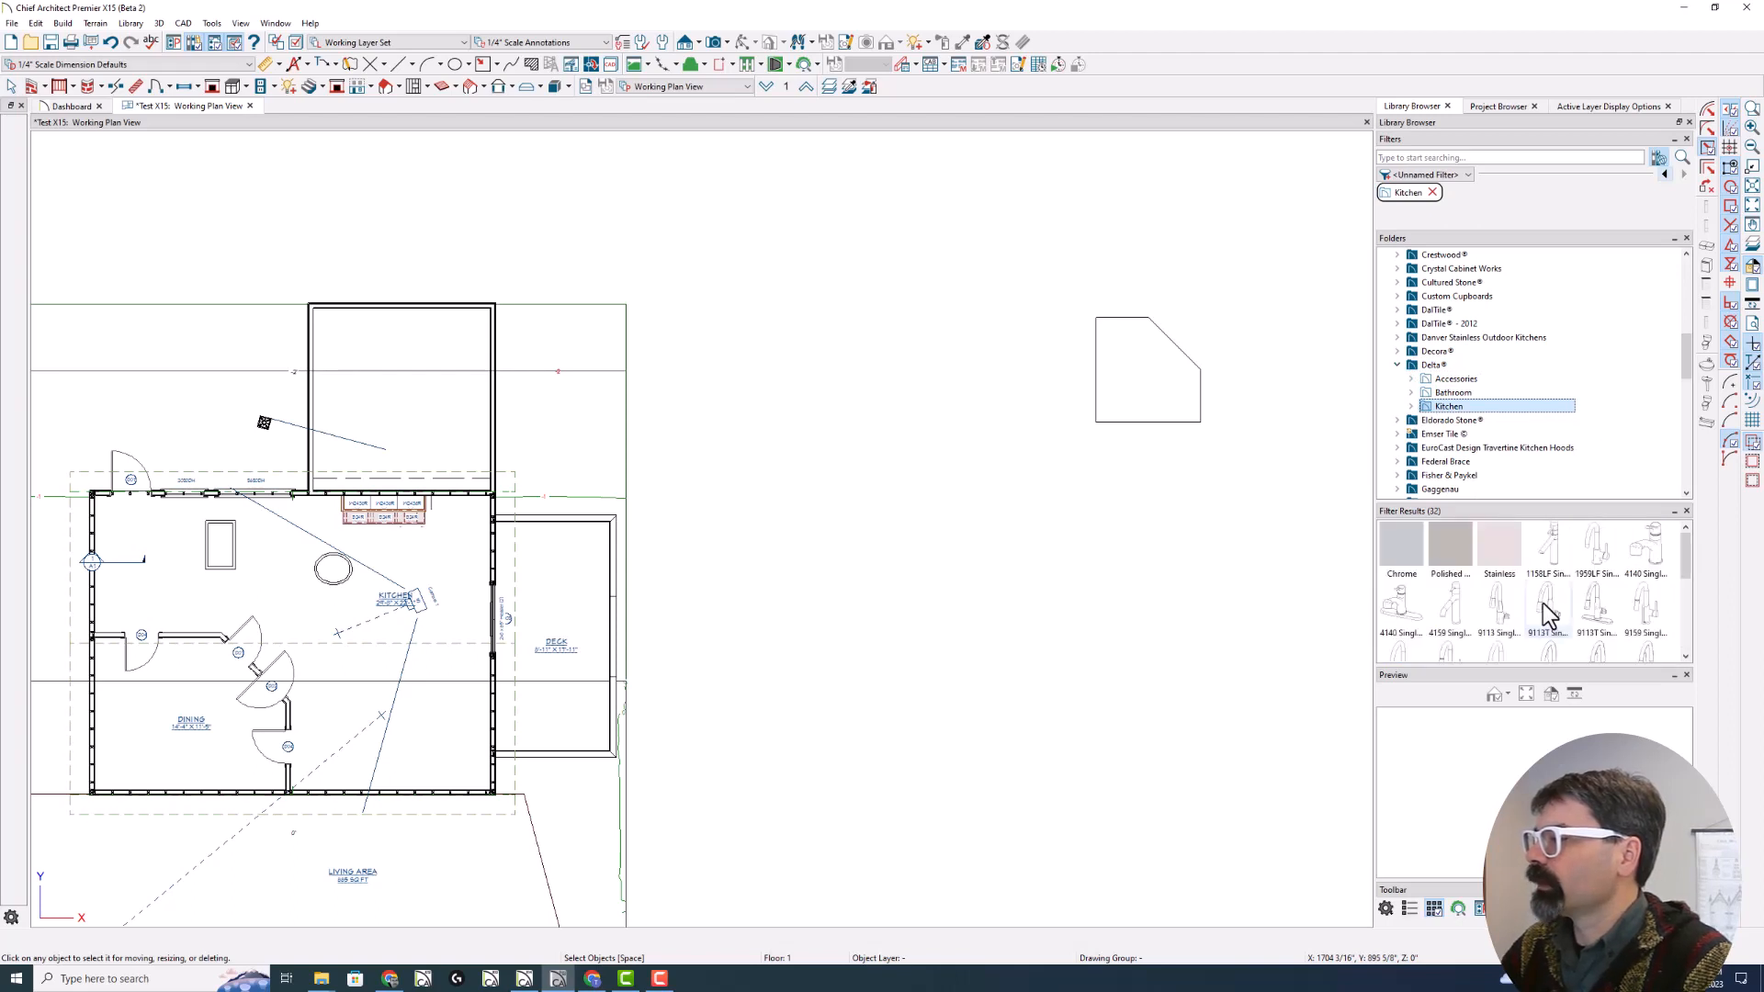
mouse_move(1546, 613)
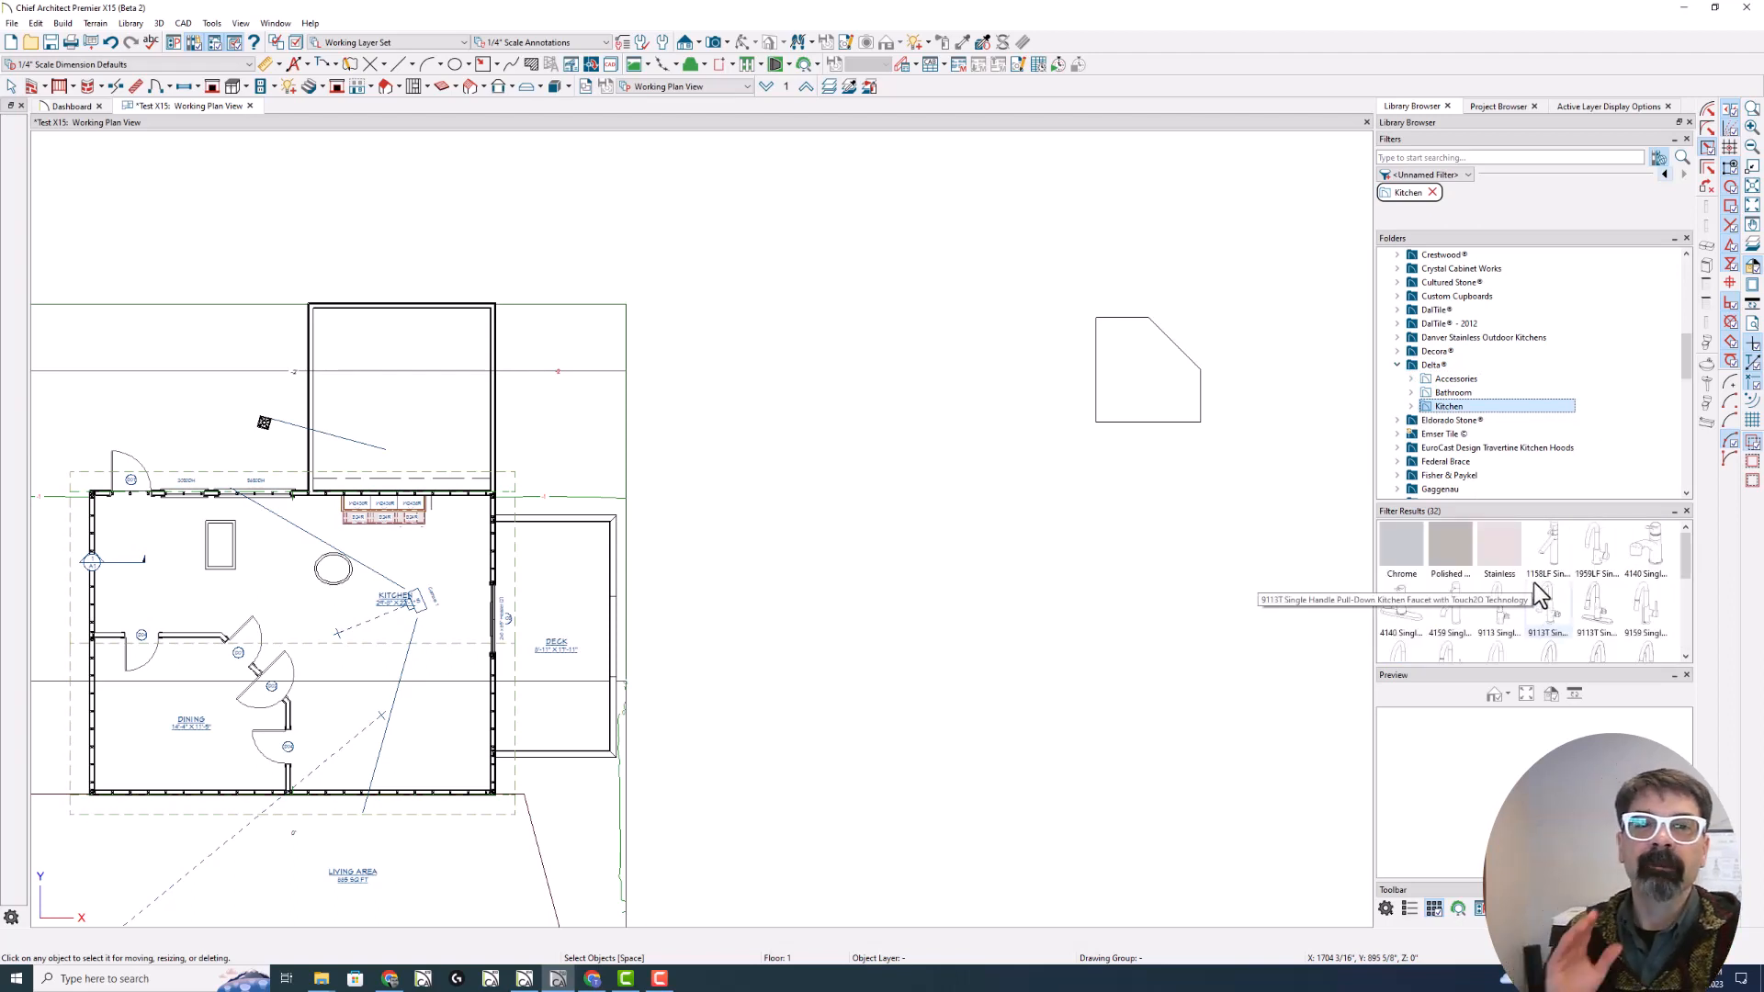
mouse_move(1552, 363)
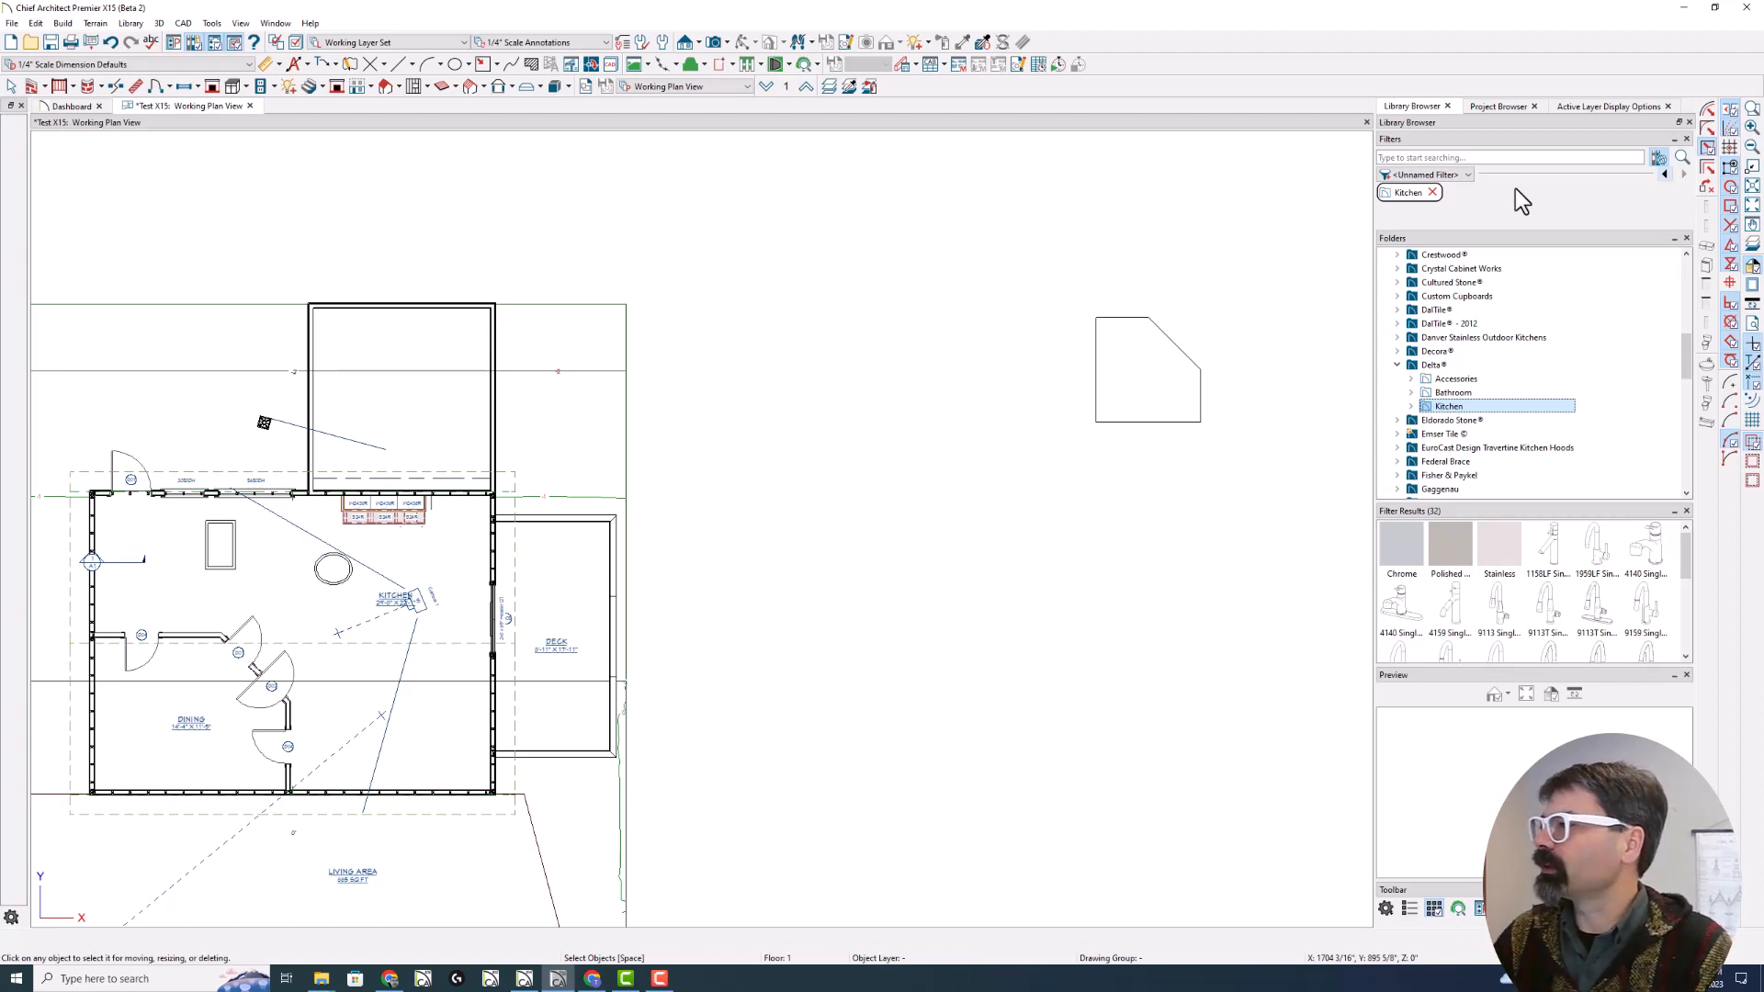
left_click(1433, 364)
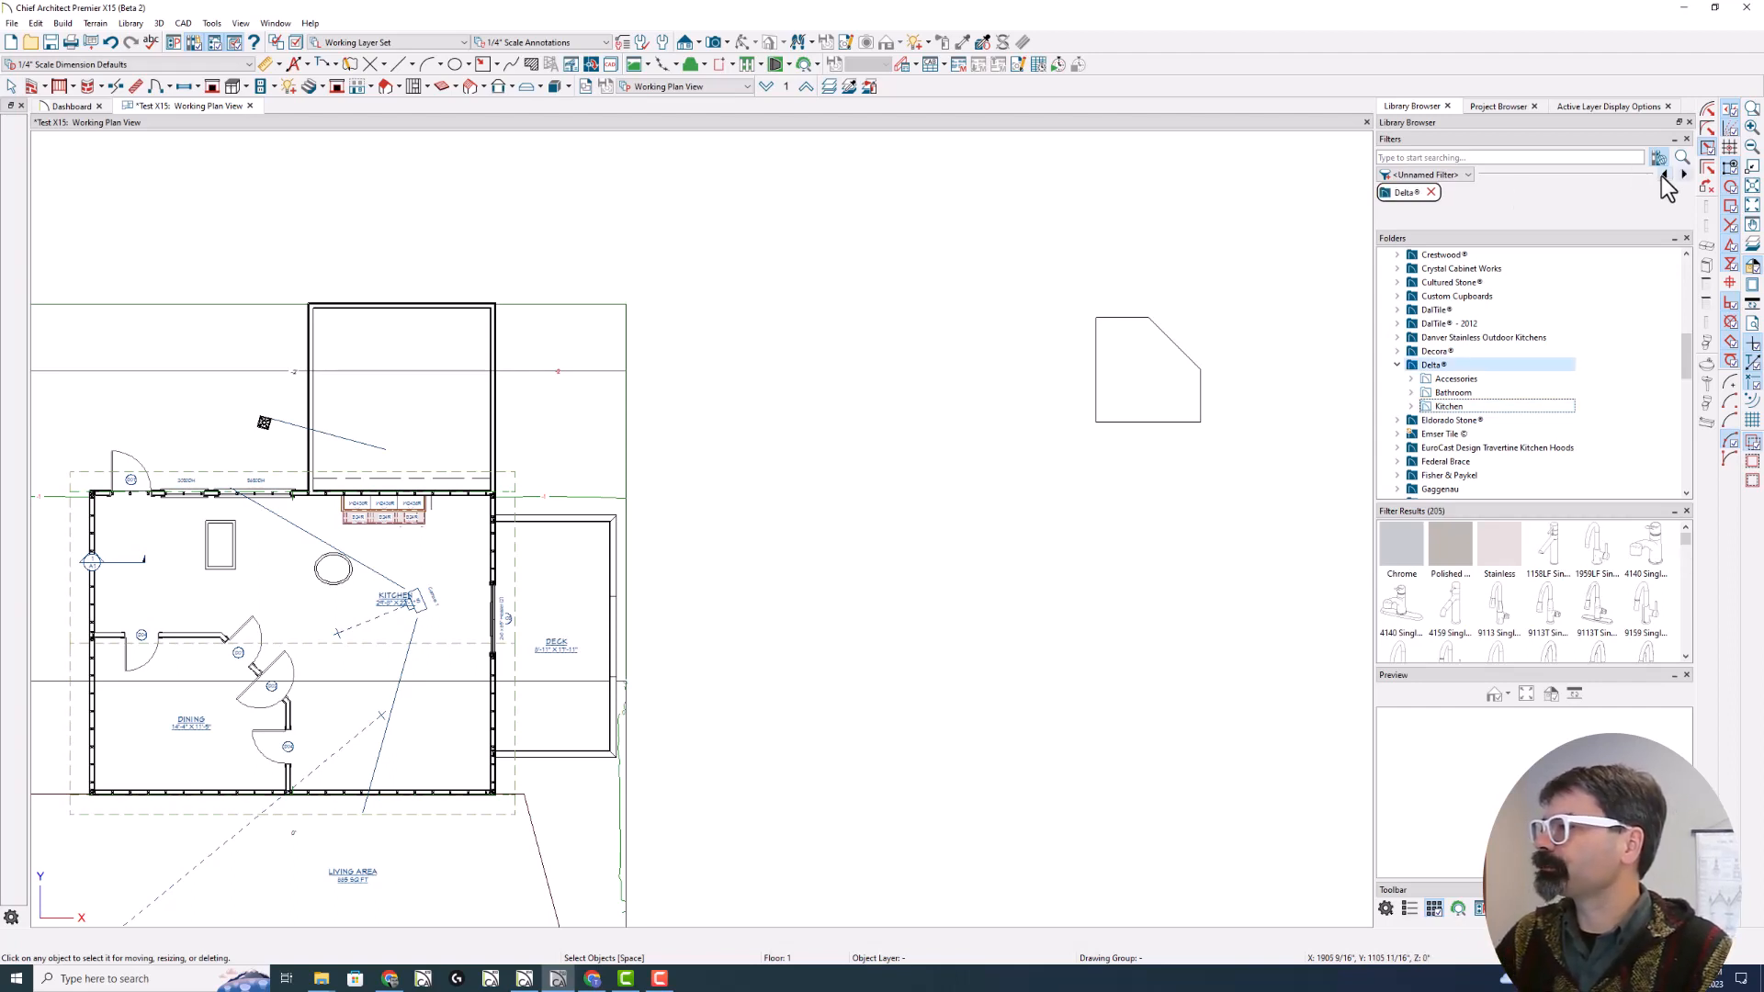
left_click(1435, 351)
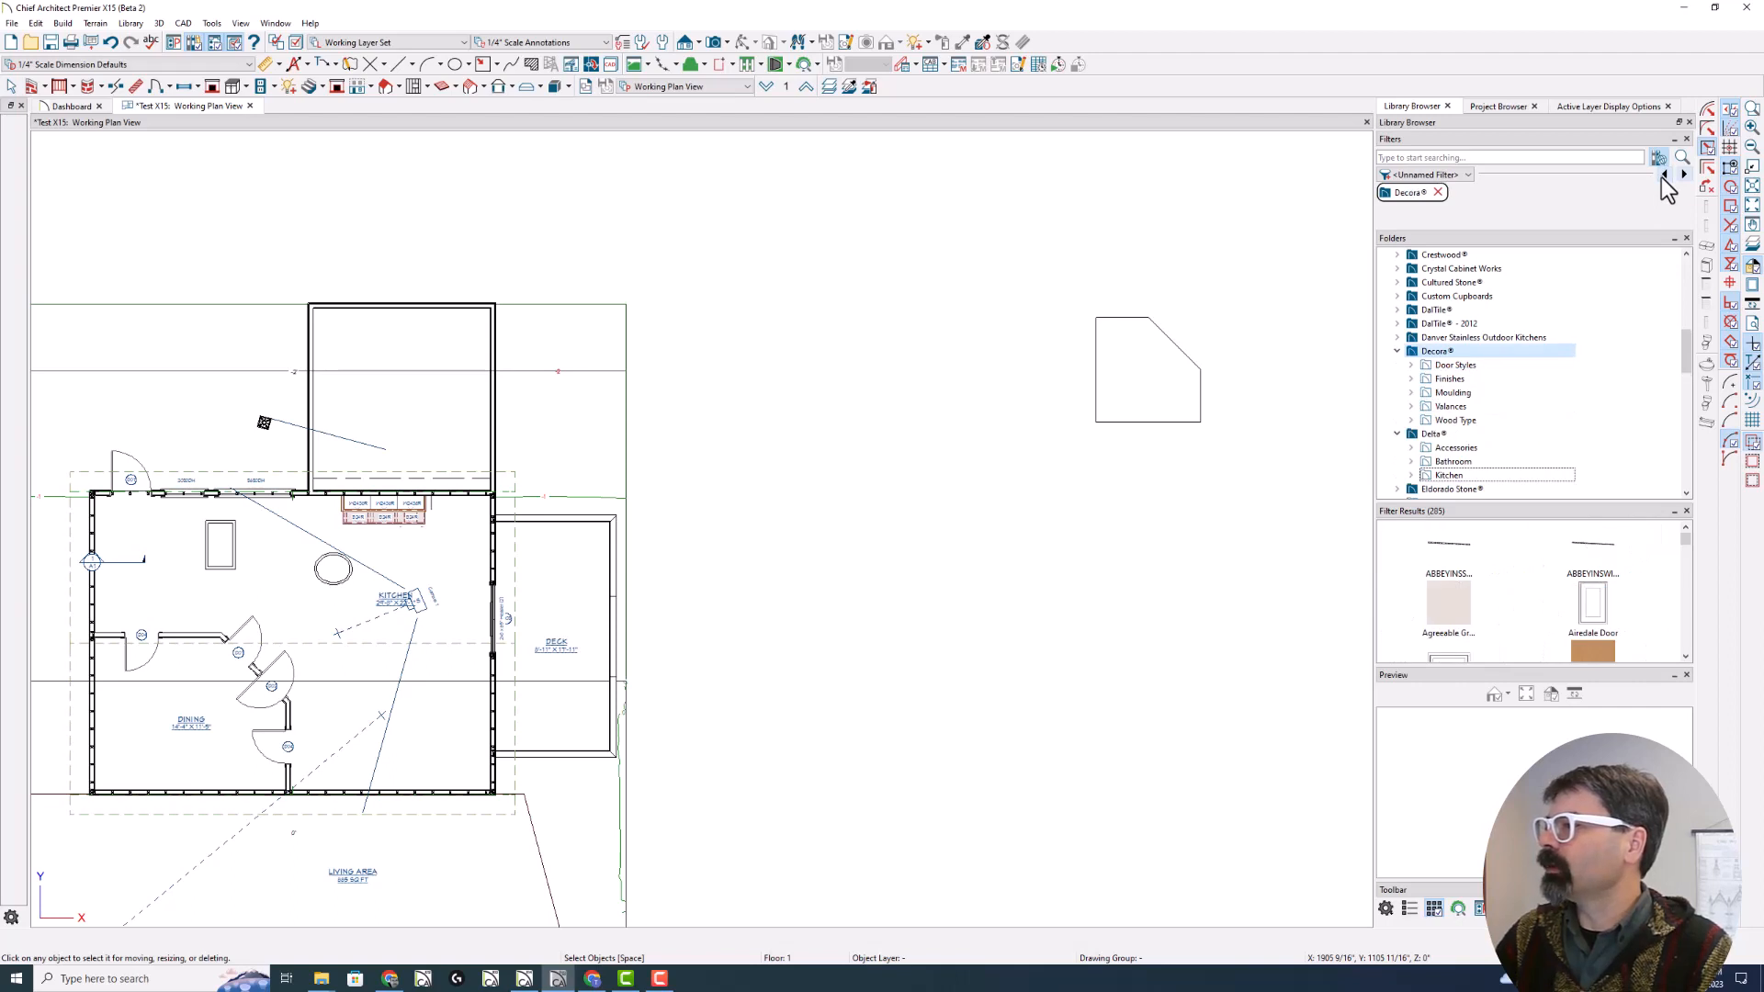